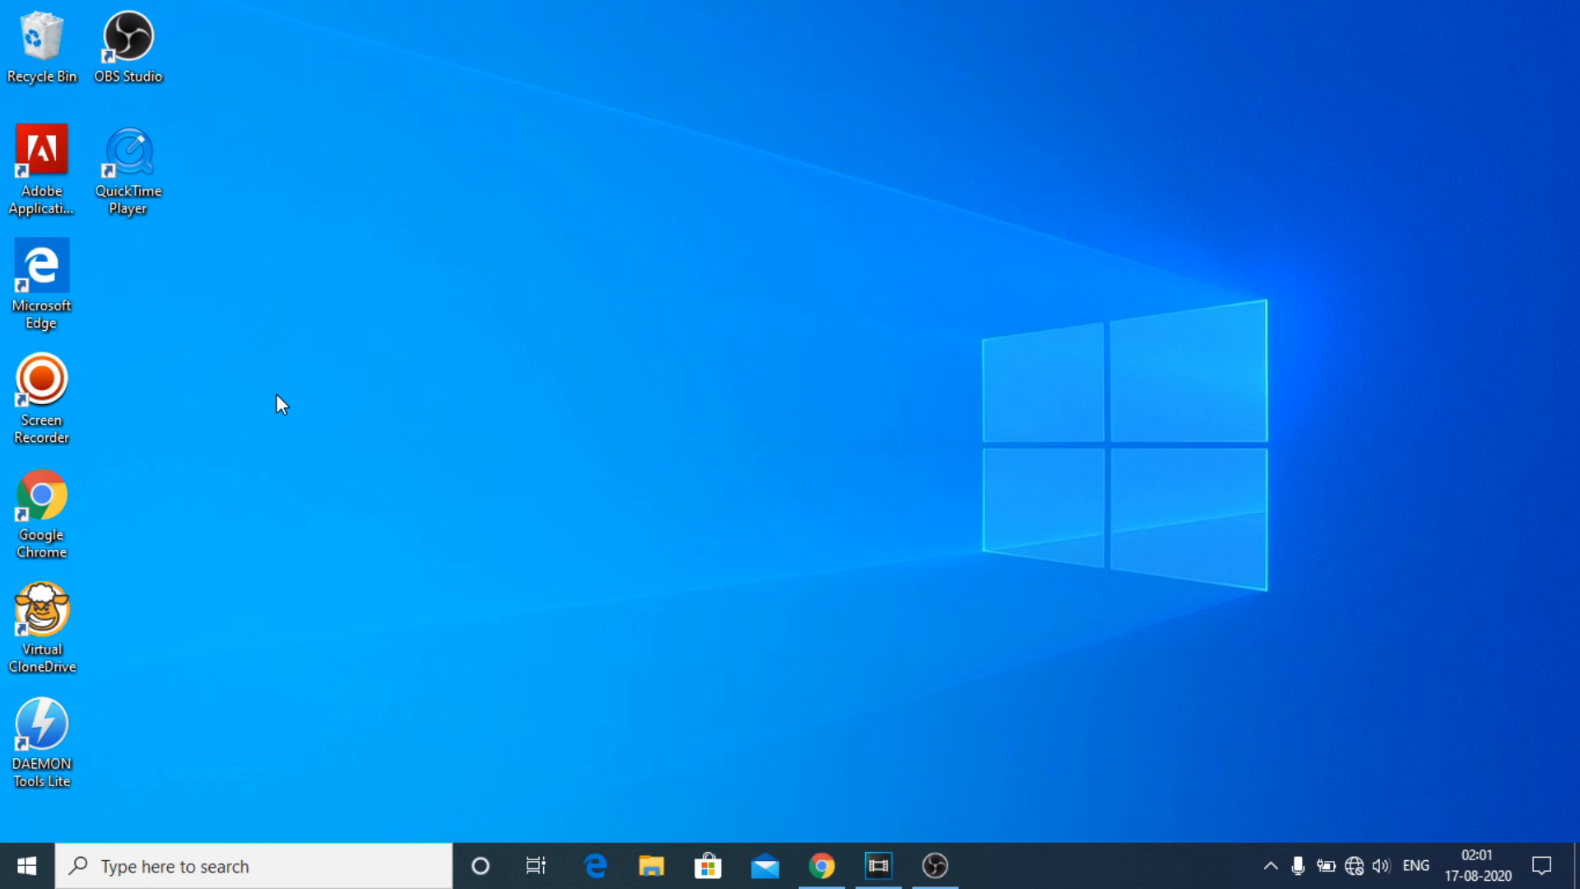
mouse_move(377, 437)
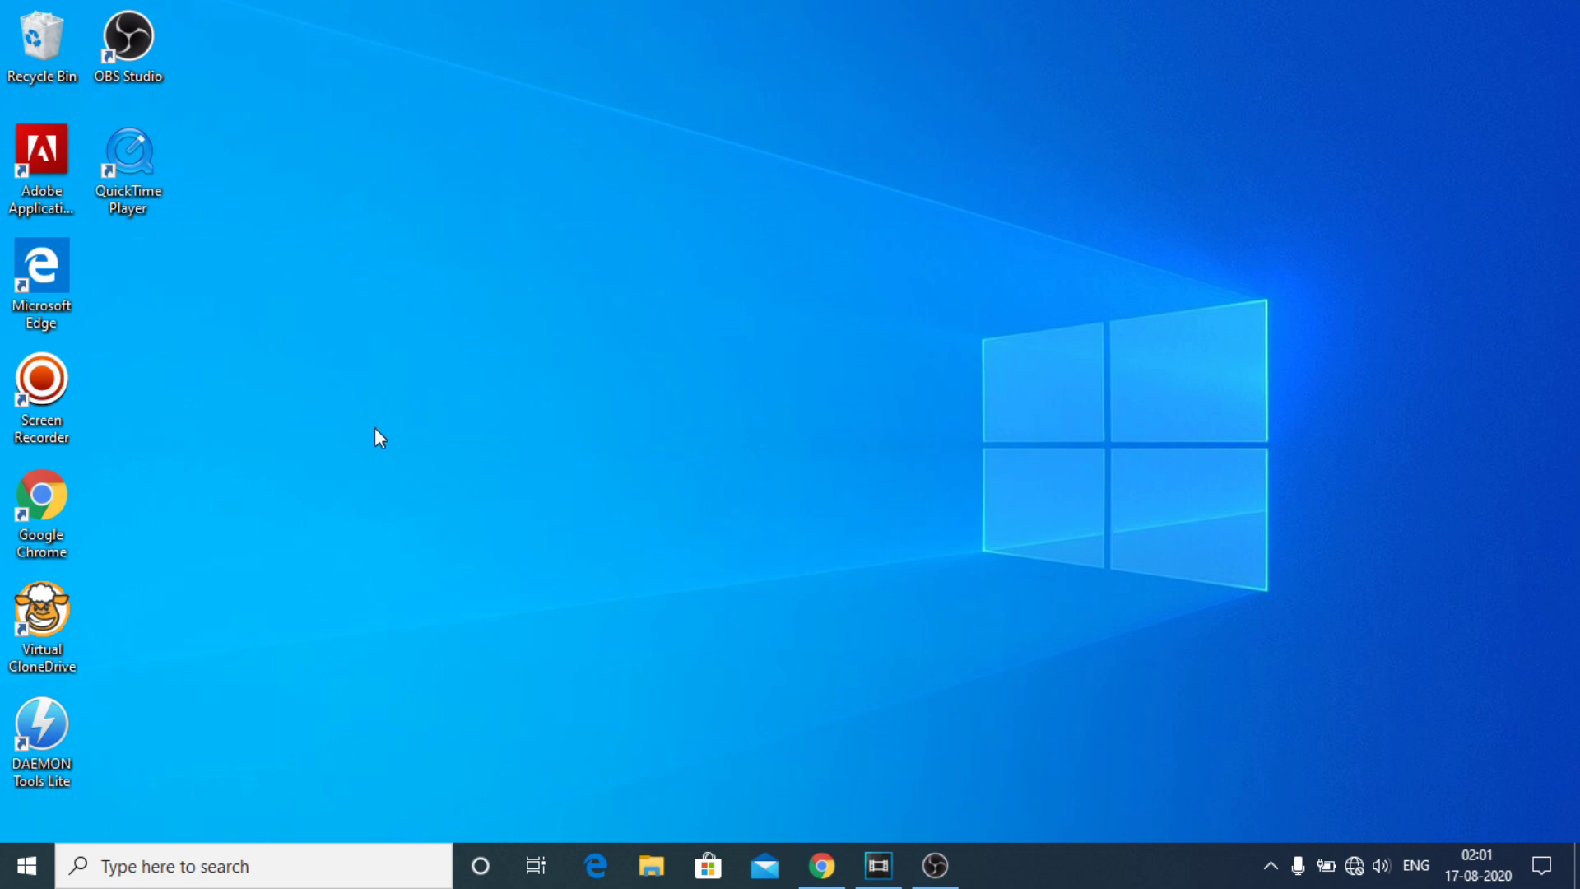
Bring Chrome to the front showing the zdsoft.com downloads page
left_click(820, 866)
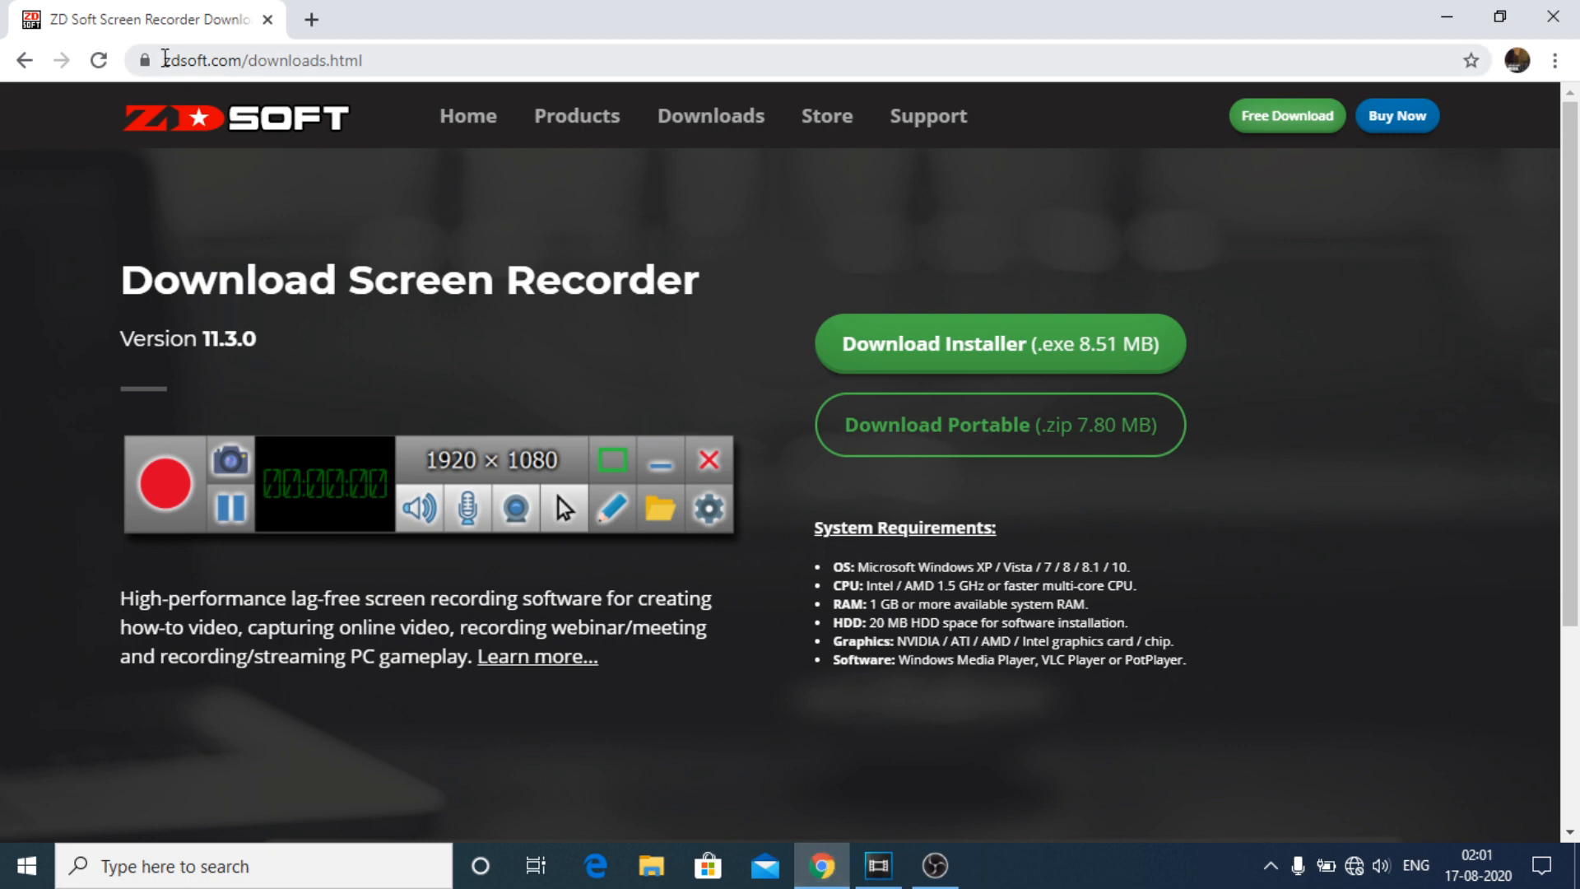
mouse_move(303, 188)
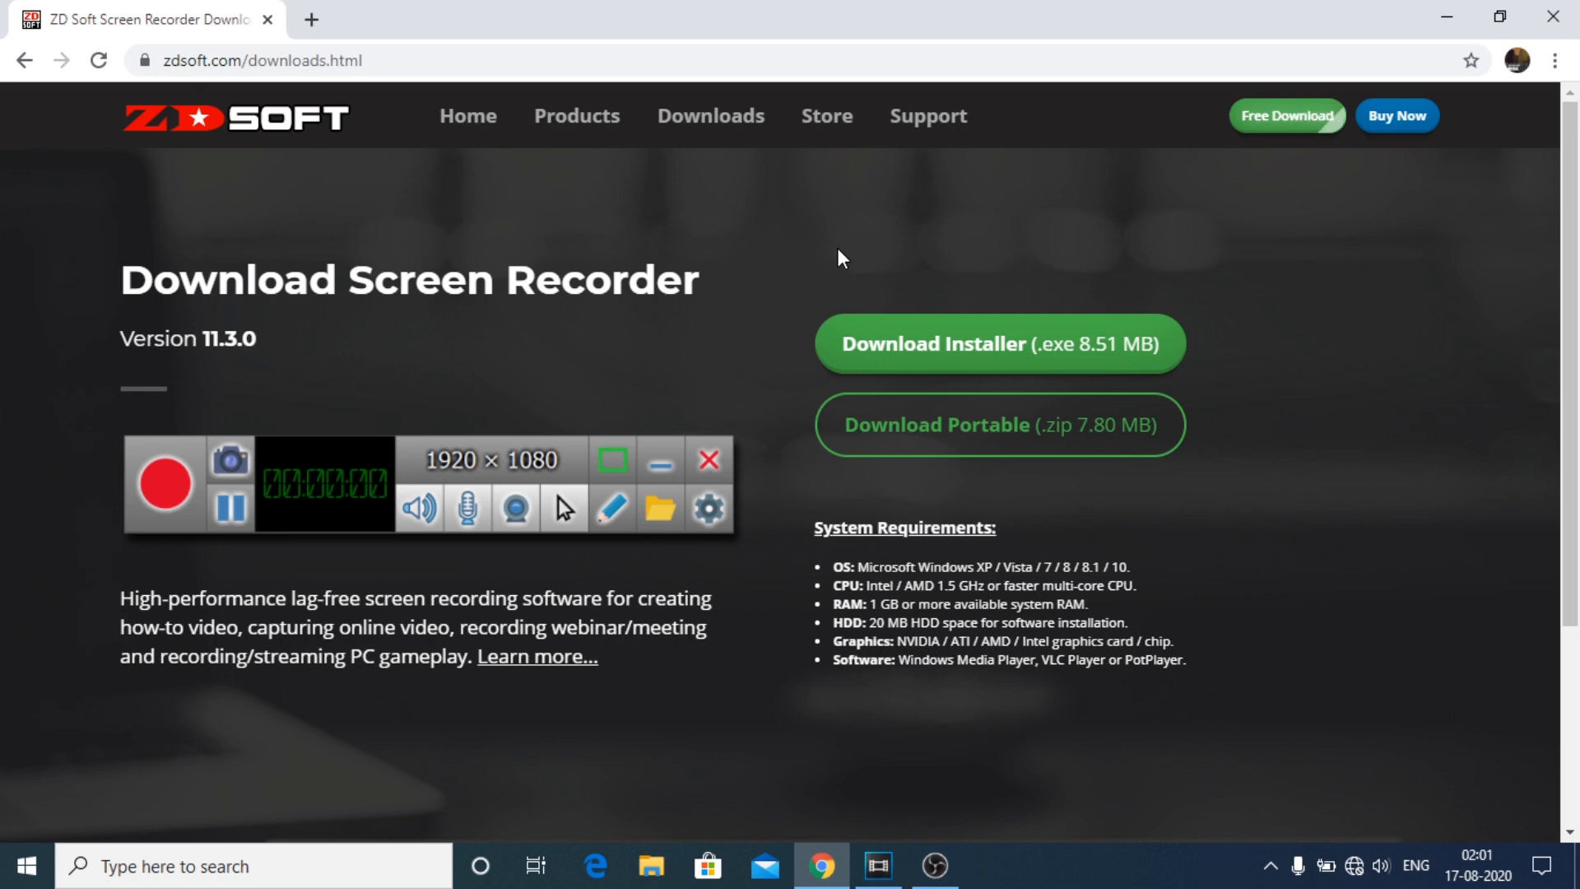
mouse_move(1225, 200)
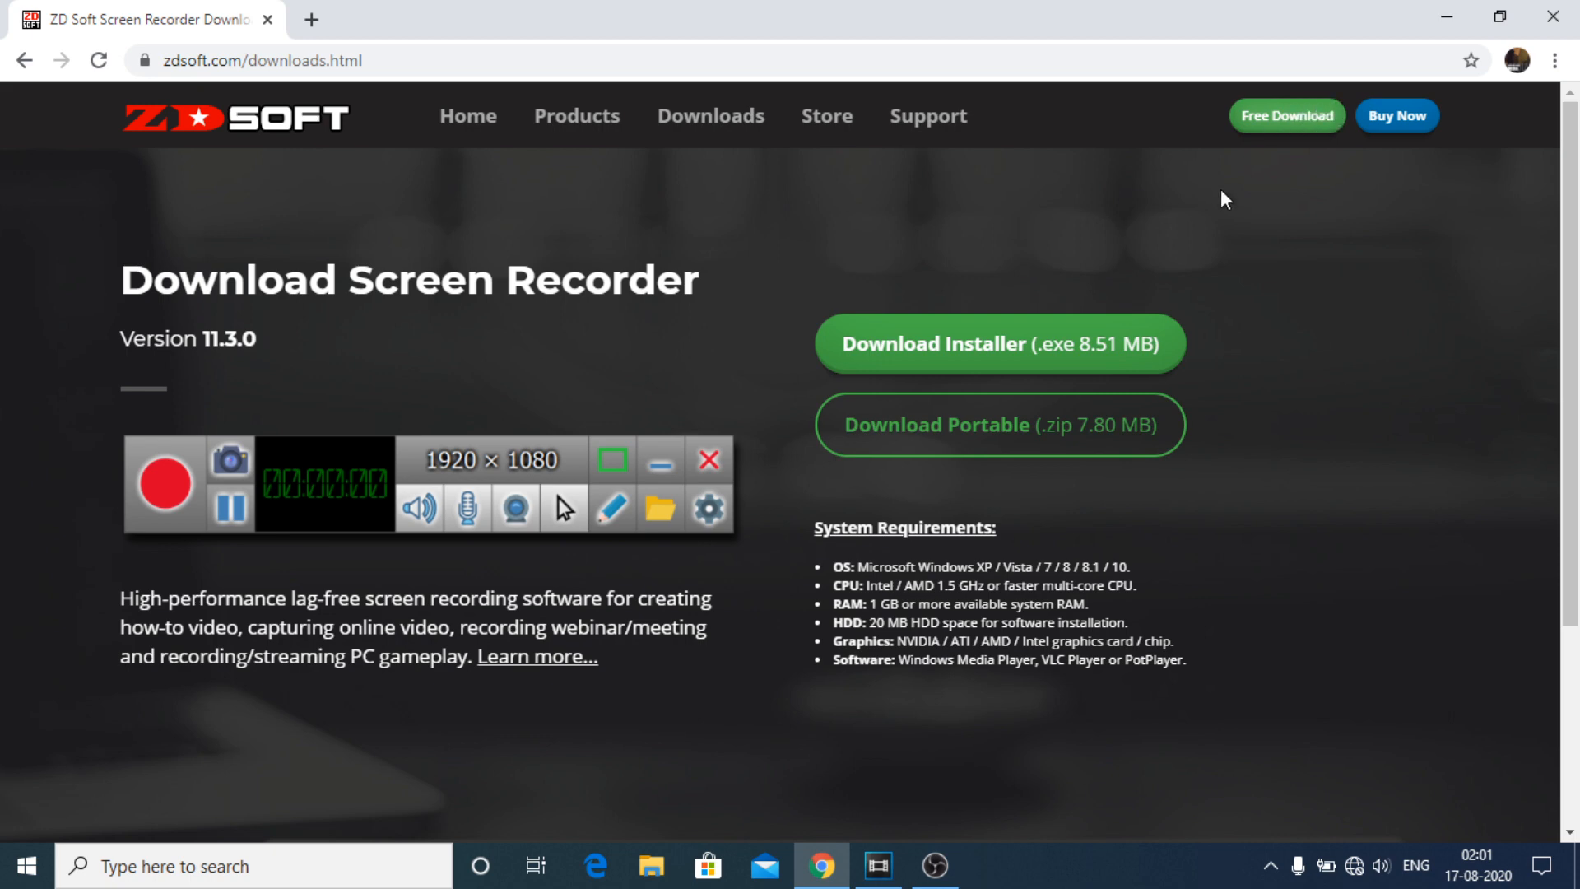
mouse_move(1284, 131)
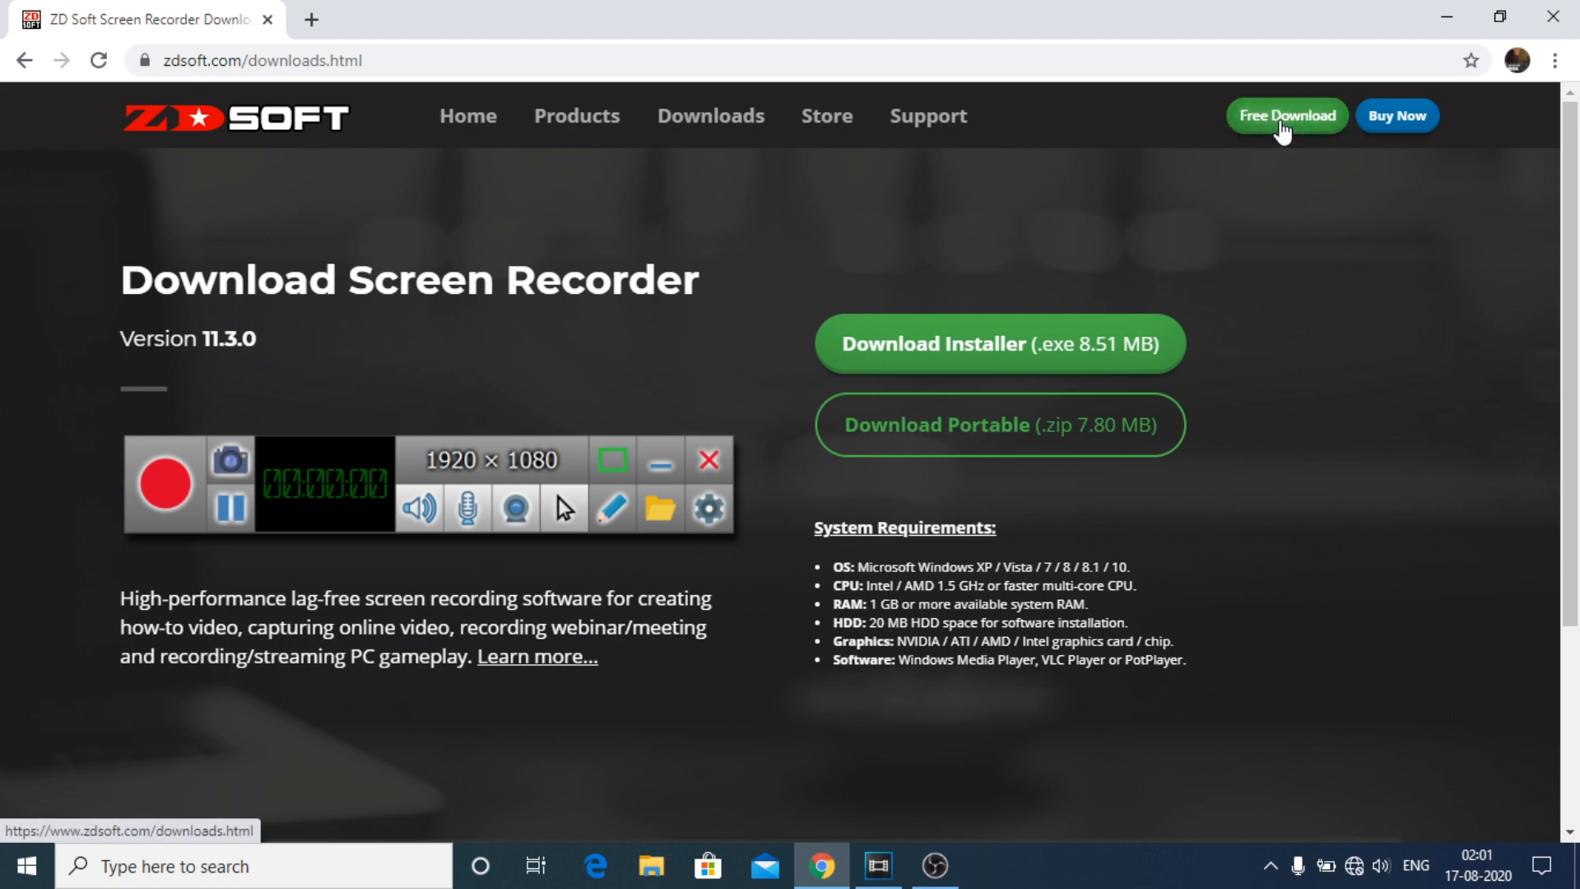
mouse_move(1279, 219)
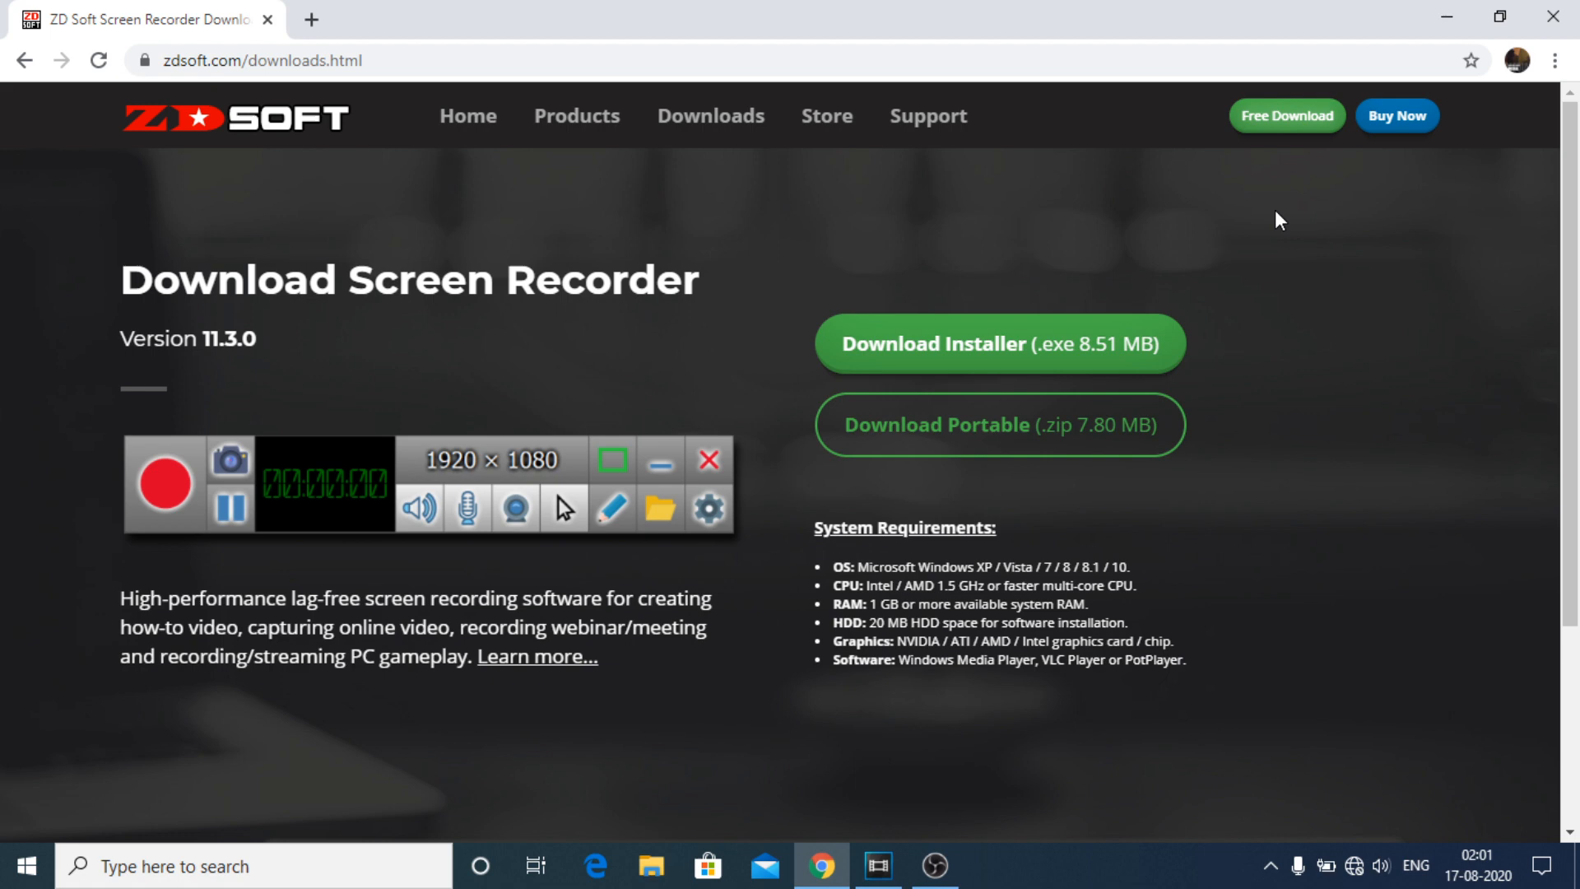
mouse_move(1253, 224)
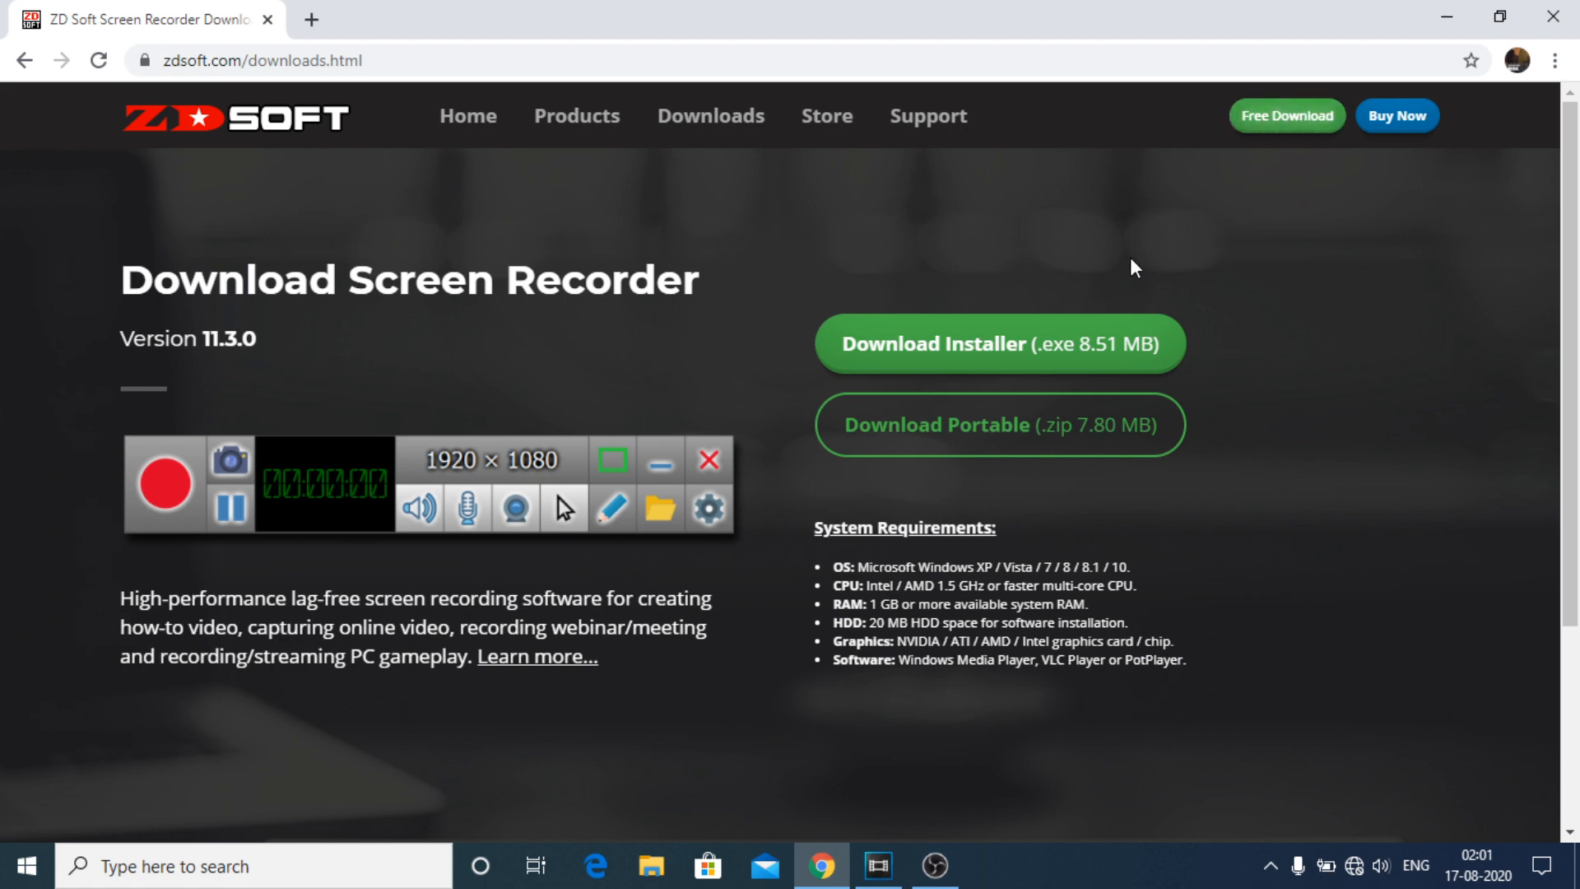
mouse_move(1001, 345)
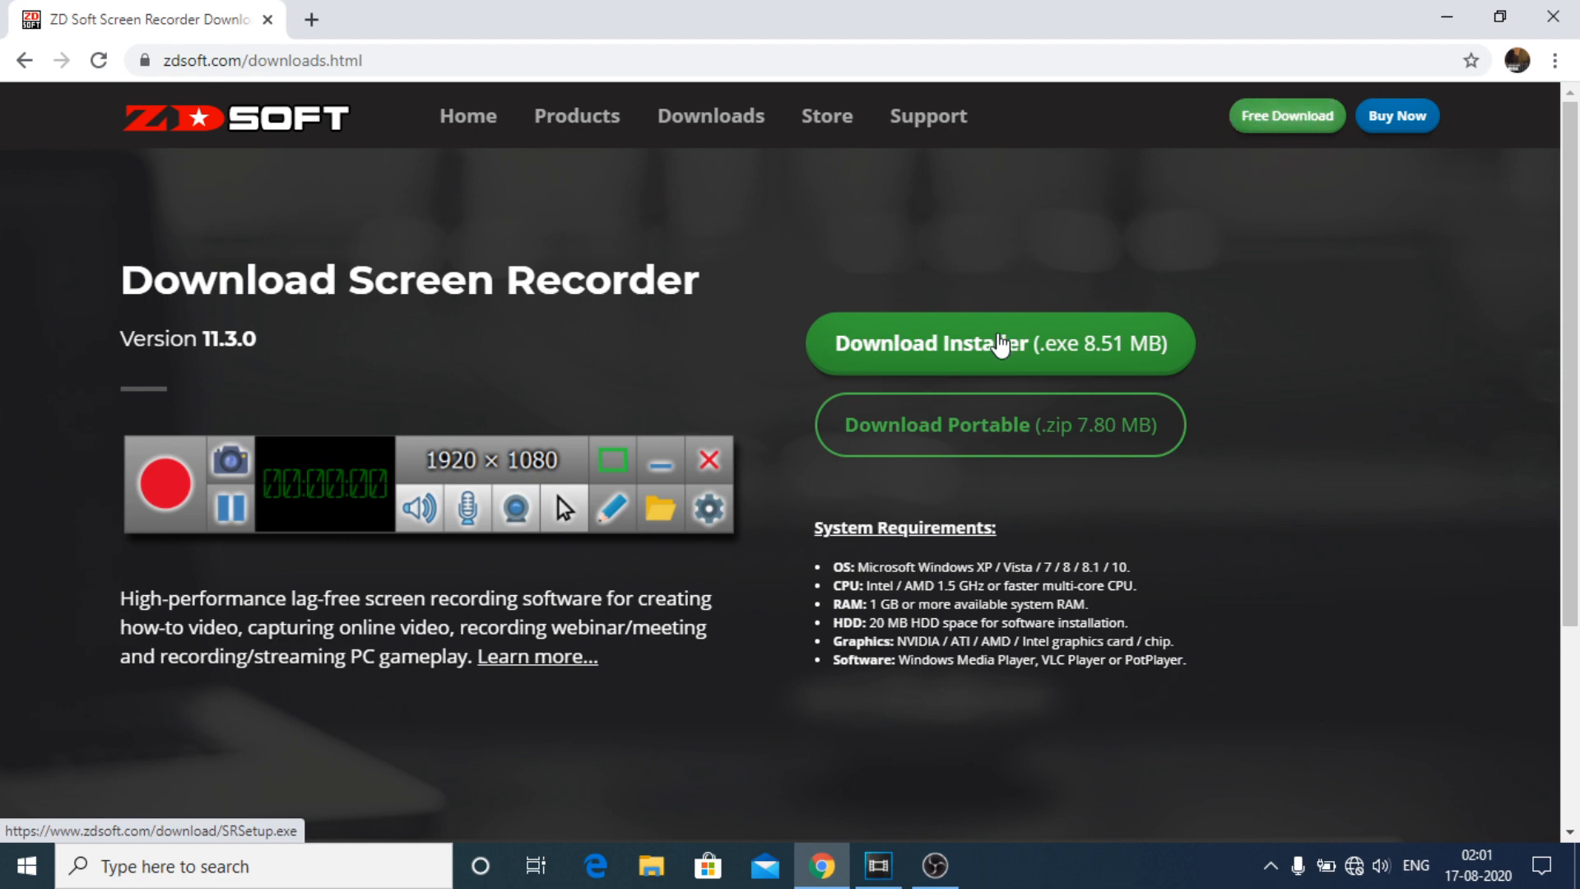
mouse_move(942, 472)
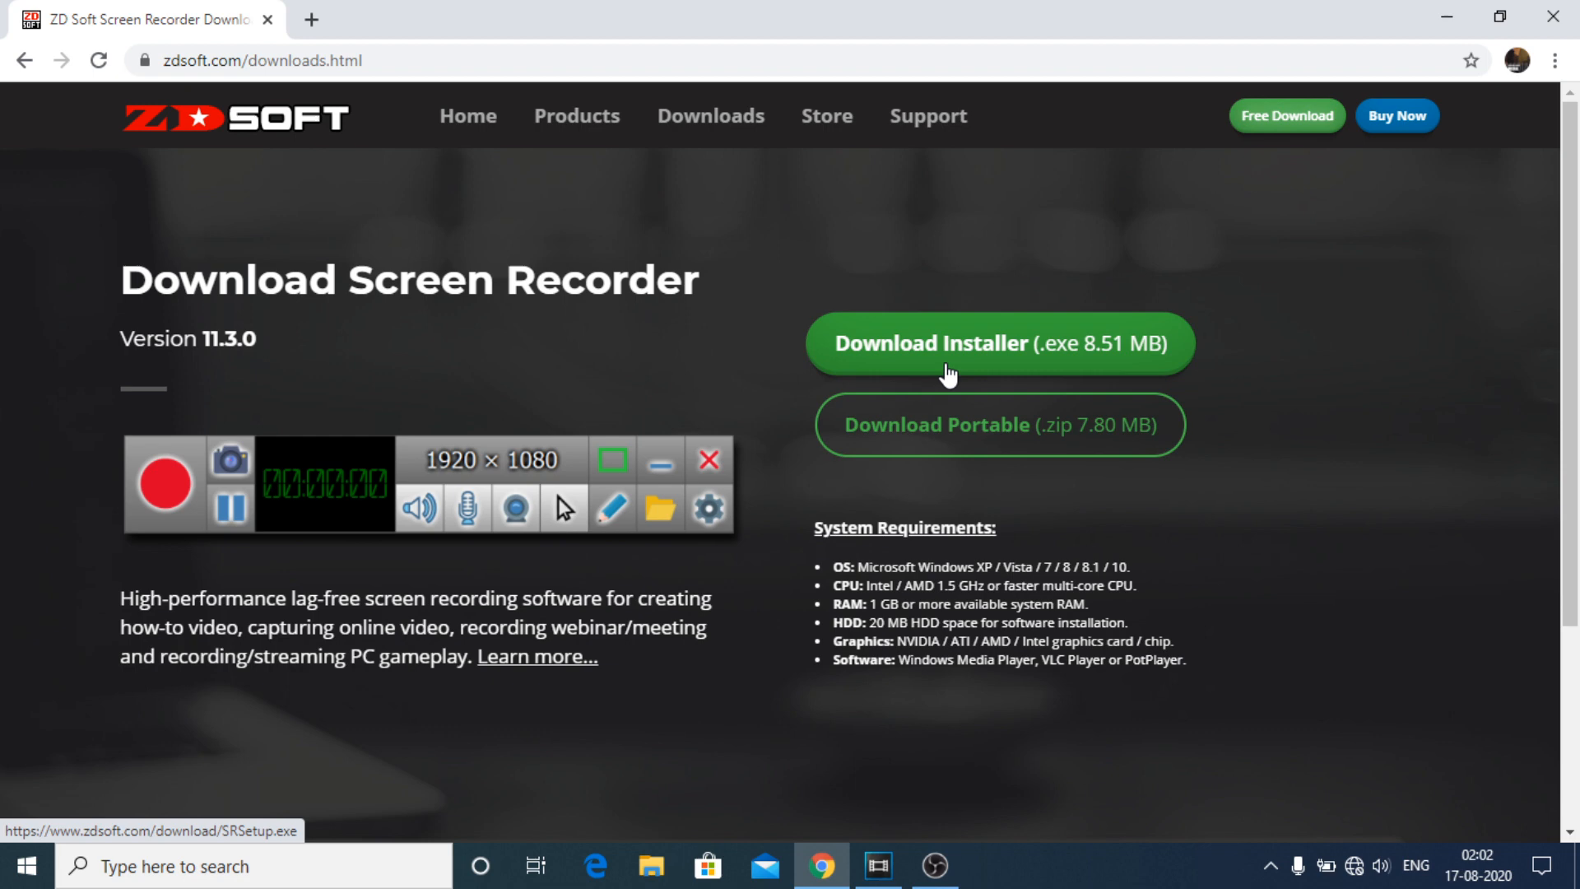
mouse_move(938, 425)
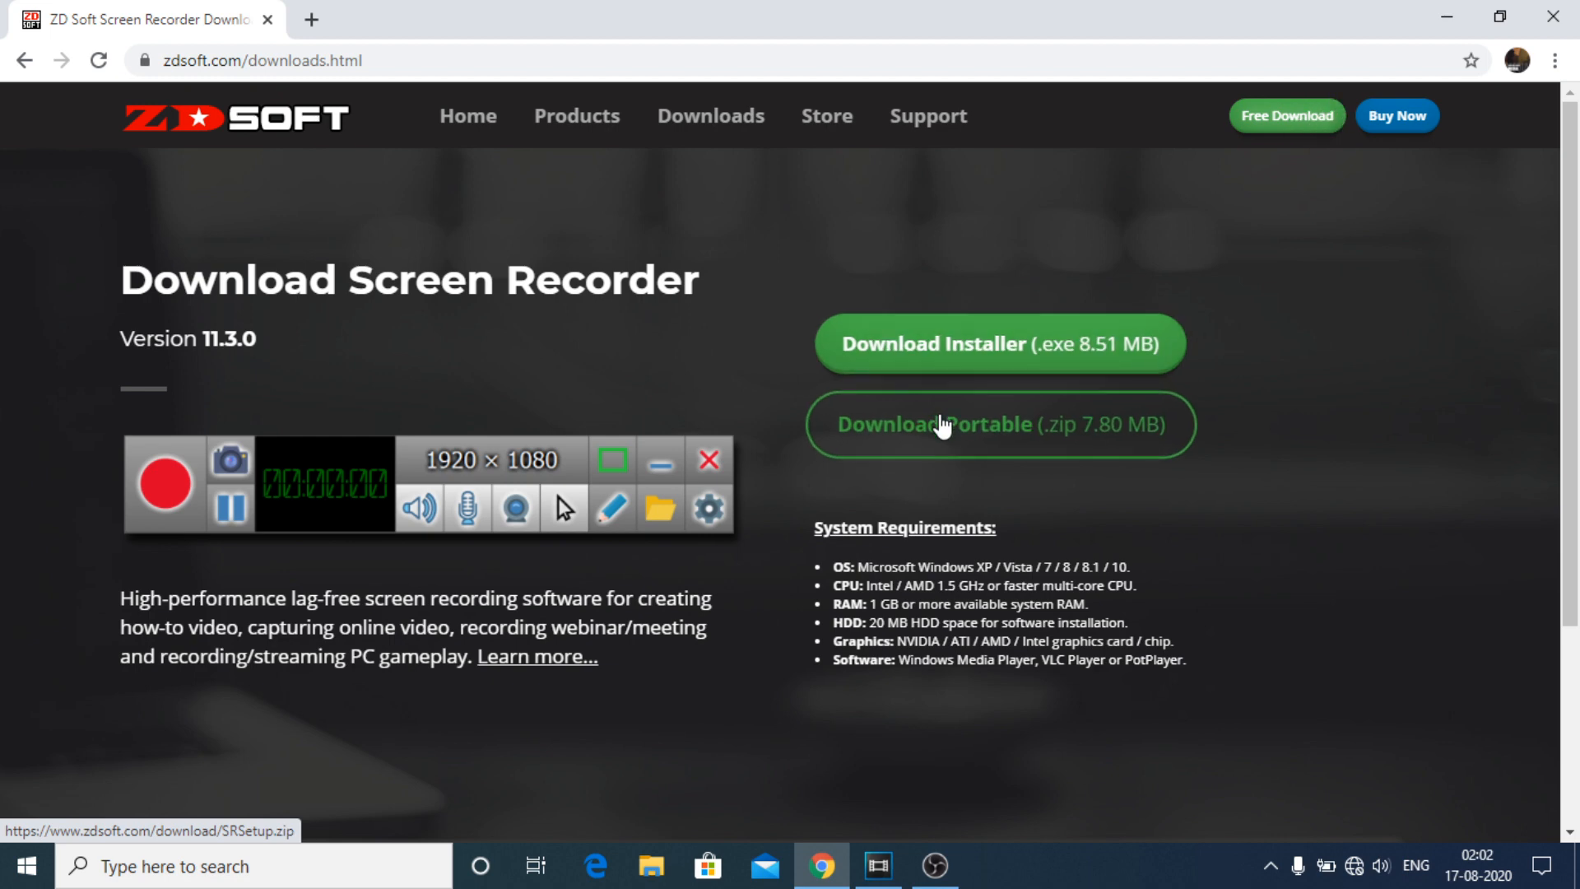
mouse_move(940, 438)
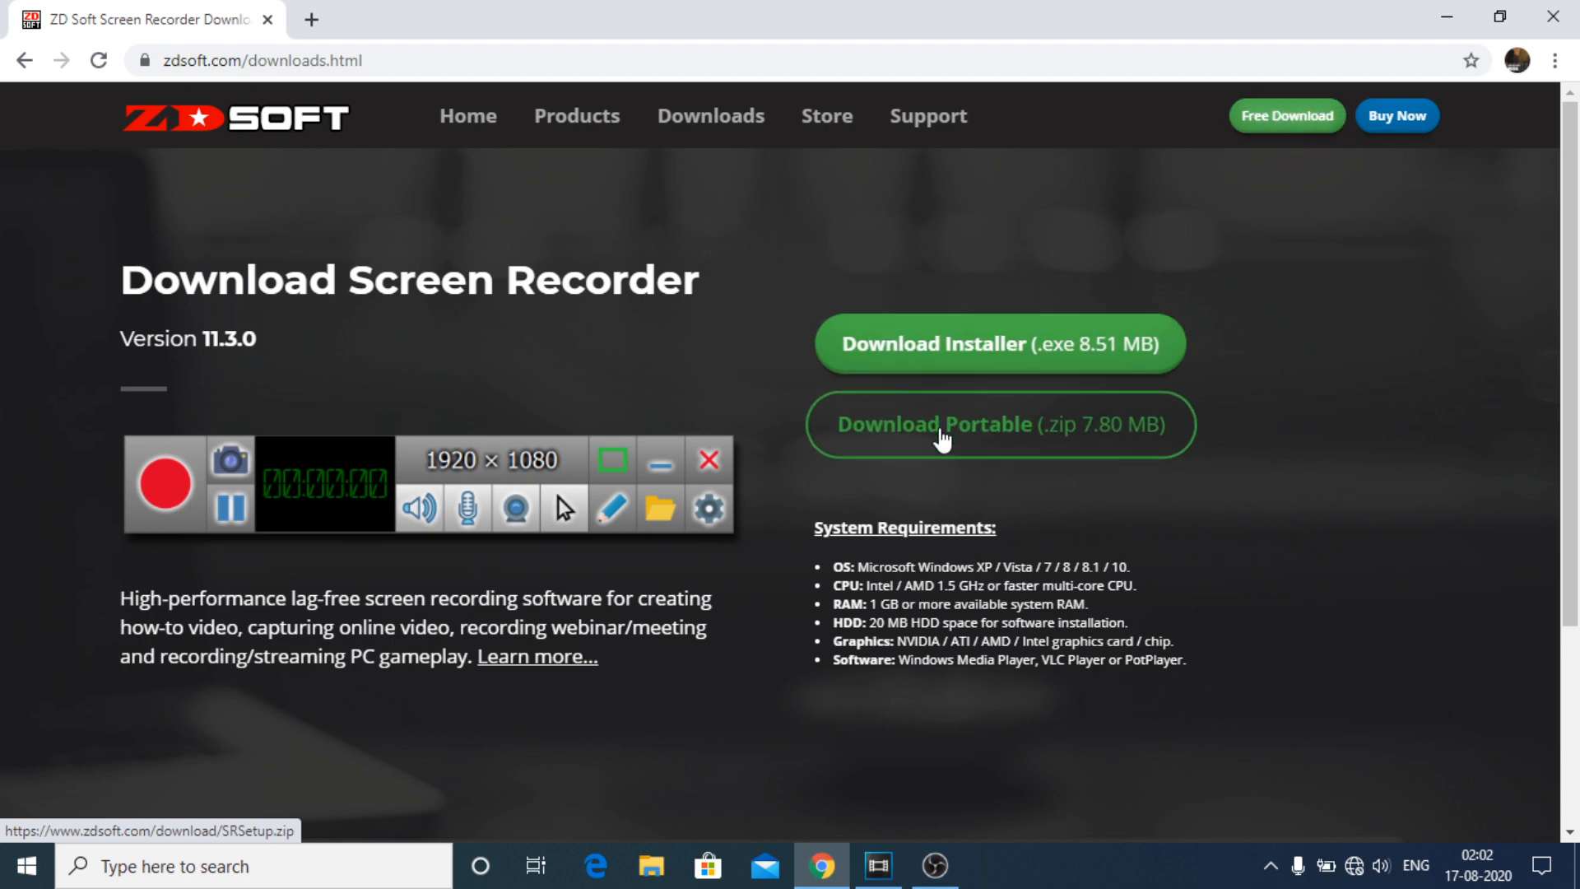
mouse_move(974, 433)
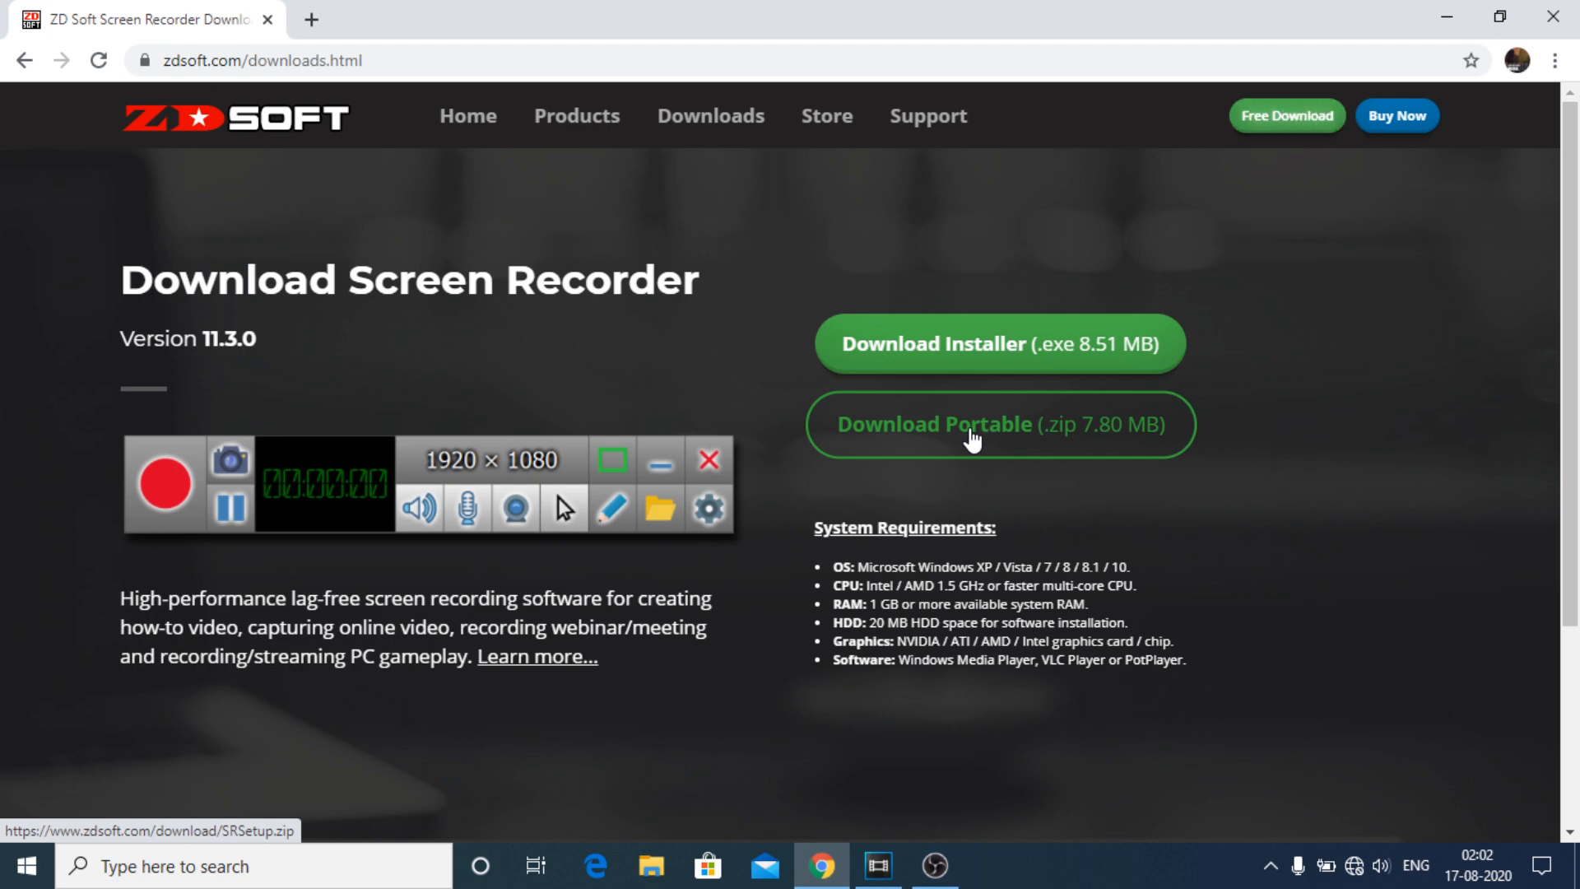
mouse_move(945, 484)
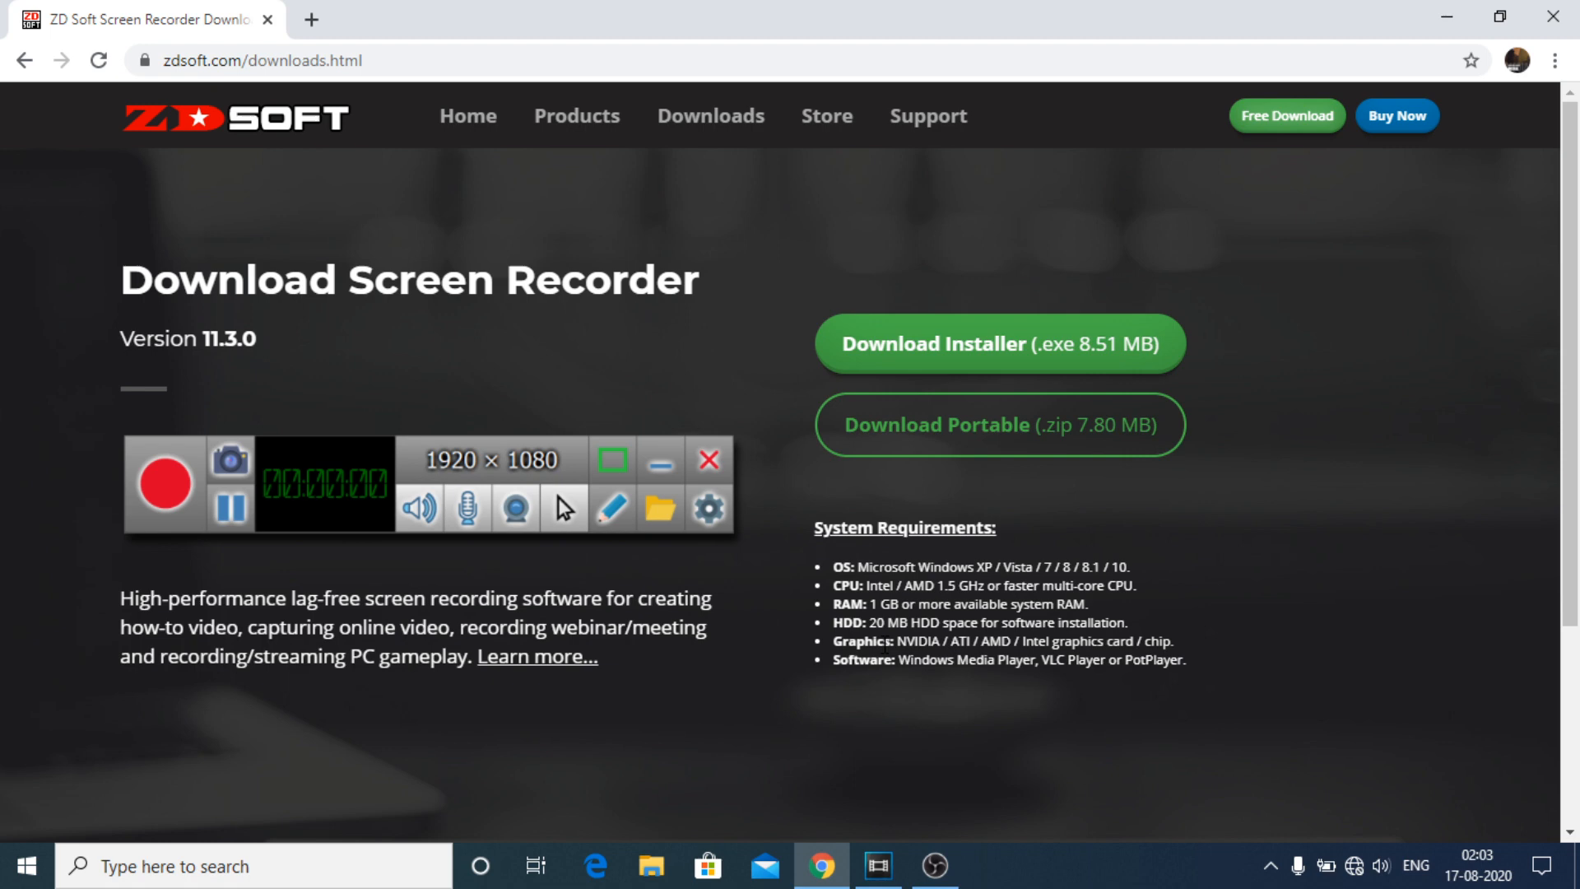
mouse_move(1442, 10)
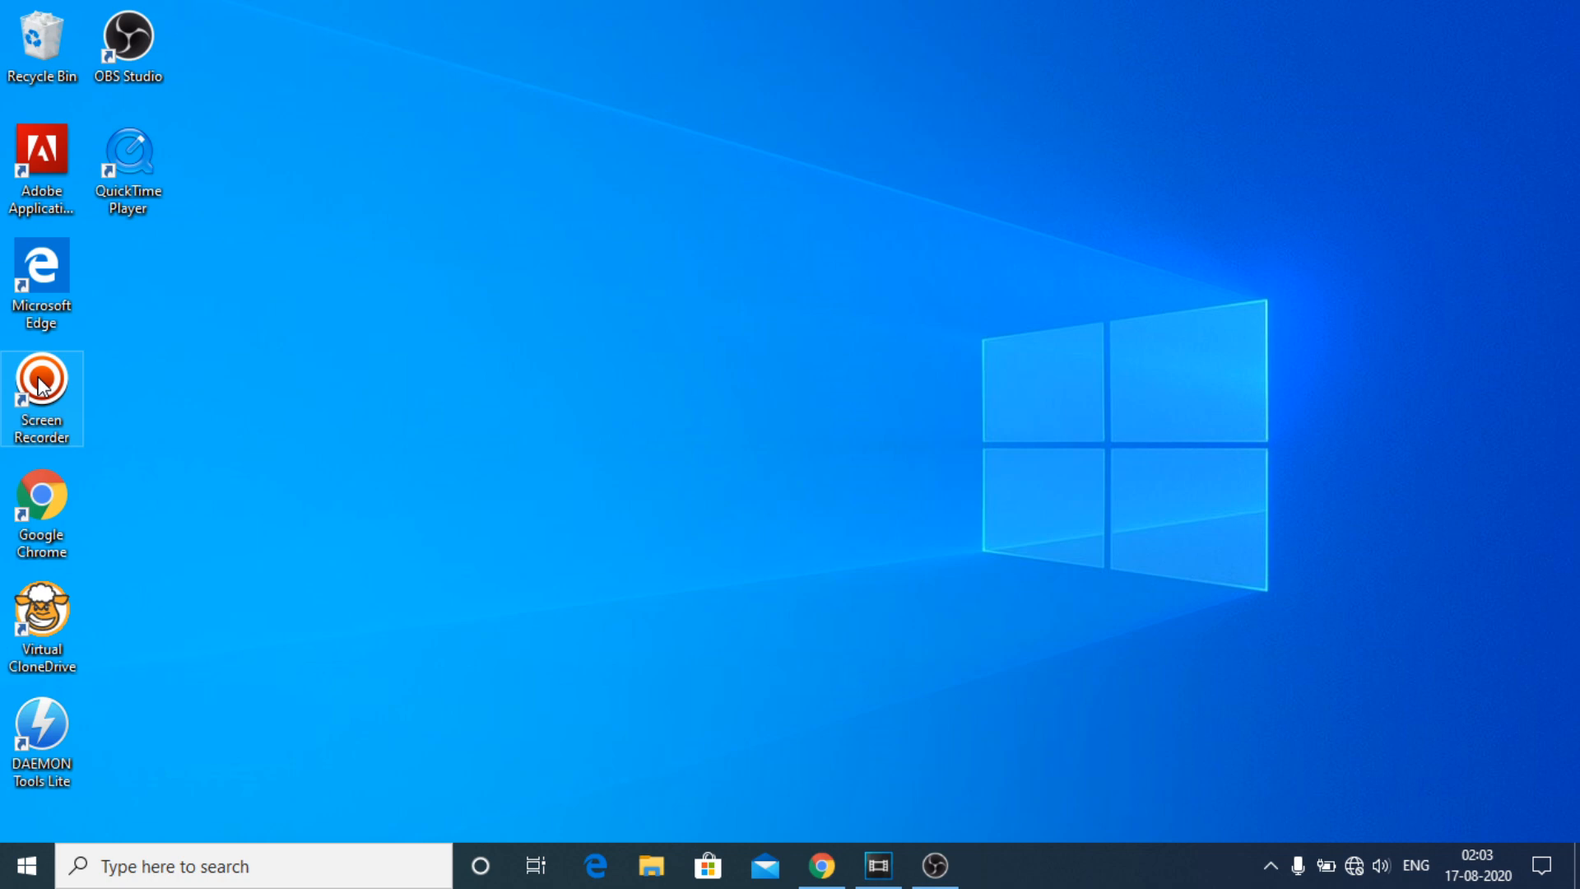
Launch Screen Recorder from the desktop shortcut and drag its toolbar to the top of the capture region
double_click(43, 385)
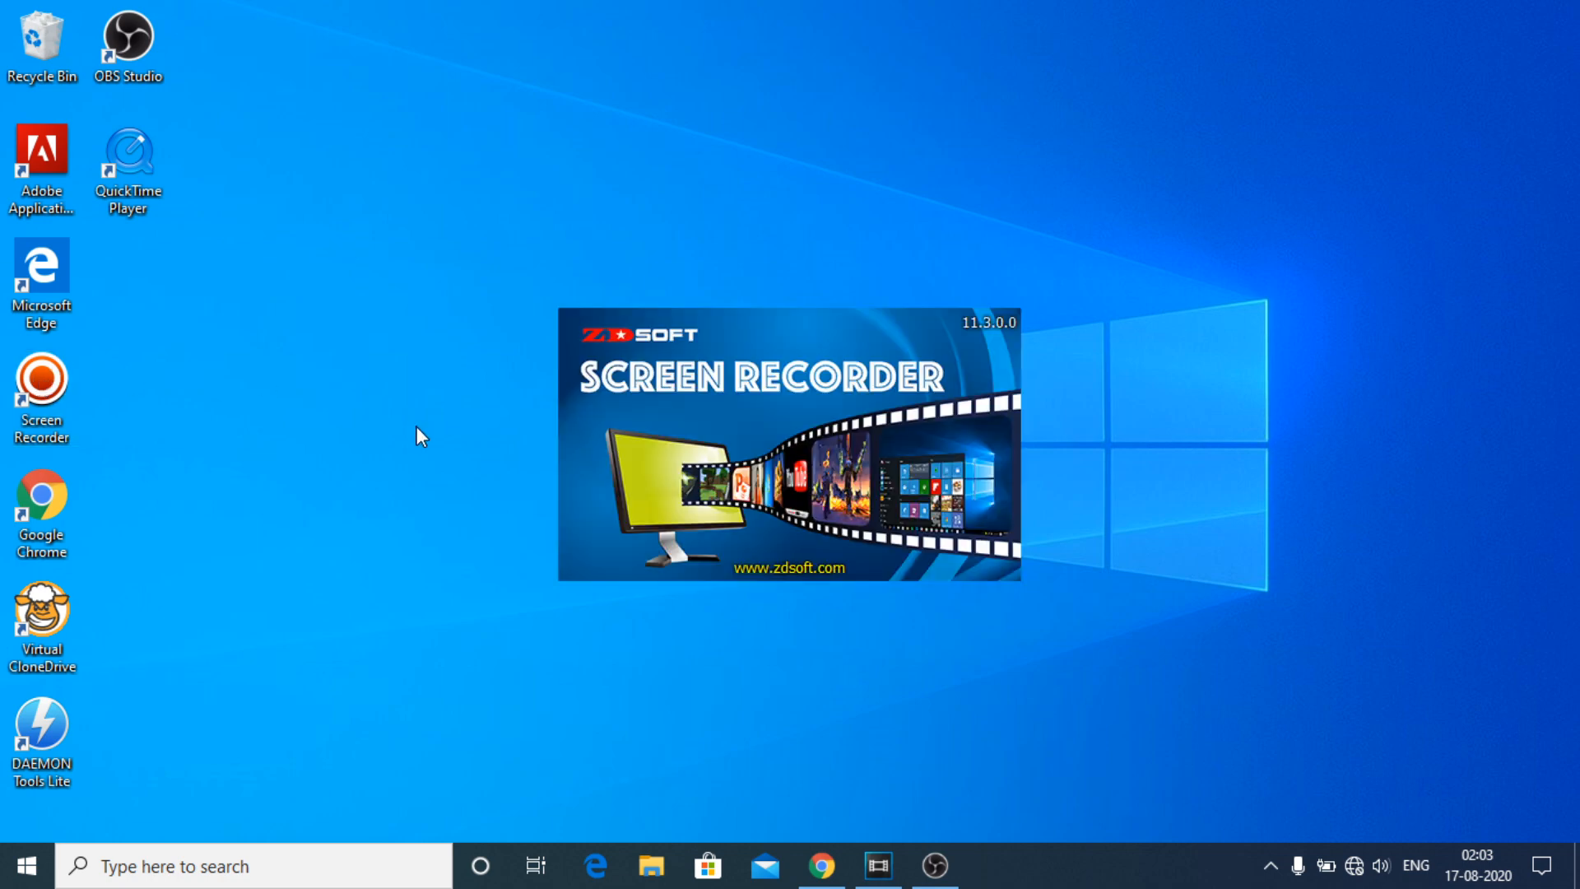
mouse_move(423, 445)
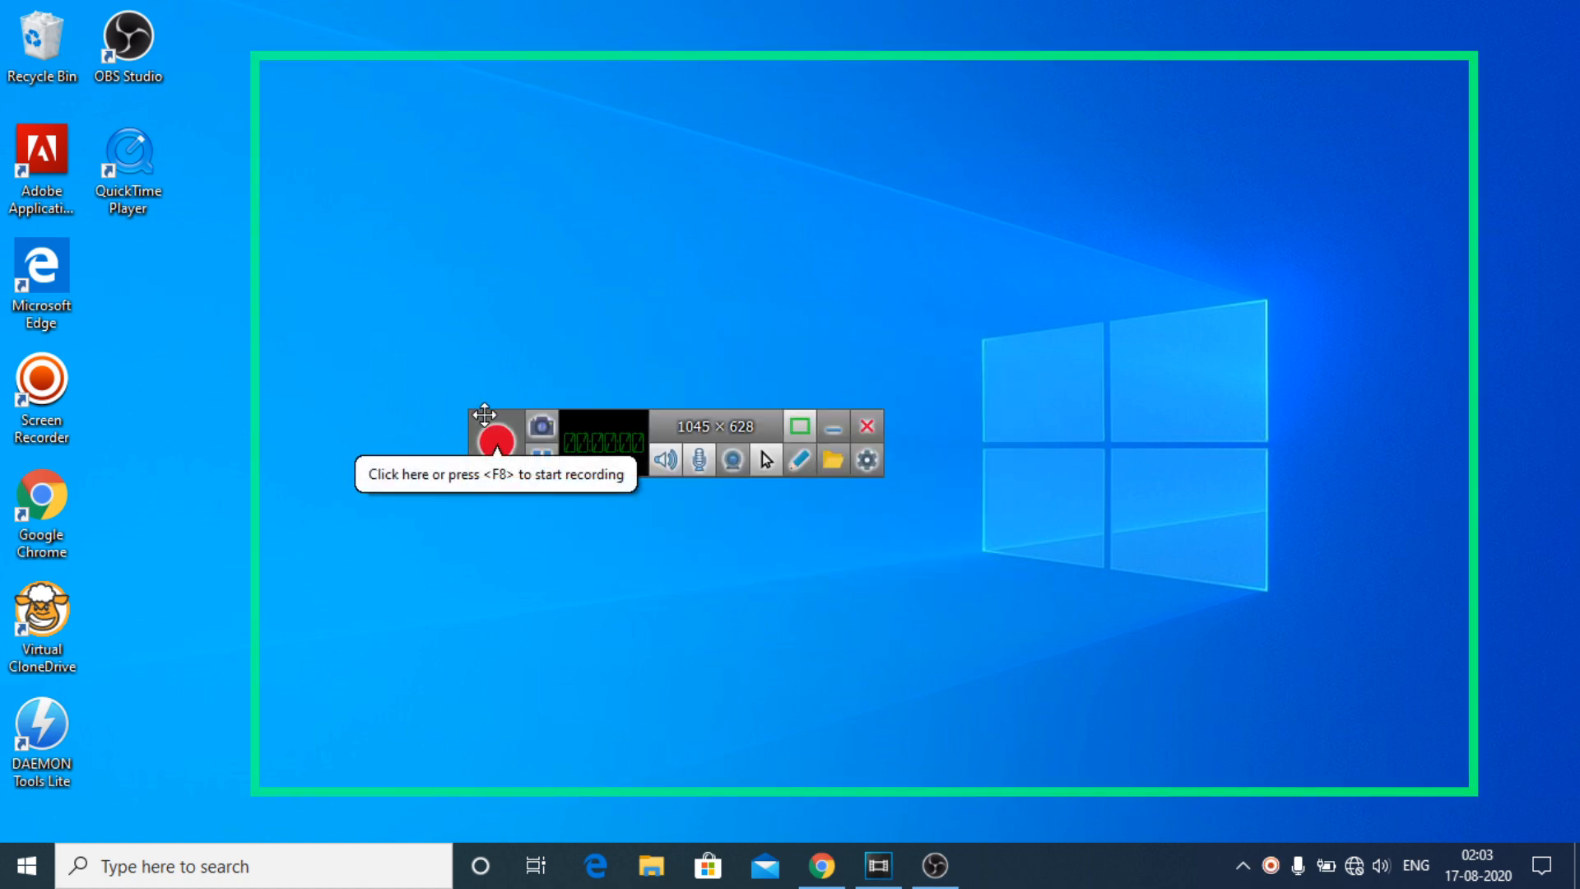
left_click_drag(484, 414, 479, 86)
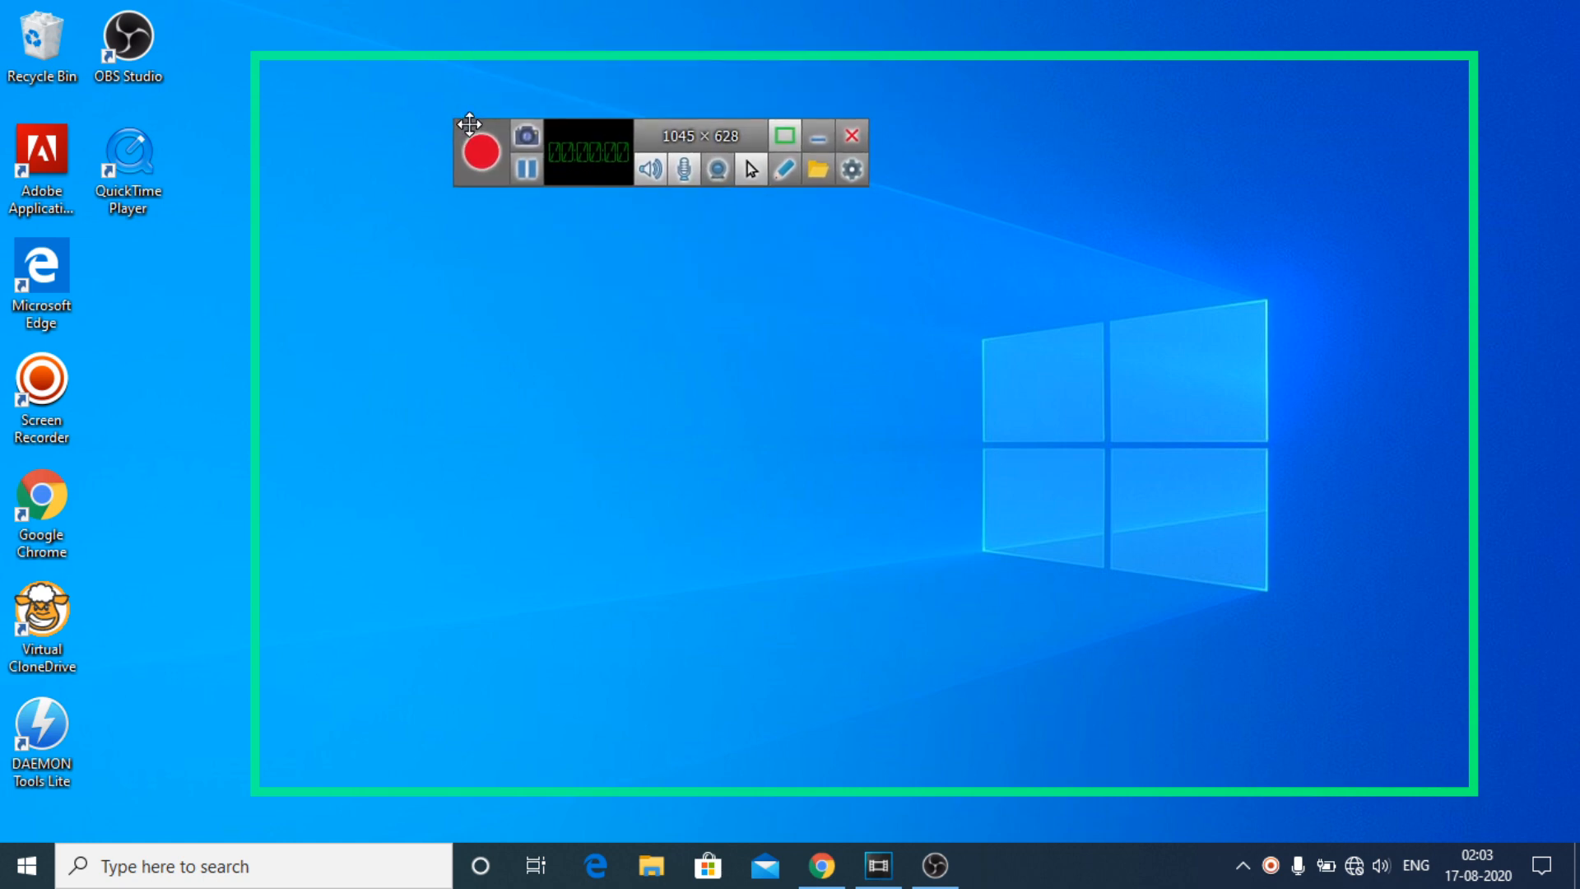
mouse_move(471, 124)
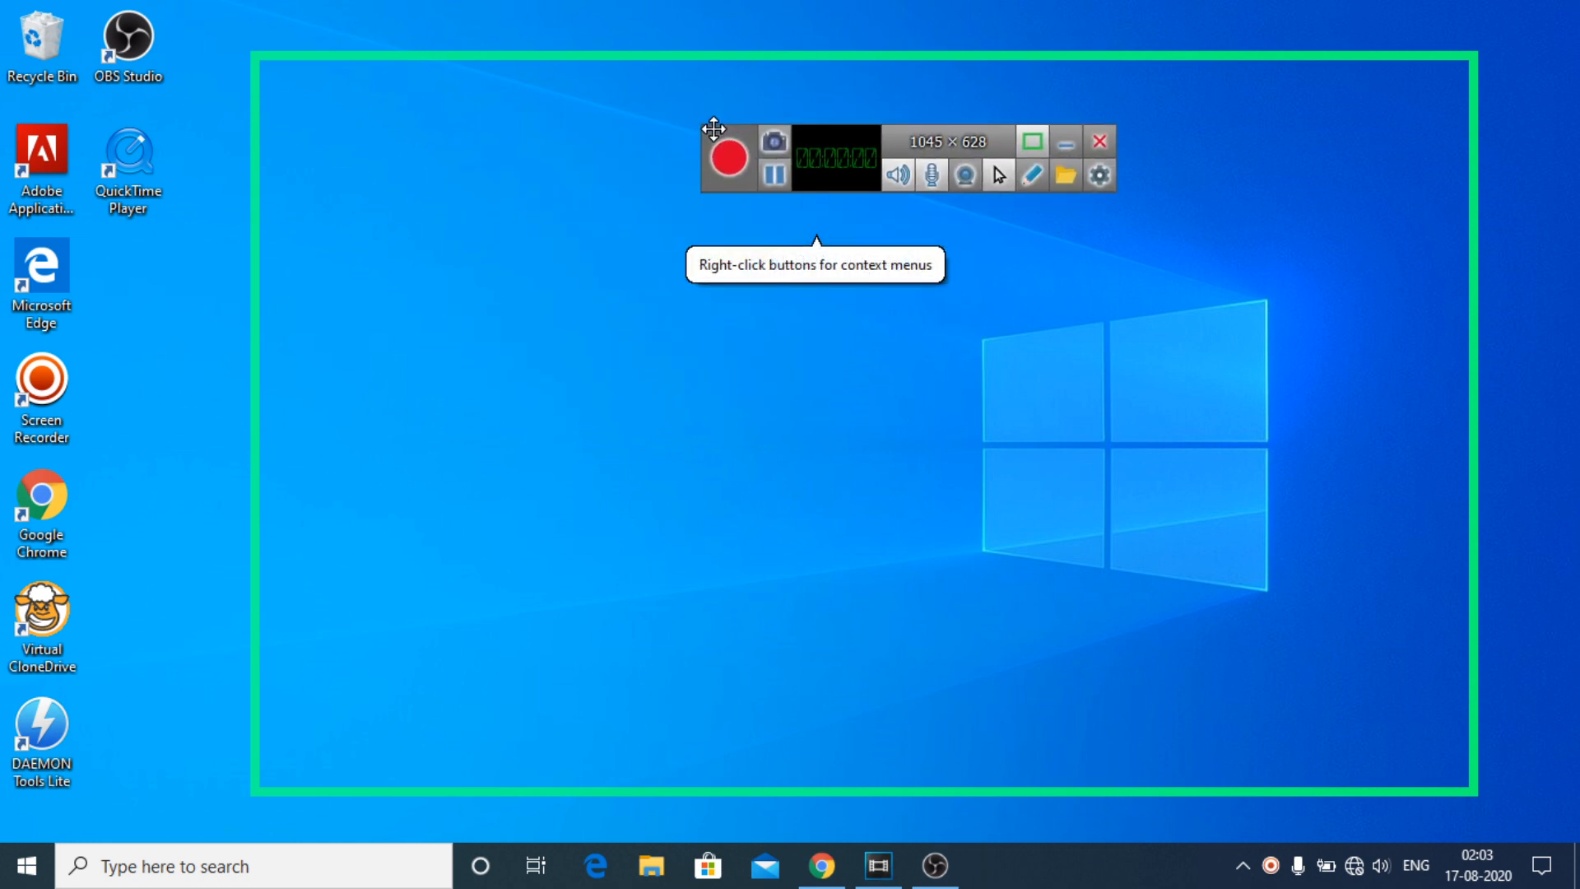
left_click_drag(715, 128, 698, 89)
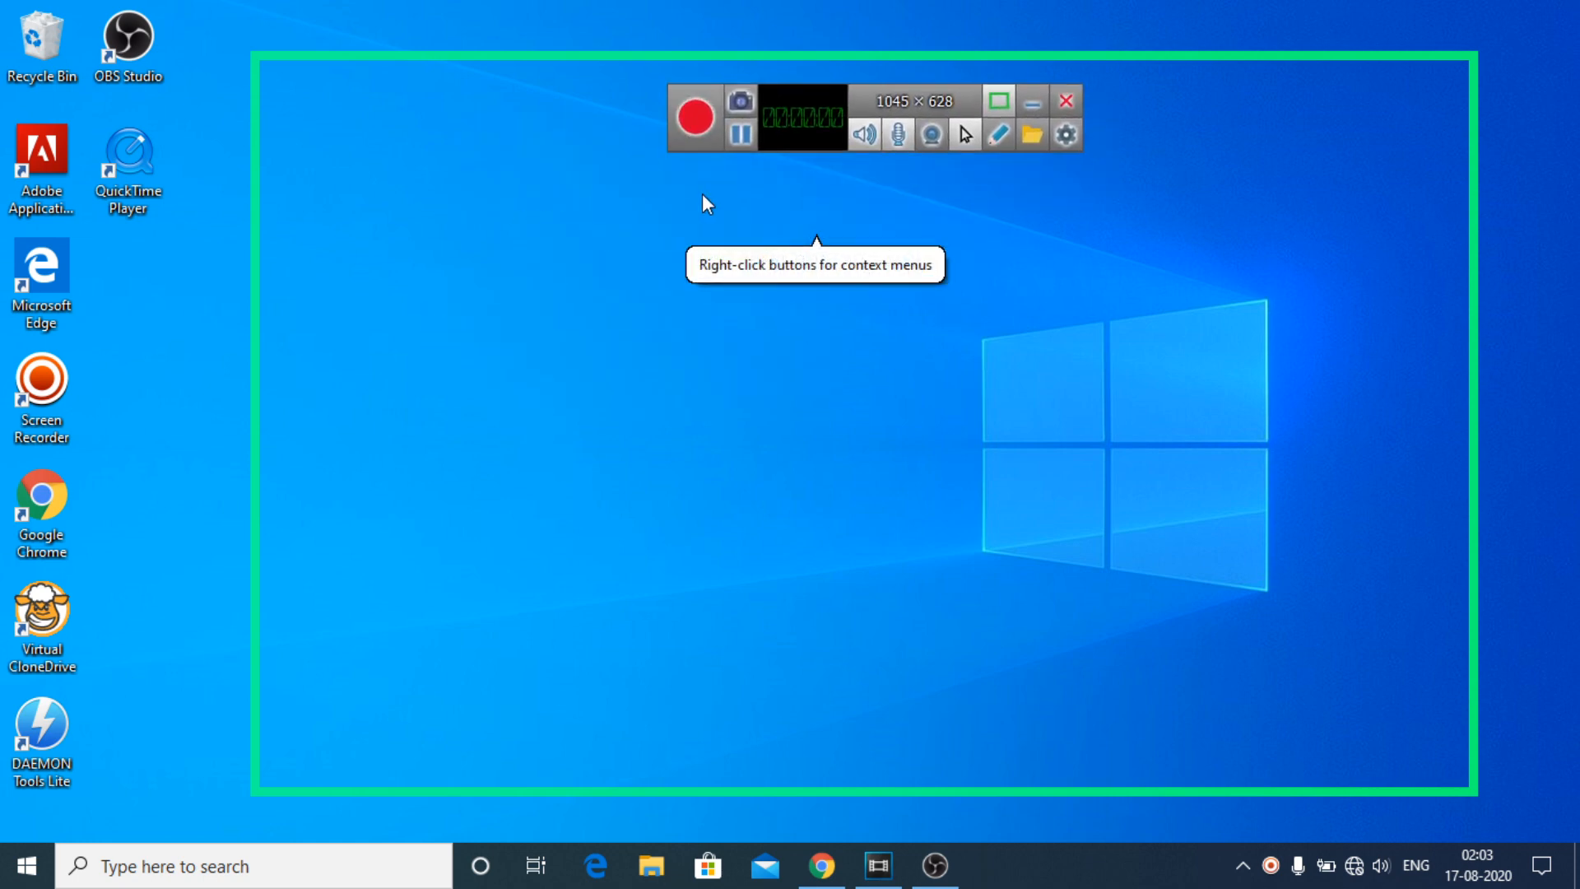
mouse_move(698, 141)
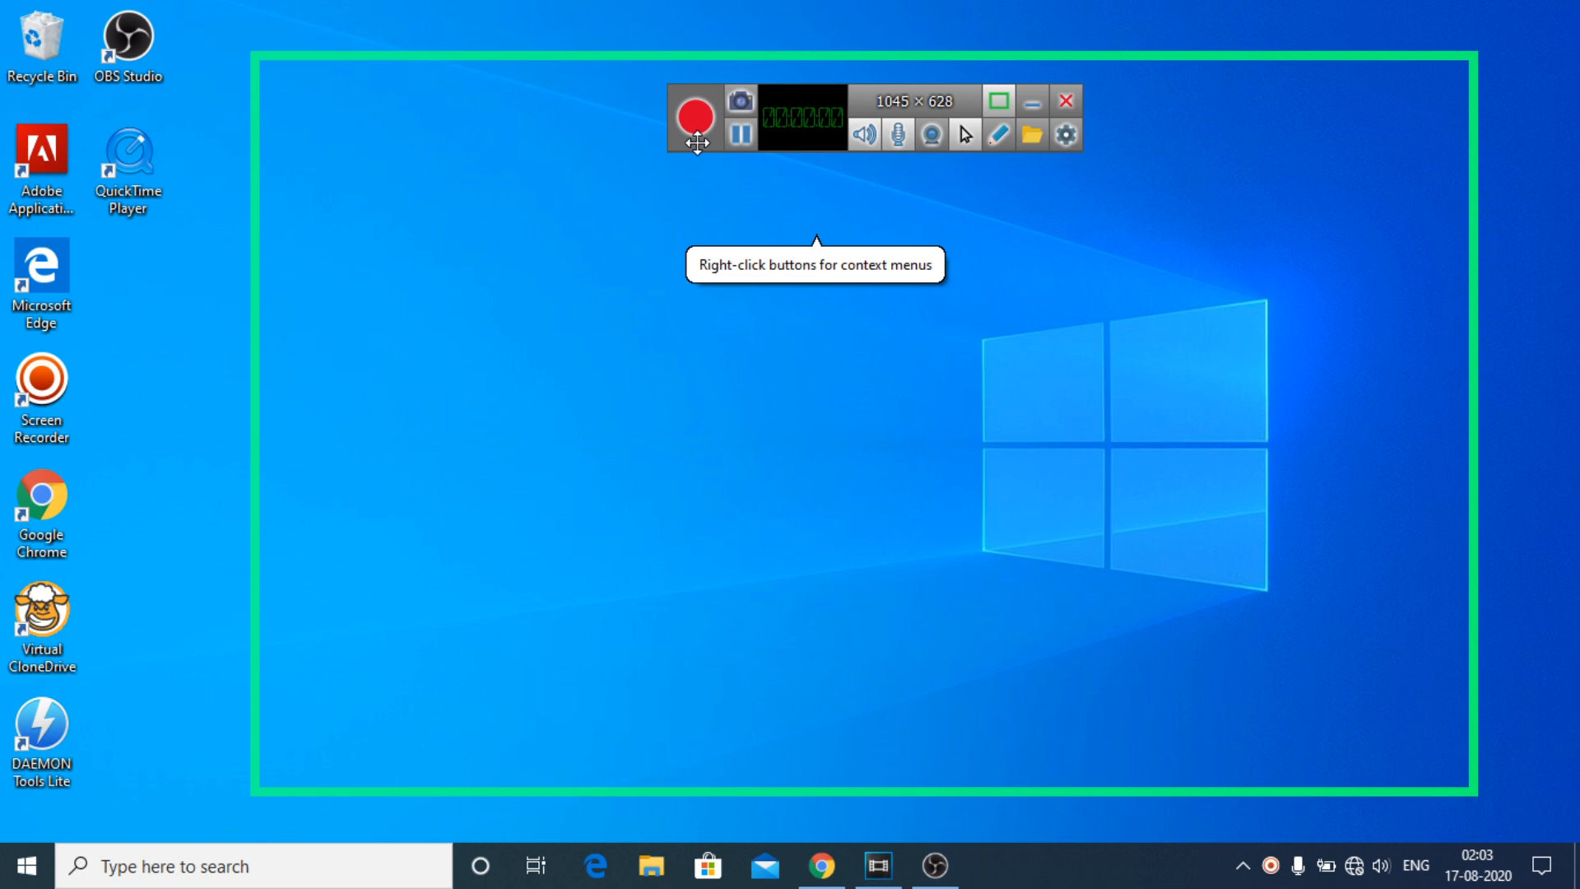
mouse_move(708, 191)
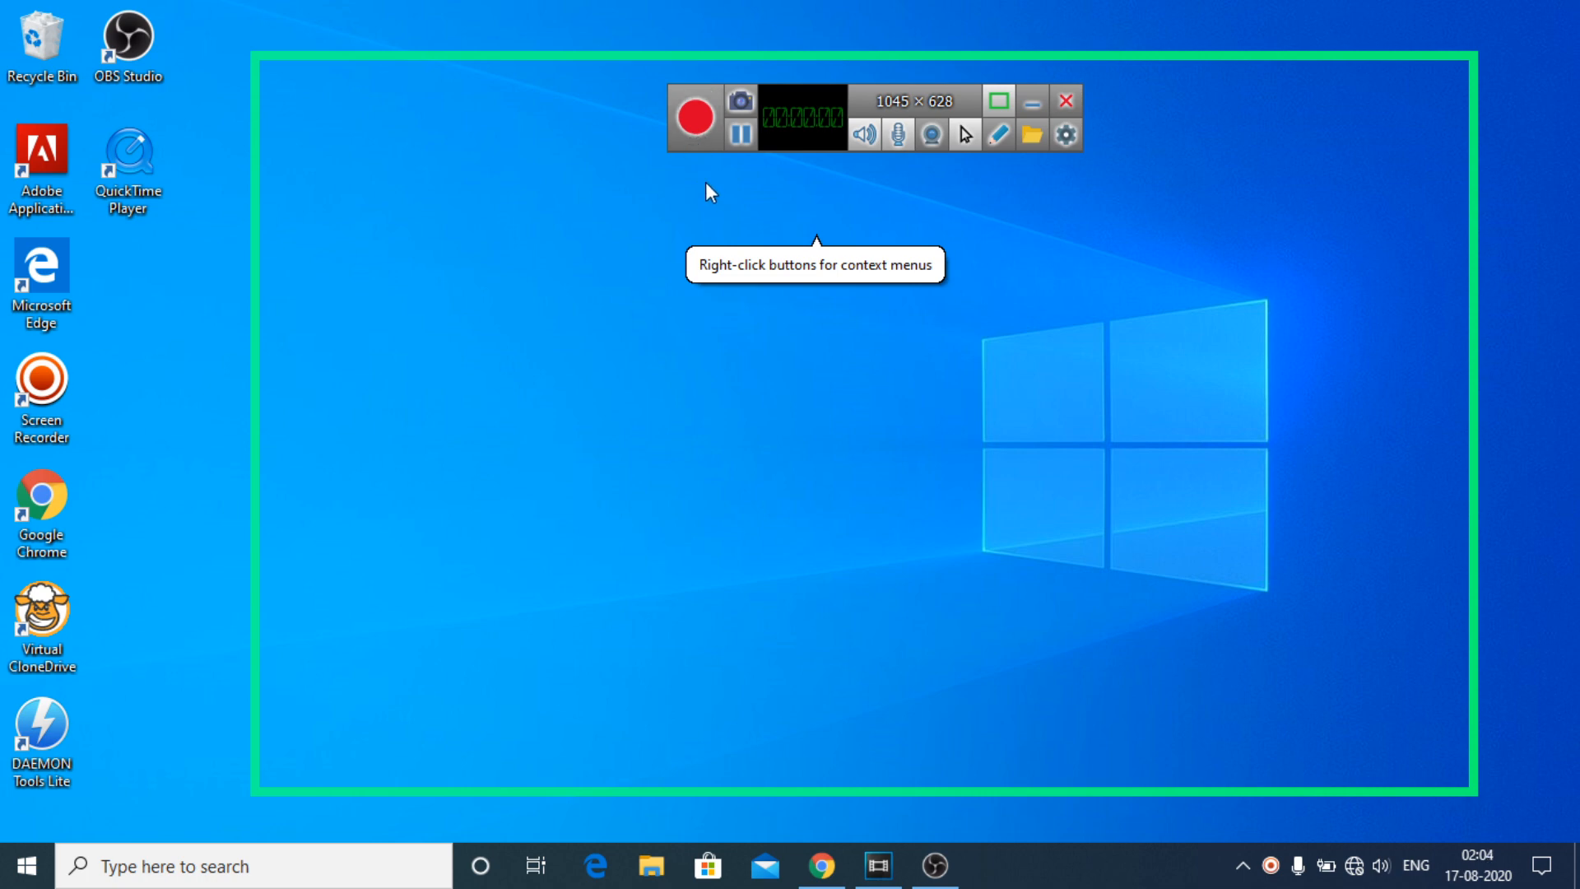
mouse_move(773, 181)
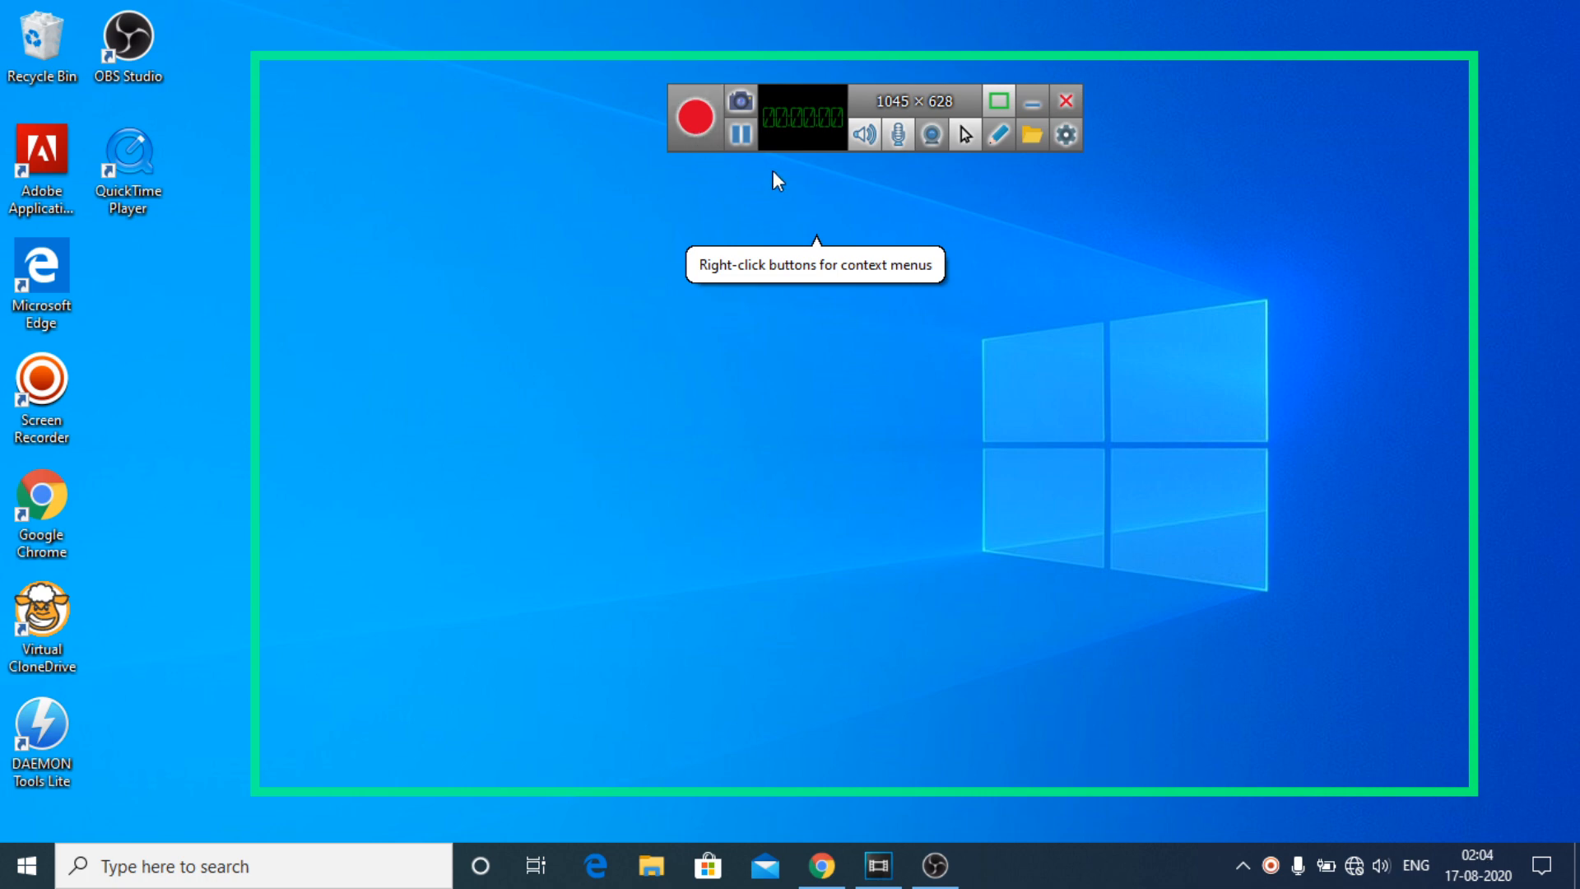
mouse_move(1066, 132)
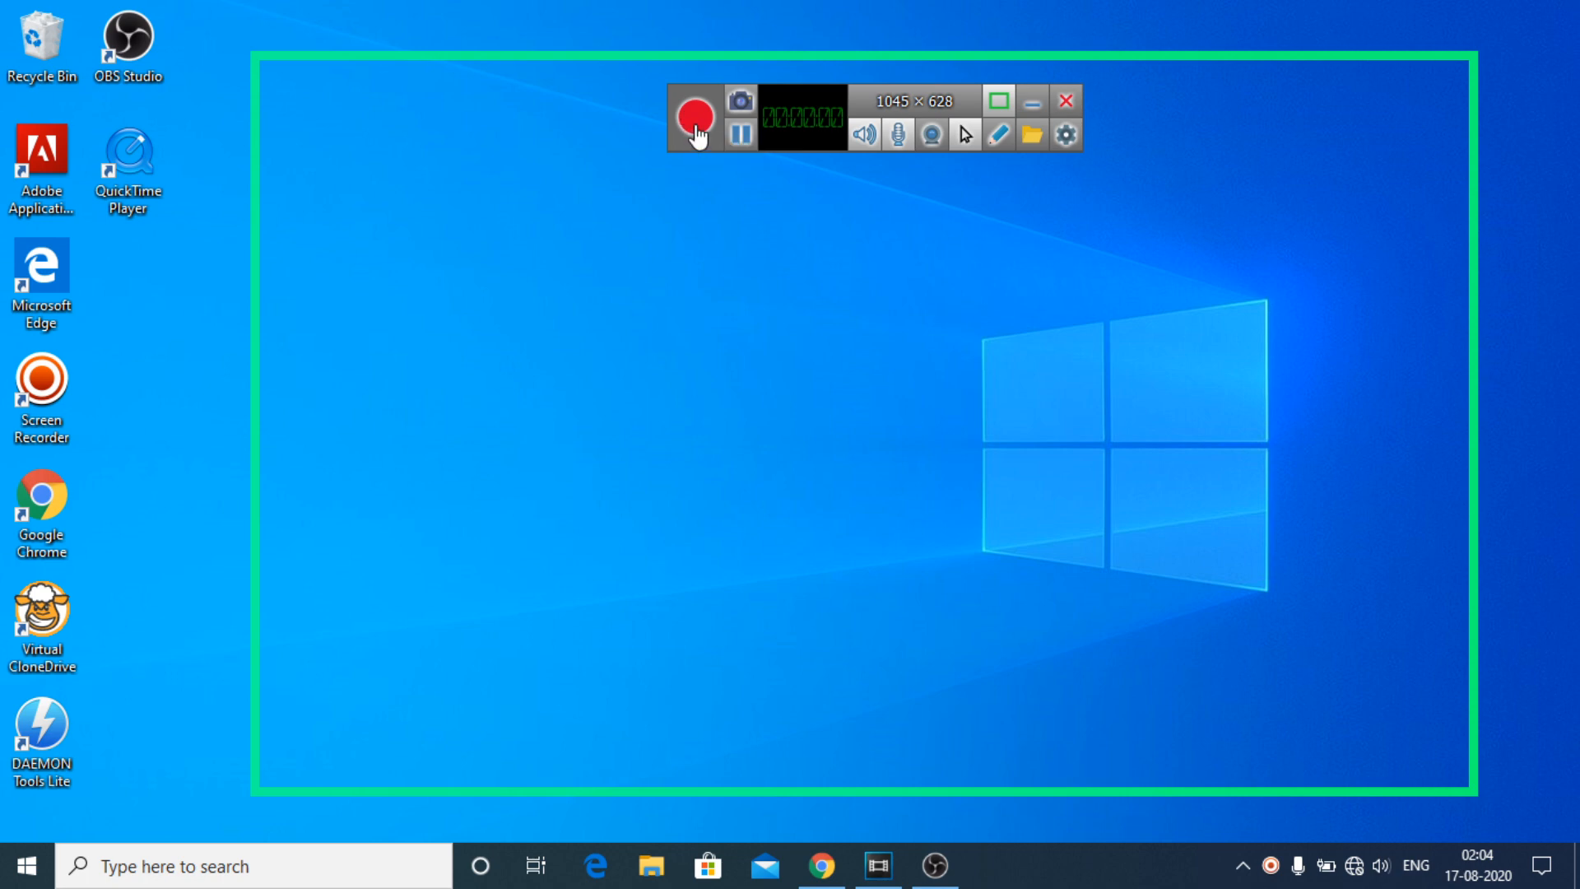
mouse_move(701, 134)
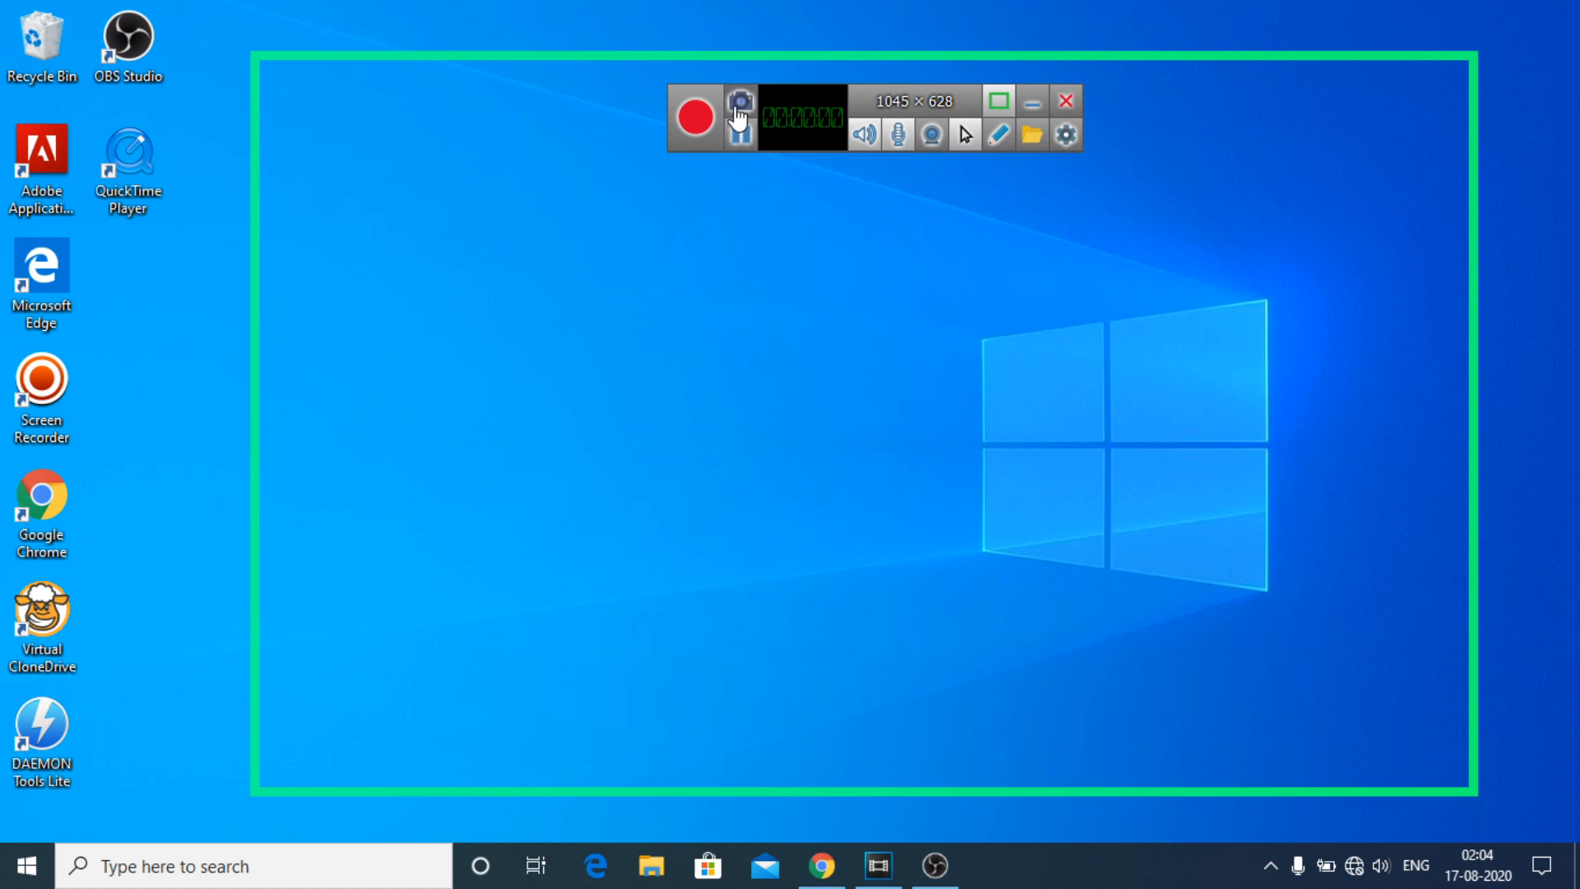
mouse_move(740, 98)
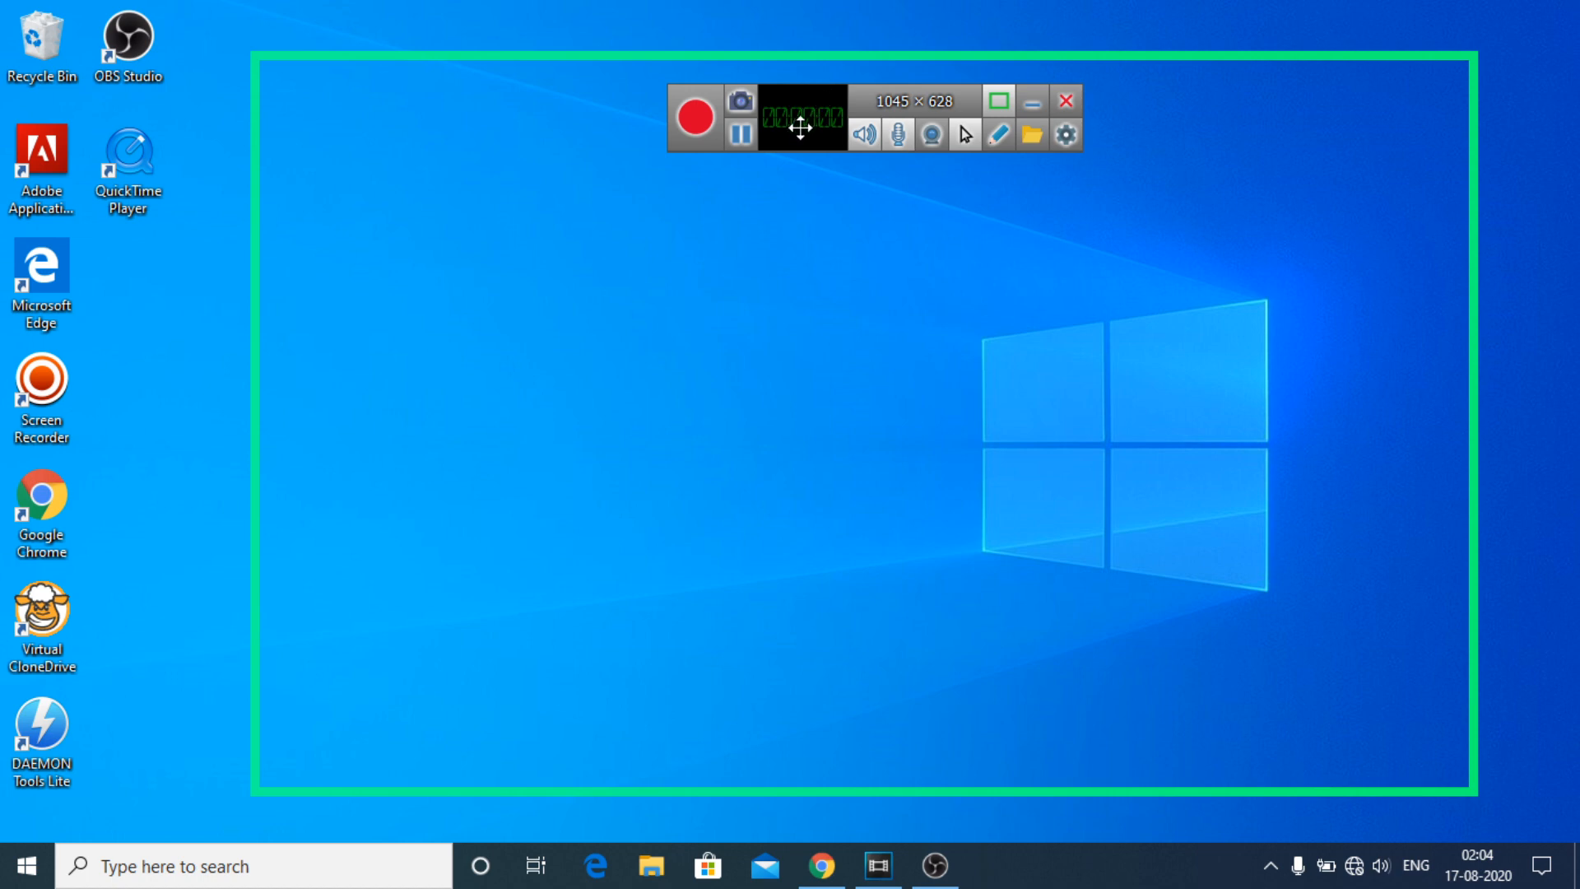
mouse_move(792, 124)
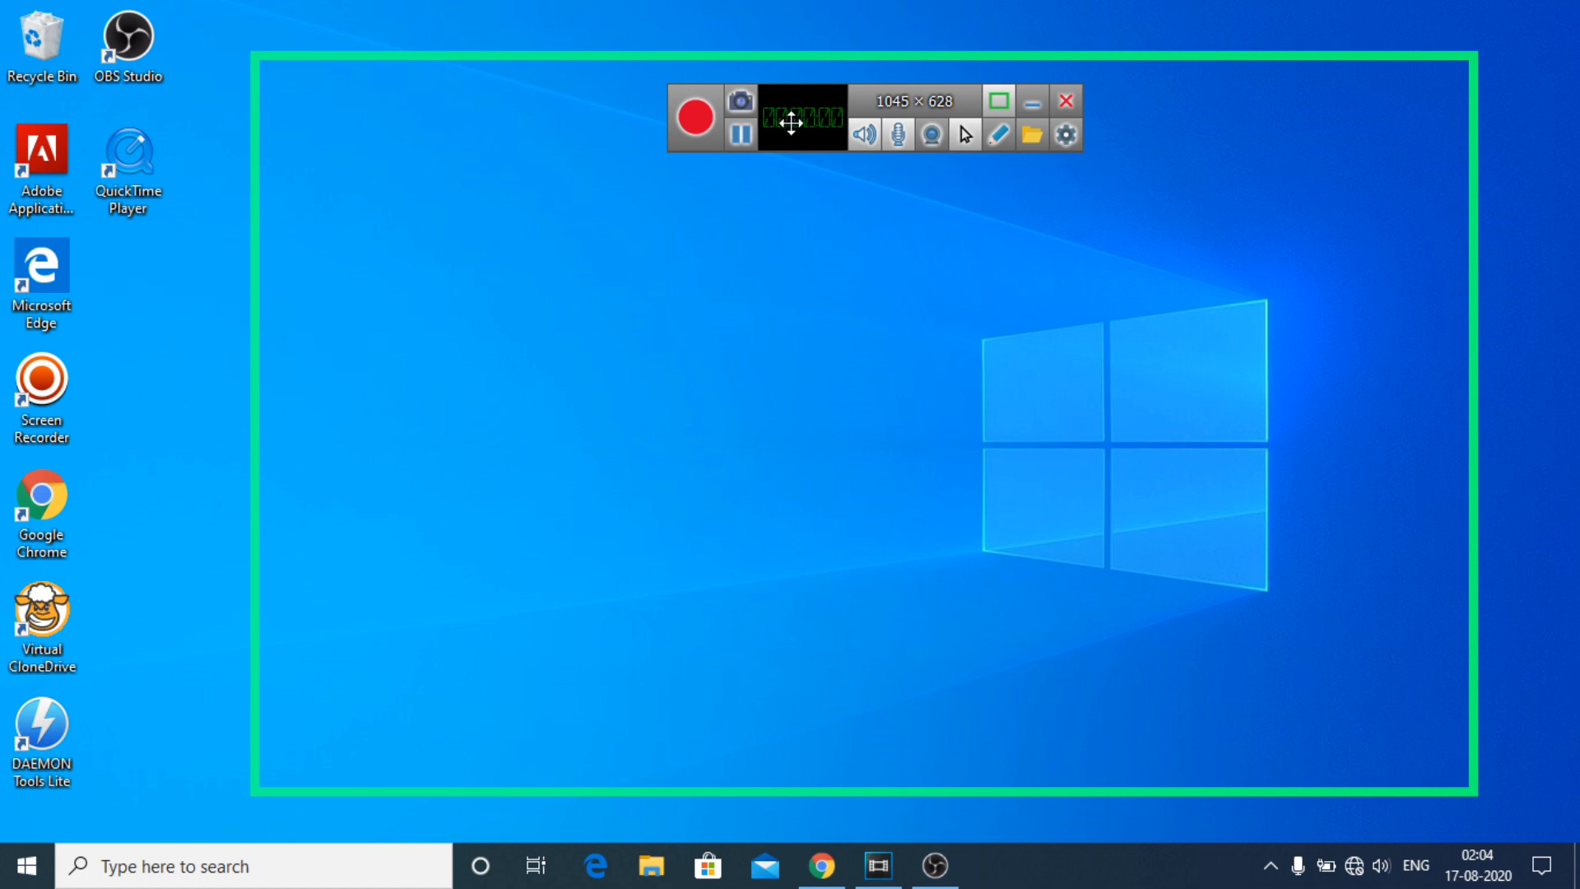
mouse_move(798, 124)
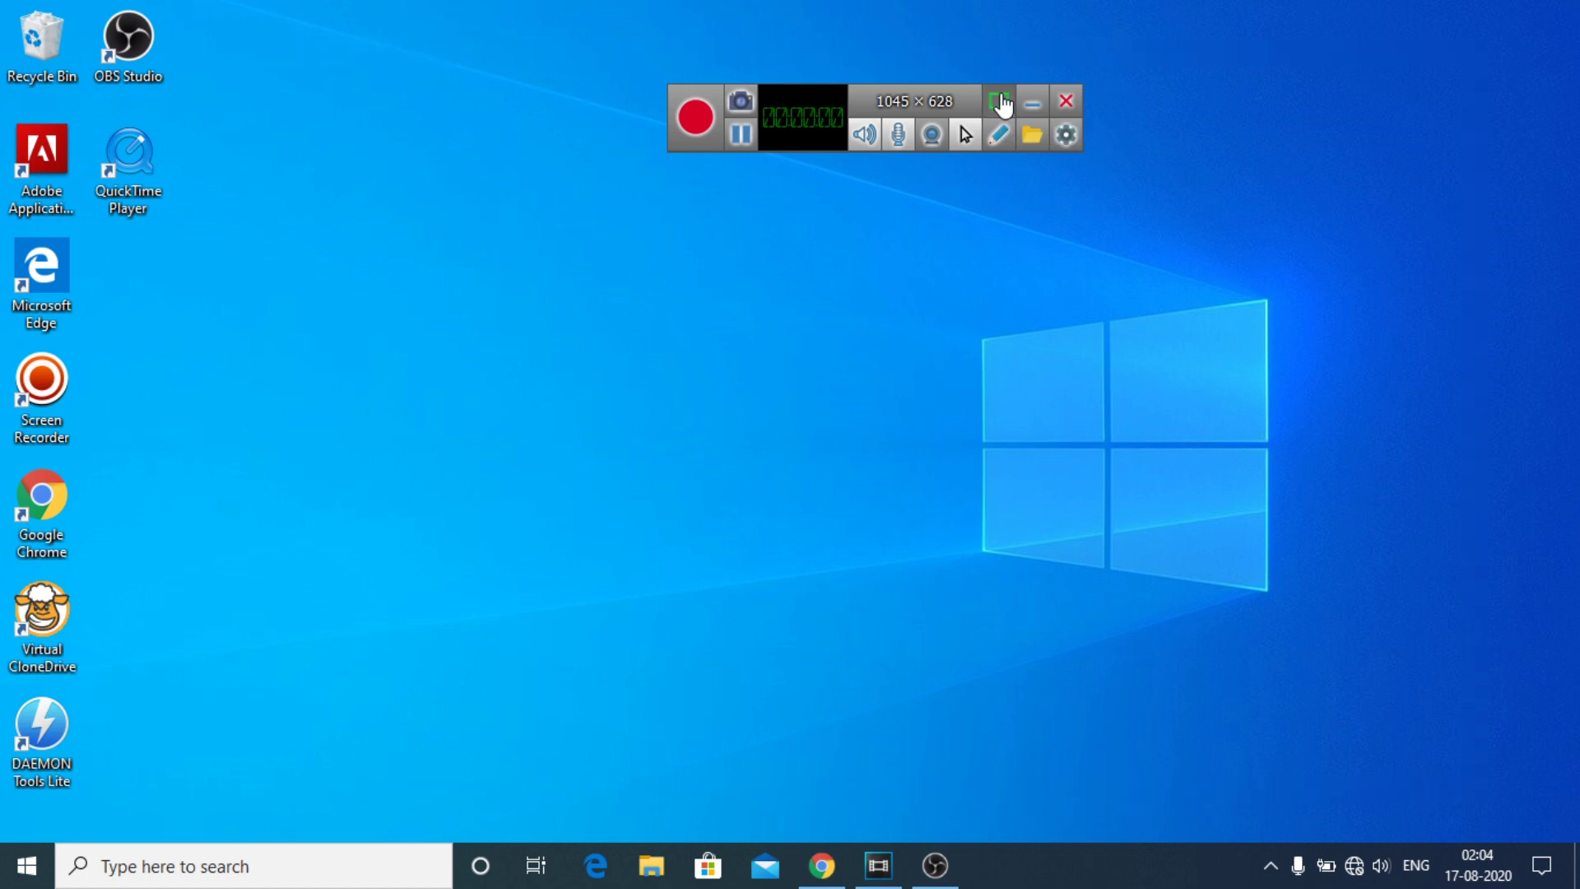
Resize the green recording frame outward to about 1129 × 640
left_click(997, 102)
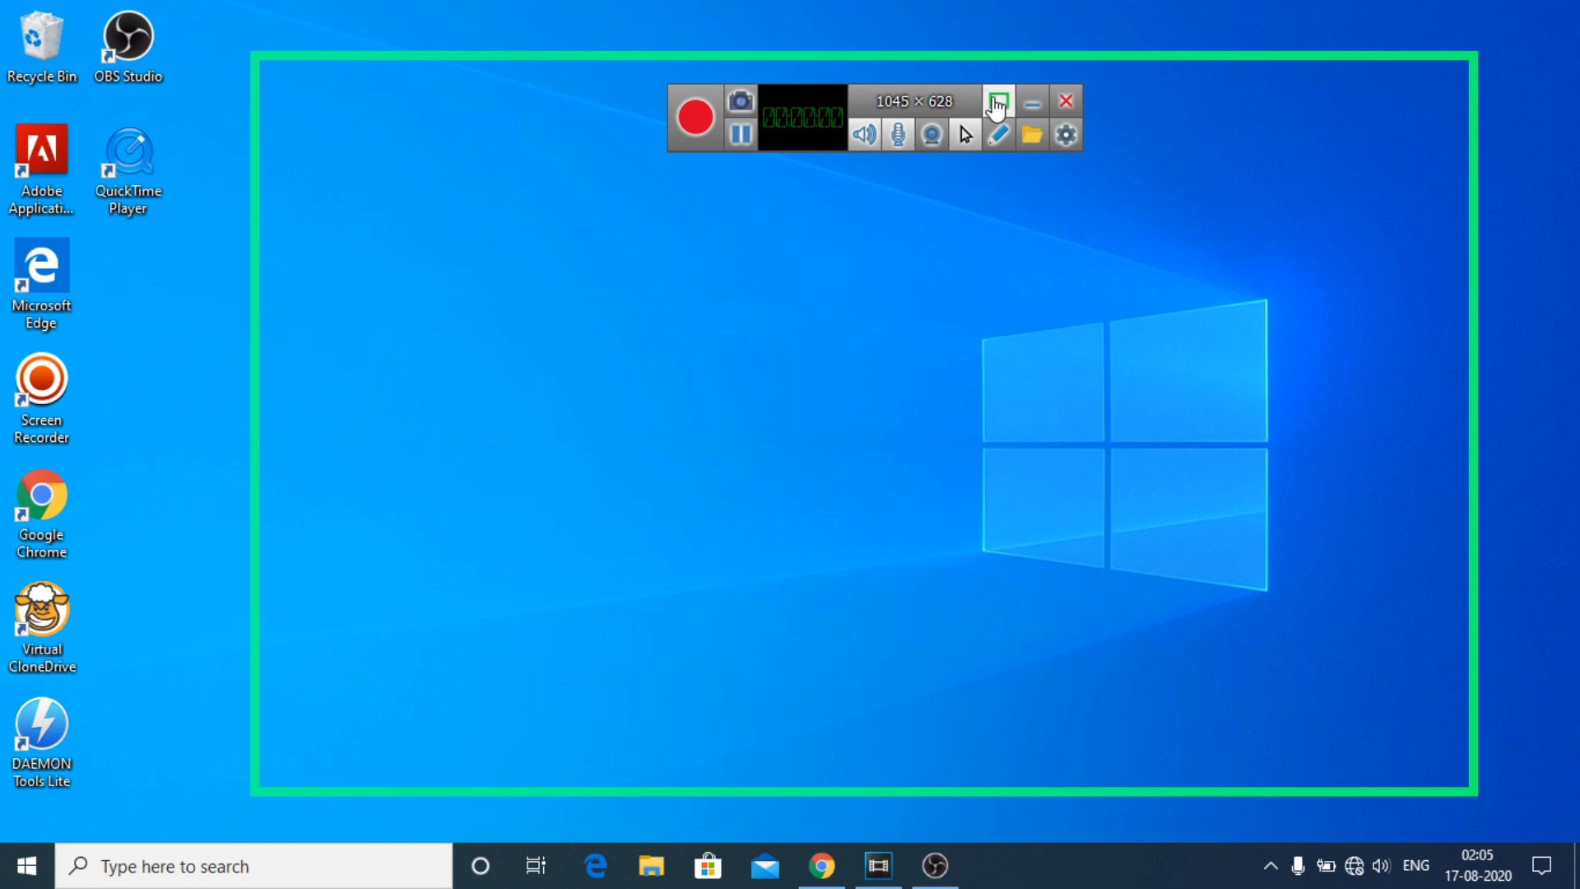
mouse_move(998, 51)
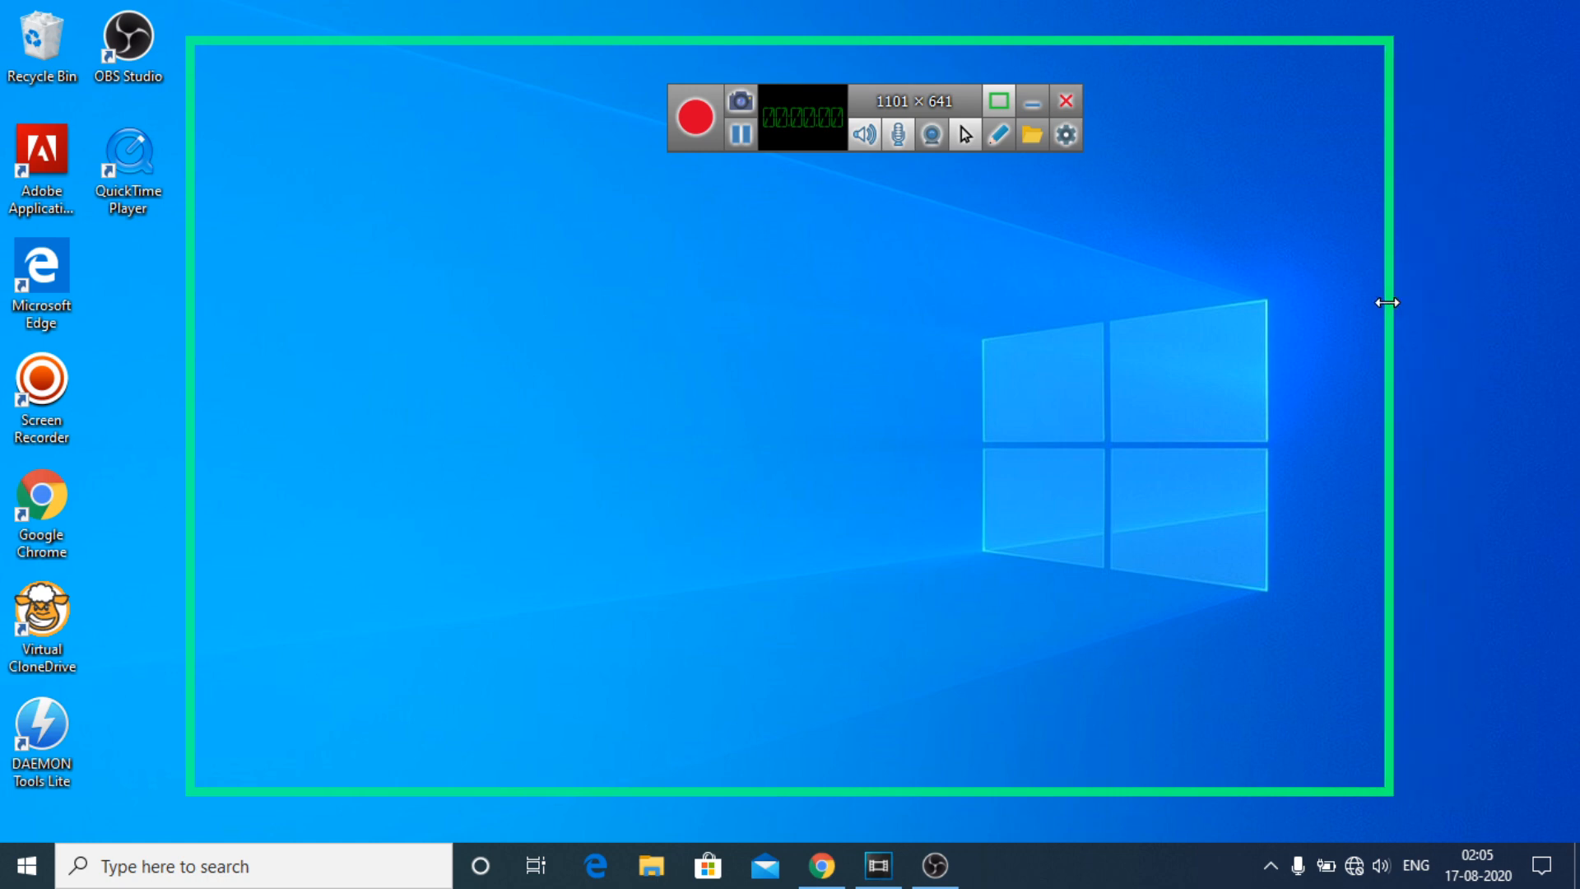
left_click_drag(1390, 303, 1317, 20)
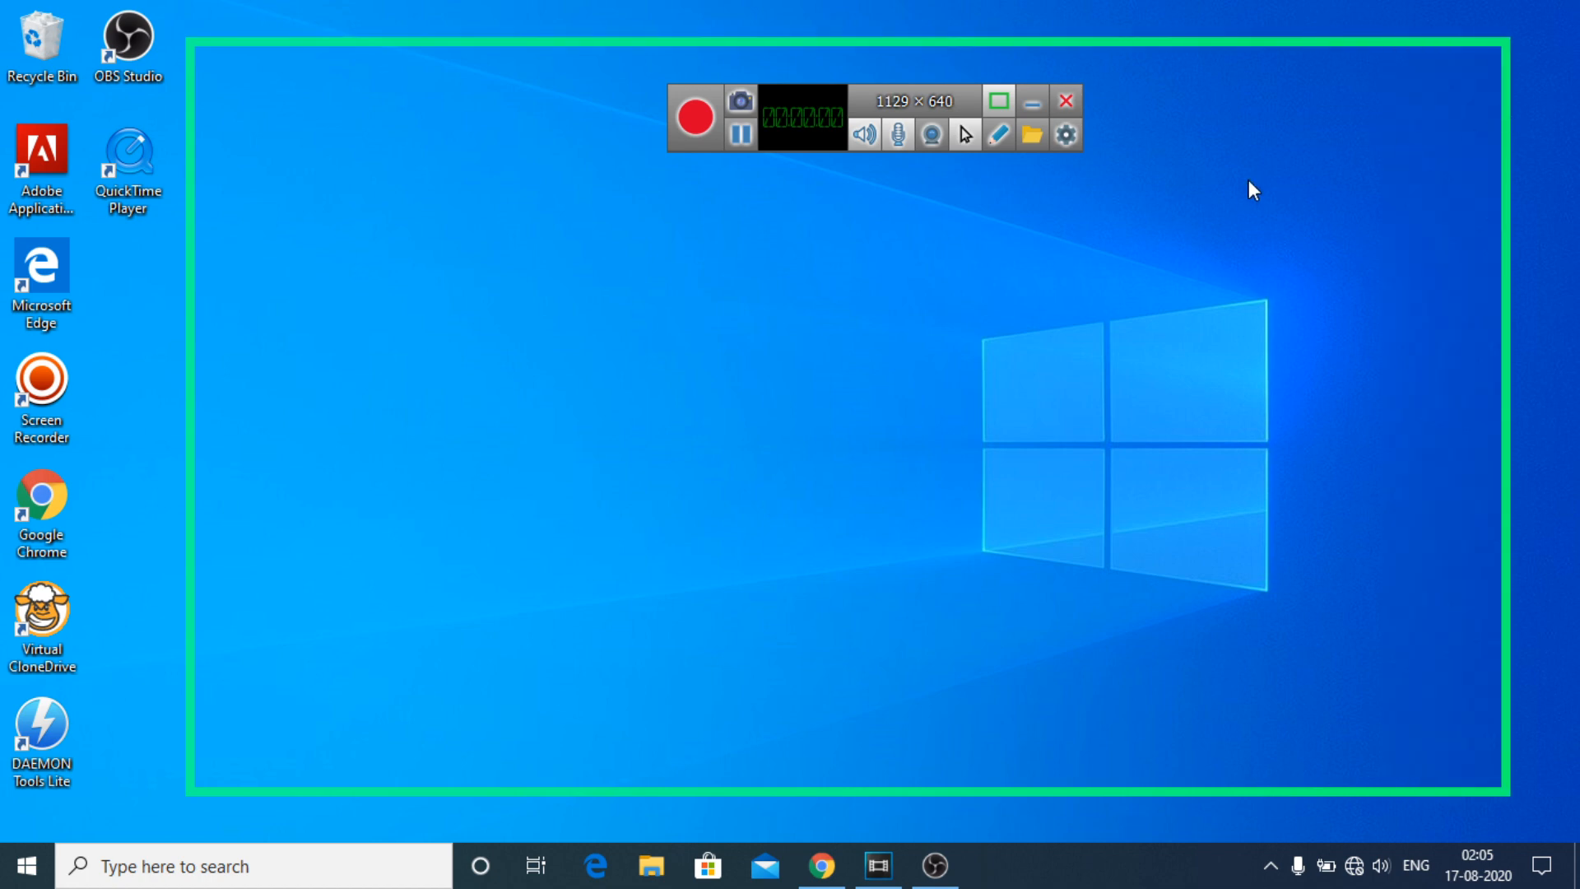
mouse_move(1003, 255)
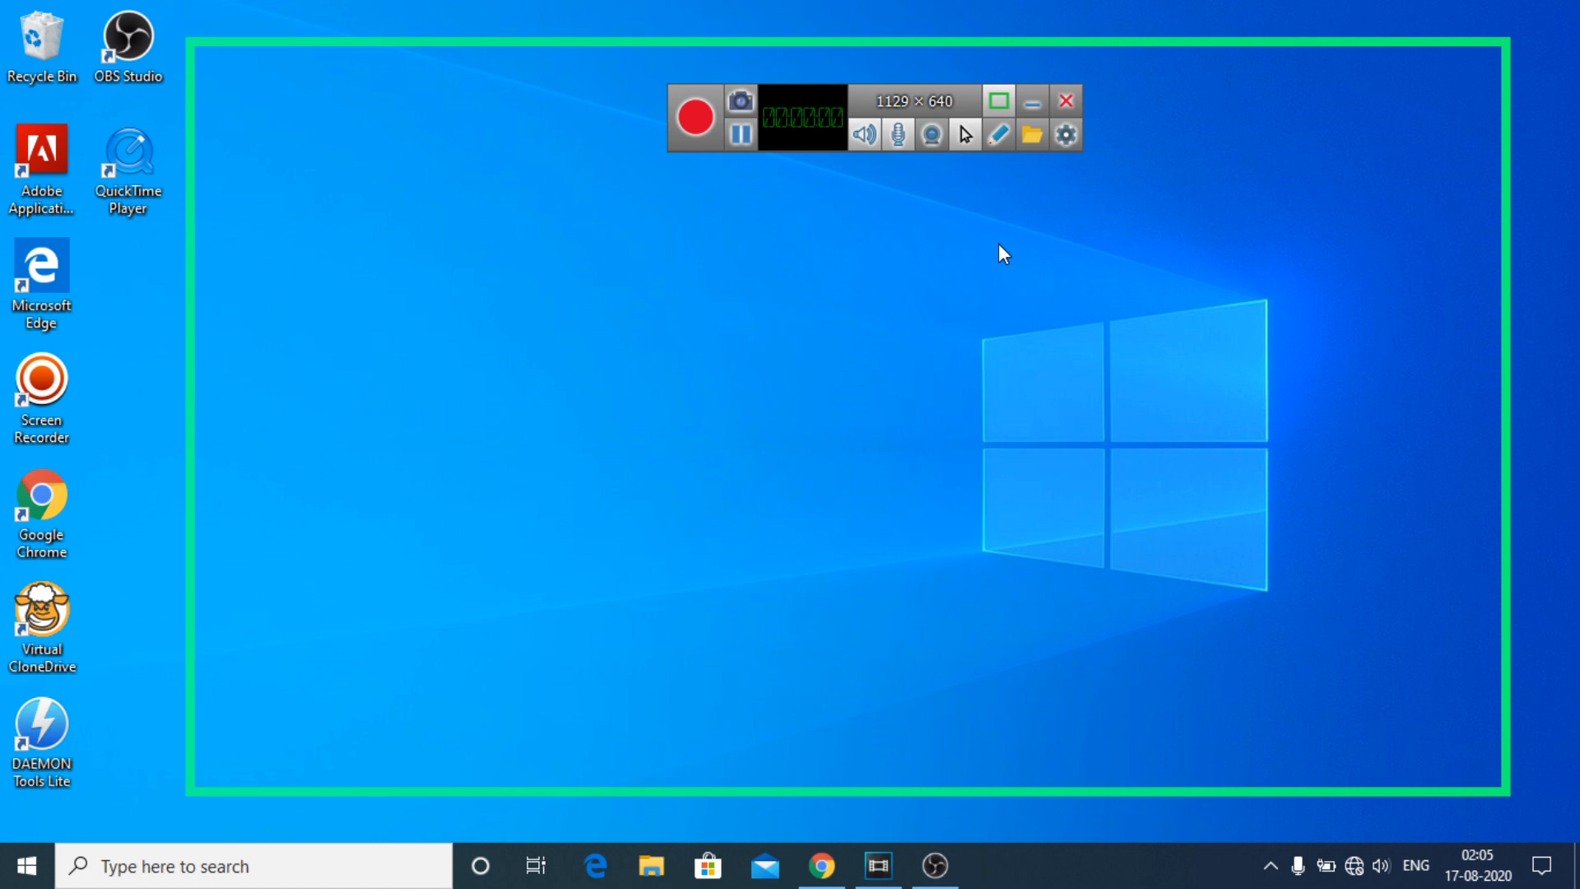
mouse_move(965, 204)
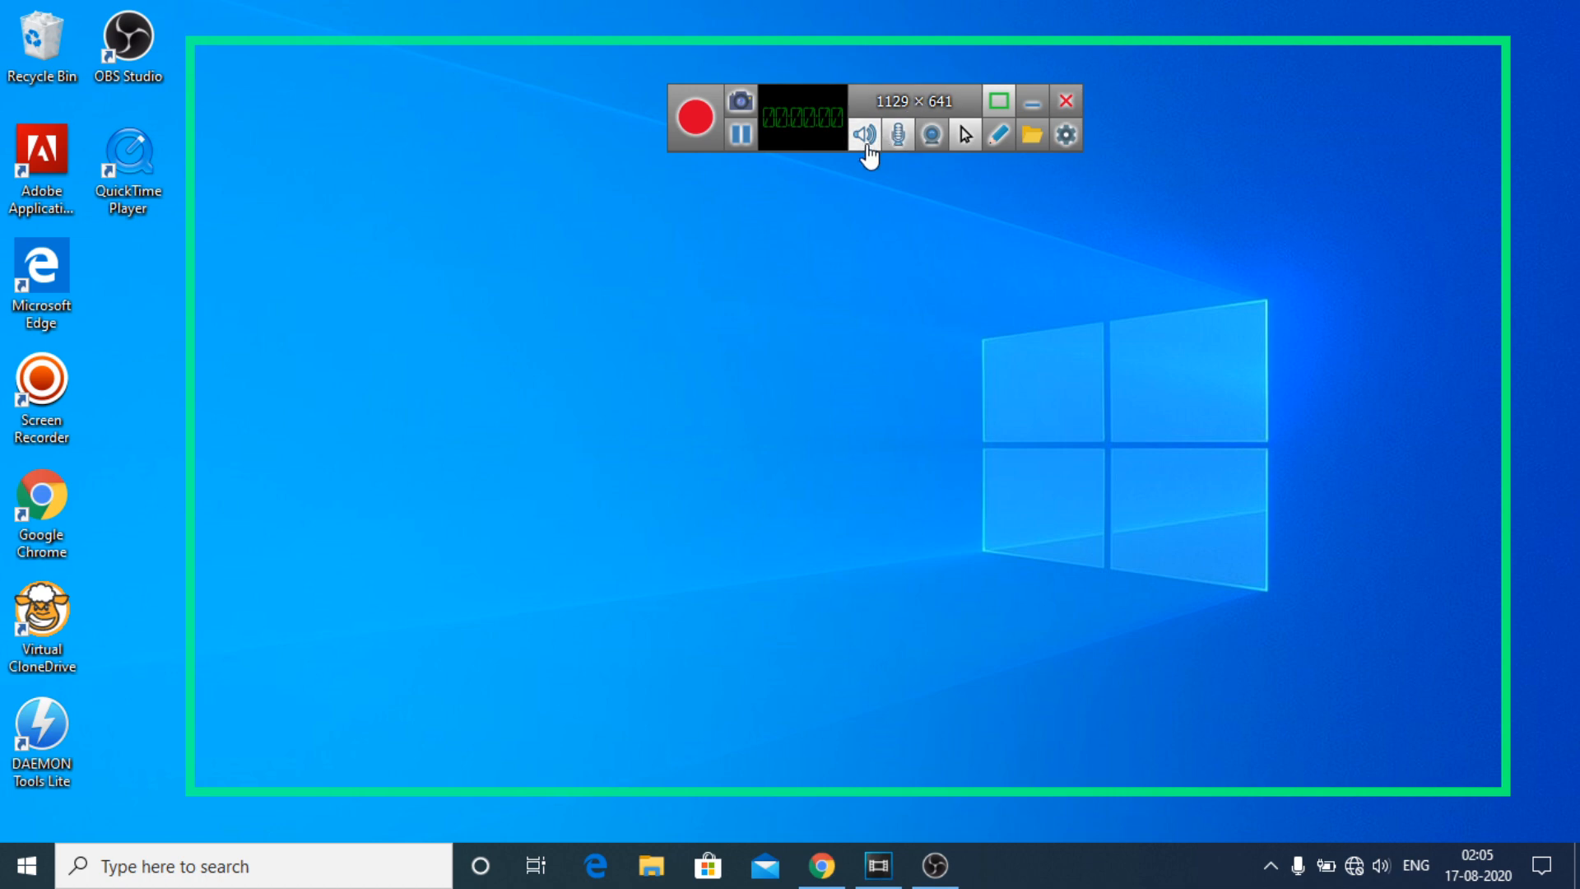
mouse_move(866, 133)
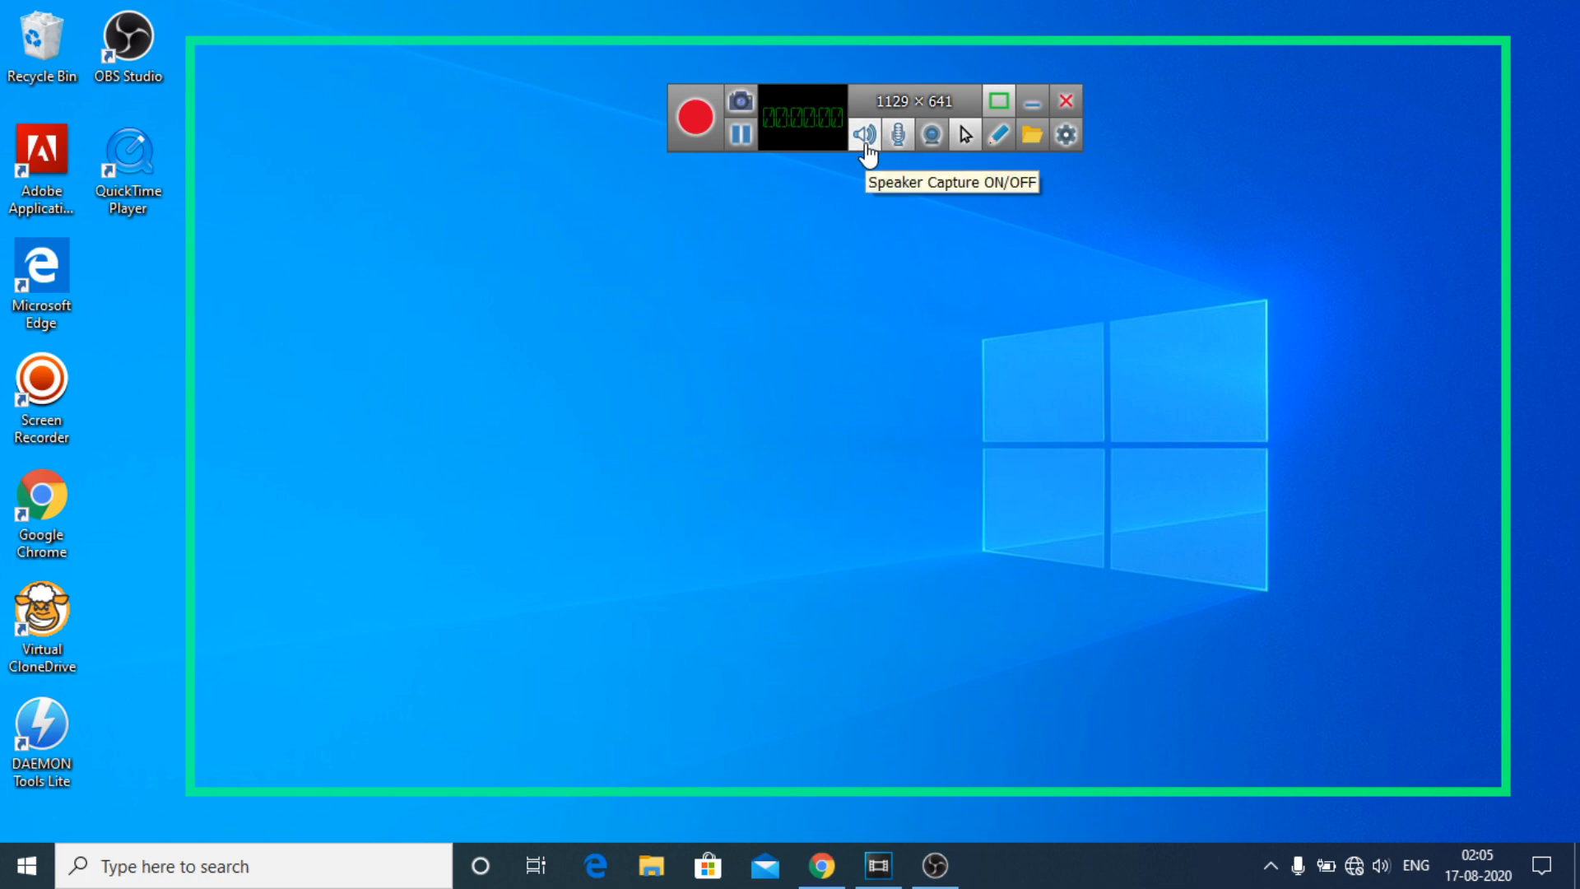
mouse_move(892, 139)
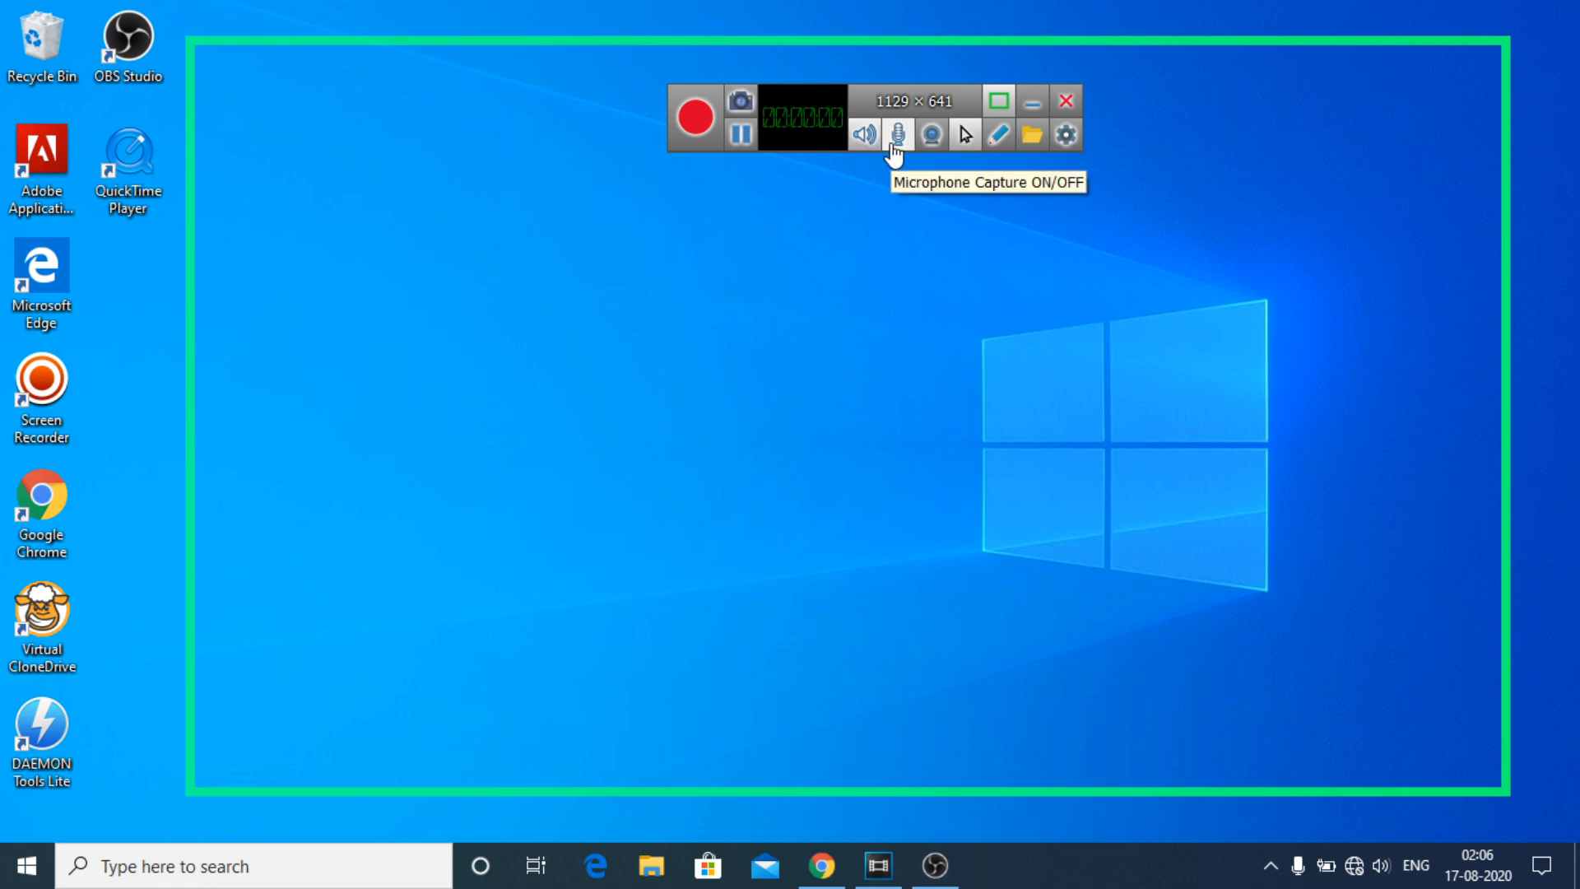
mouse_move(928, 140)
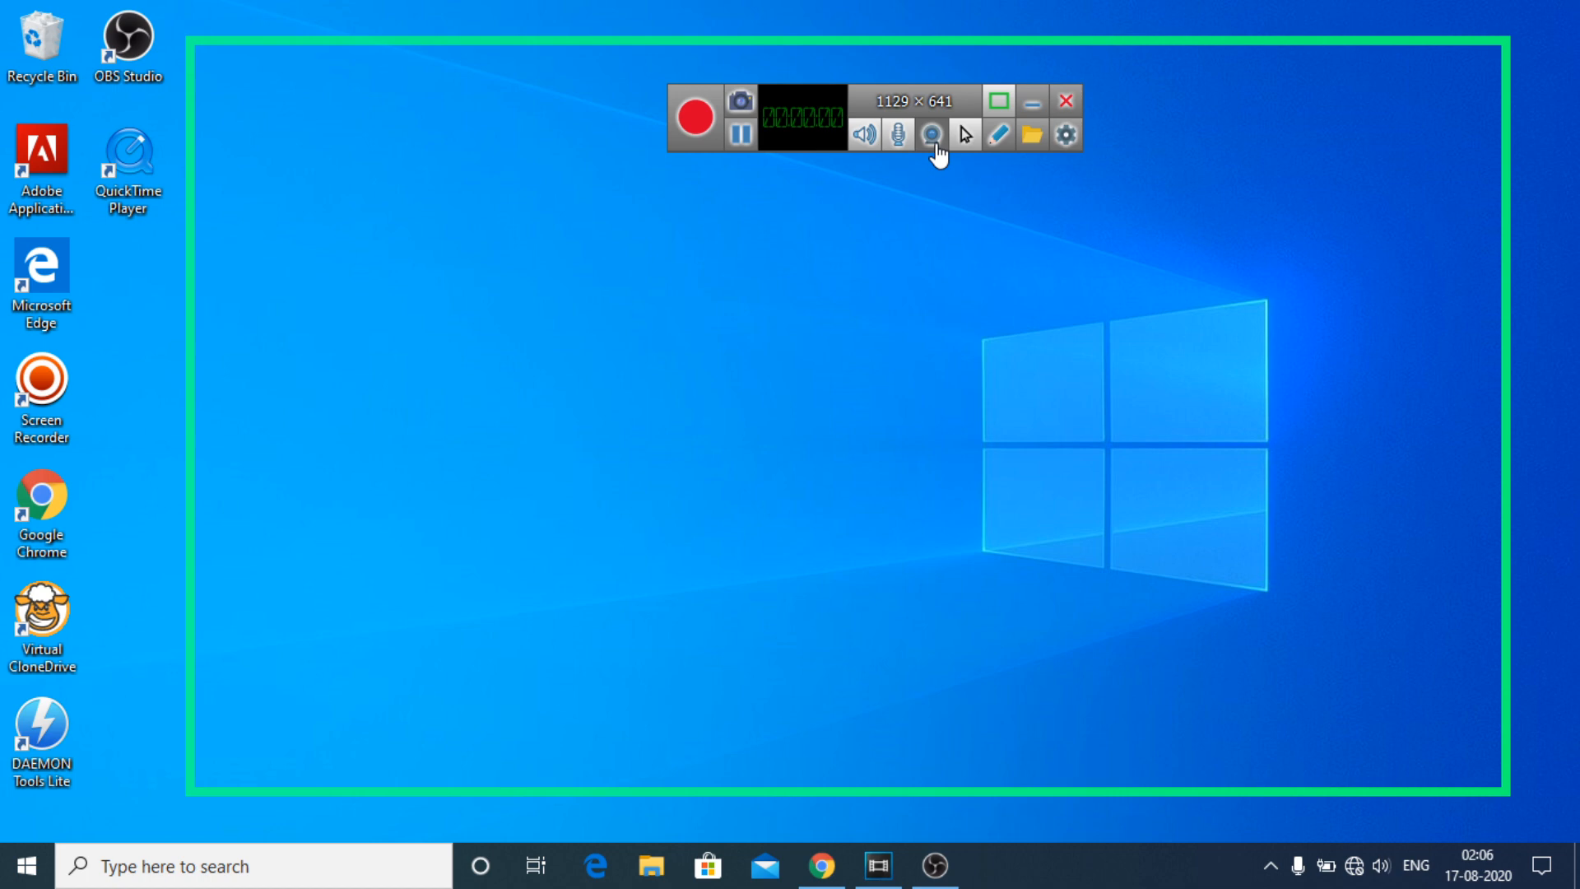
mouse_move(961, 140)
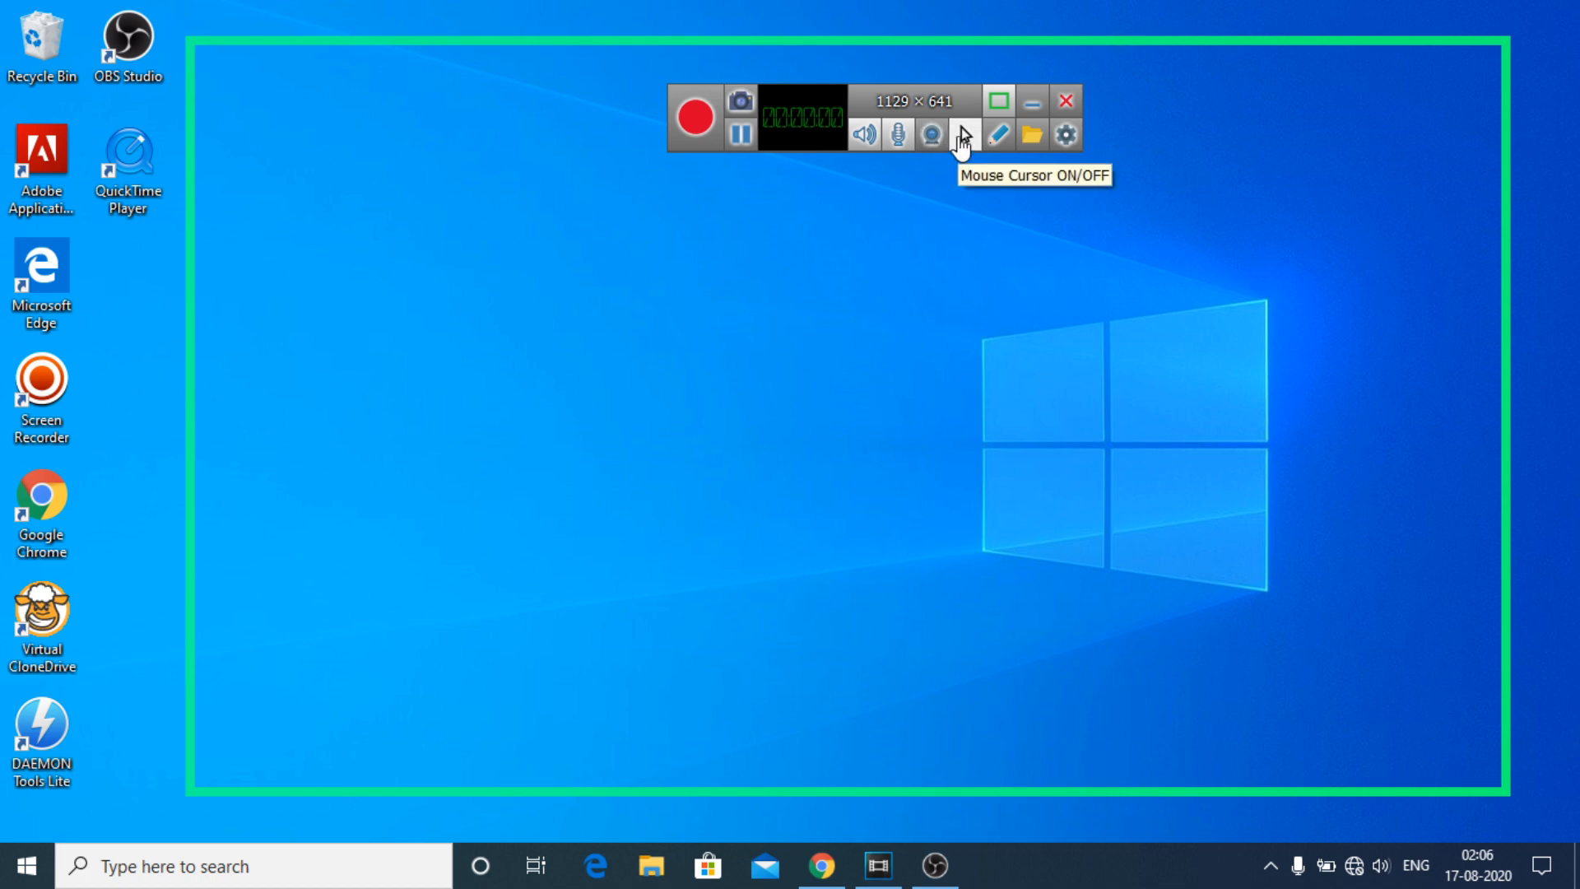
mouse_move(864, 135)
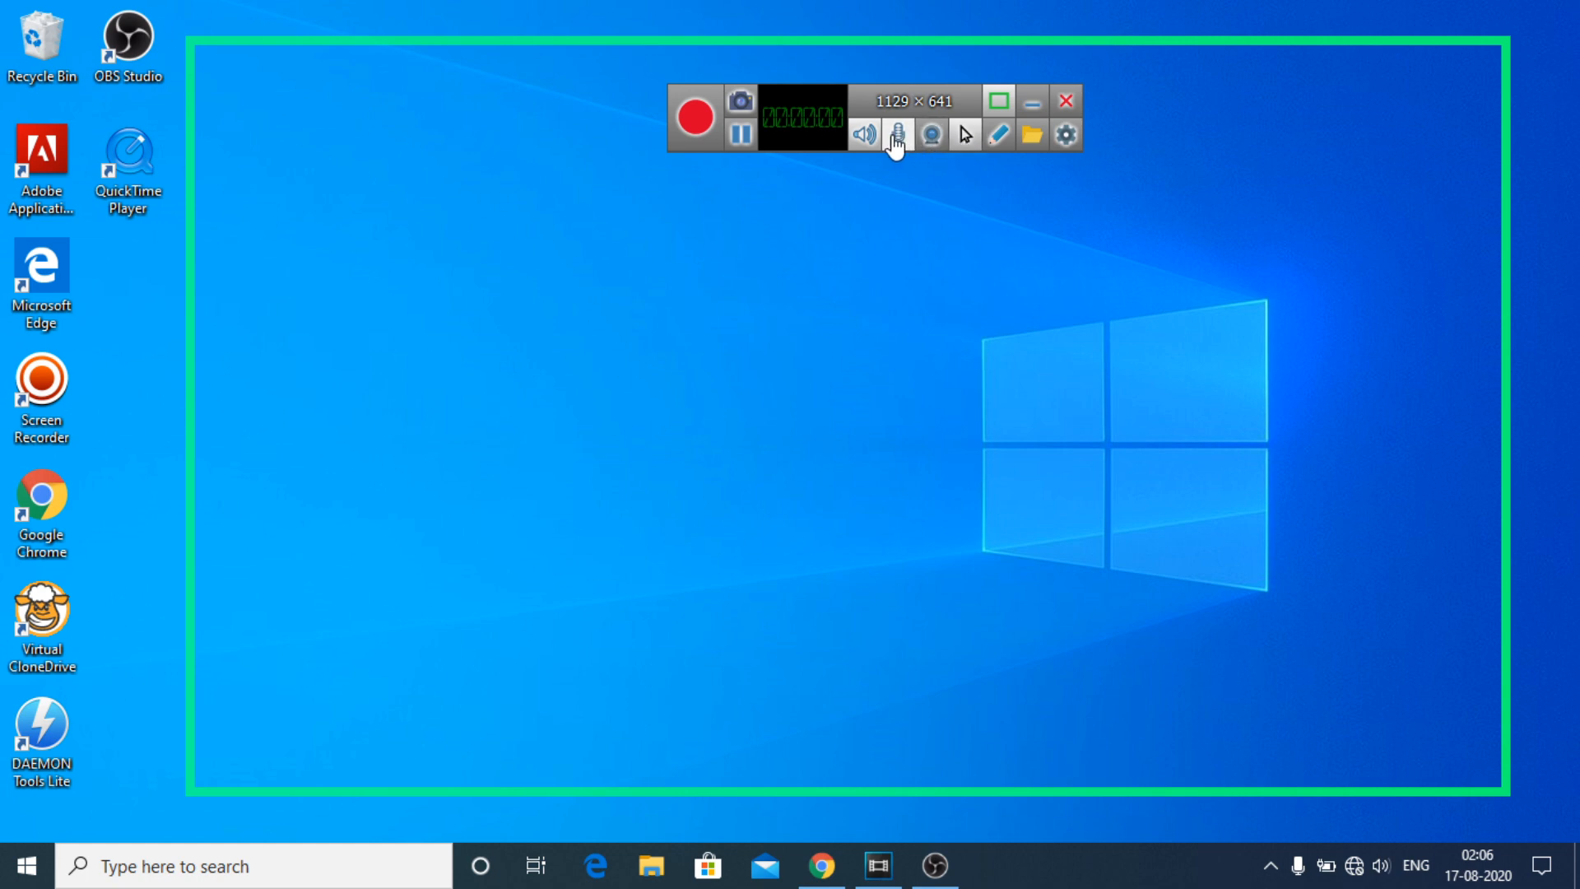
mouse_move(1004, 142)
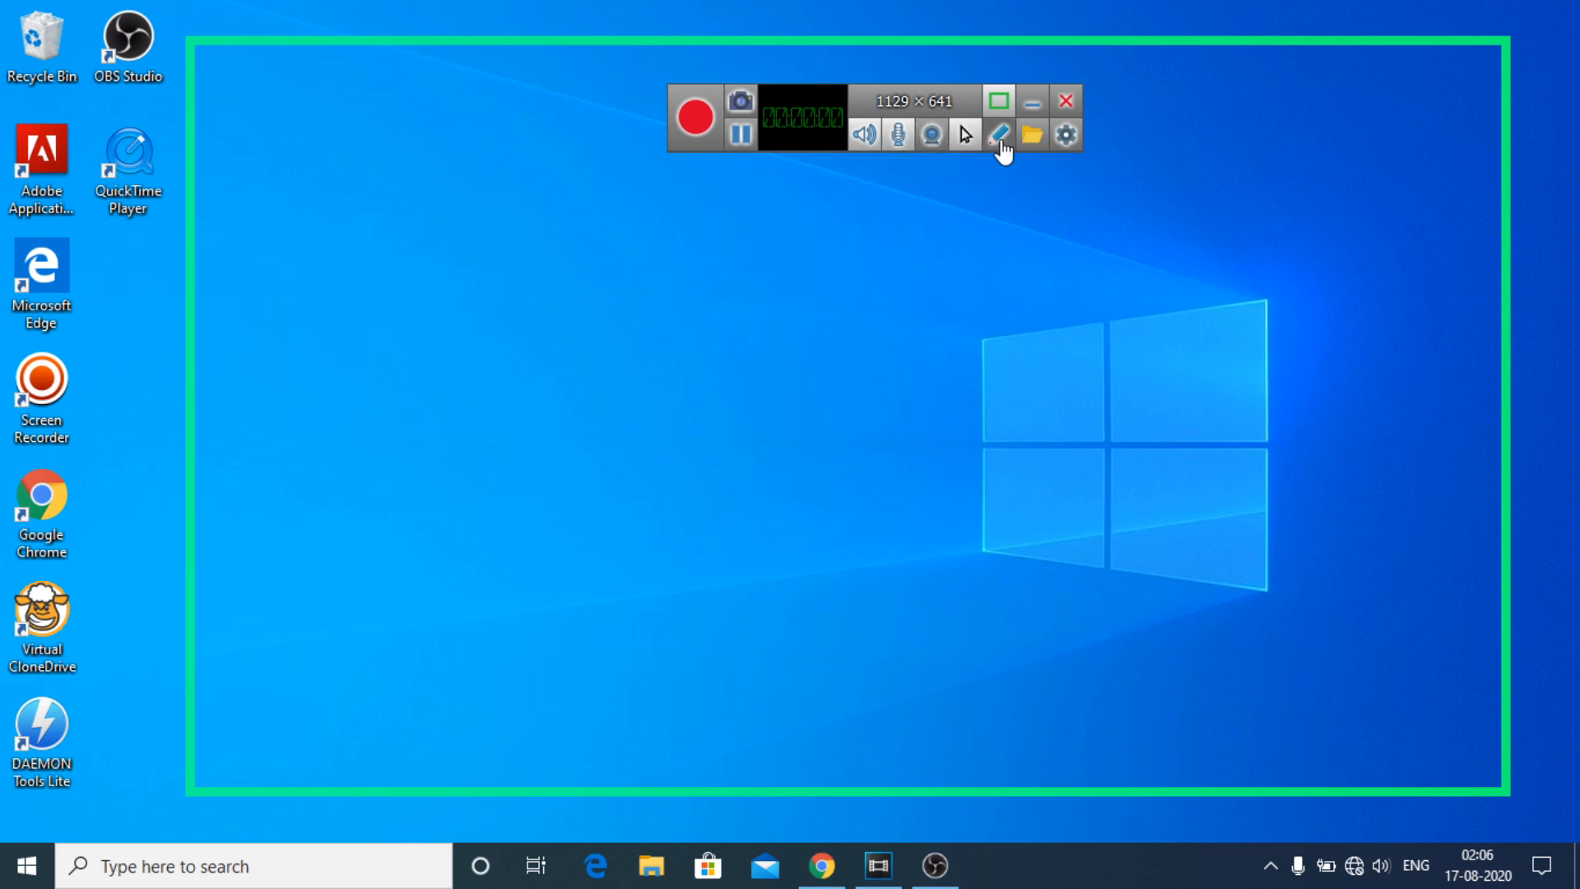
mouse_move(1006, 137)
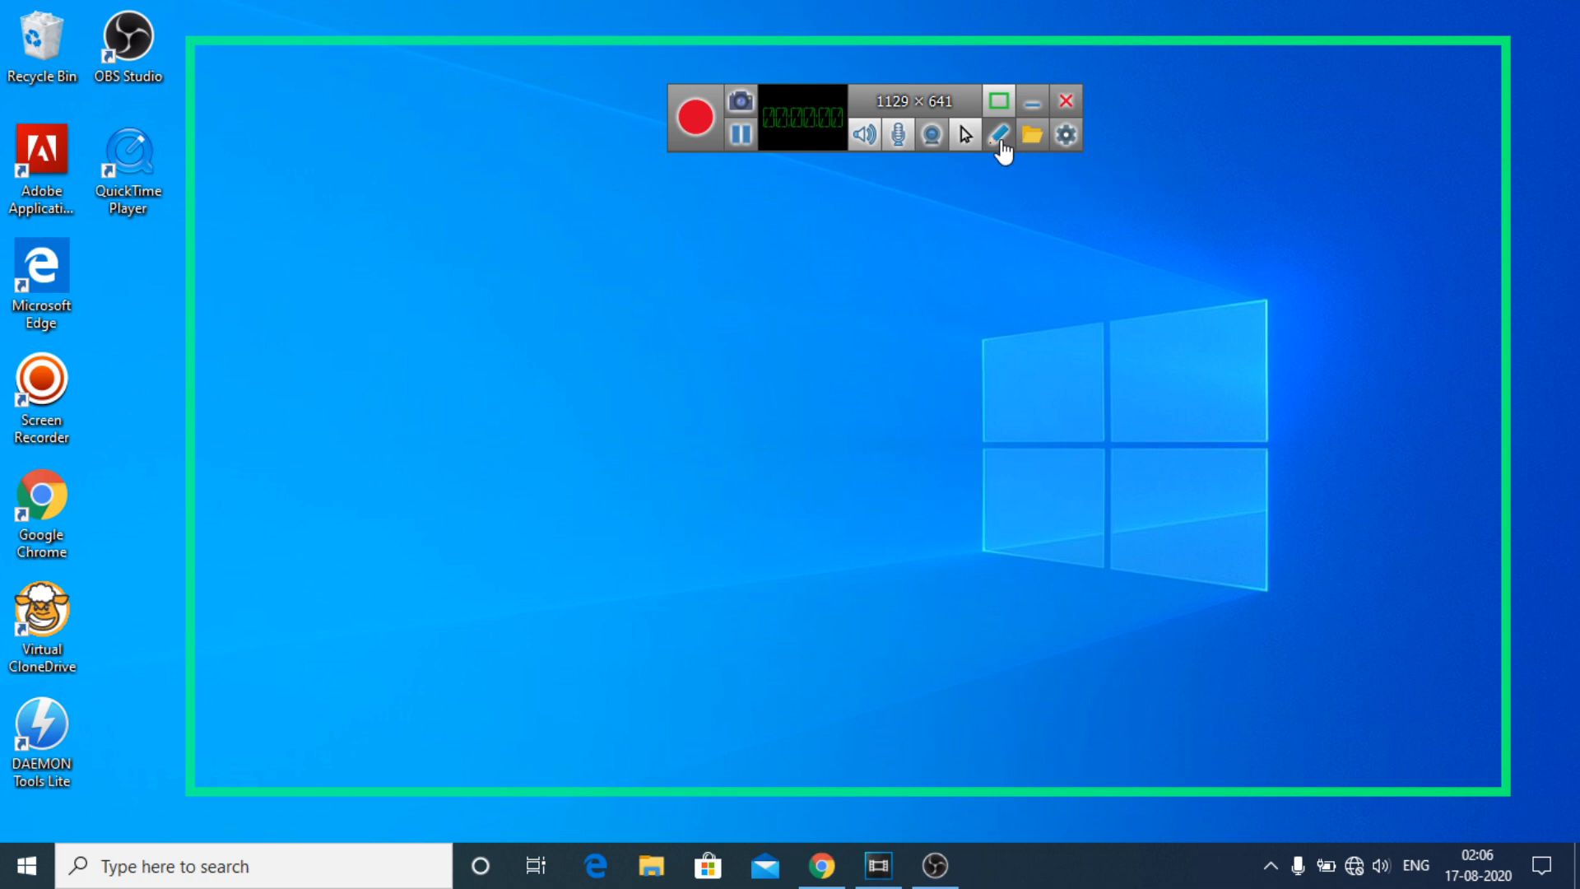
Show the annotation toolbar via the pencil button on the recorder toolbar
left_click(1001, 133)
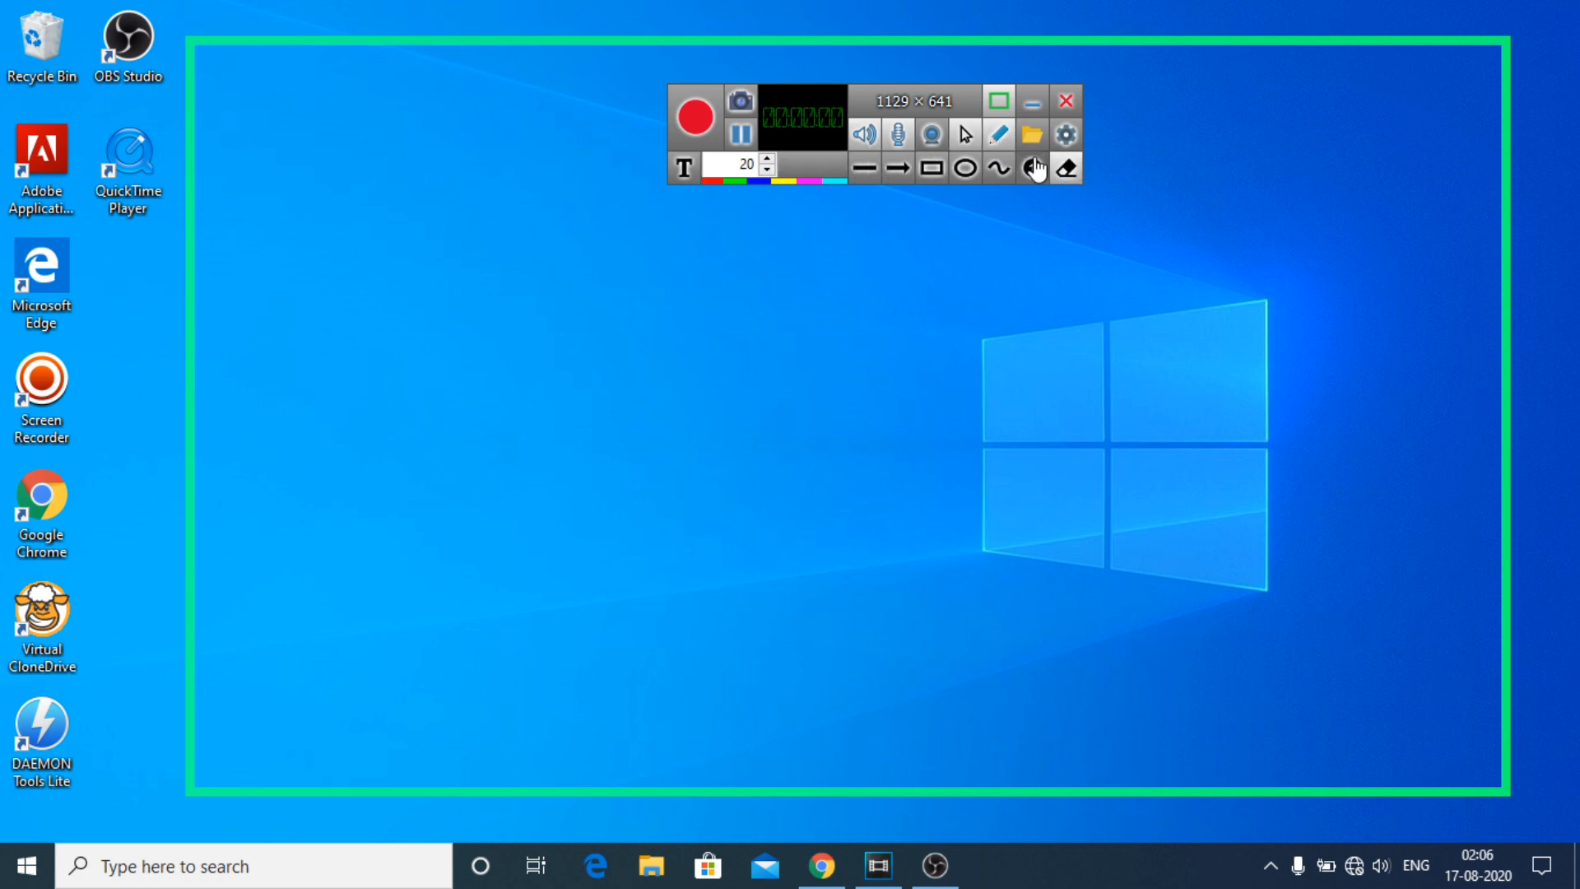
Place red text 'mn' on screen, then draw with the ellipse and rectangle tools
left_click(684, 167)
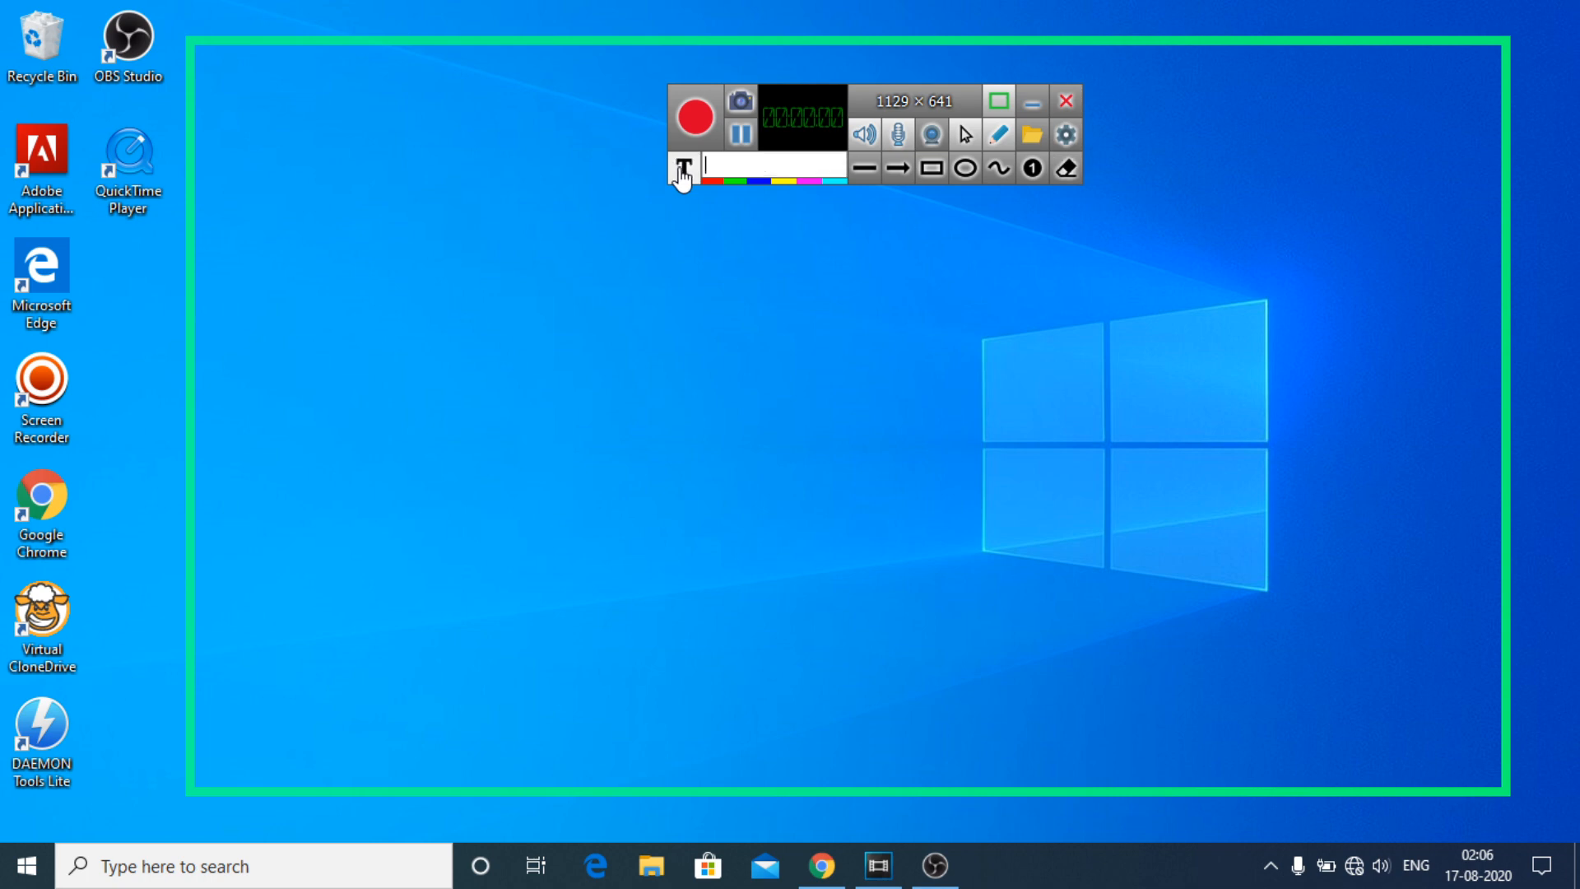
type("mn")
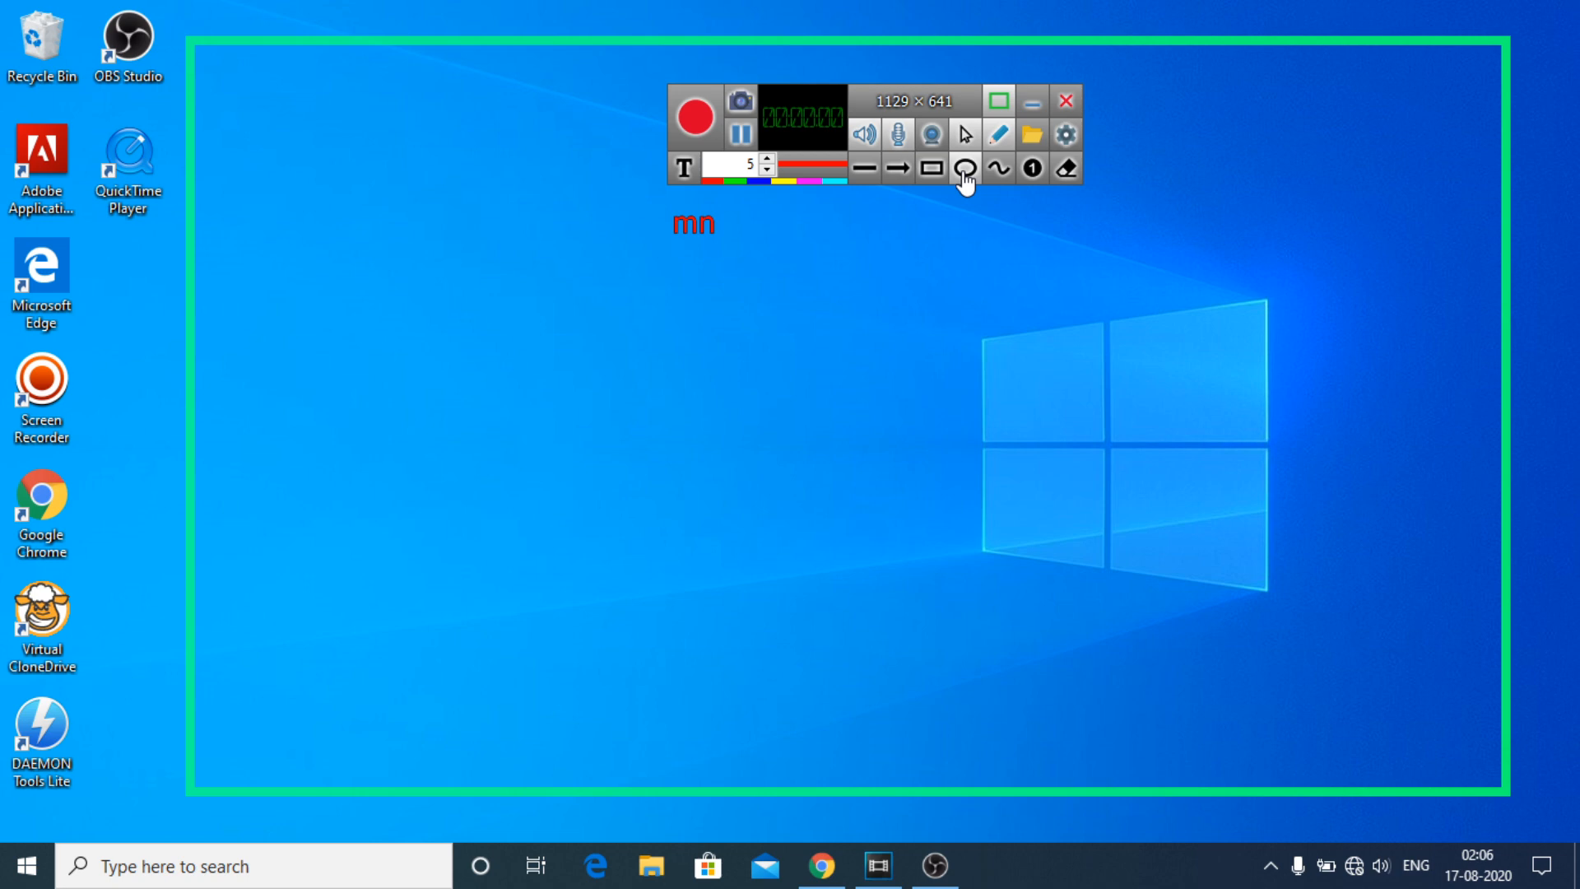
left_click(963, 168)
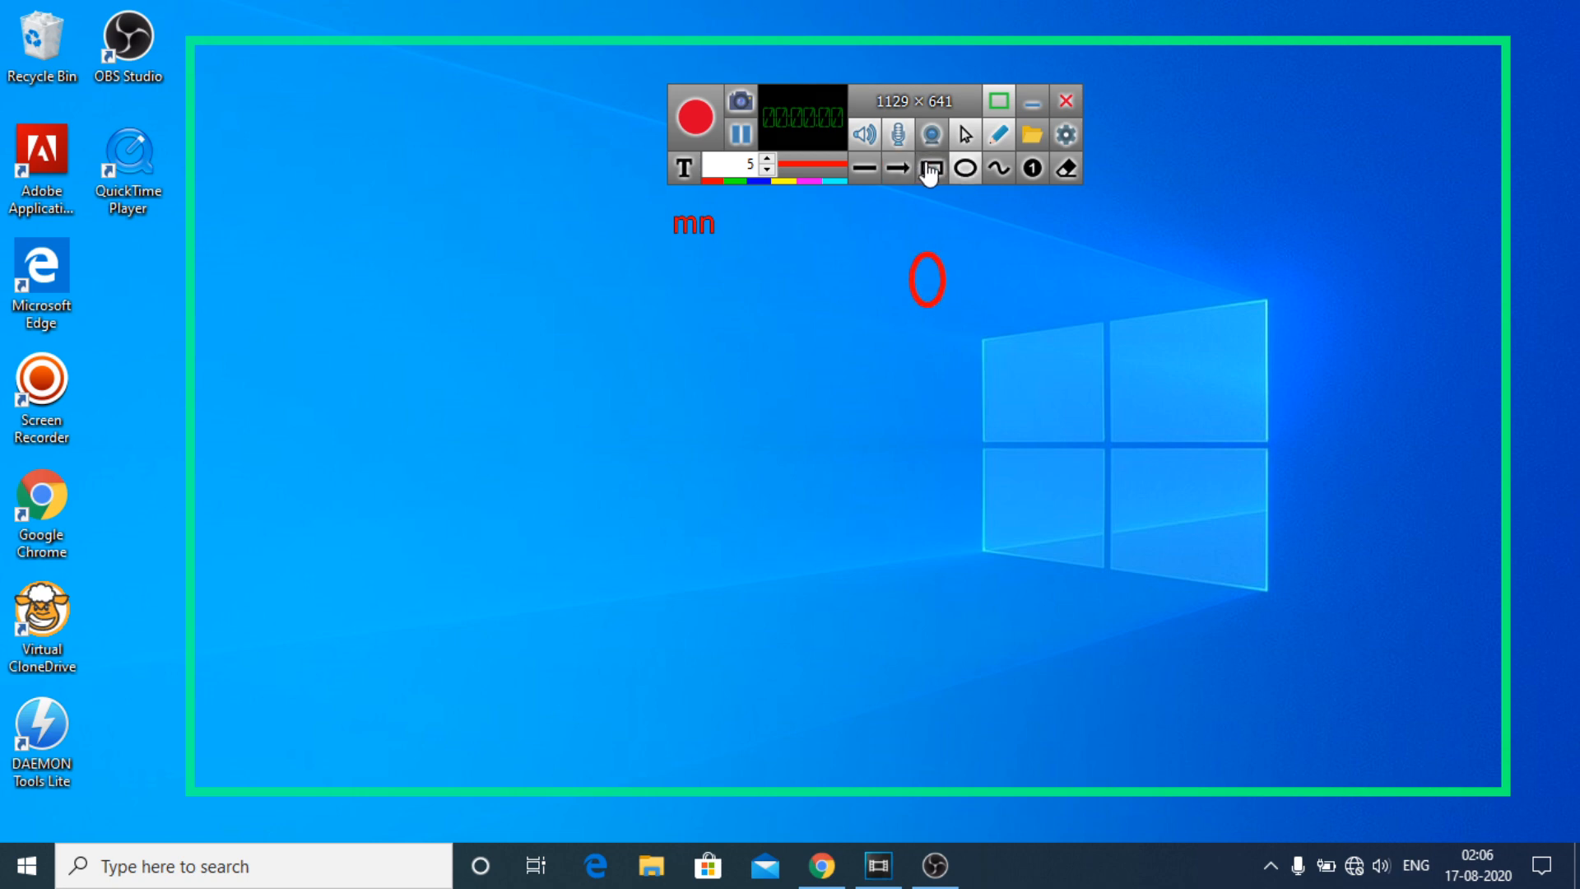
left_click(899, 167)
type("0")
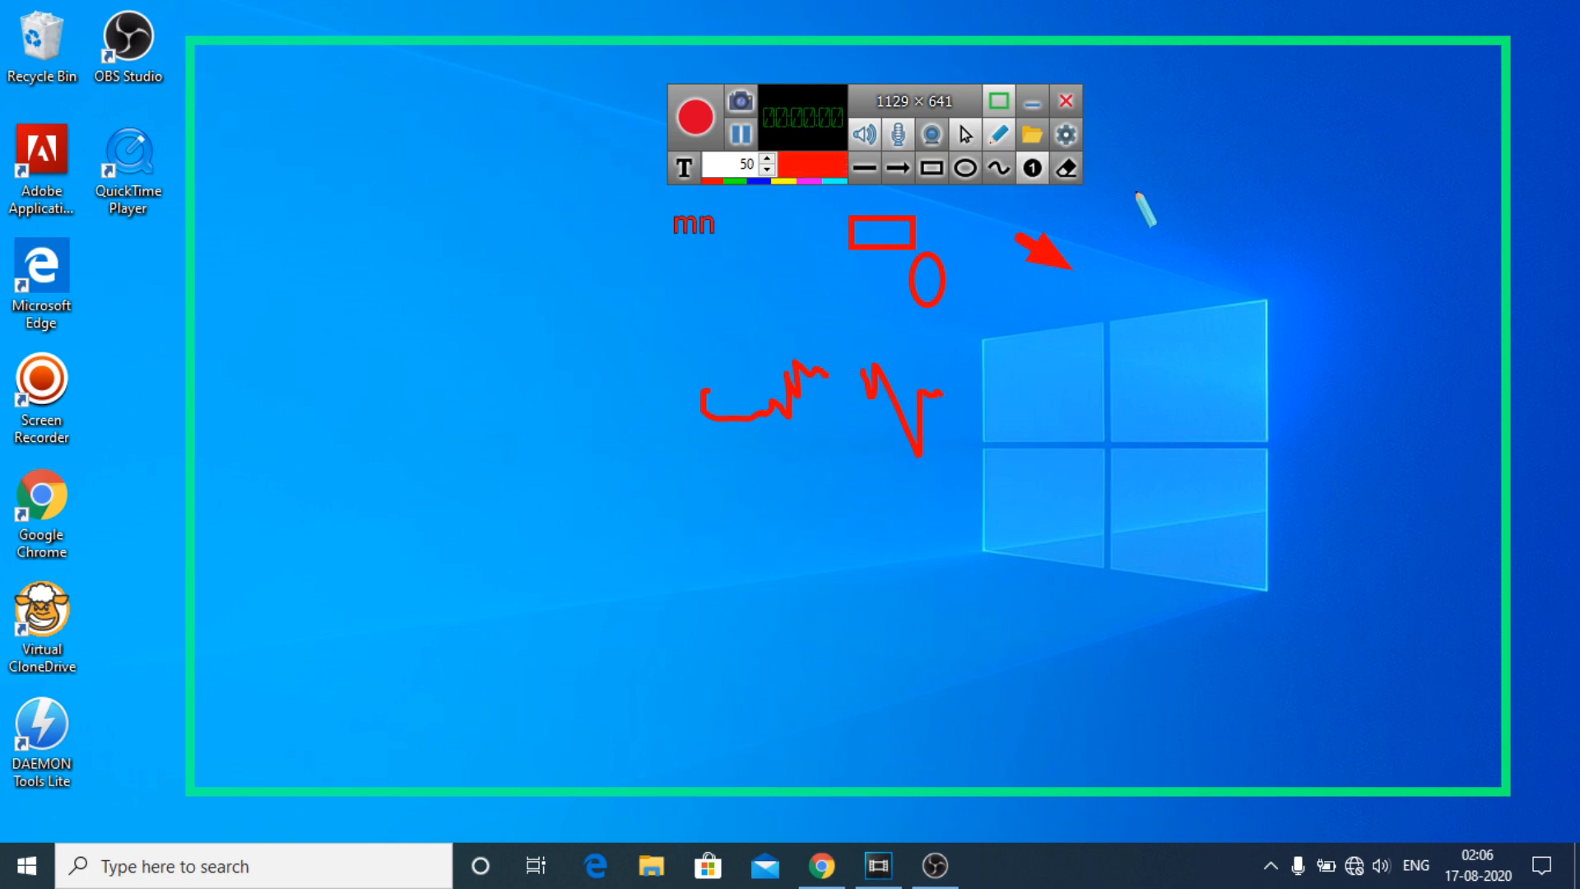
Add two numbered markers to the desktop annotations
left_click(1034, 168)
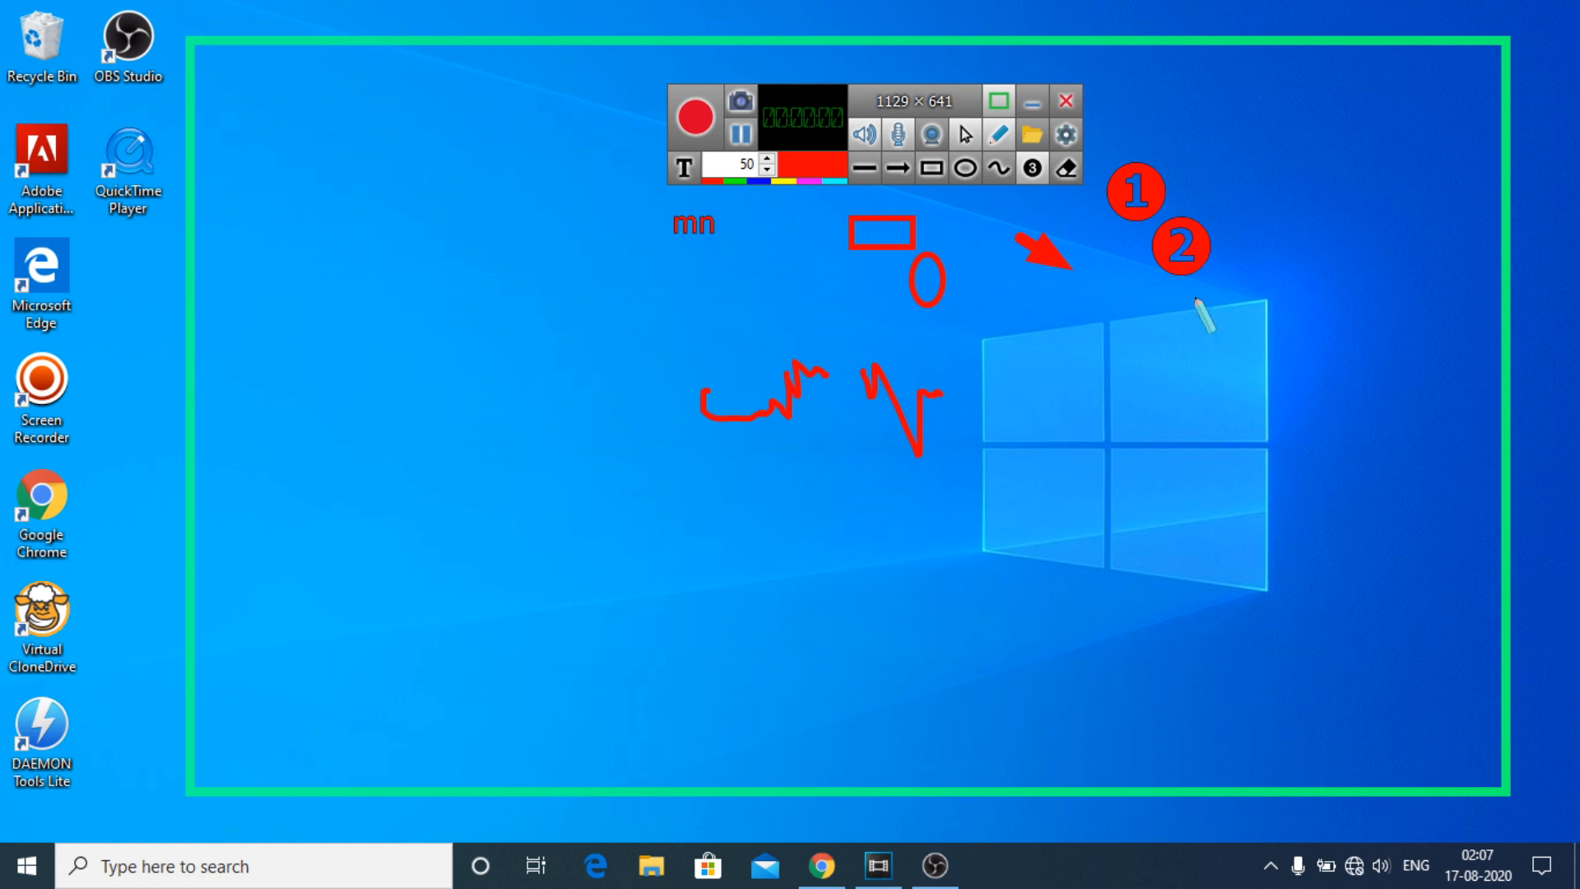
left_click(1031, 168)
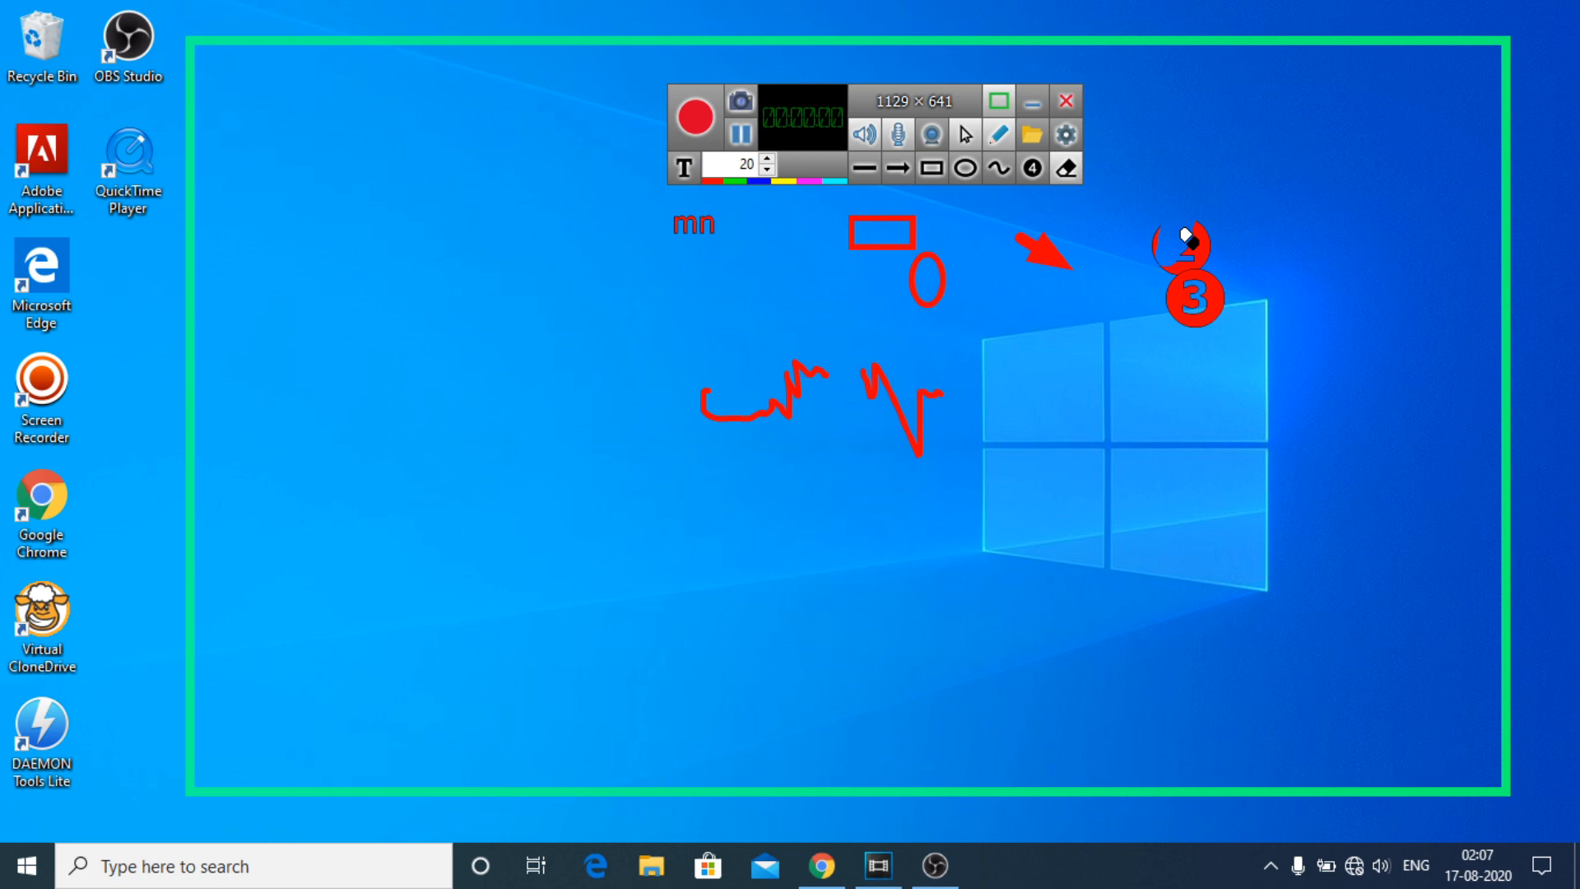
mouse_move(1121, 183)
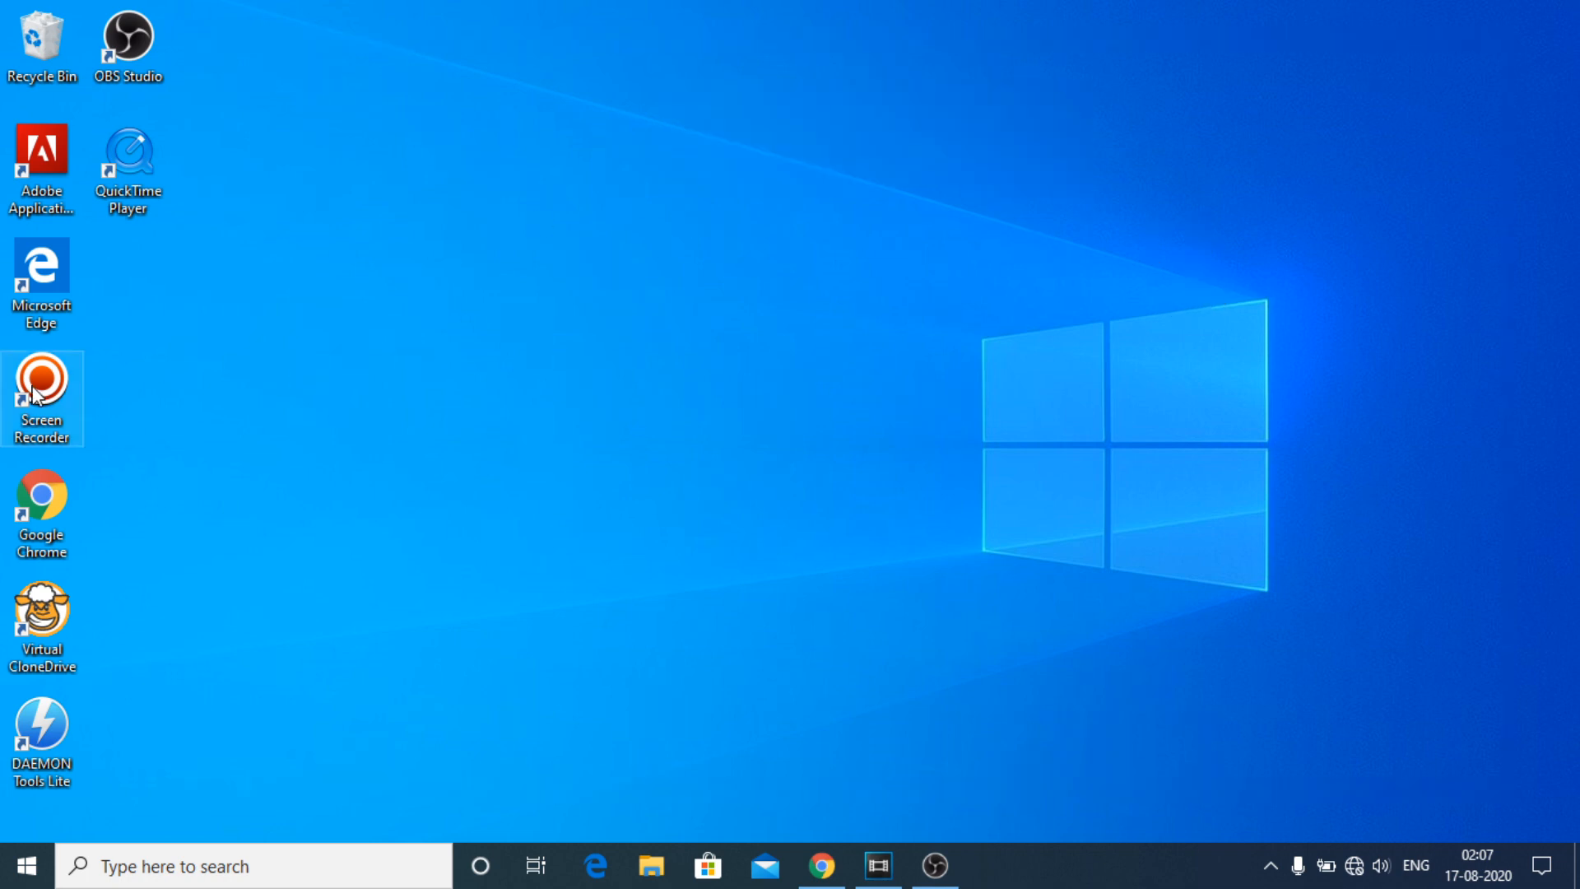
Relaunch Screen Recorder from the desktop shortcut, clearing the annotations
double_click(43, 385)
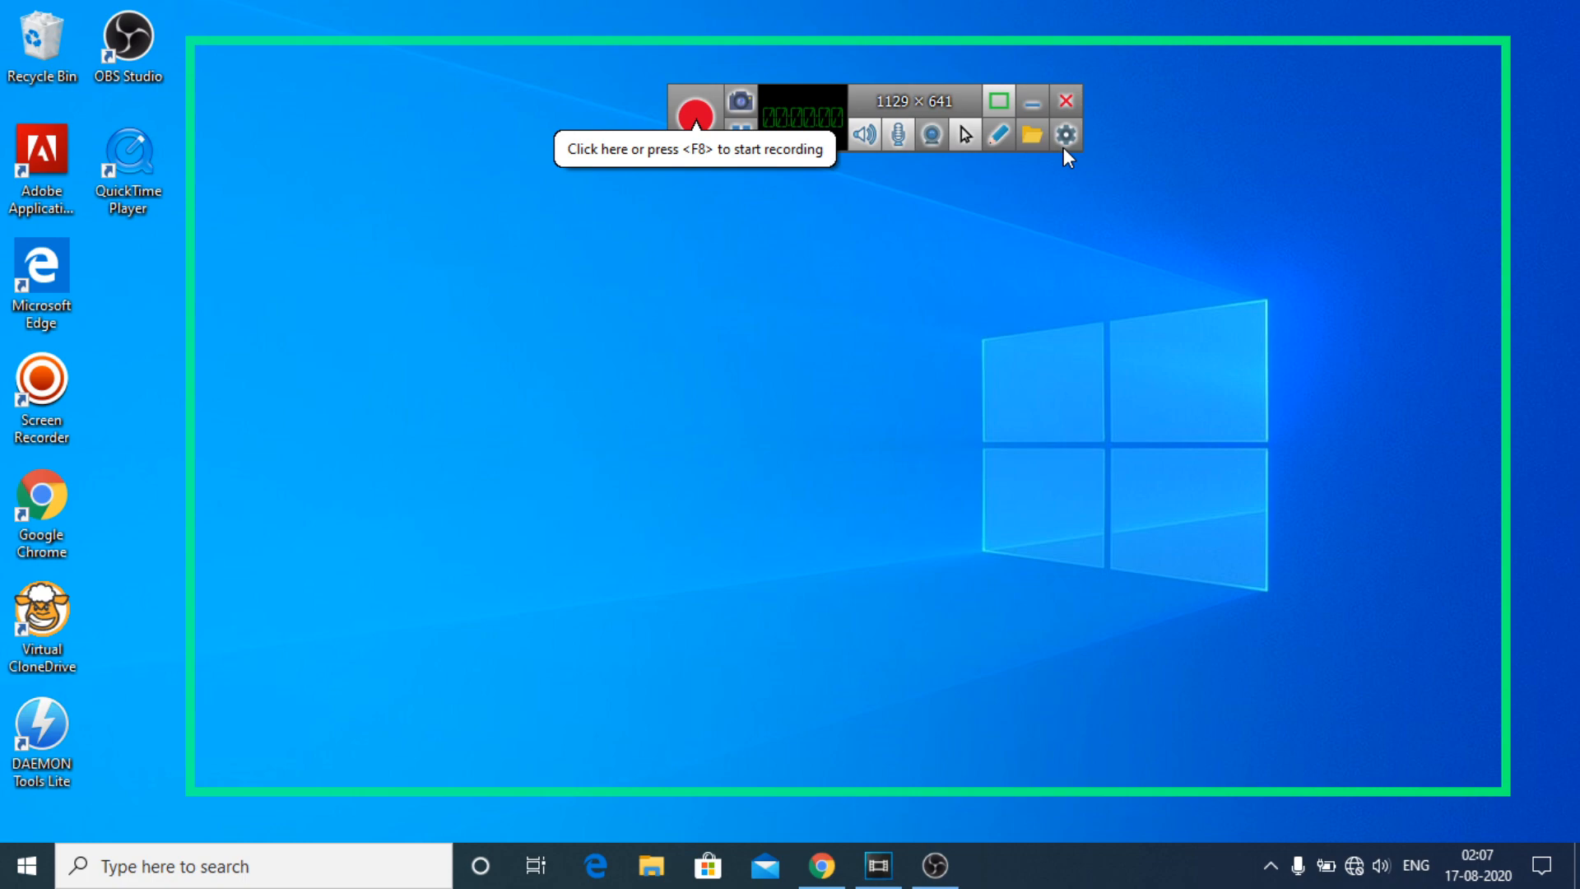
Open General Settings from the gear menu and move the window to the screen centre
left_click(1067, 133)
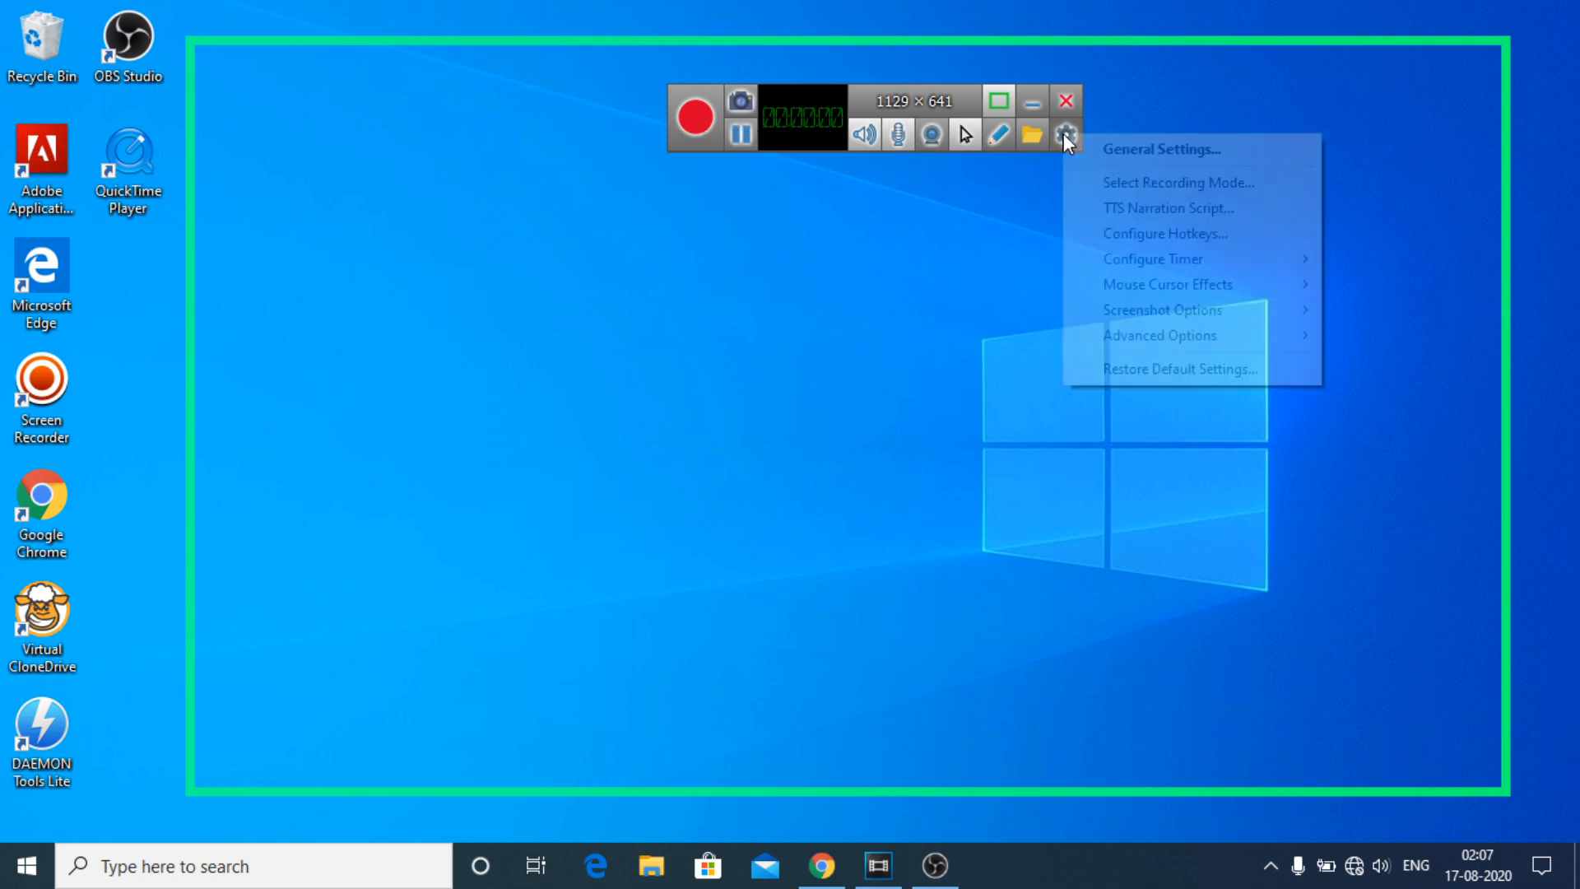
left_click(1099, 159)
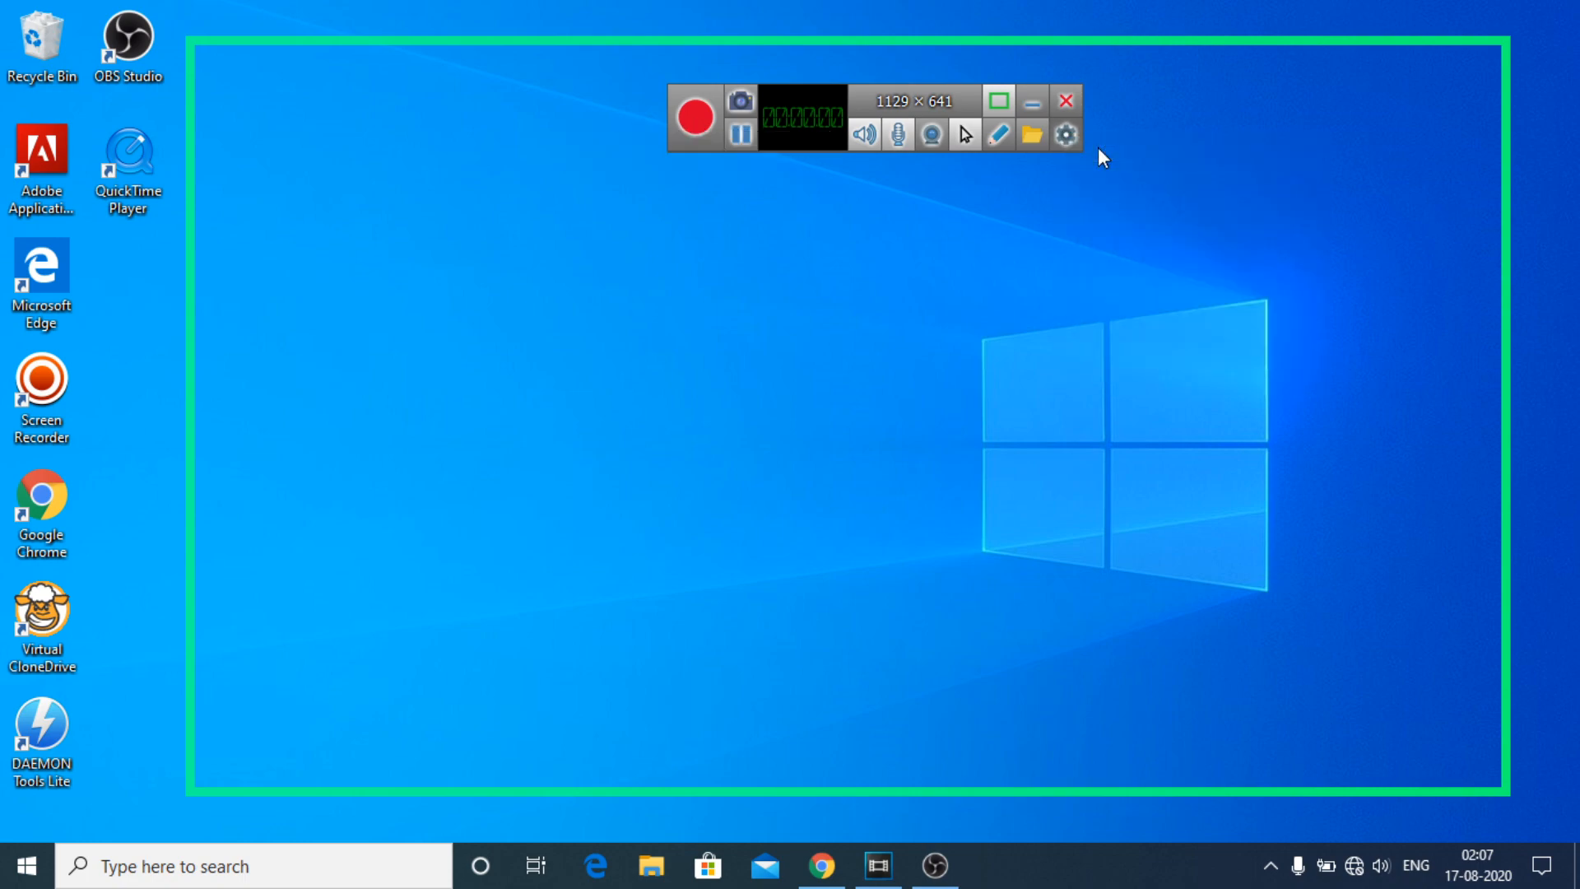
left_click(1064, 135)
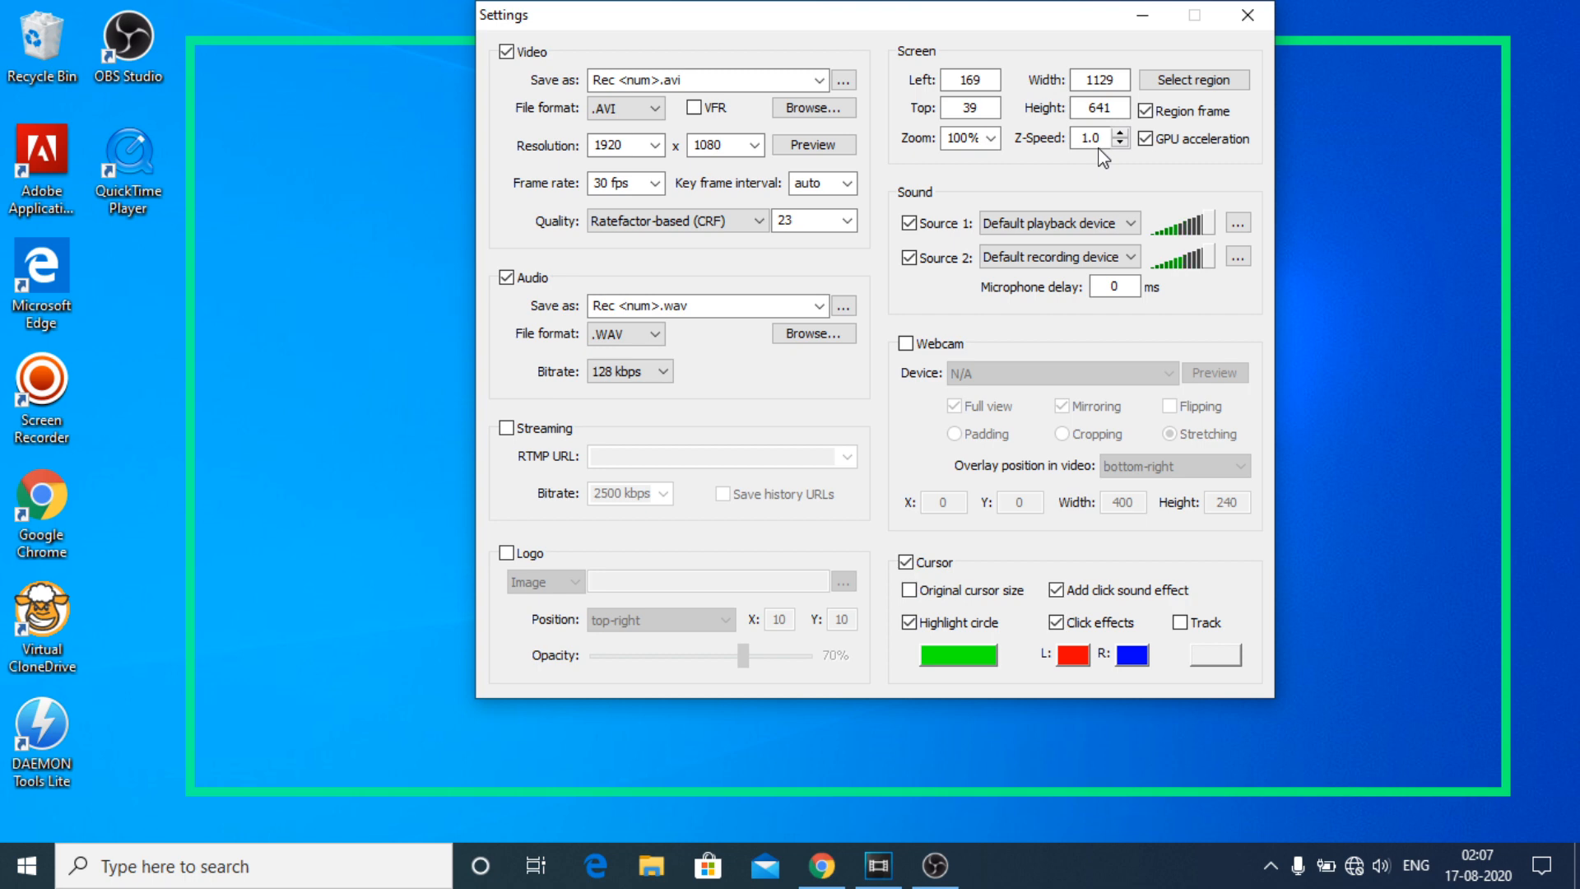
mouse_move(802, 23)
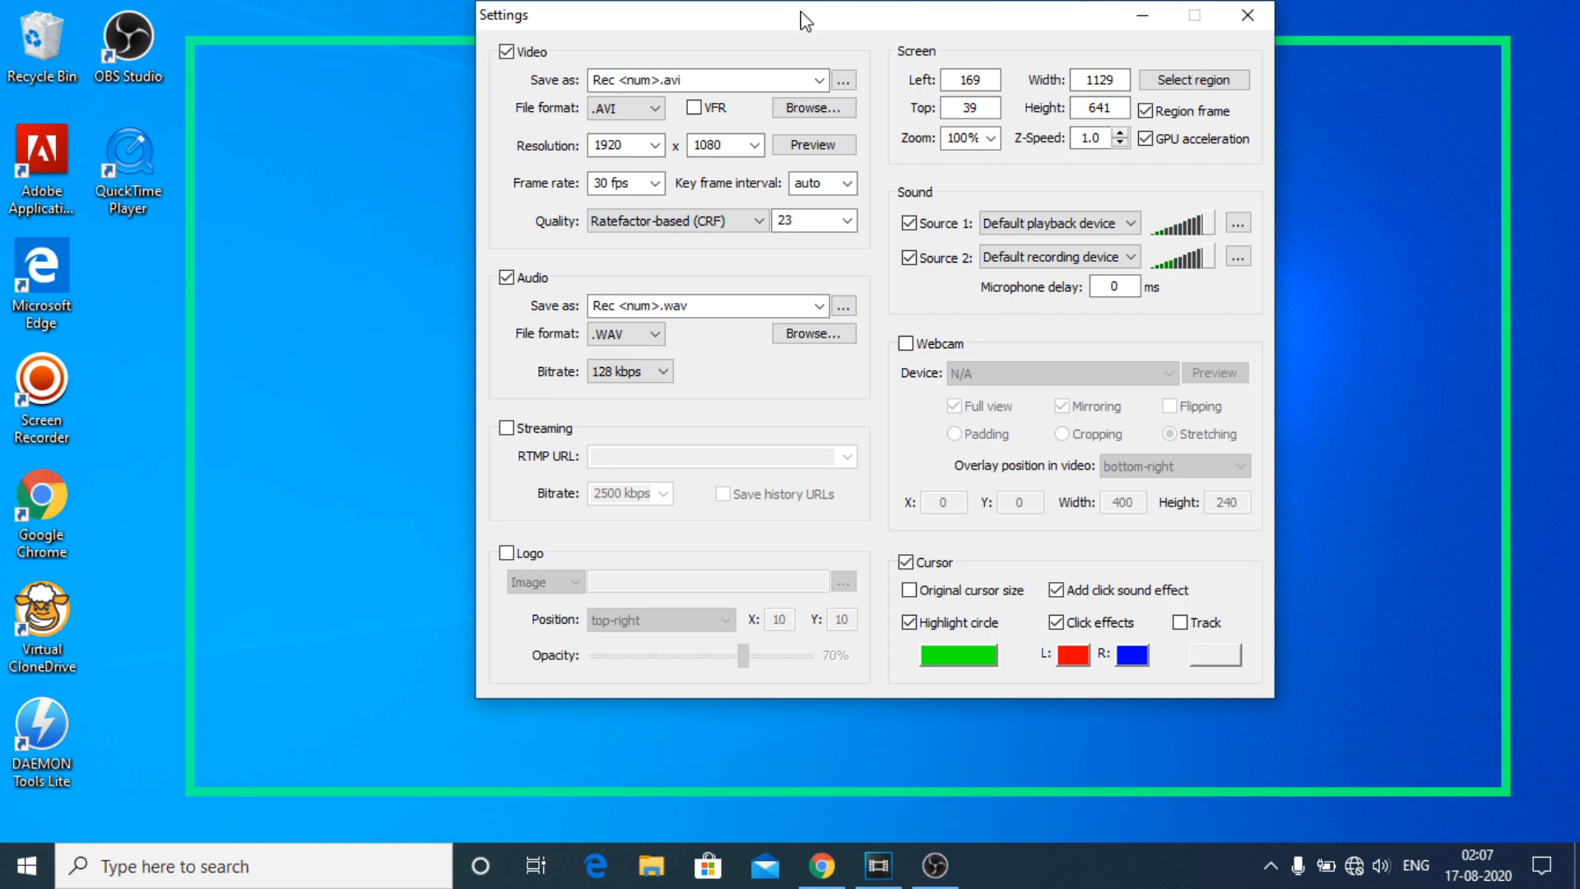
left_click_drag(801, 14, 751, 98)
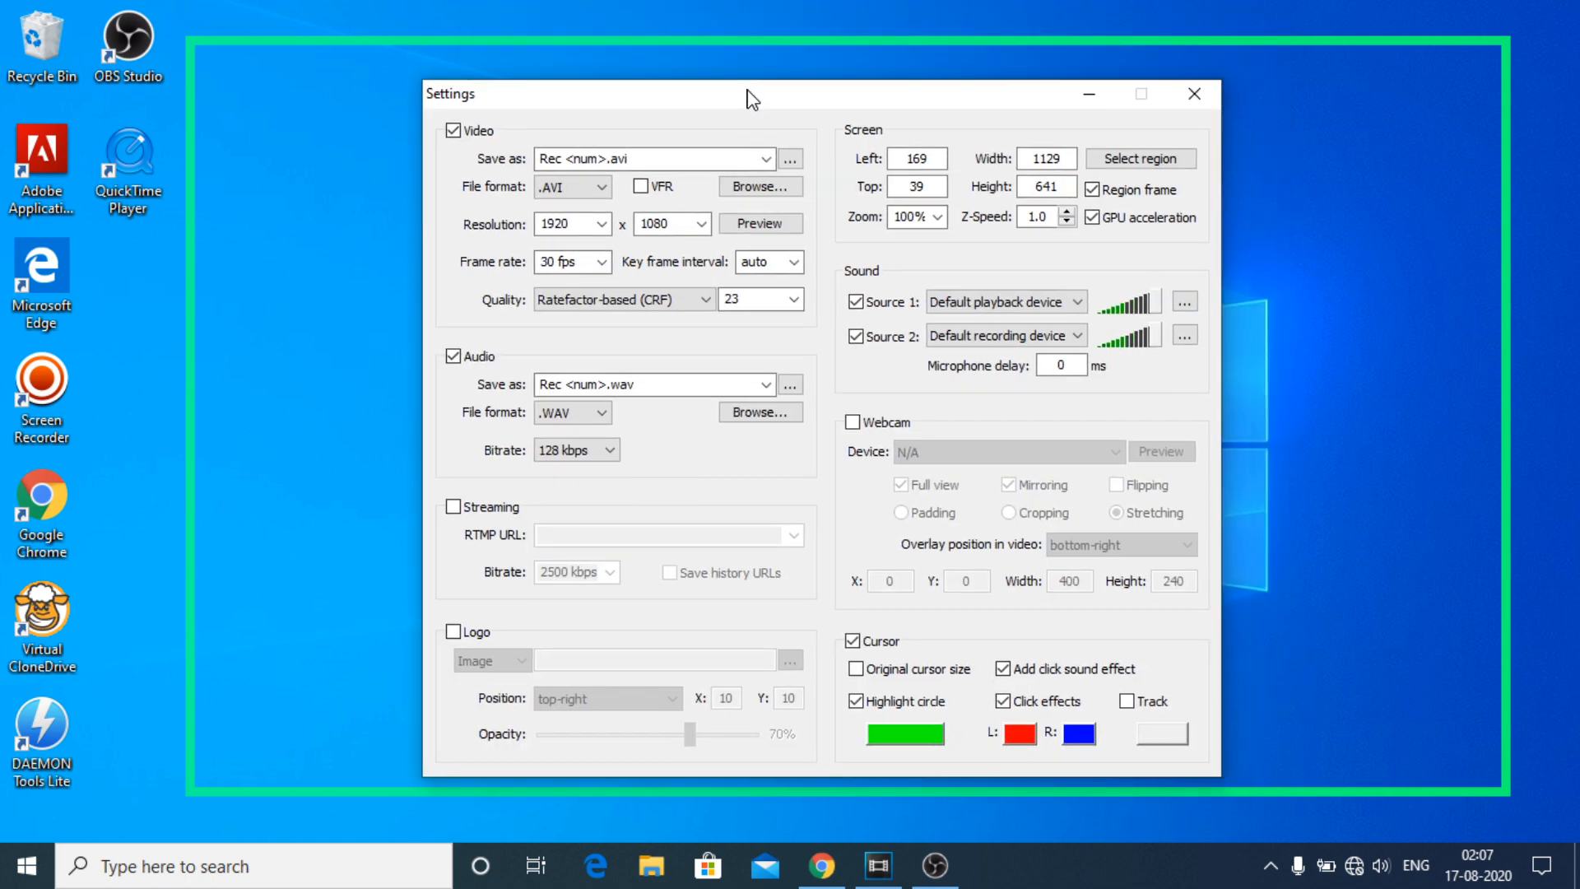
mouse_move(484, 333)
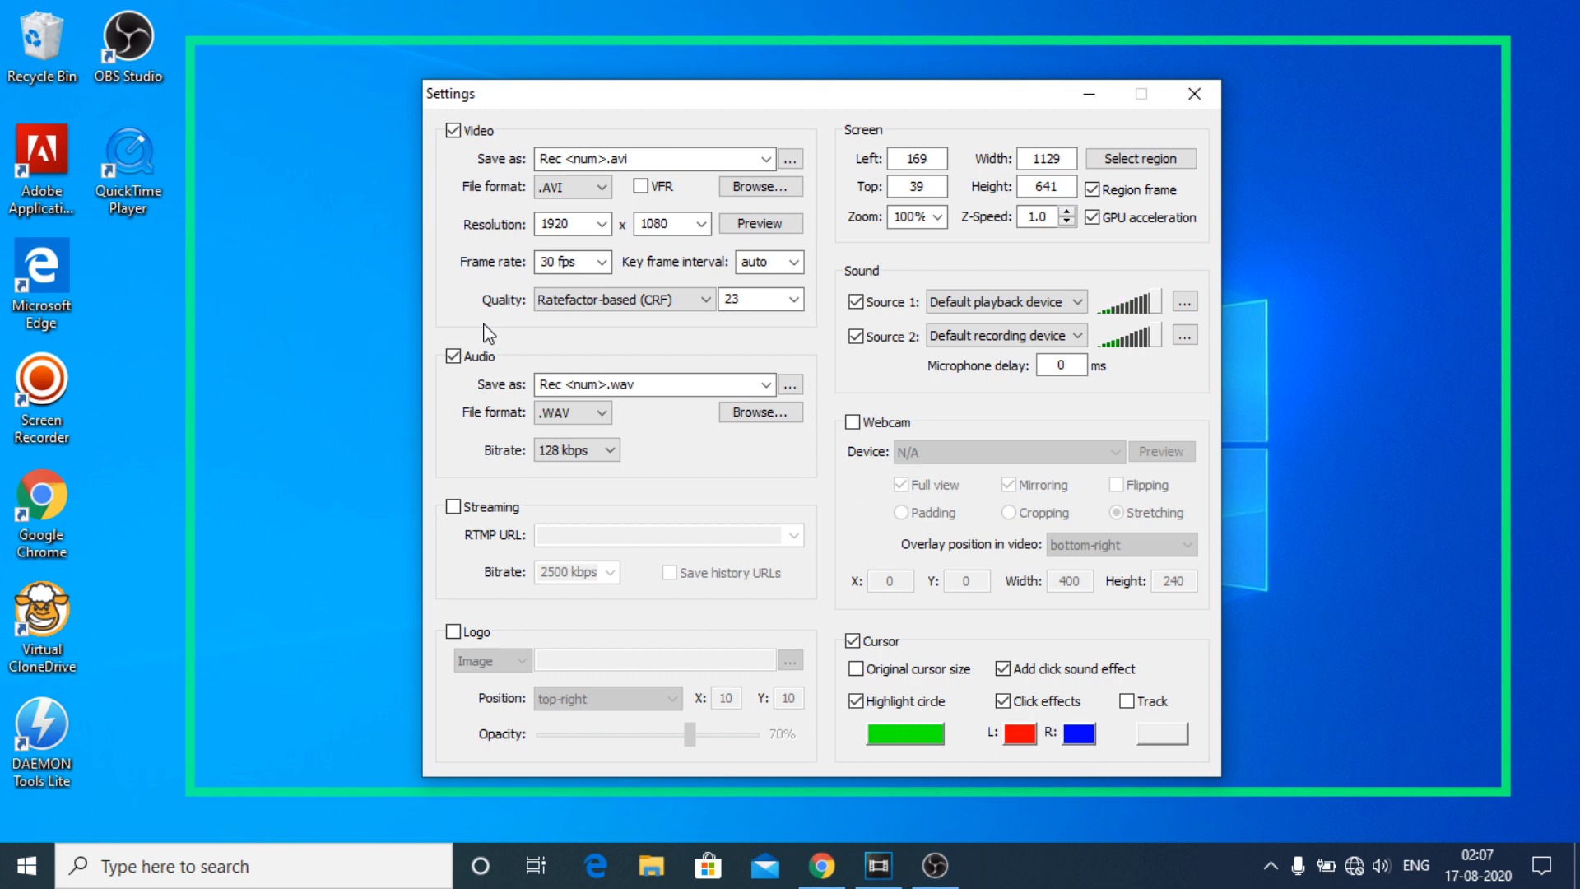
mouse_move(851, 380)
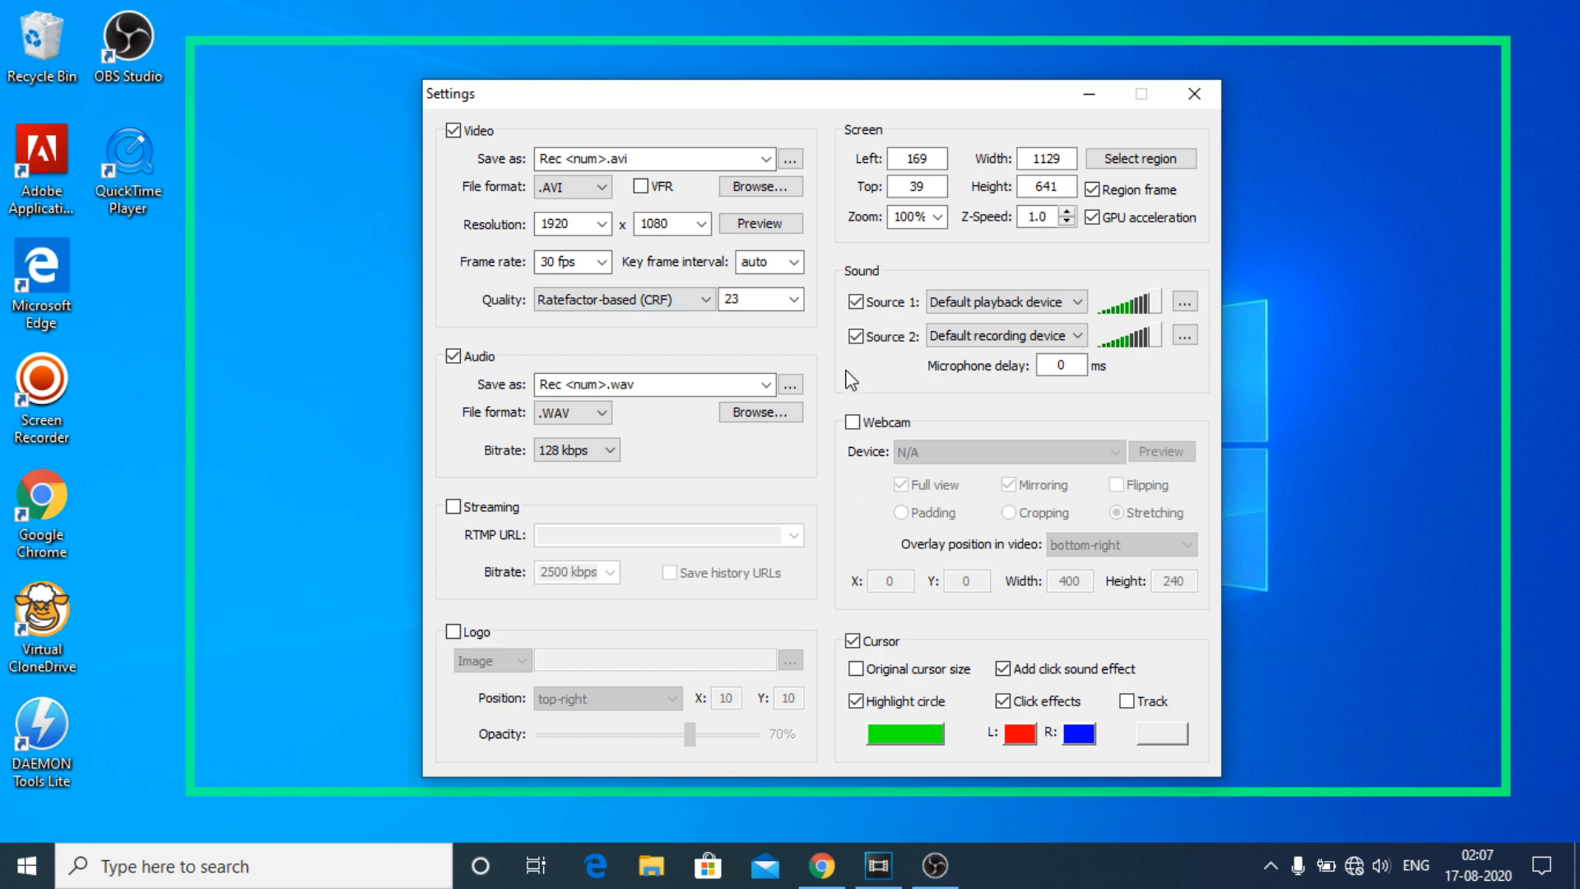
mouse_move(420, 161)
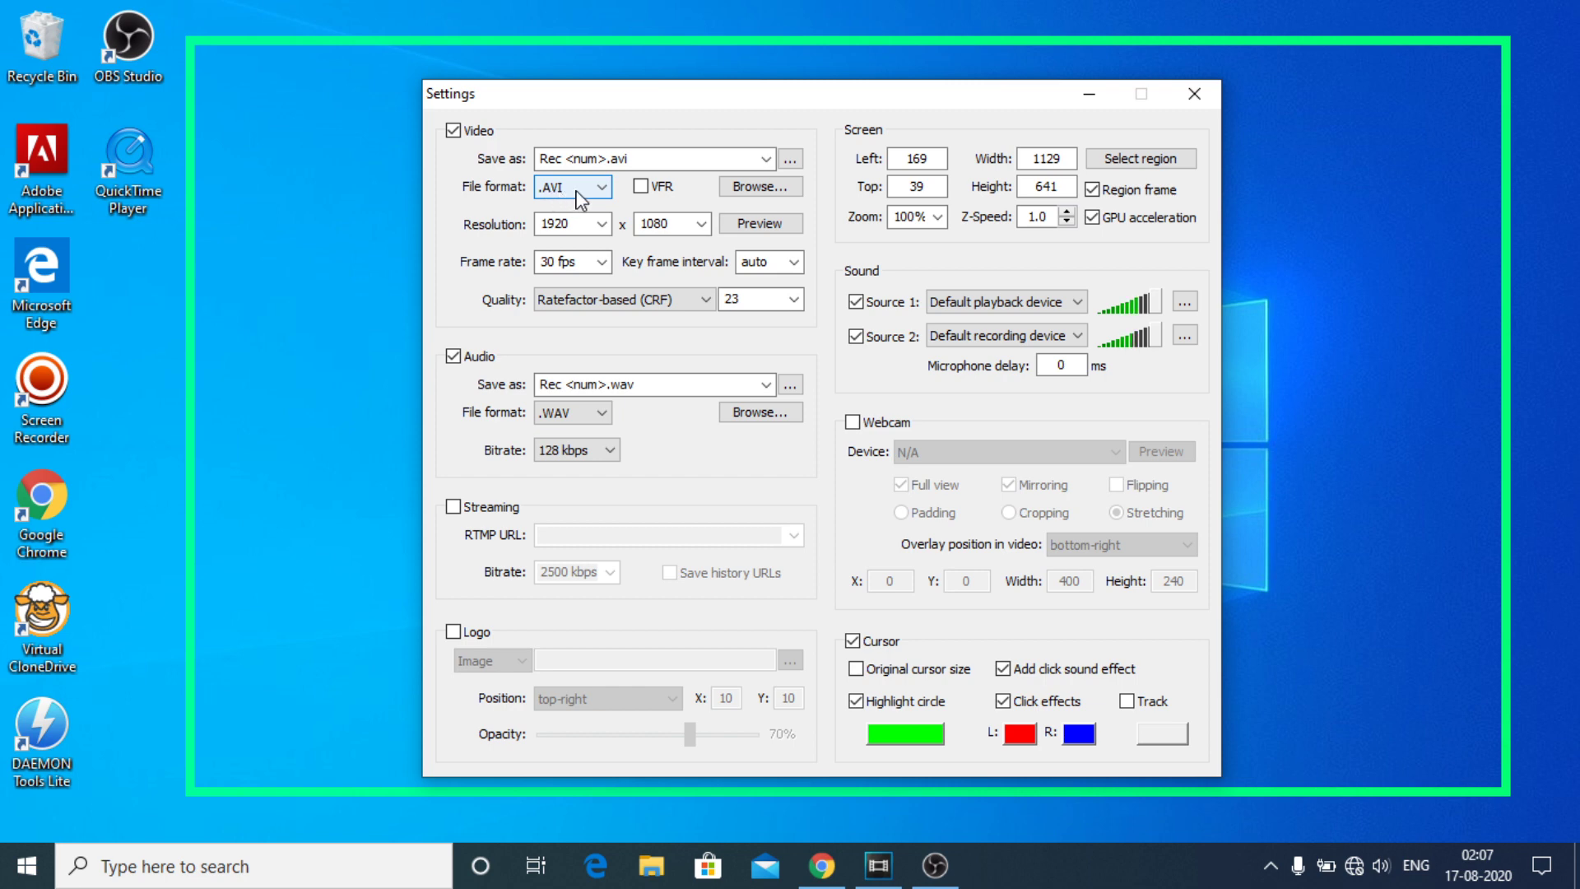
left_click(603, 186)
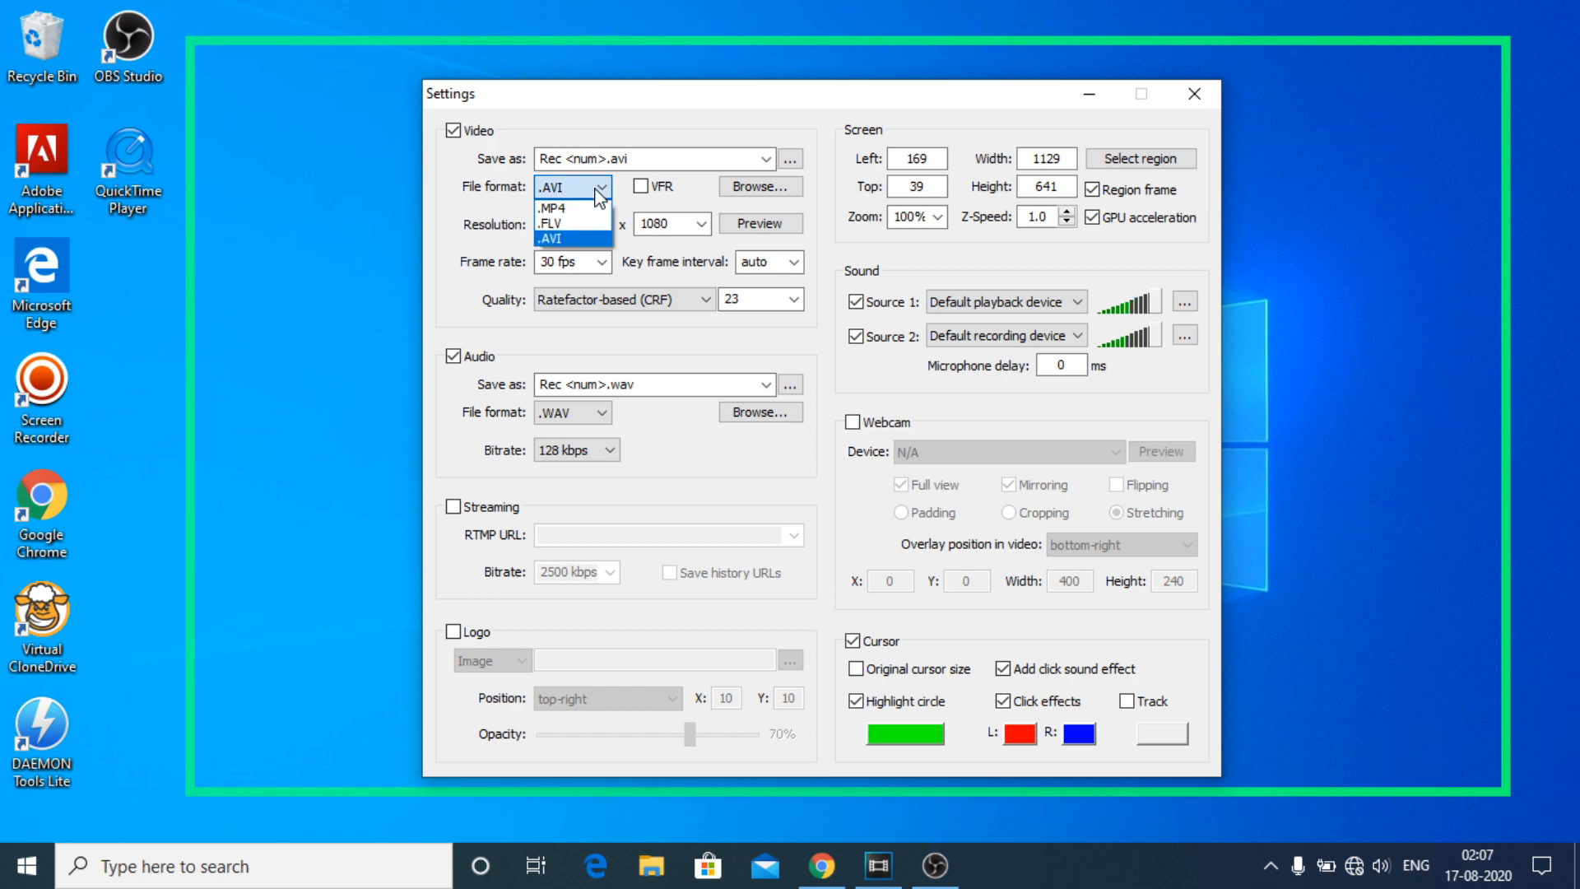
mouse_move(568, 224)
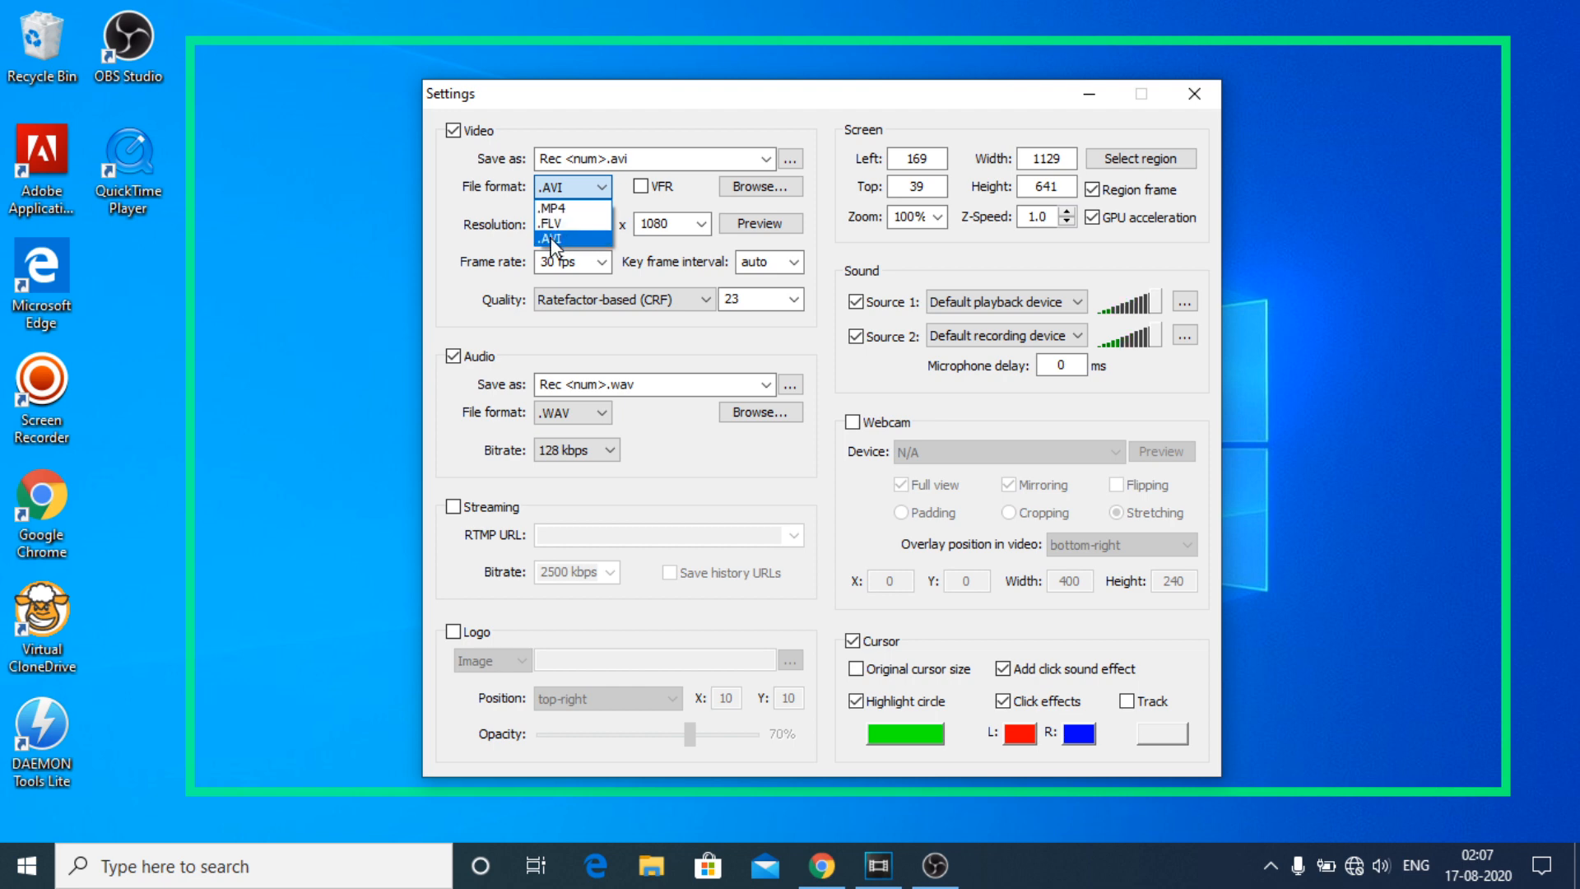
left_click(556, 240)
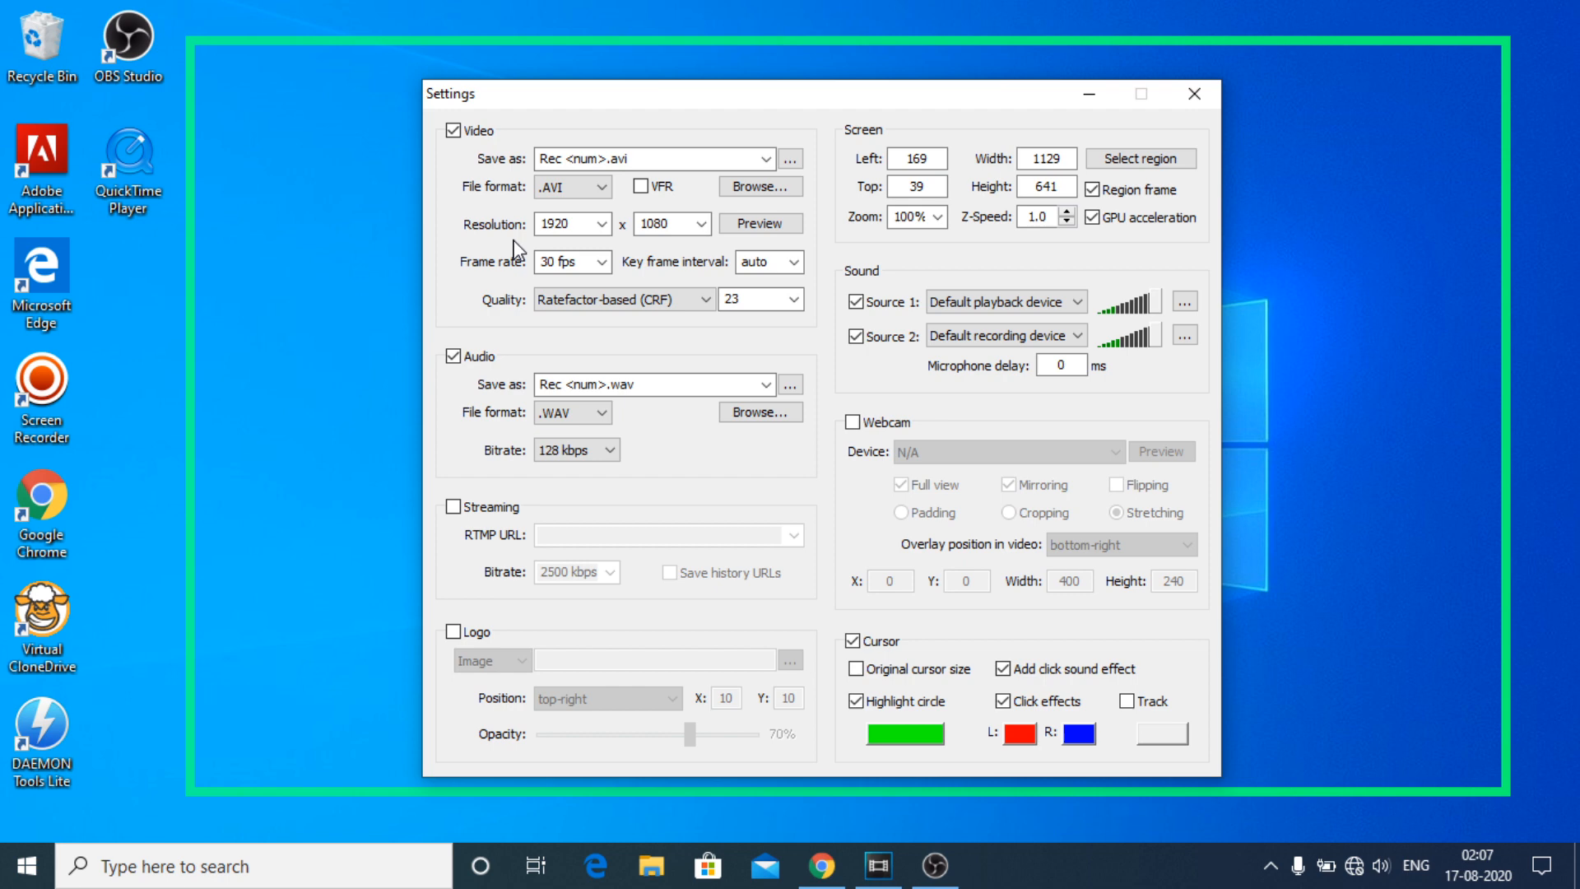
mouse_move(593, 196)
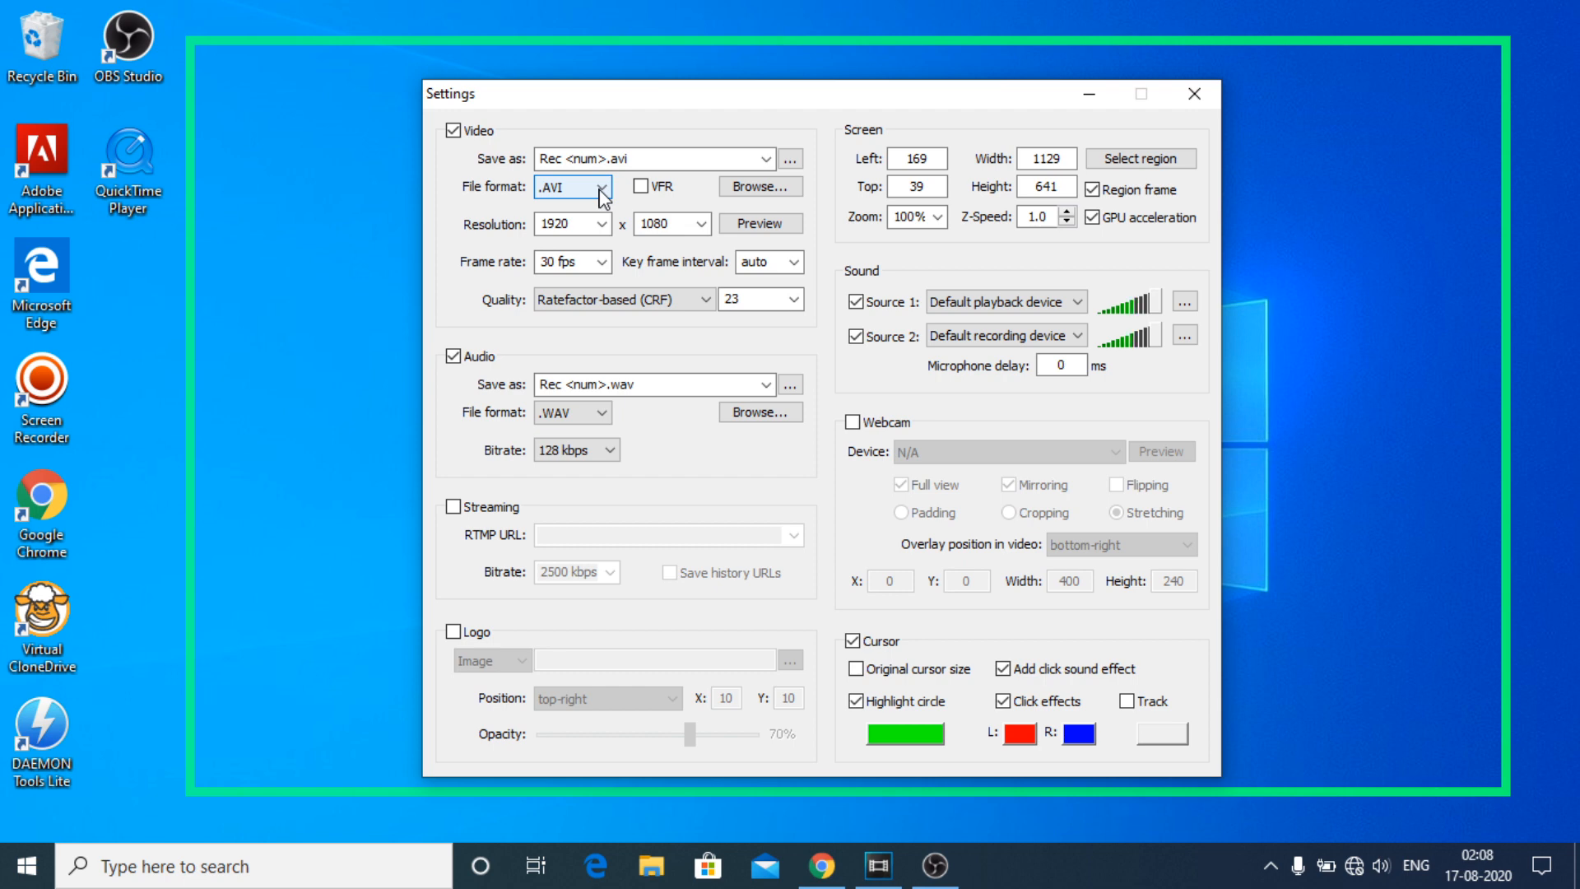
left_click(602, 186)
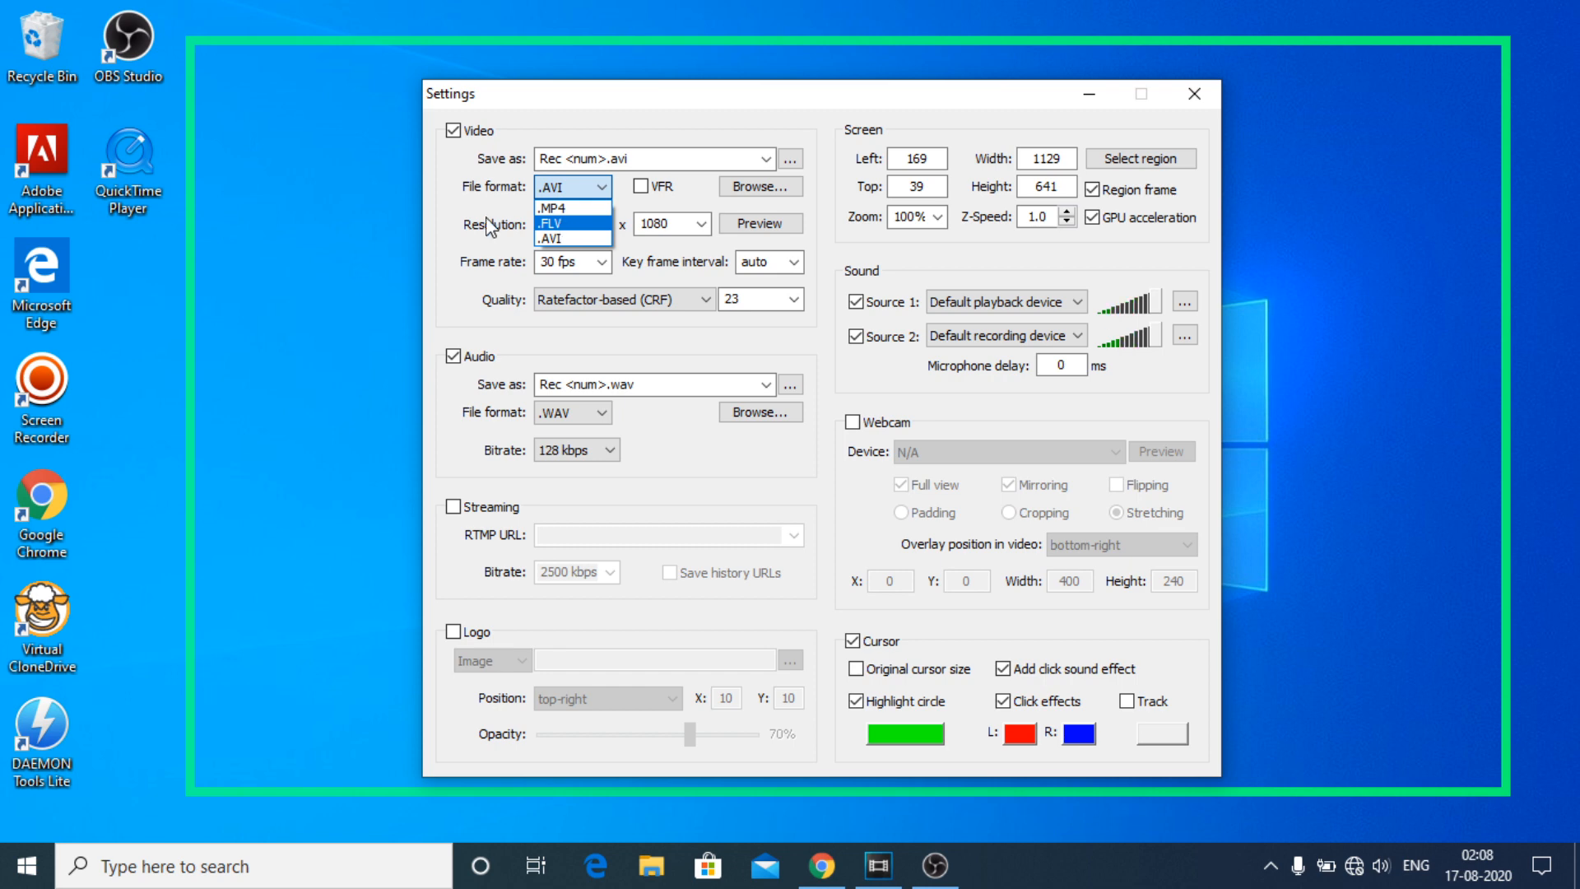
left_click(573, 238)
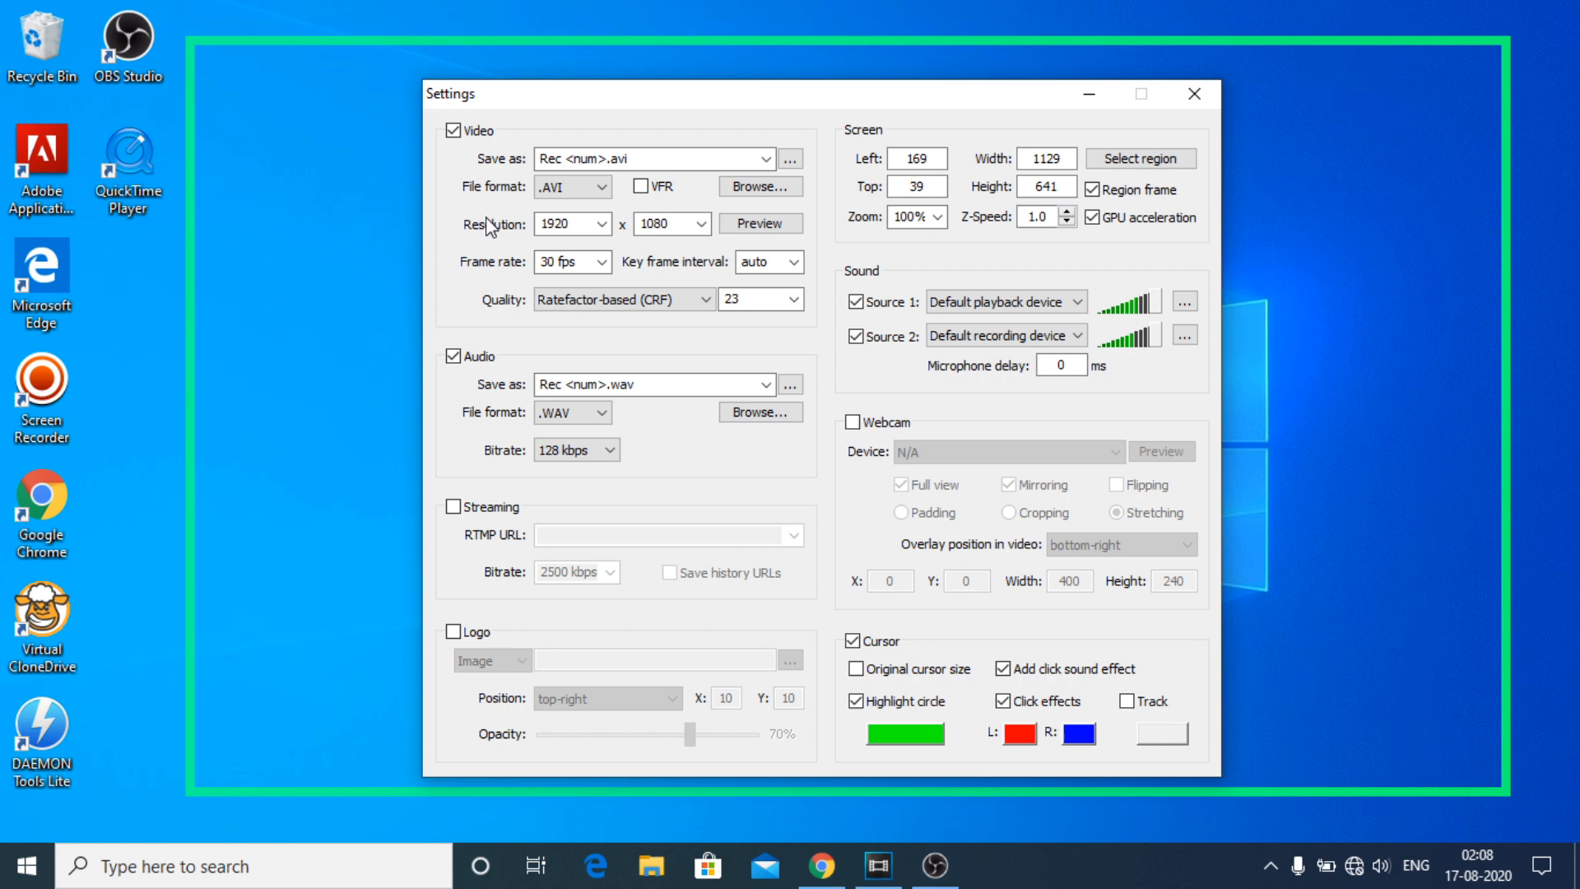
left_click(559, 224)
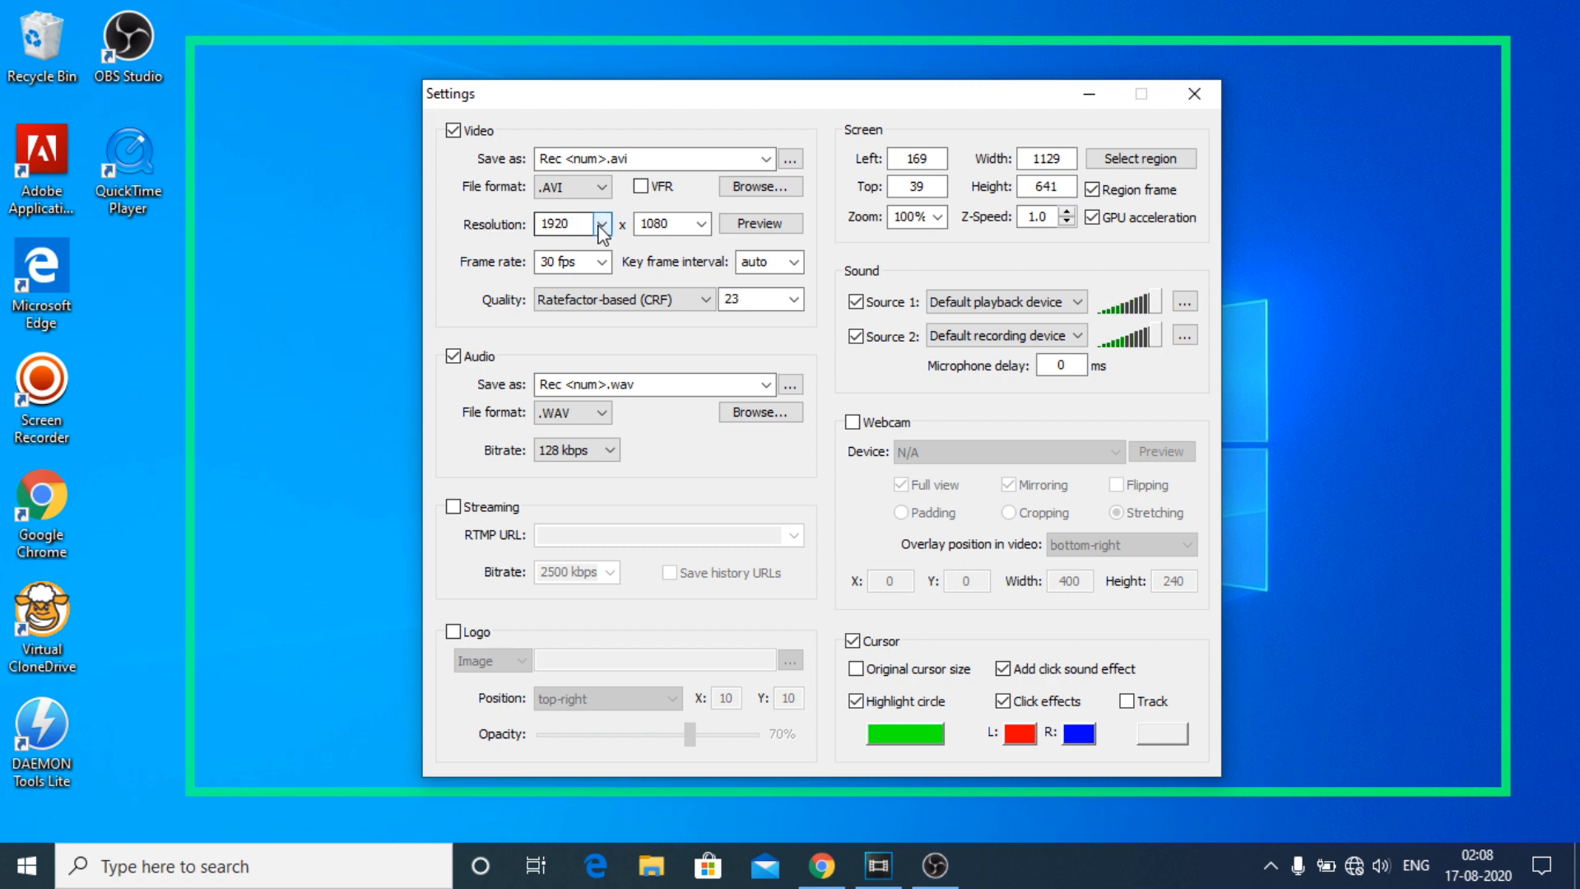
left_click(587, 224)
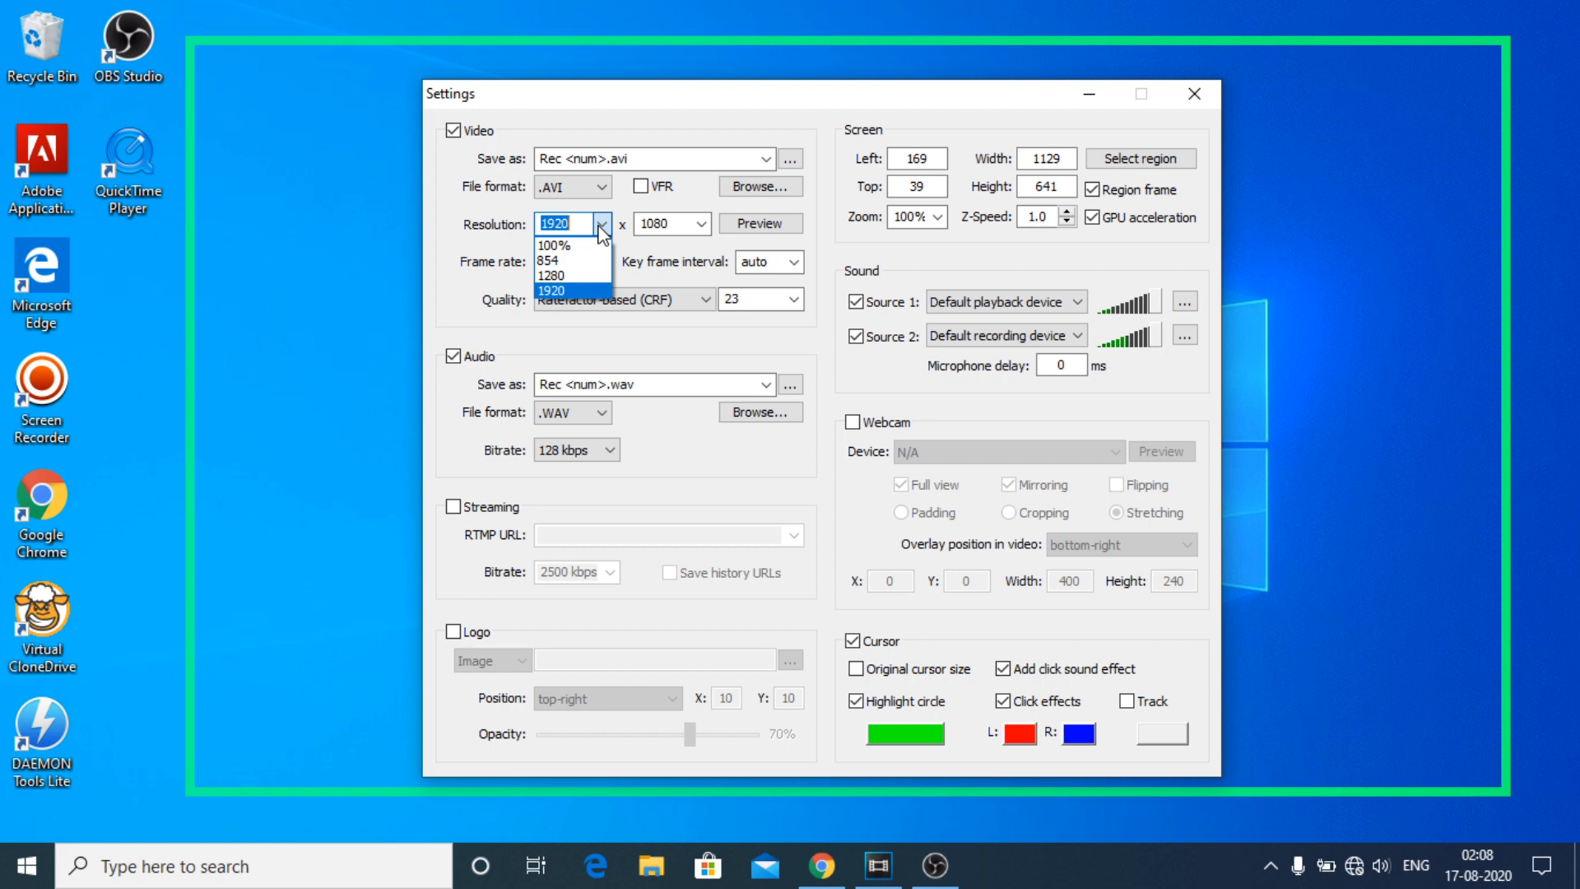
left_click(570, 288)
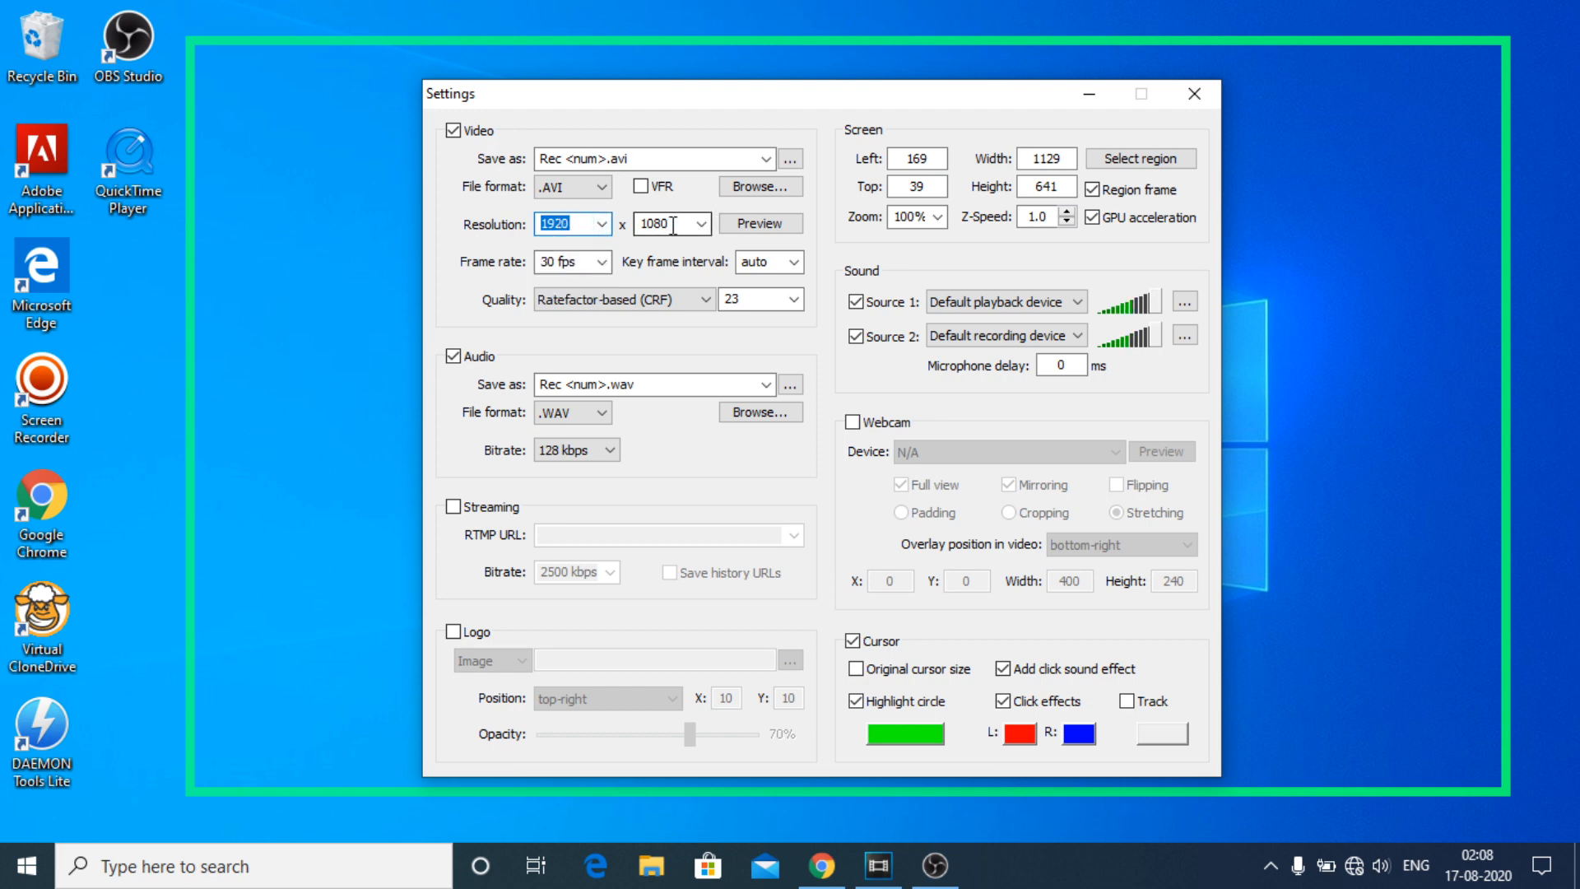
mouse_move(622, 241)
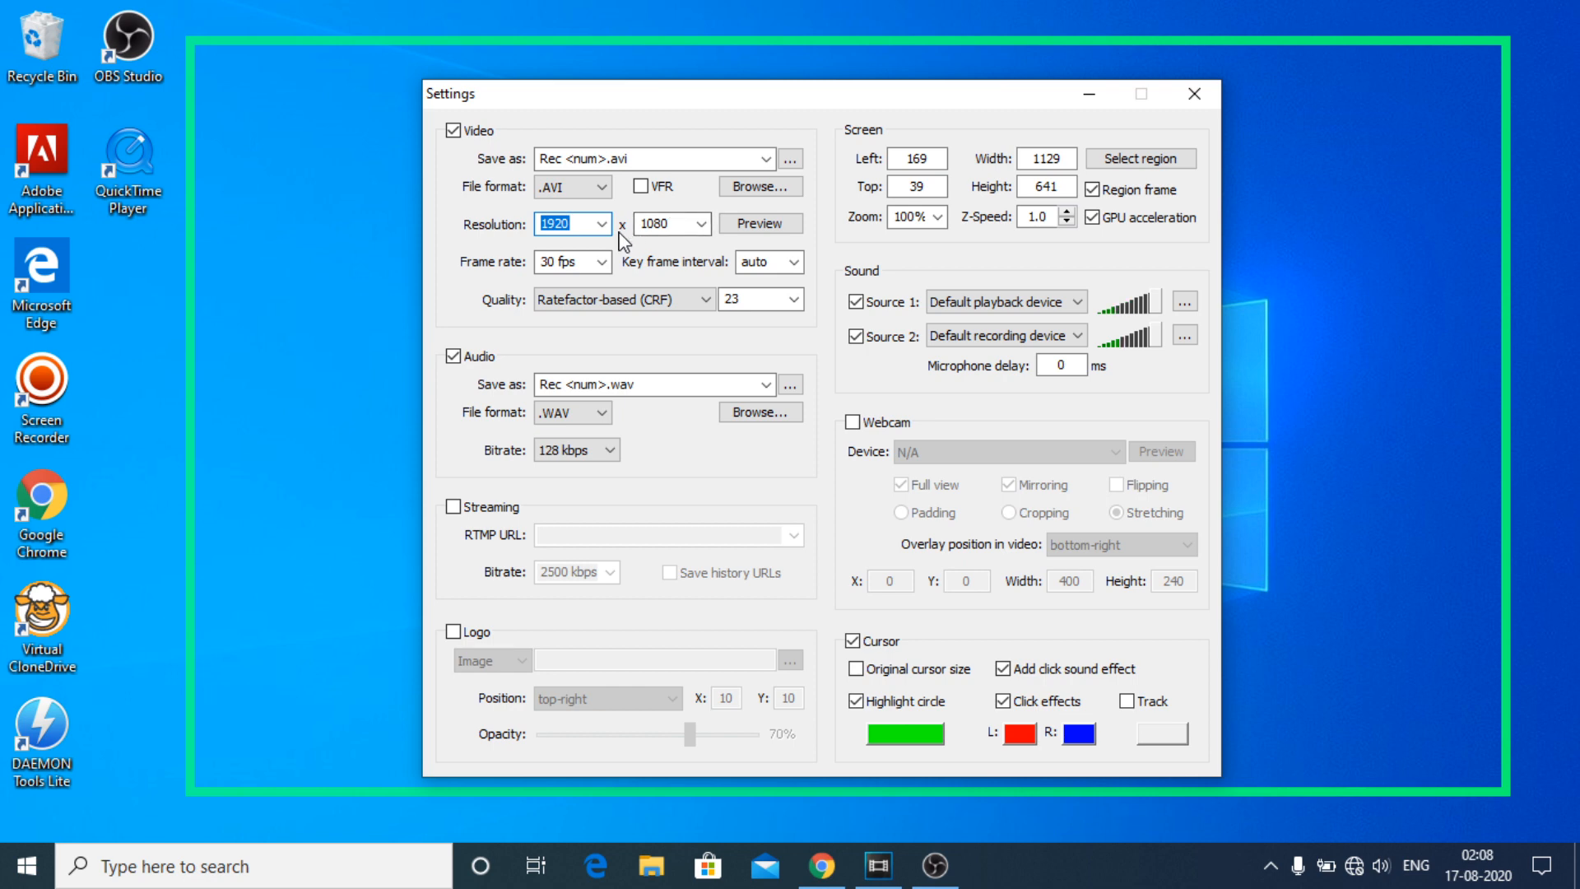
left_click(648, 224)
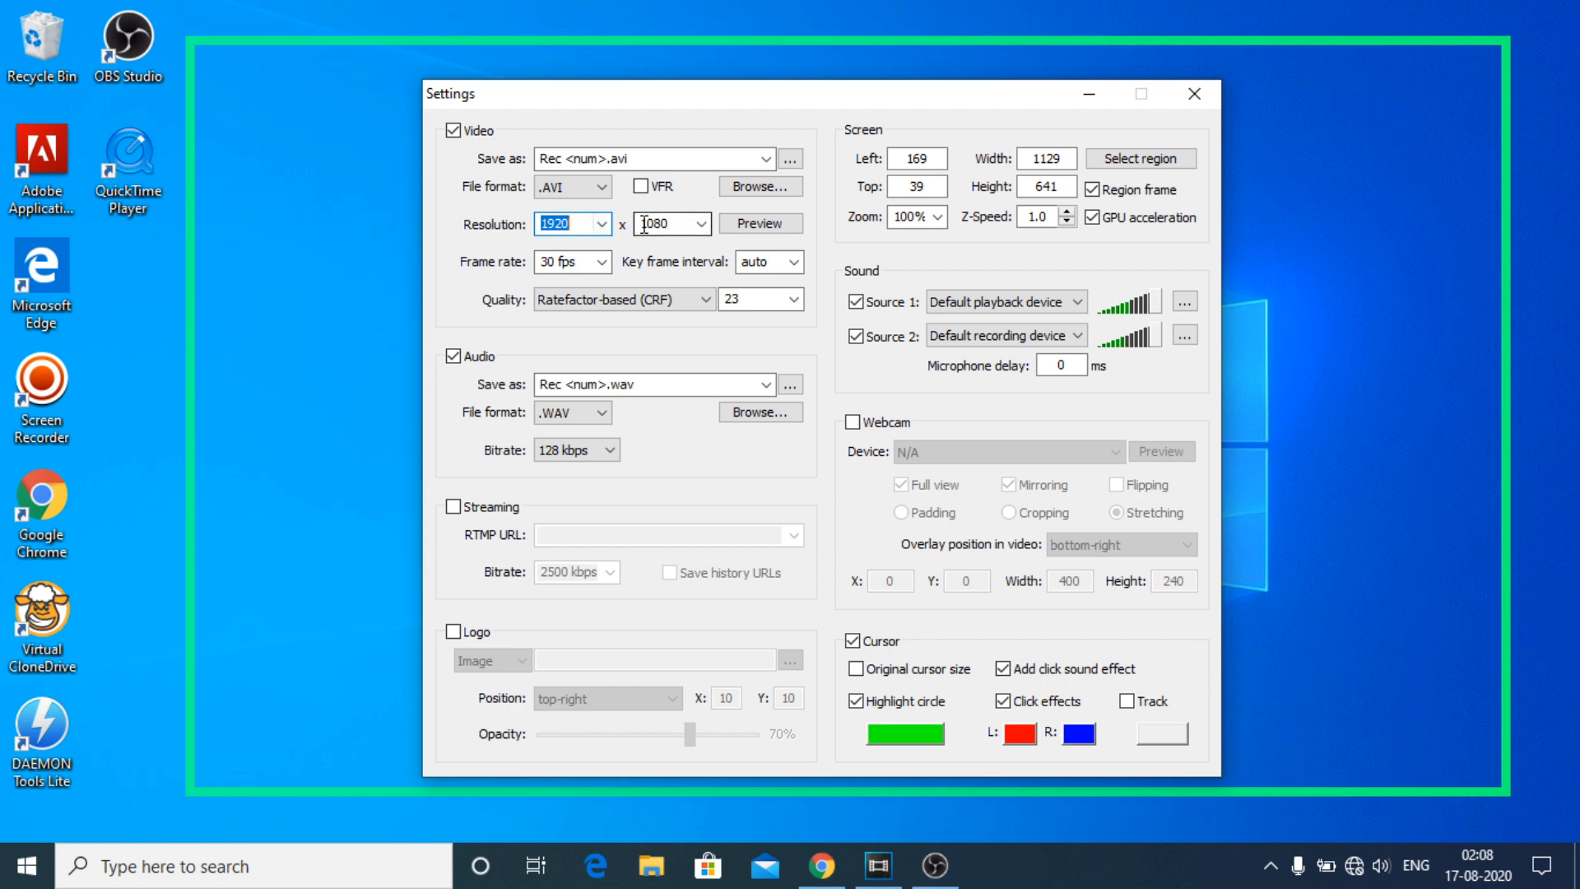
left_click(594, 223)
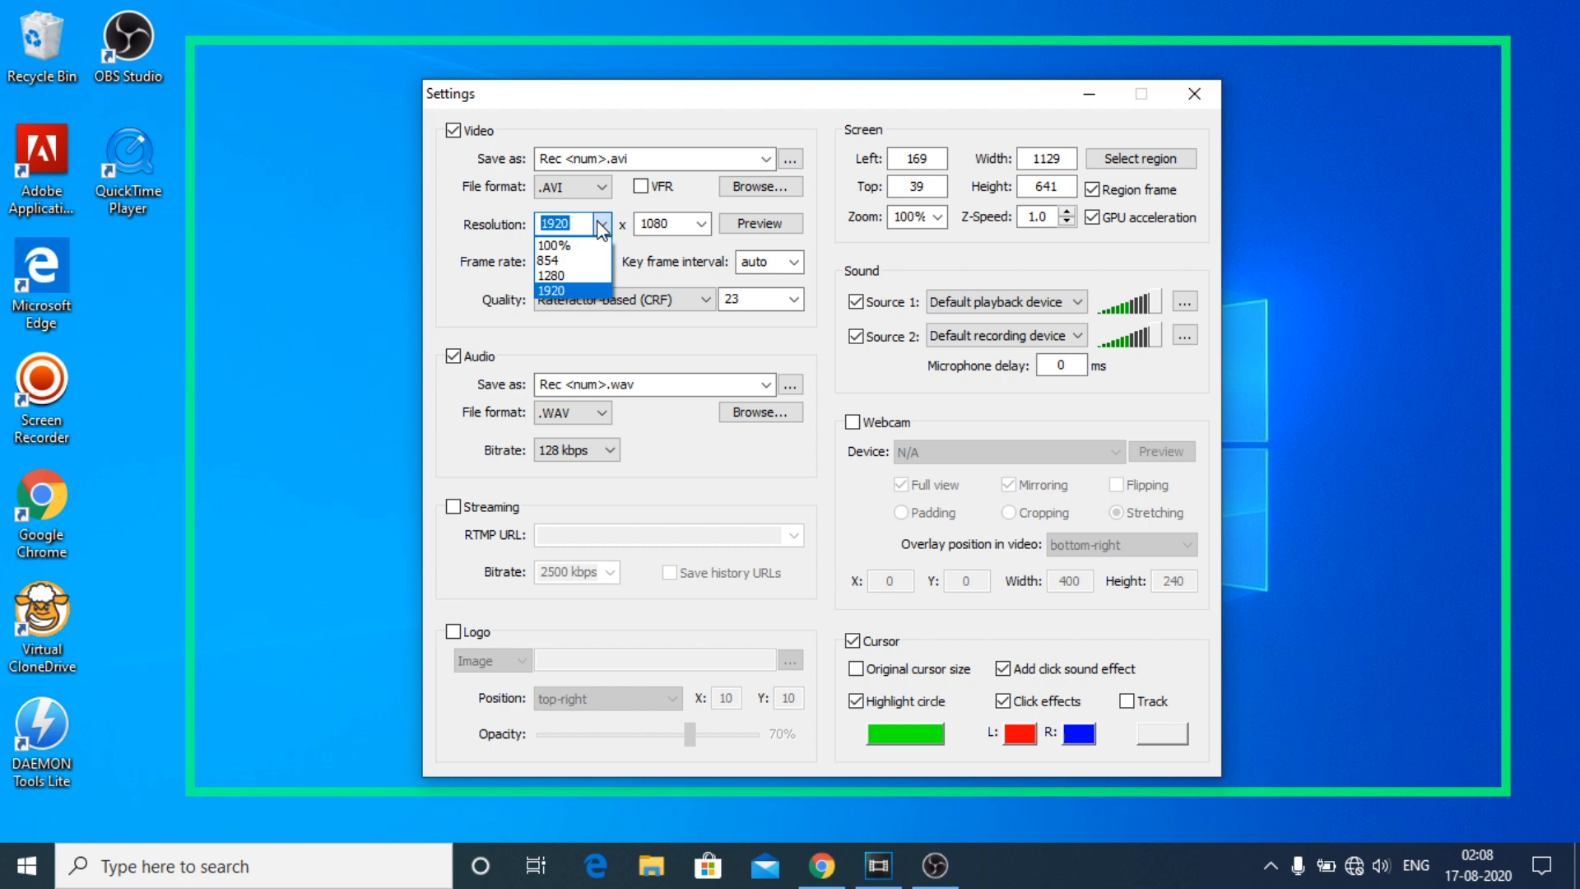
left_click(553, 289)
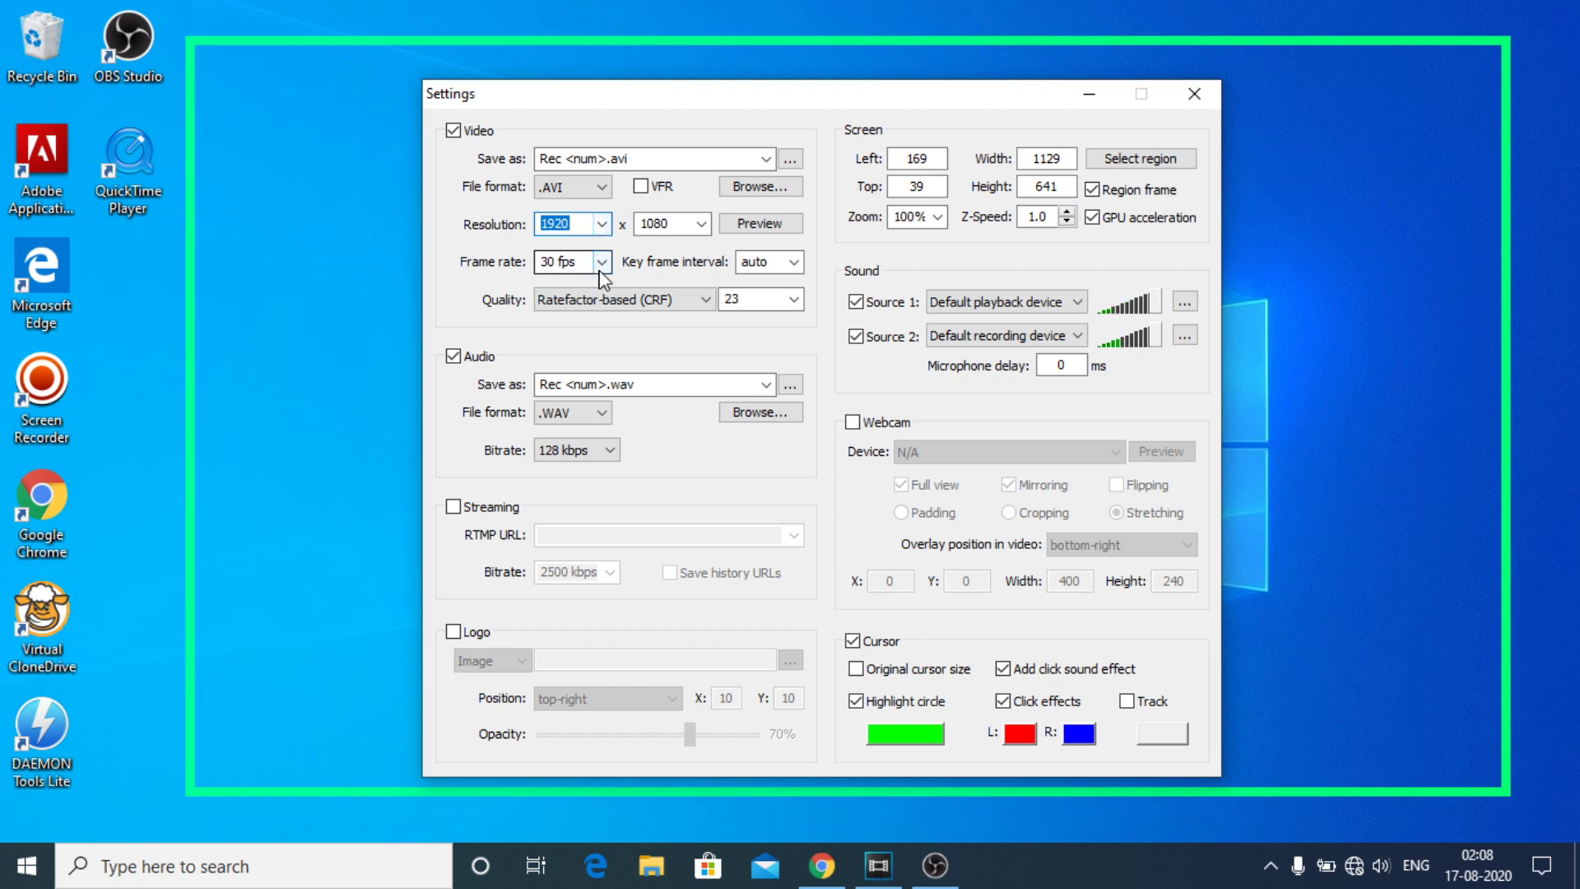
left_click(600, 262)
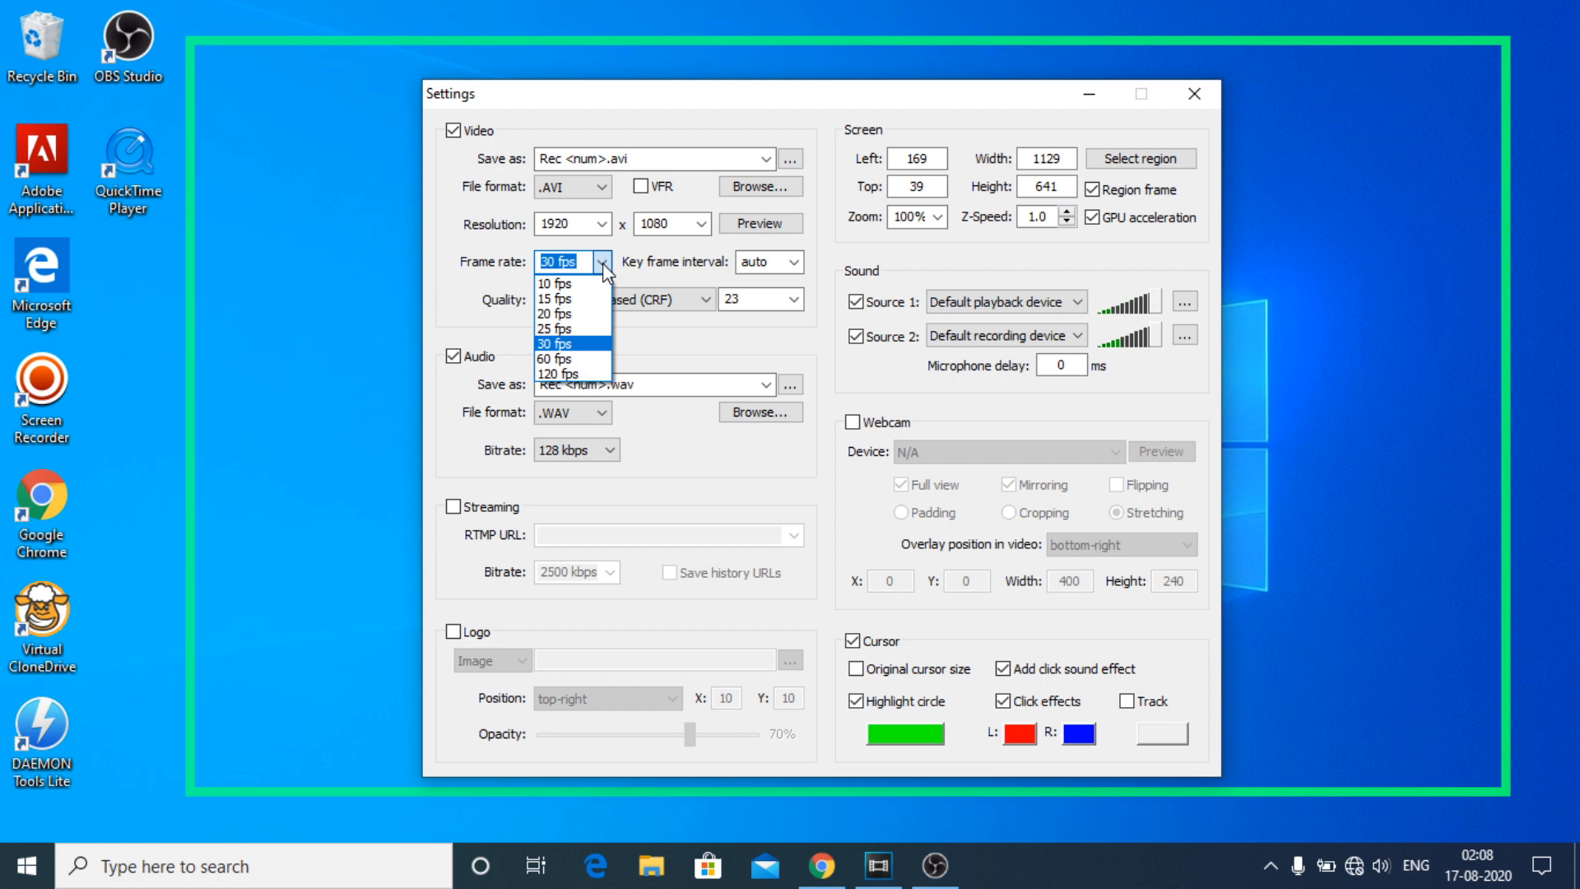
mouse_move(563, 327)
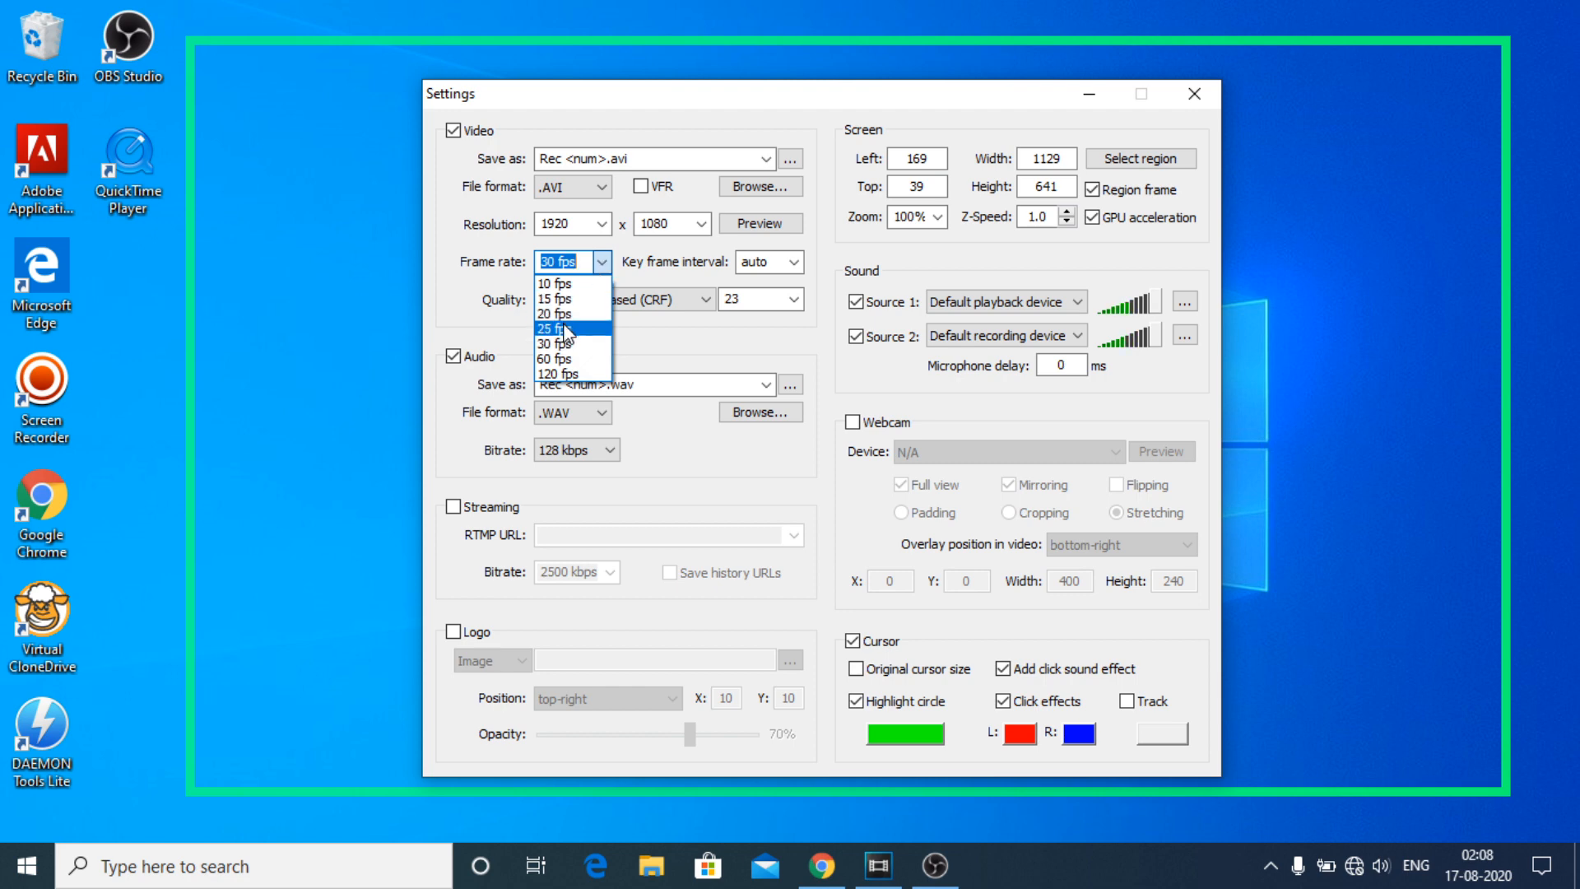
mouse_move(562, 346)
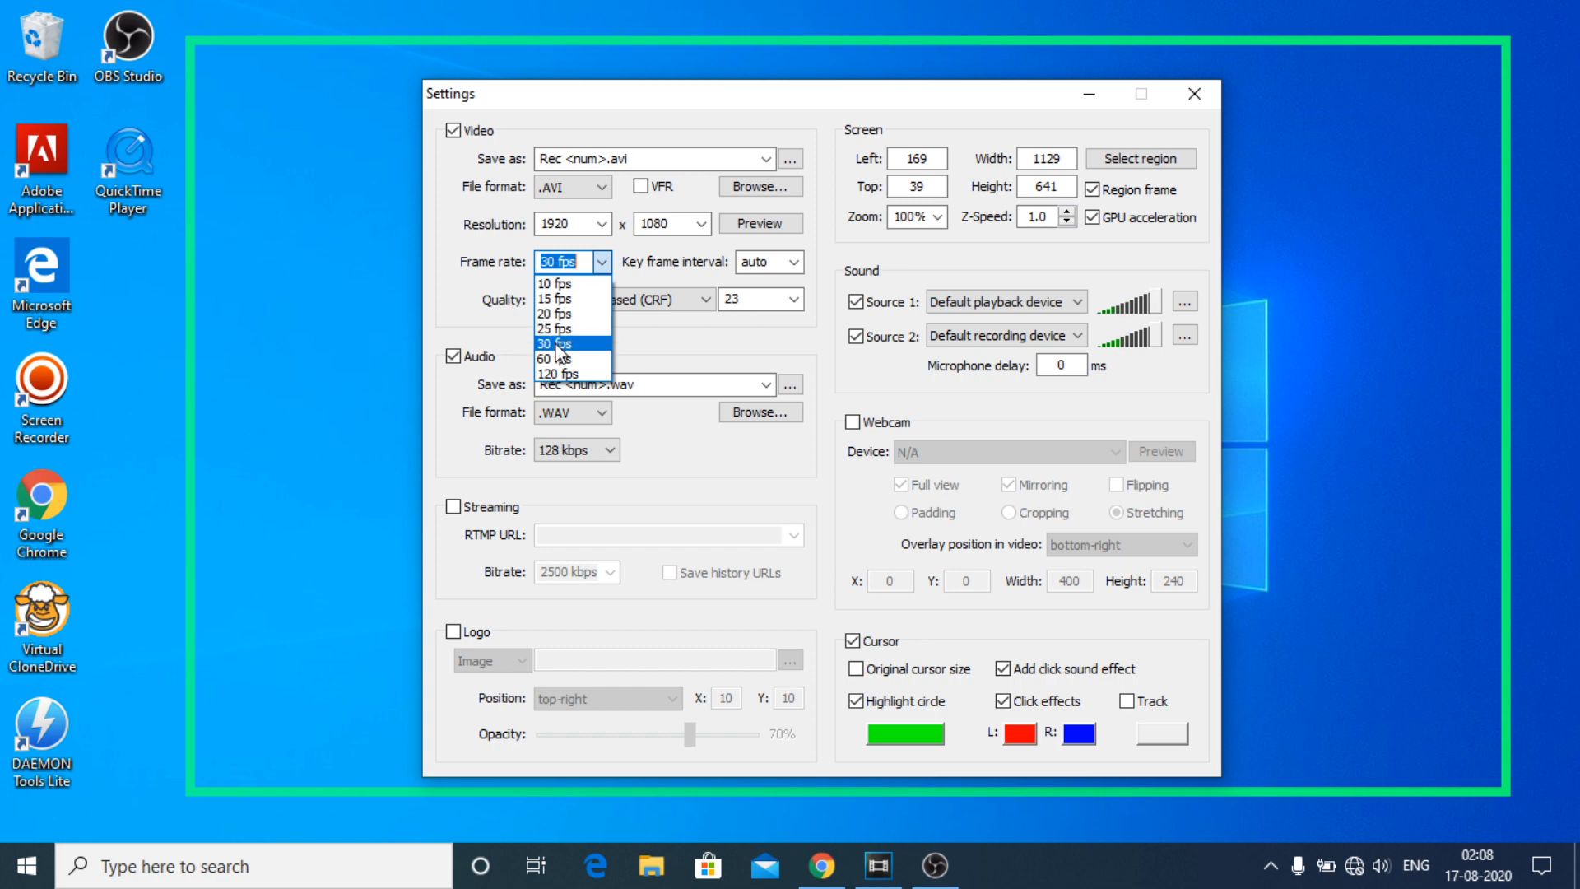
left_click(558, 342)
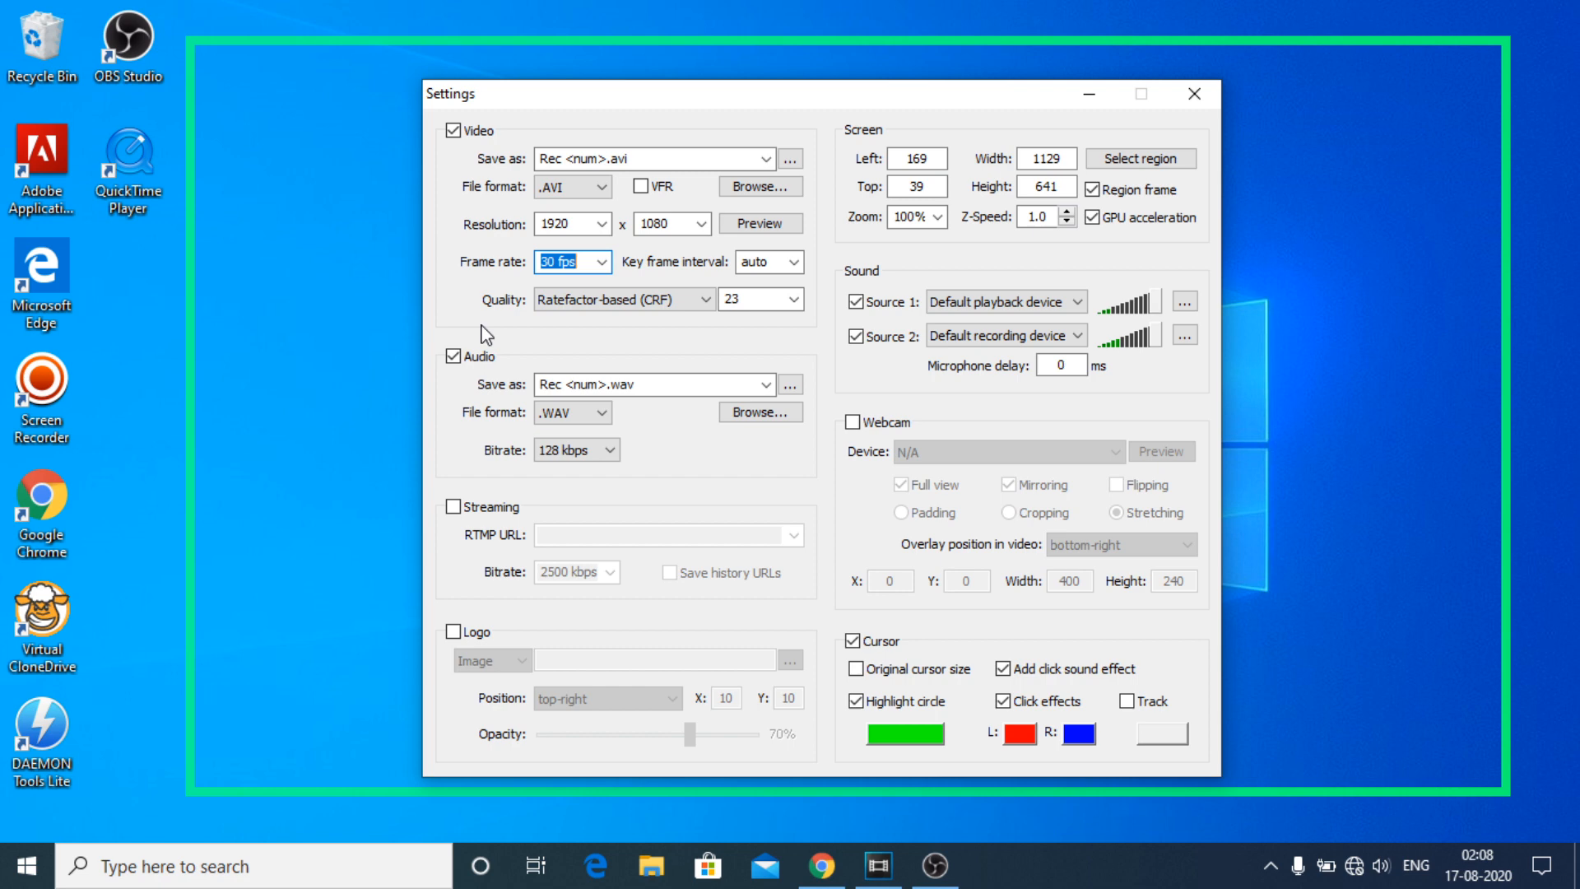
mouse_move(502, 400)
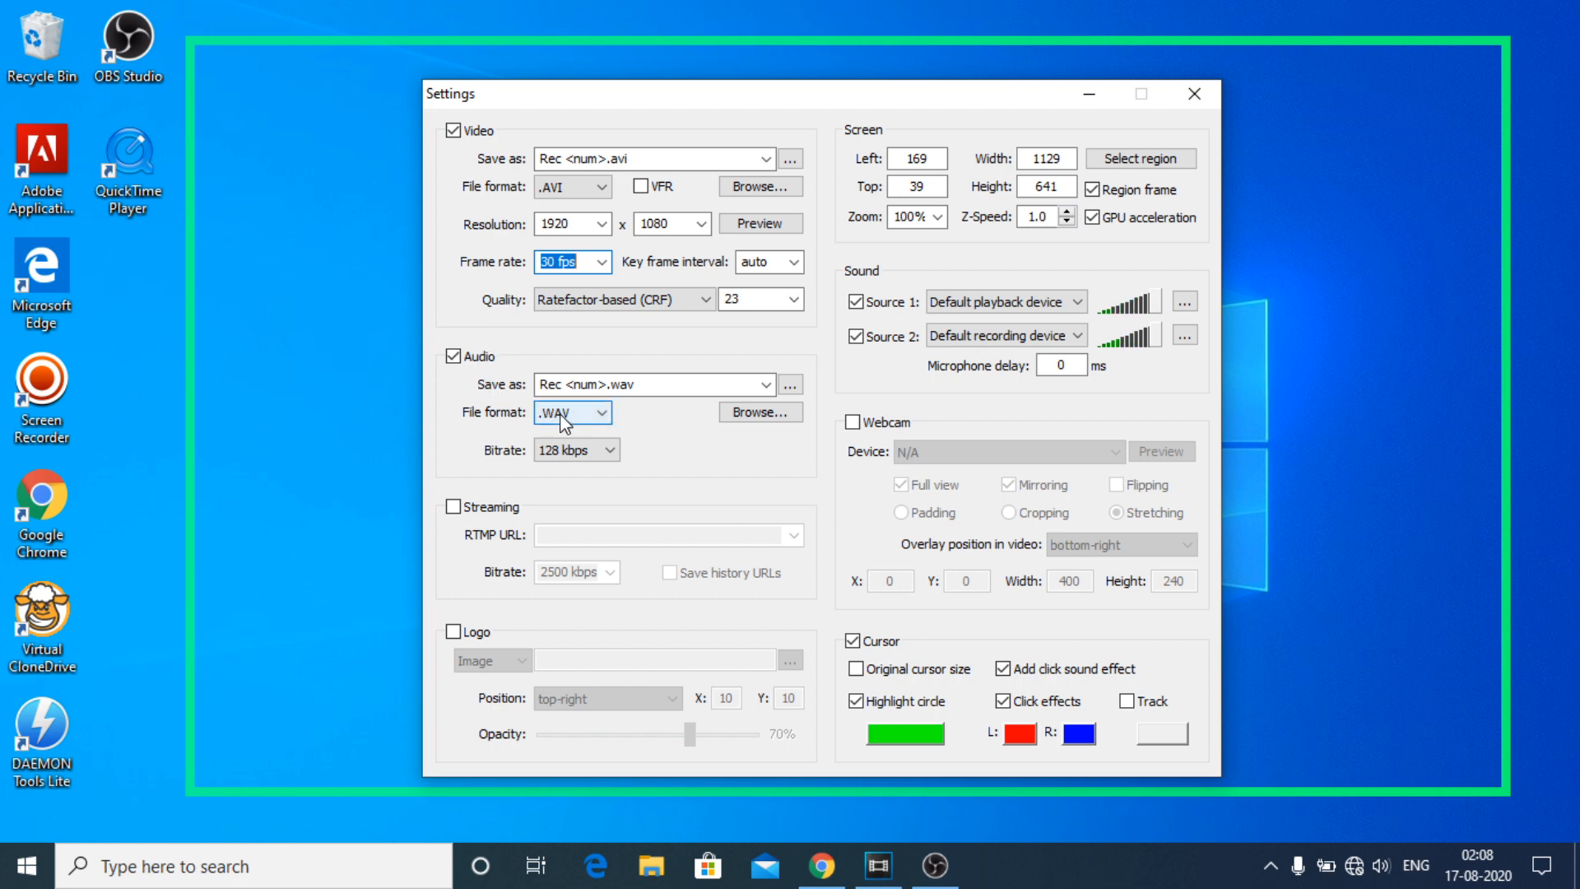
left_click(573, 412)
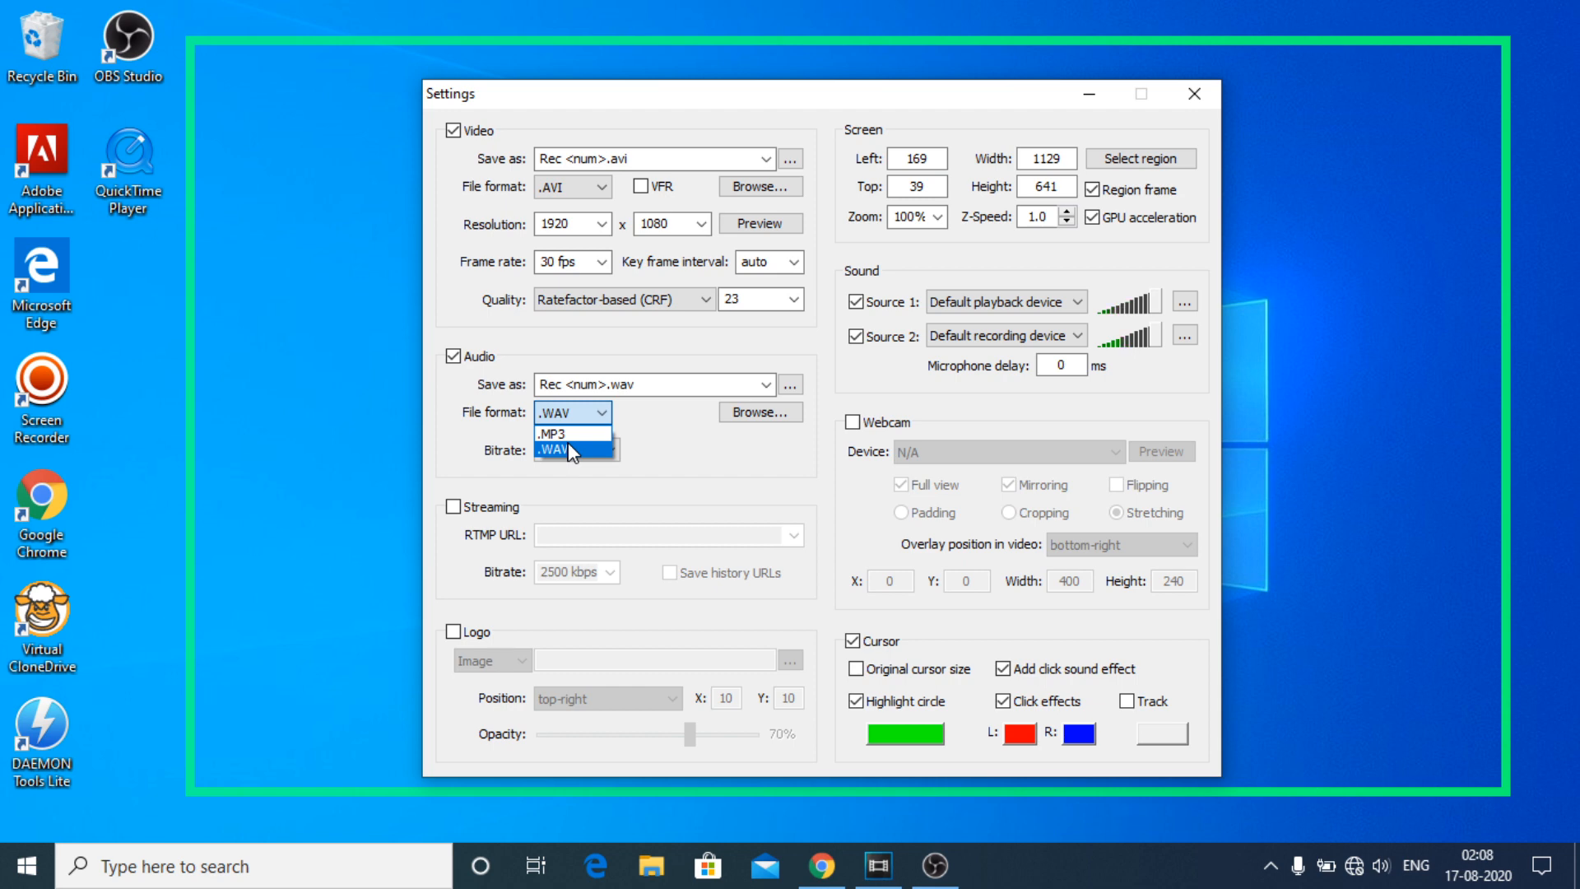
left_click(568, 449)
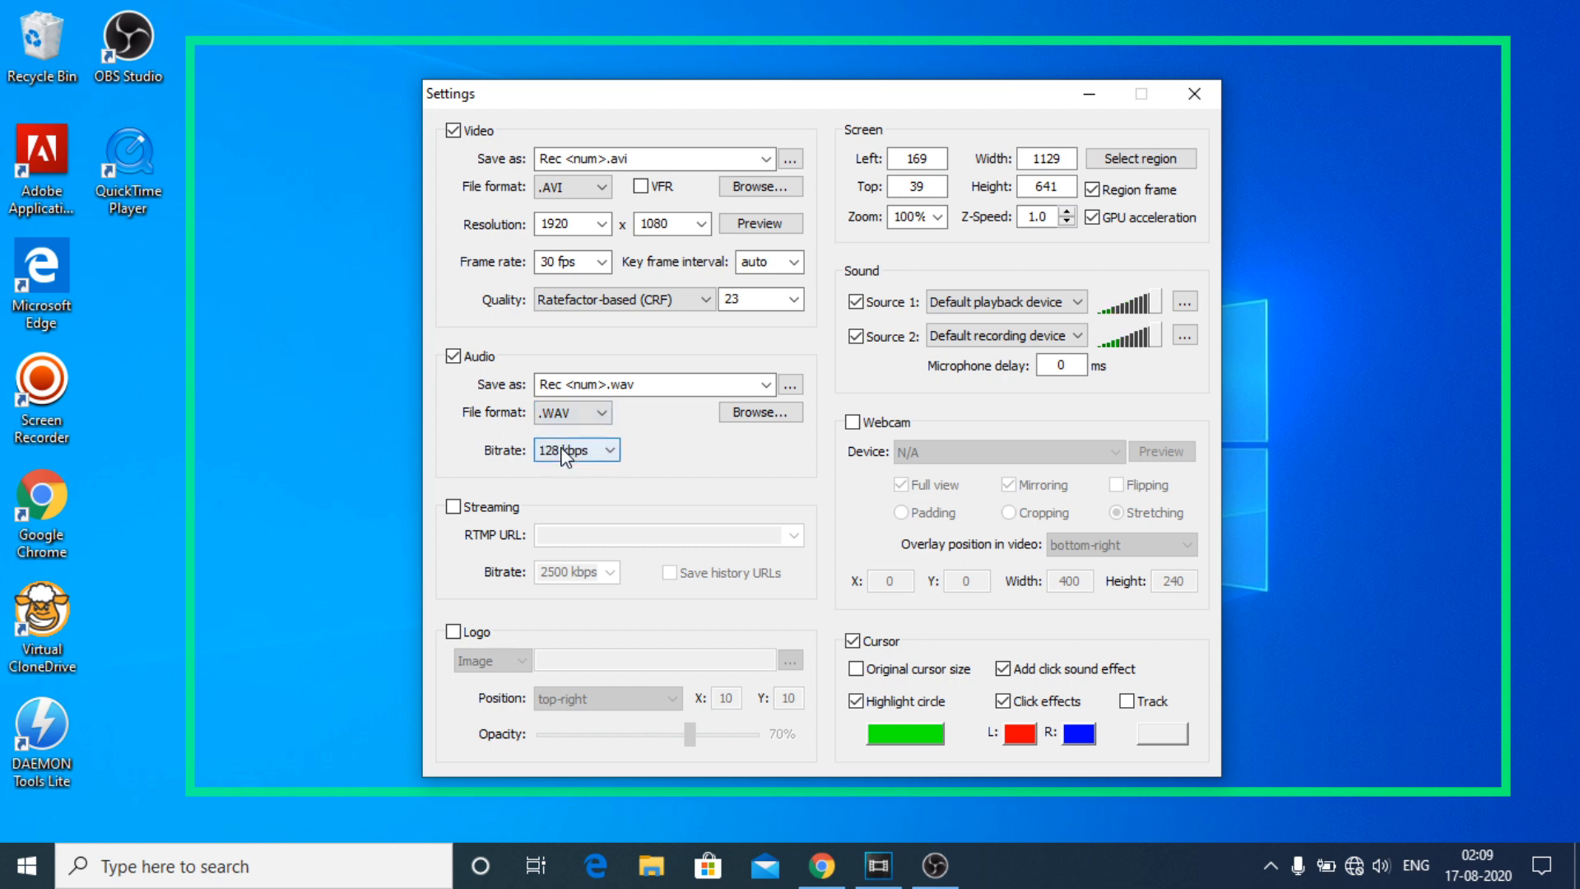
left_click(616, 450)
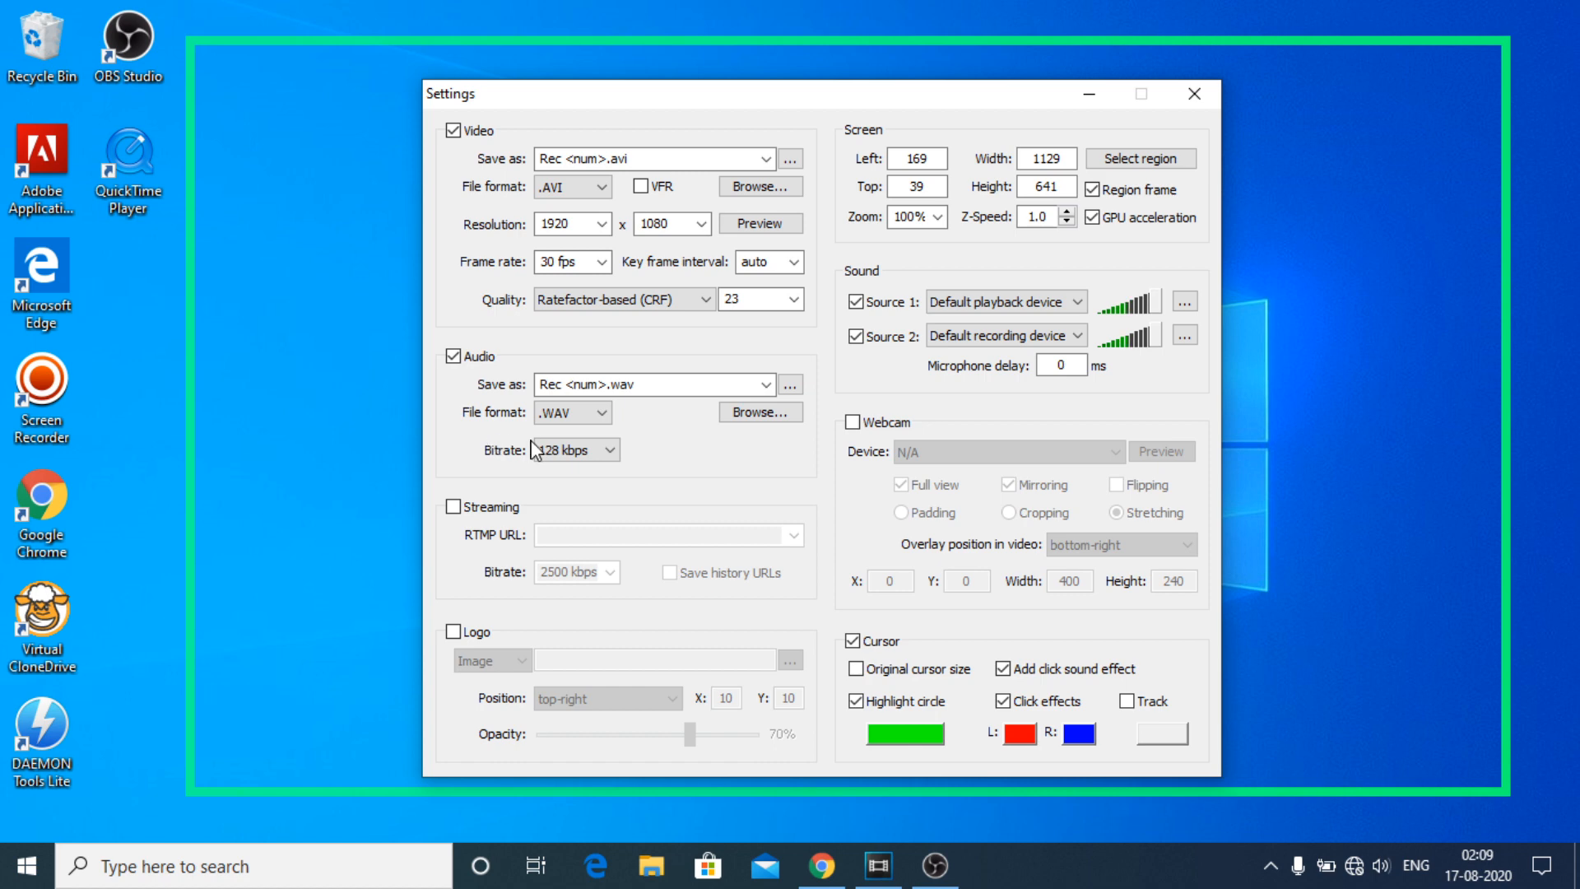
mouse_move(477, 133)
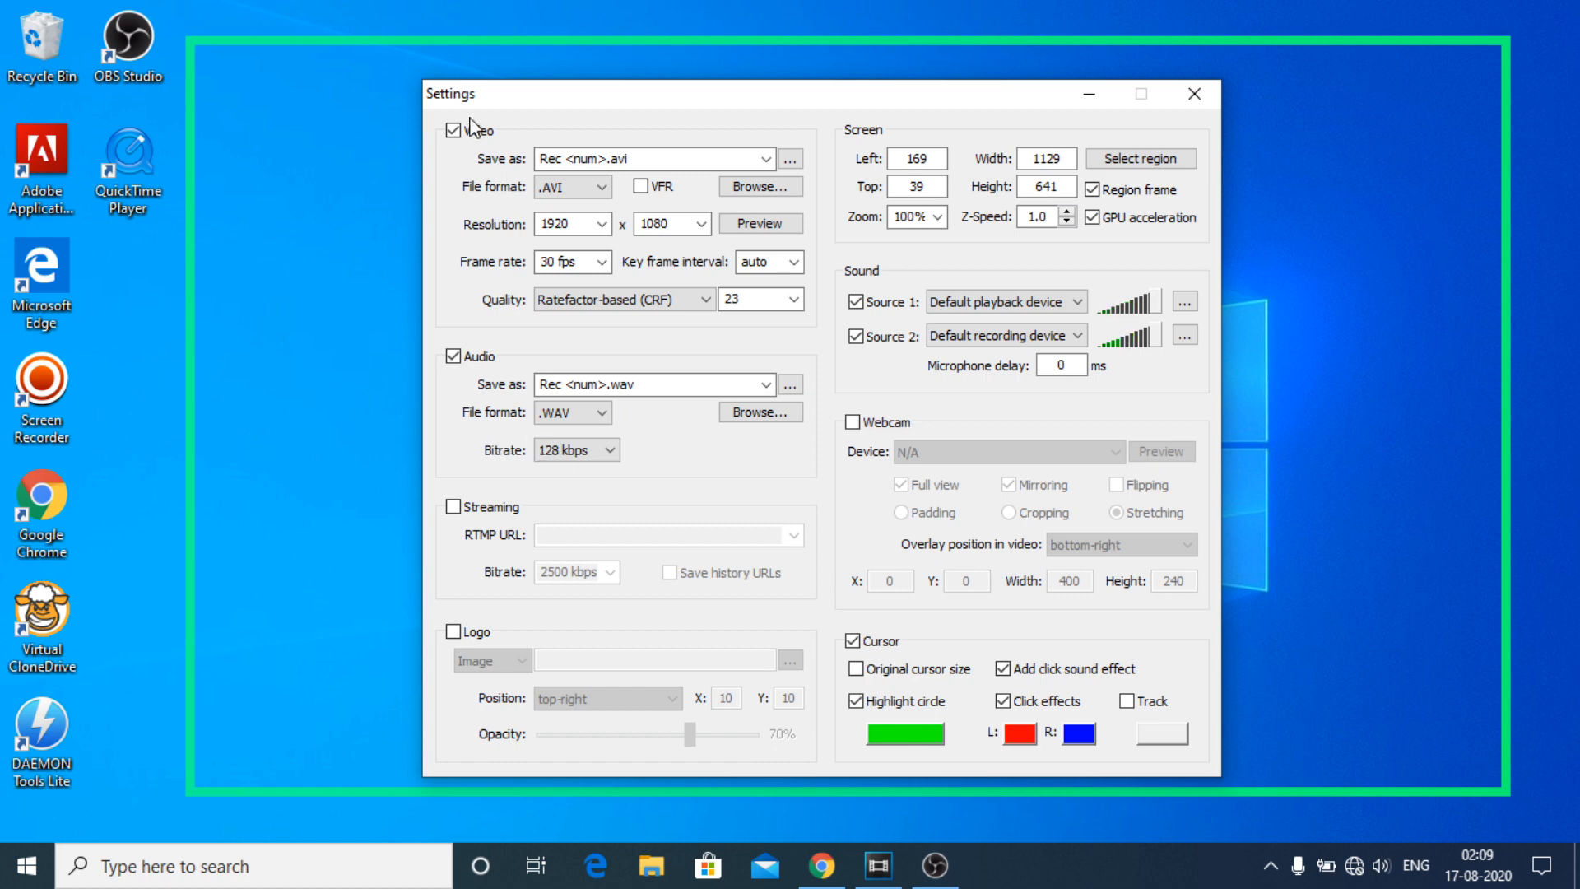
mouse_move(457, 298)
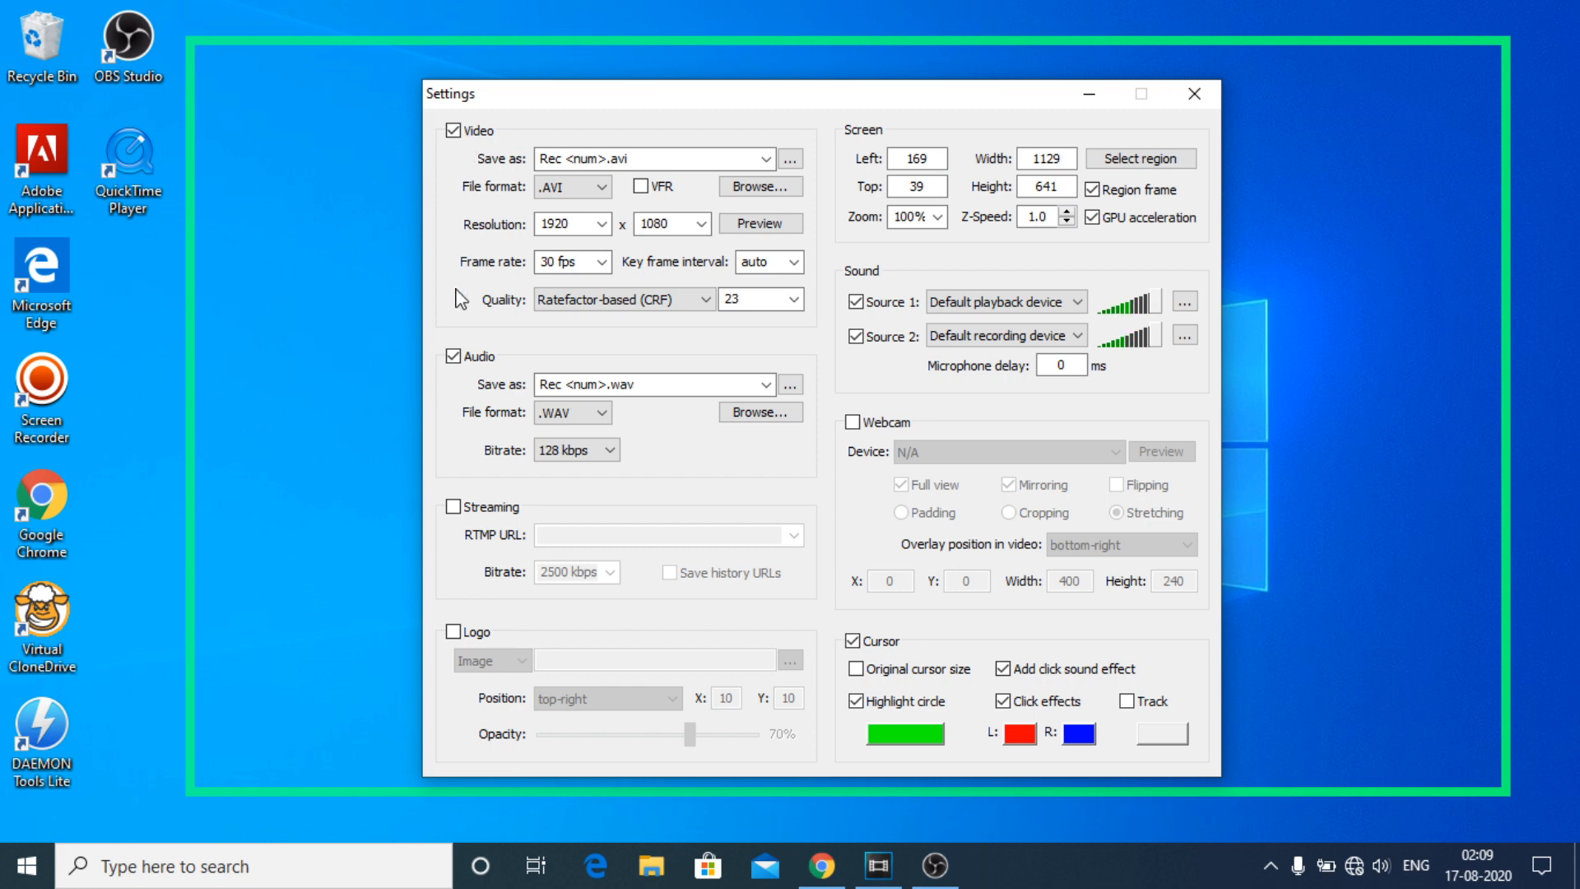
mouse_move(454, 234)
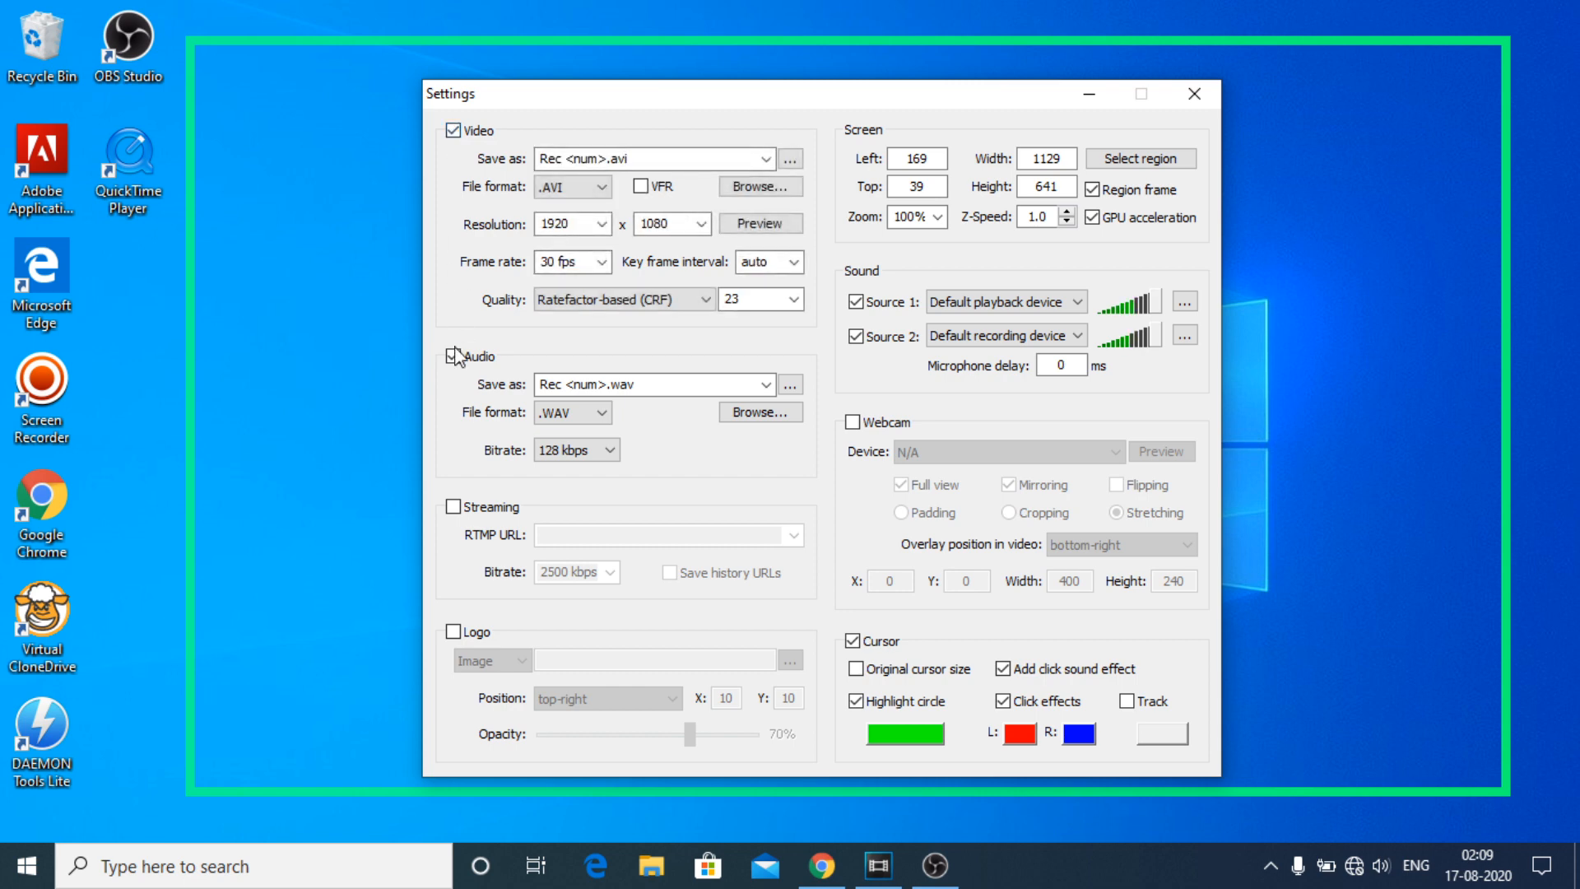
left_click(453, 356)
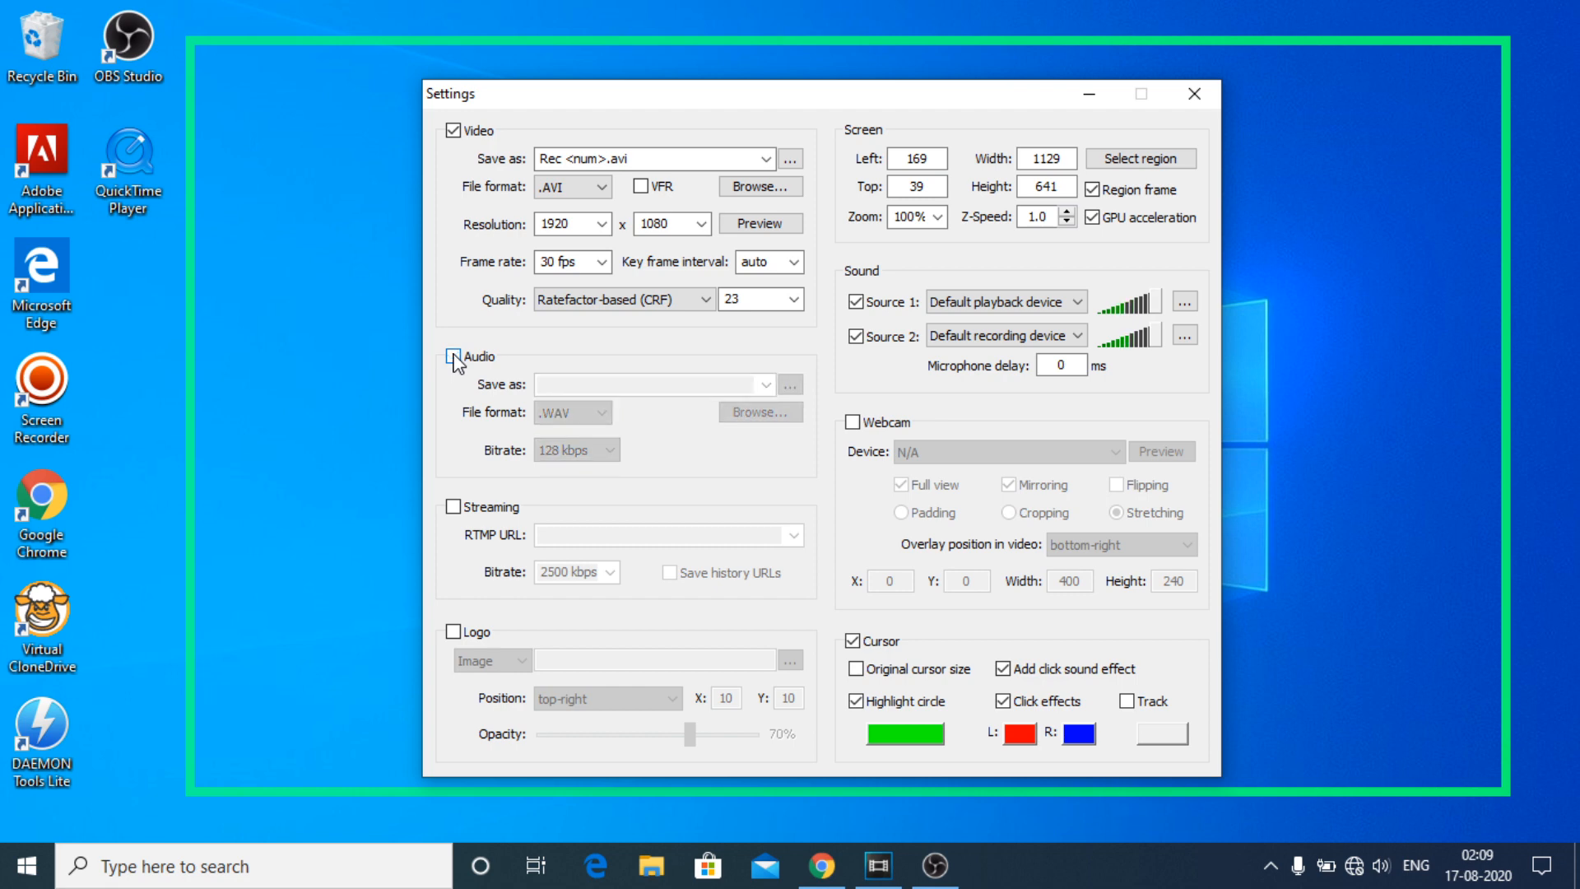
Turn audio recording back on and toggle the live streaming option
left_click(451, 356)
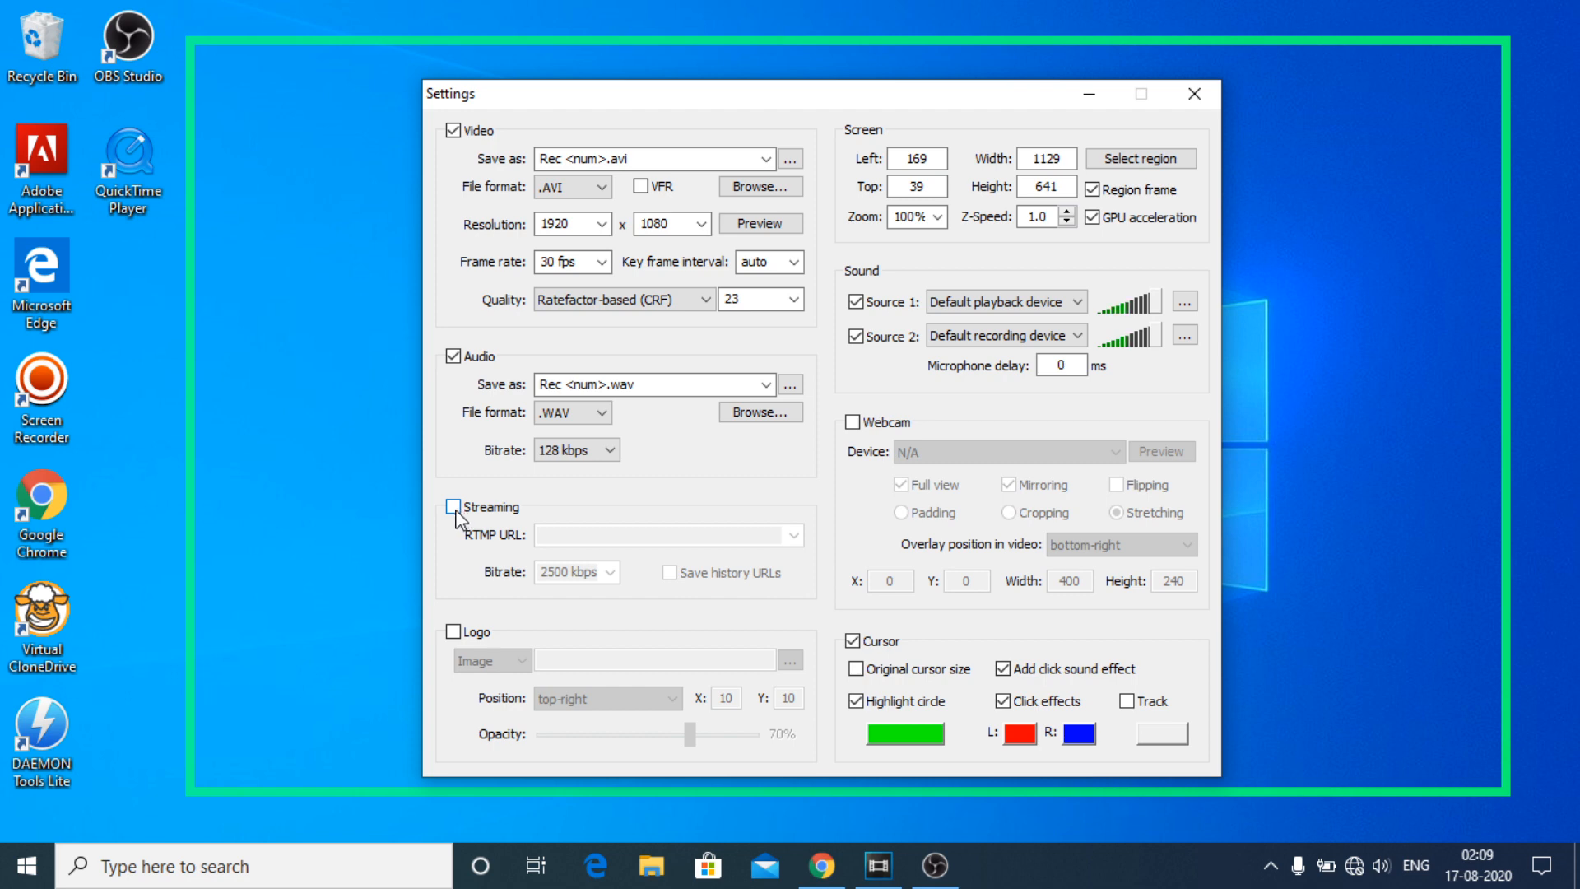
left_click(453, 507)
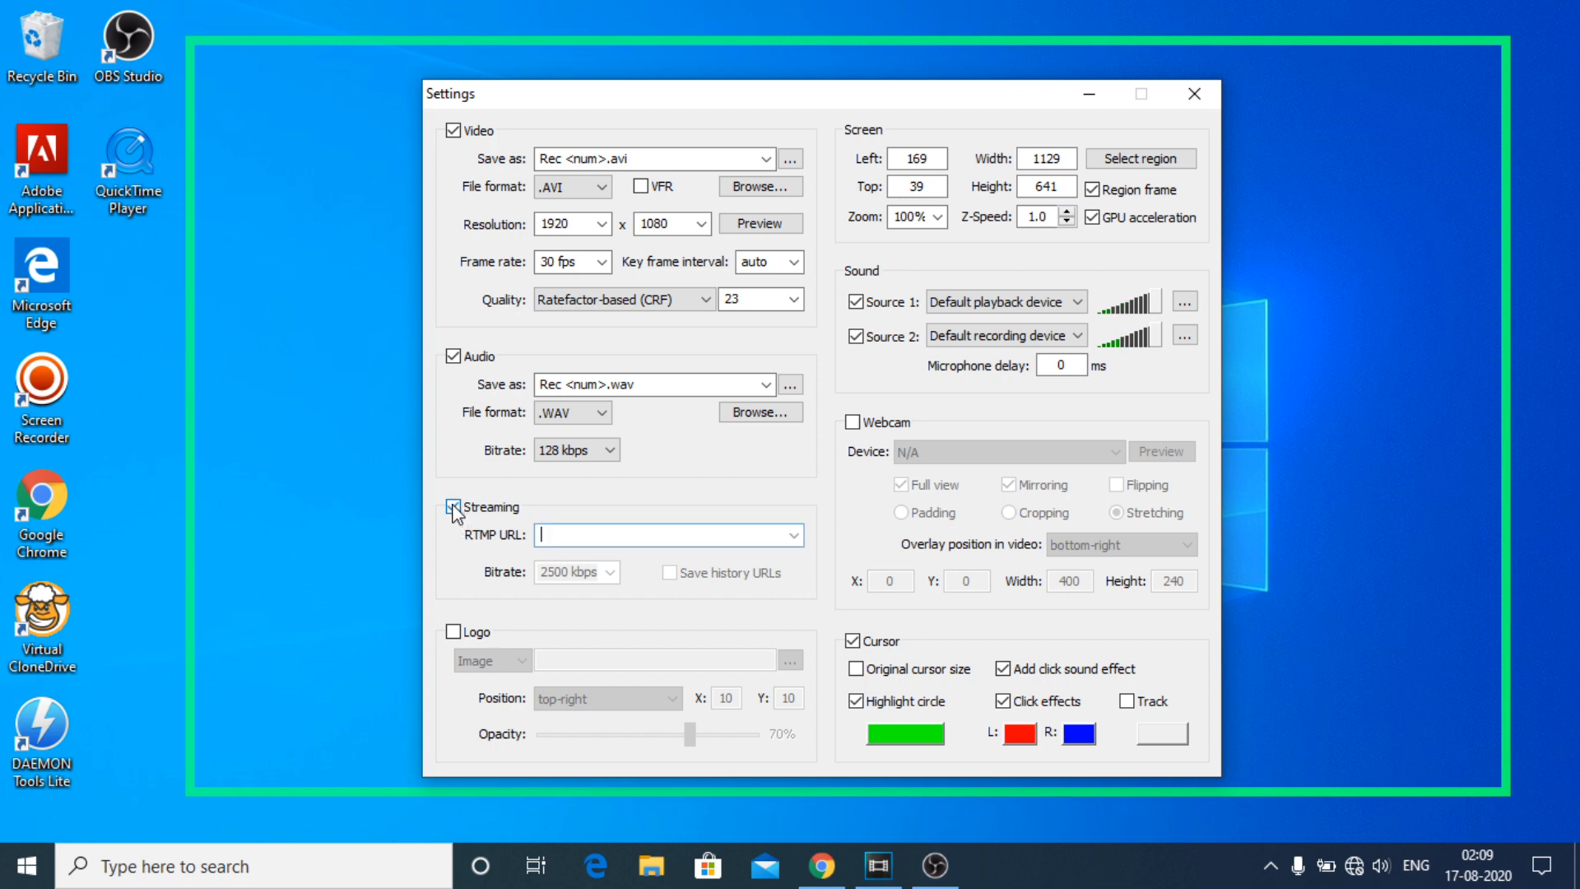
left_click(455, 507)
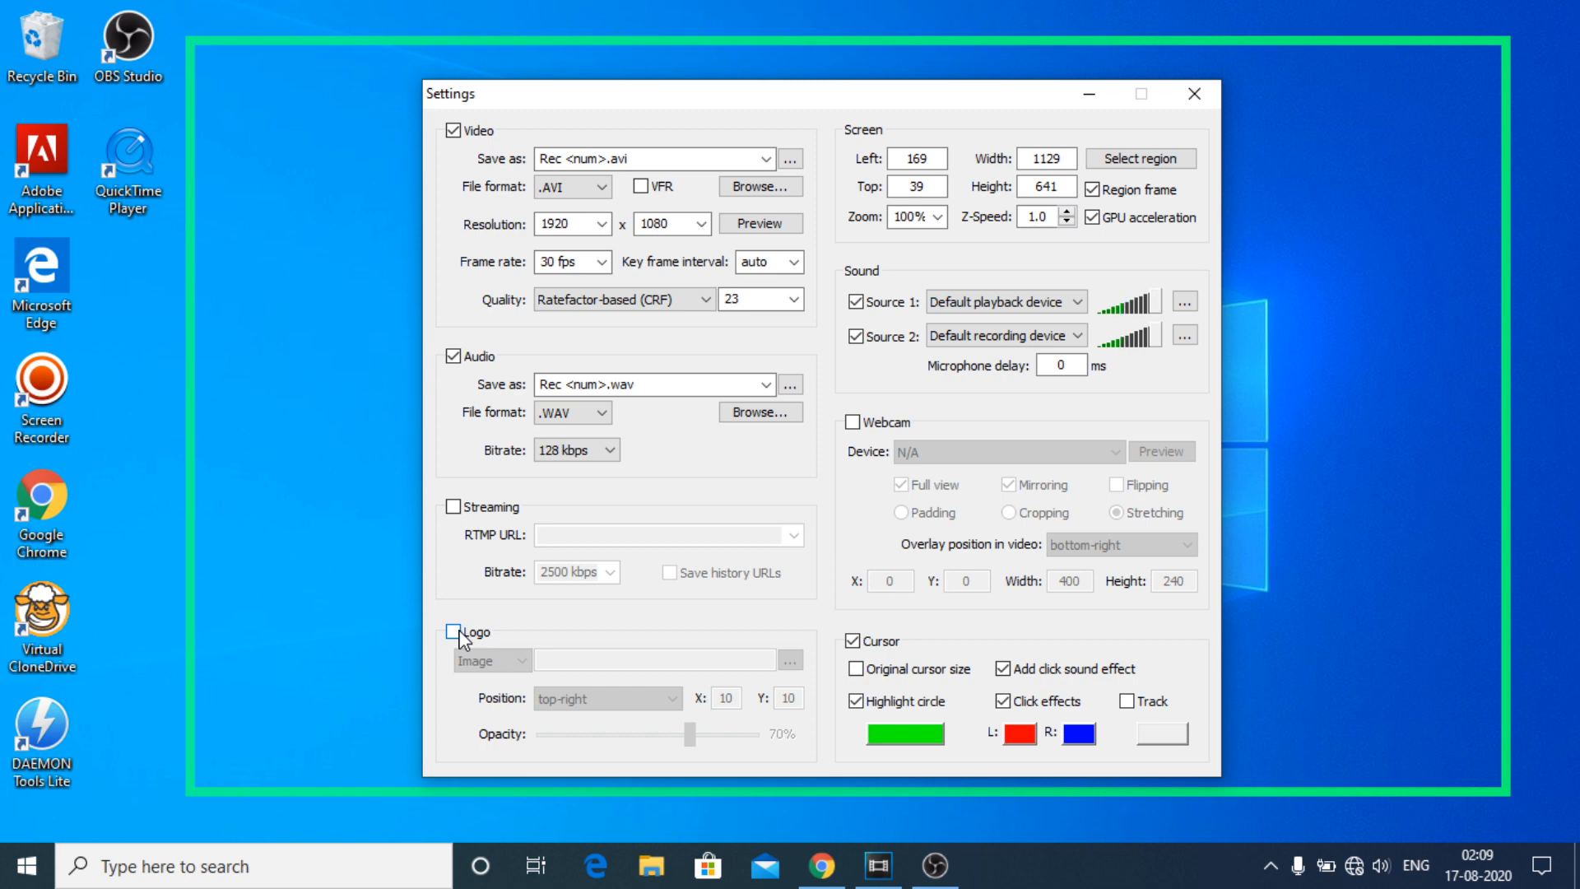
Enable the logo overlay and set its type to Image
left_click(451, 632)
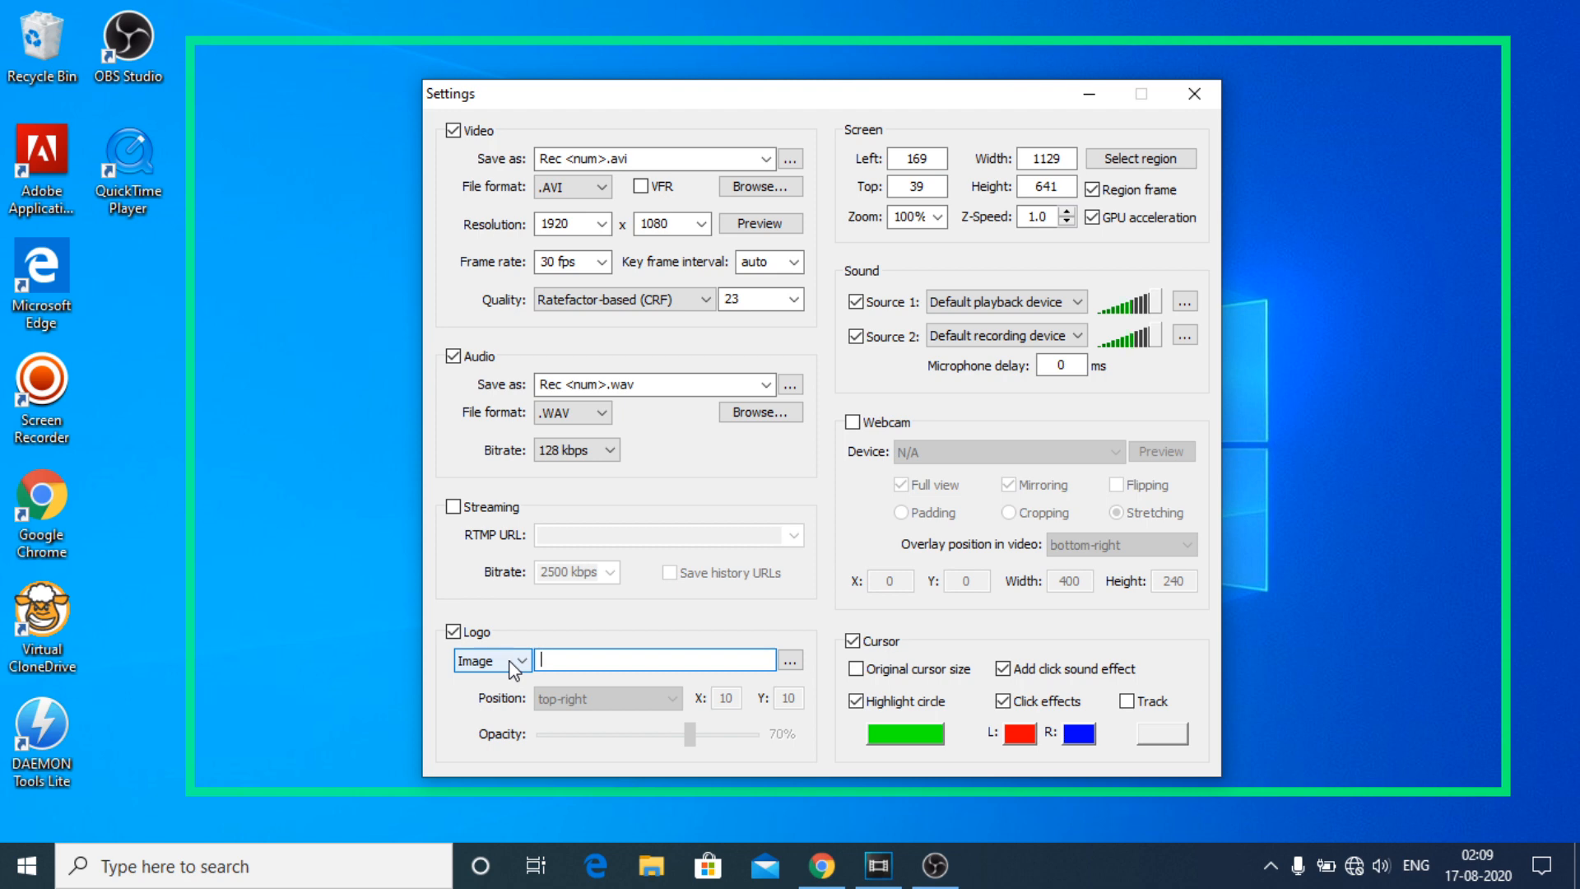
left_click(517, 660)
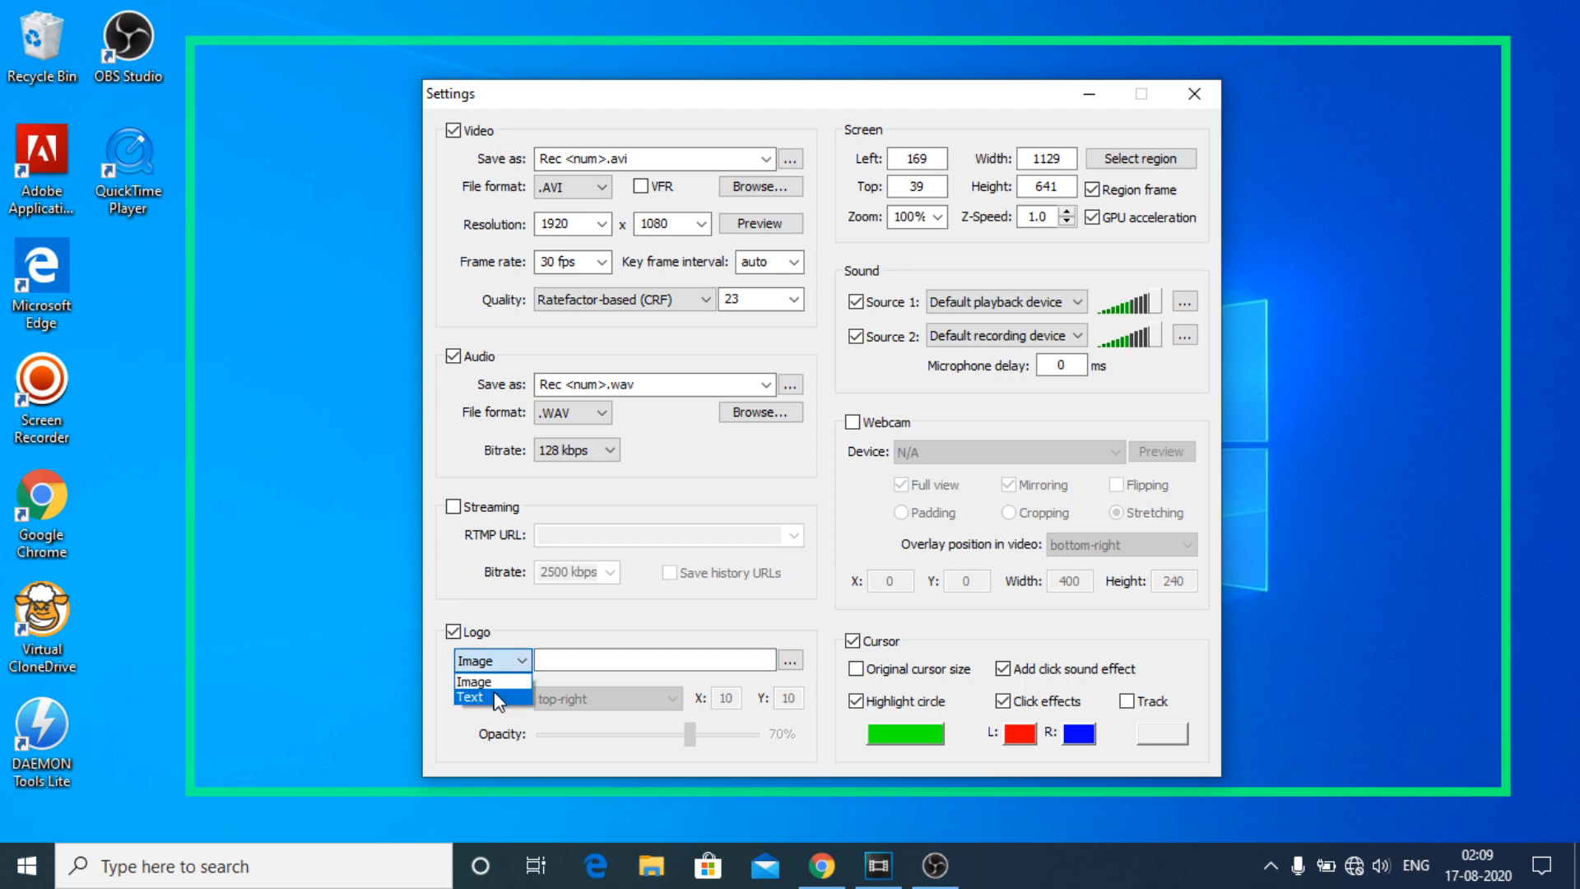
mouse_move(499, 681)
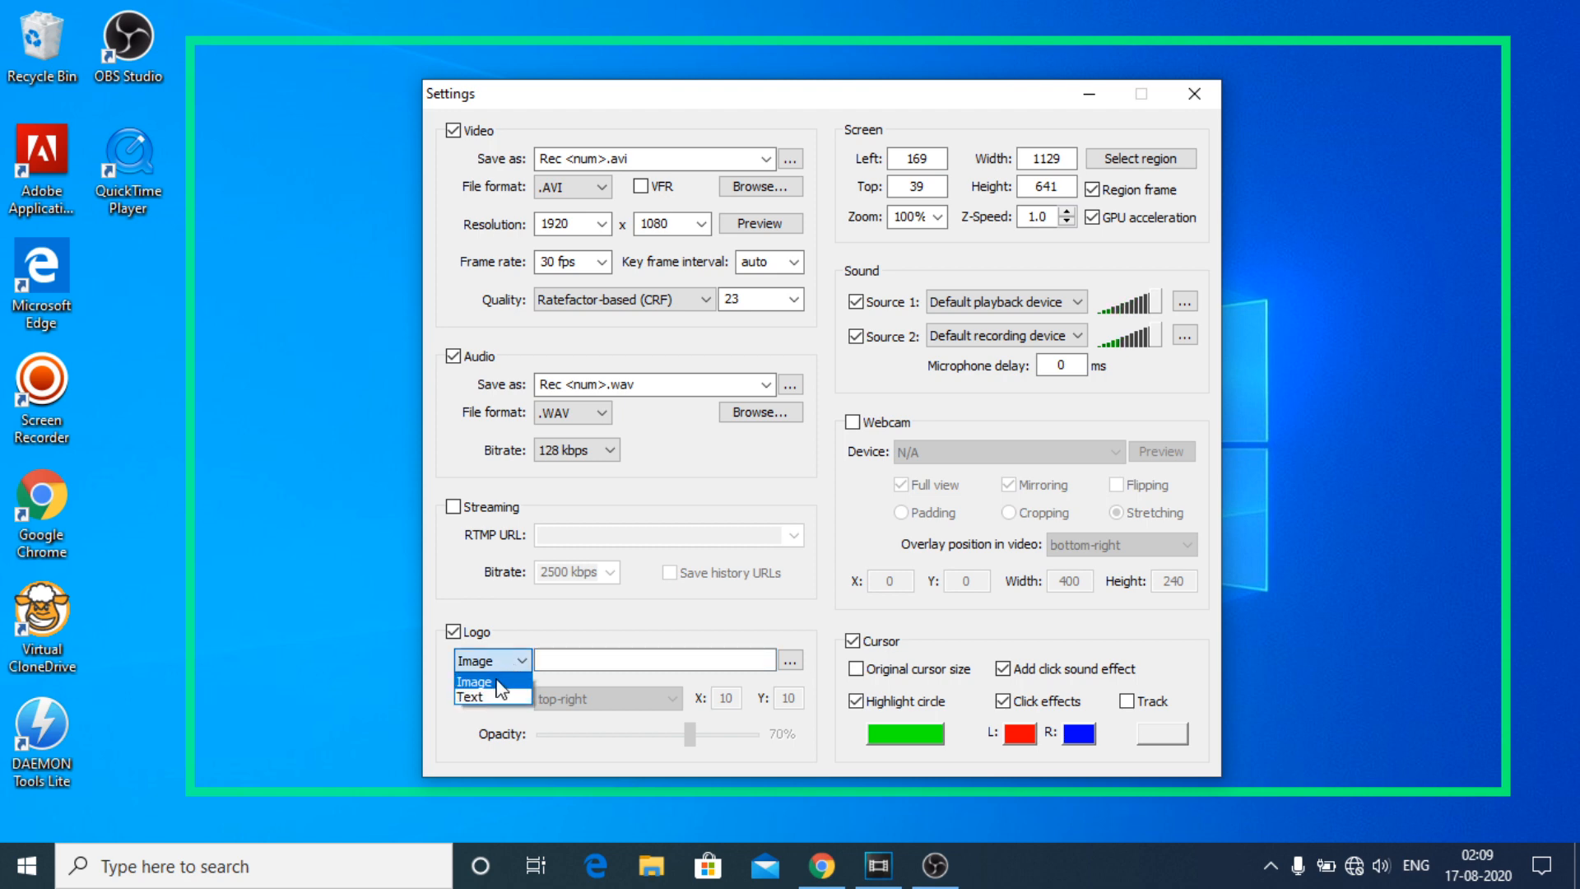
left_click(474, 681)
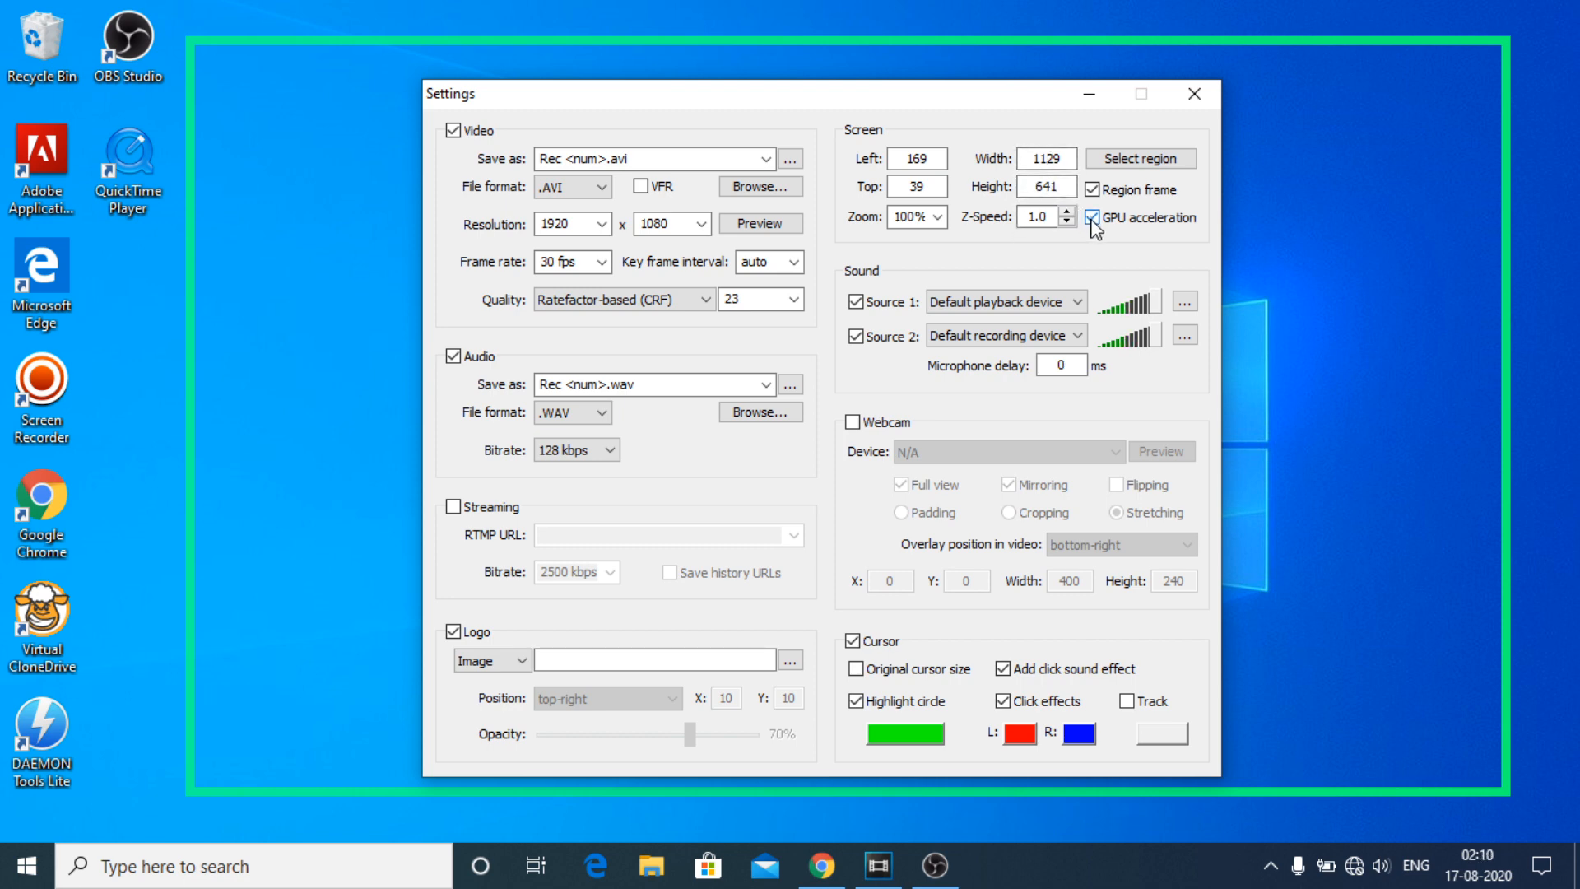
mouse_move(1118, 238)
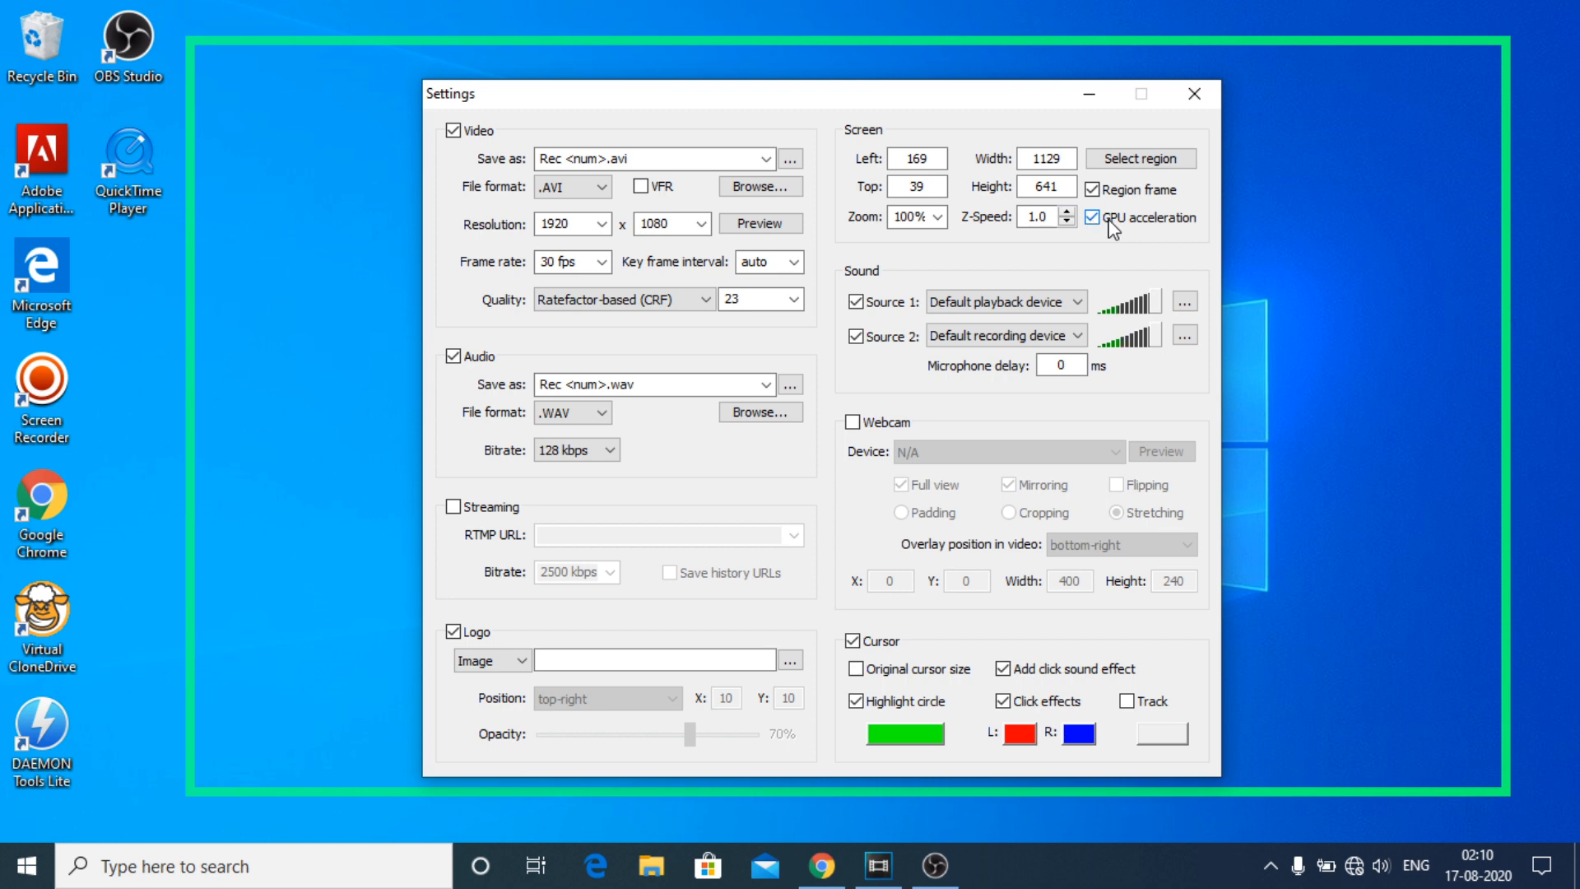
mouse_move(1105, 237)
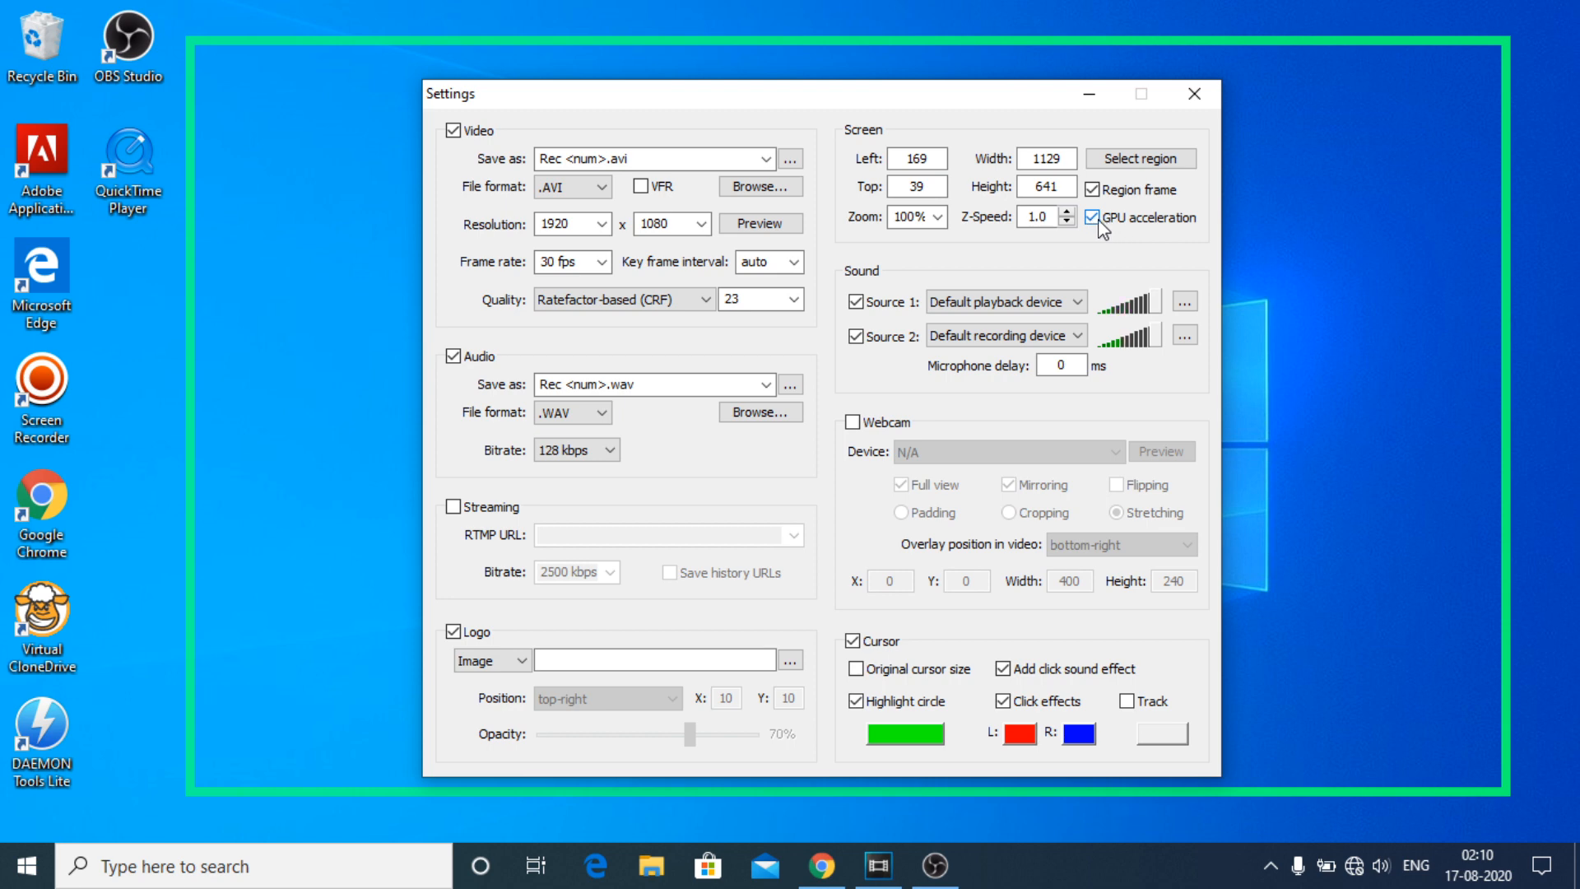
Toggle GPU acceleration off and back on, then enable webcam capture
left_click(1095, 217)
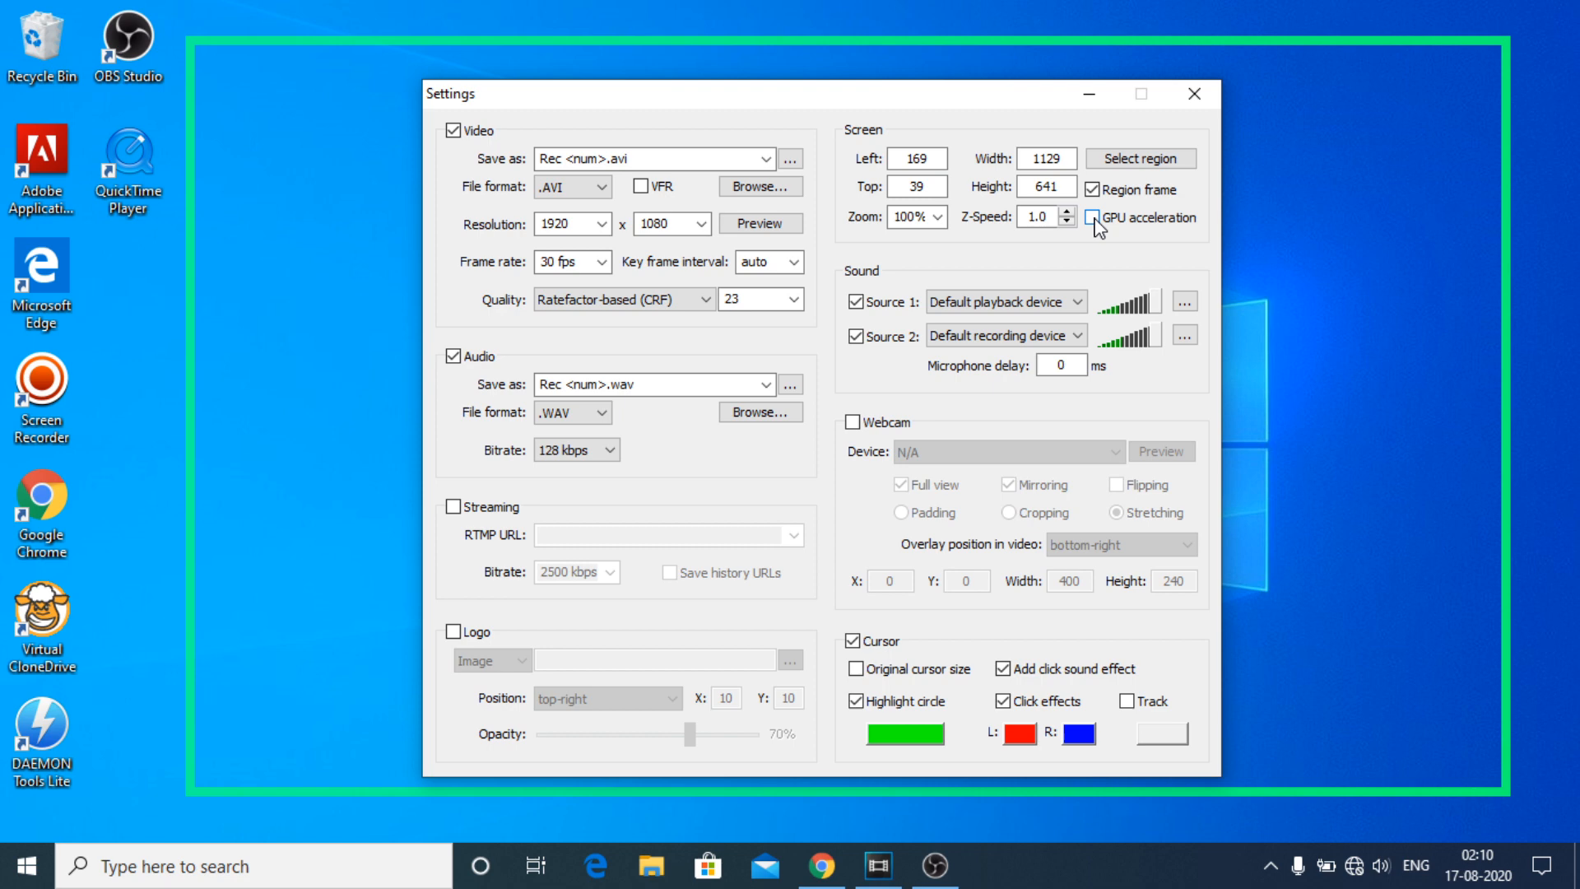
left_click(1093, 217)
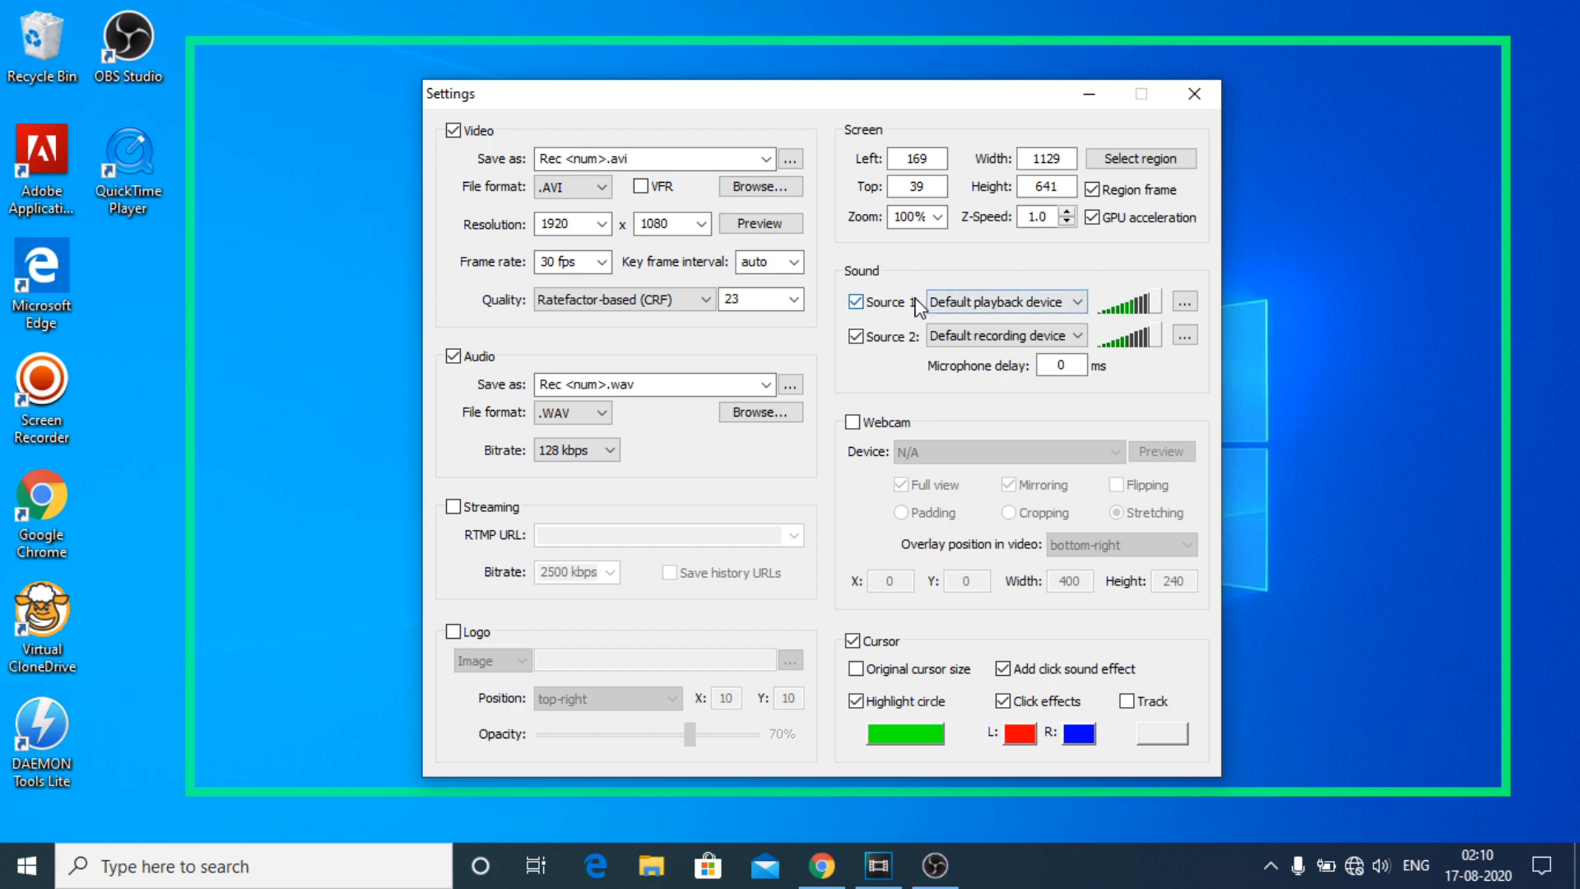
mouse_move(912, 322)
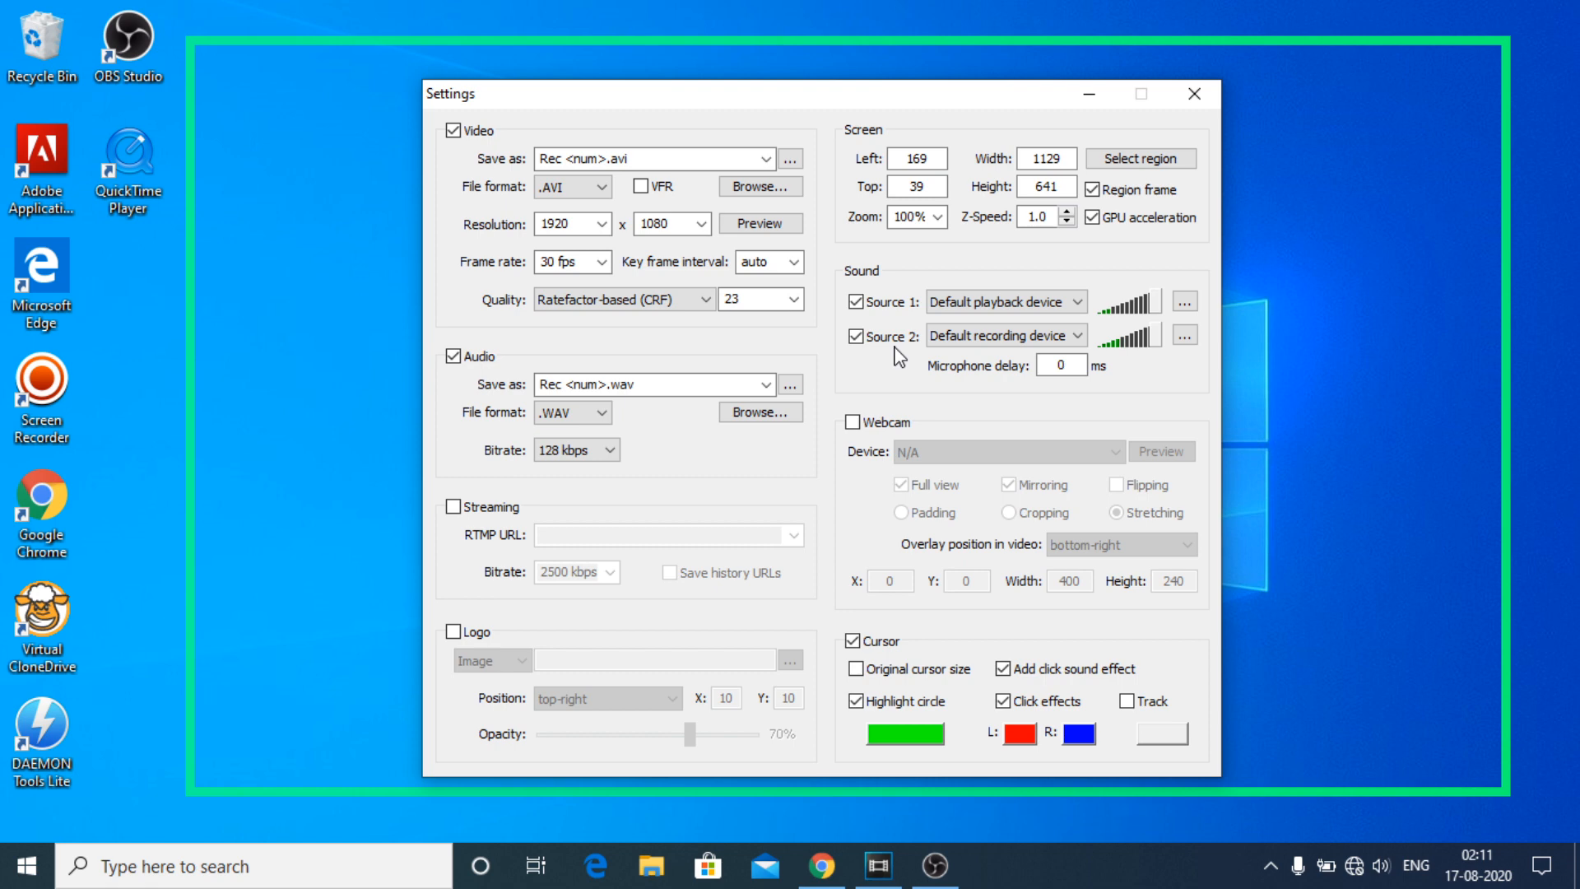
mouse_move(928, 354)
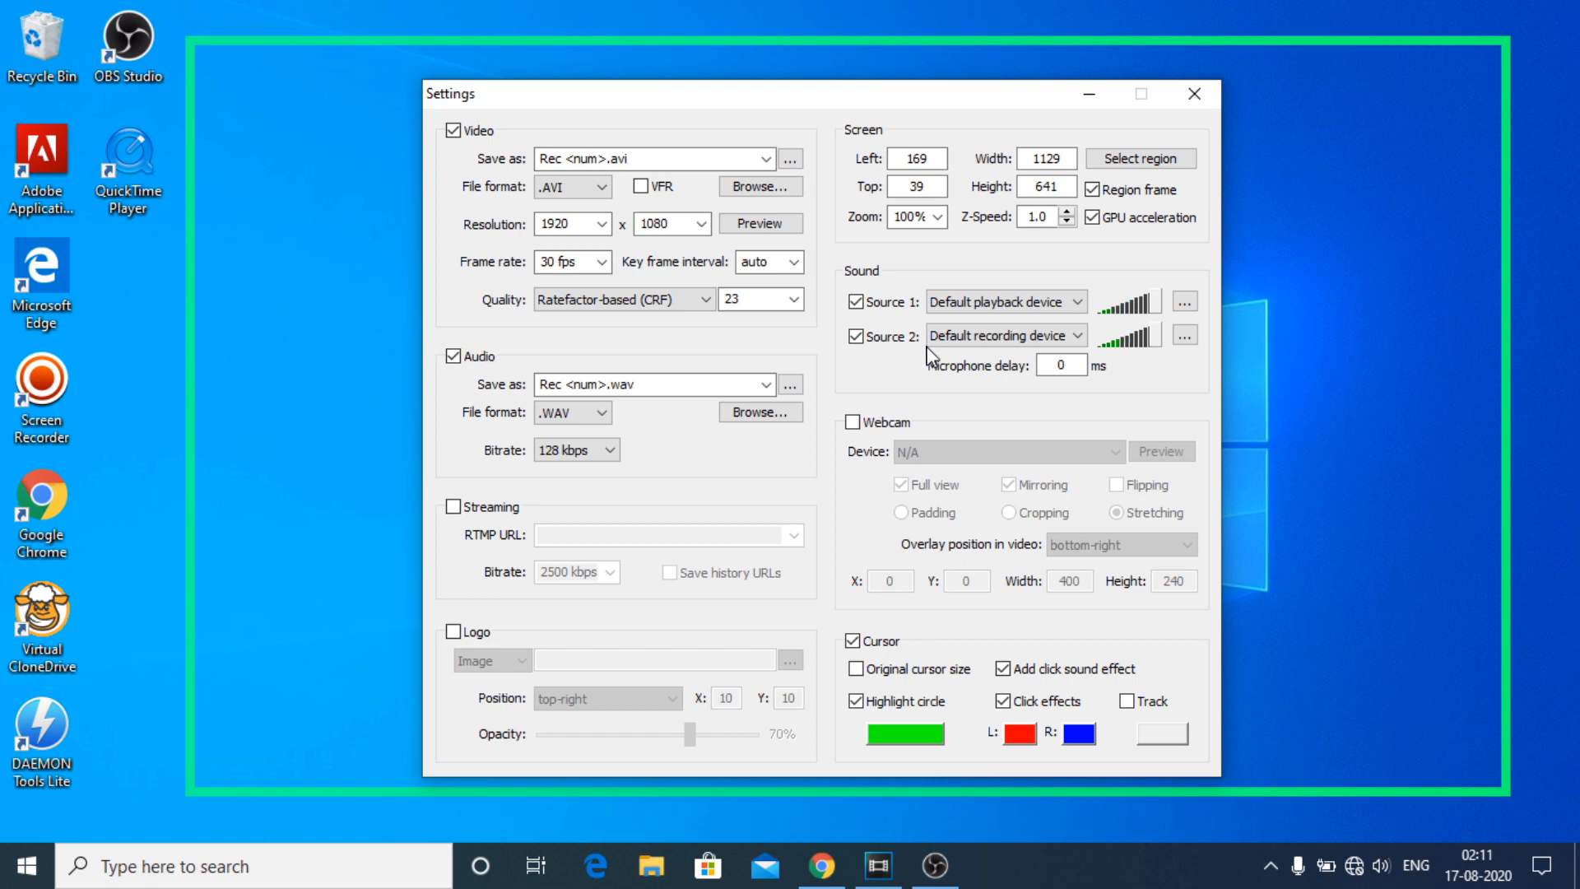
left_click(1006, 336)
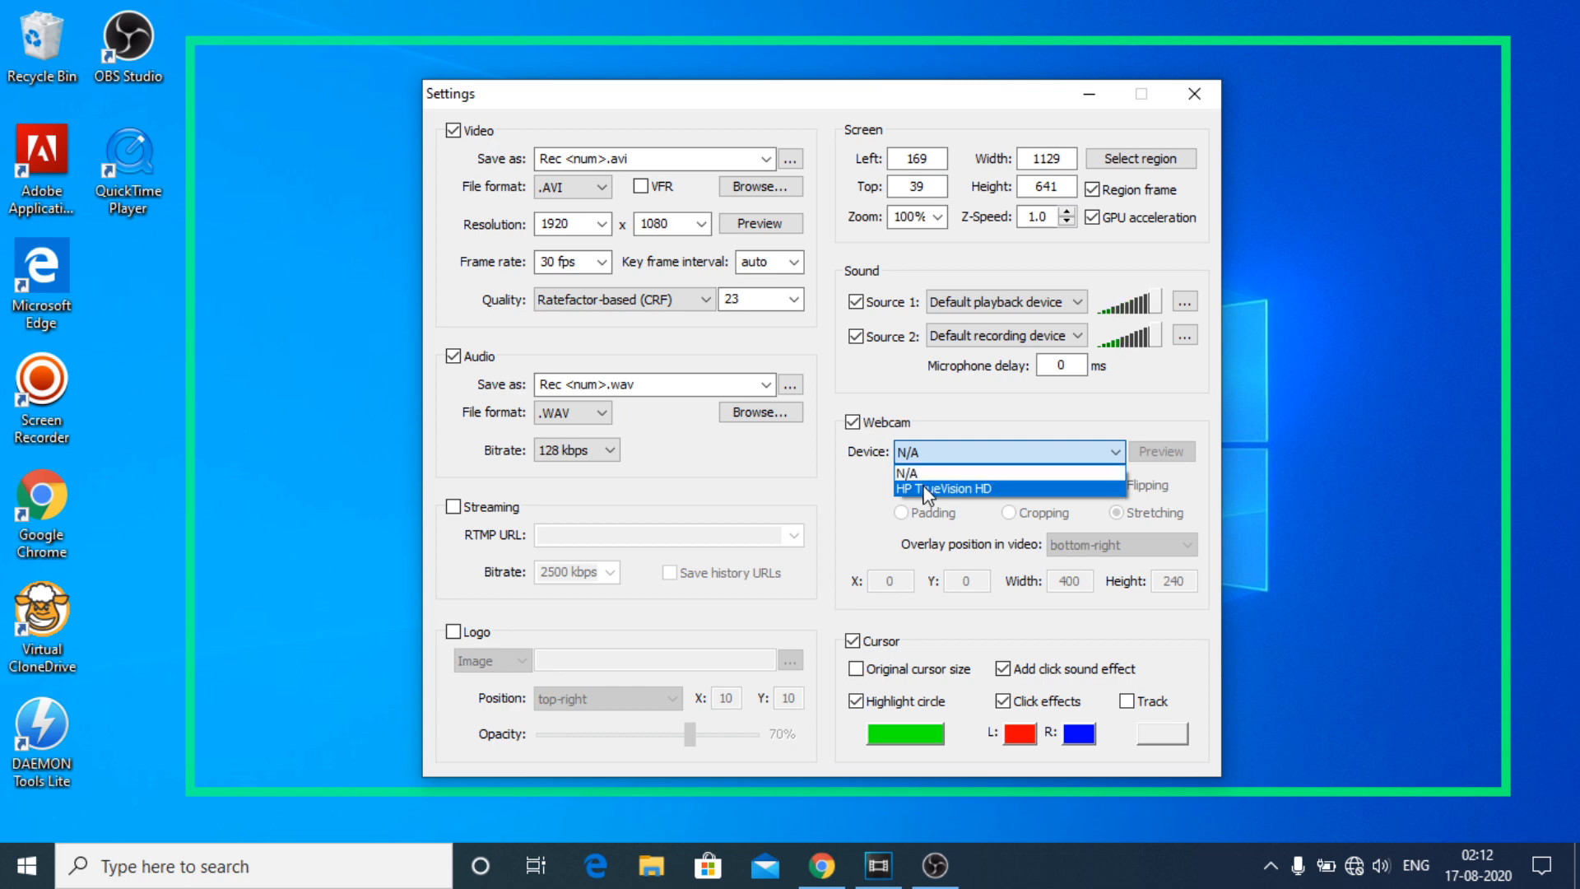
mouse_move(970, 496)
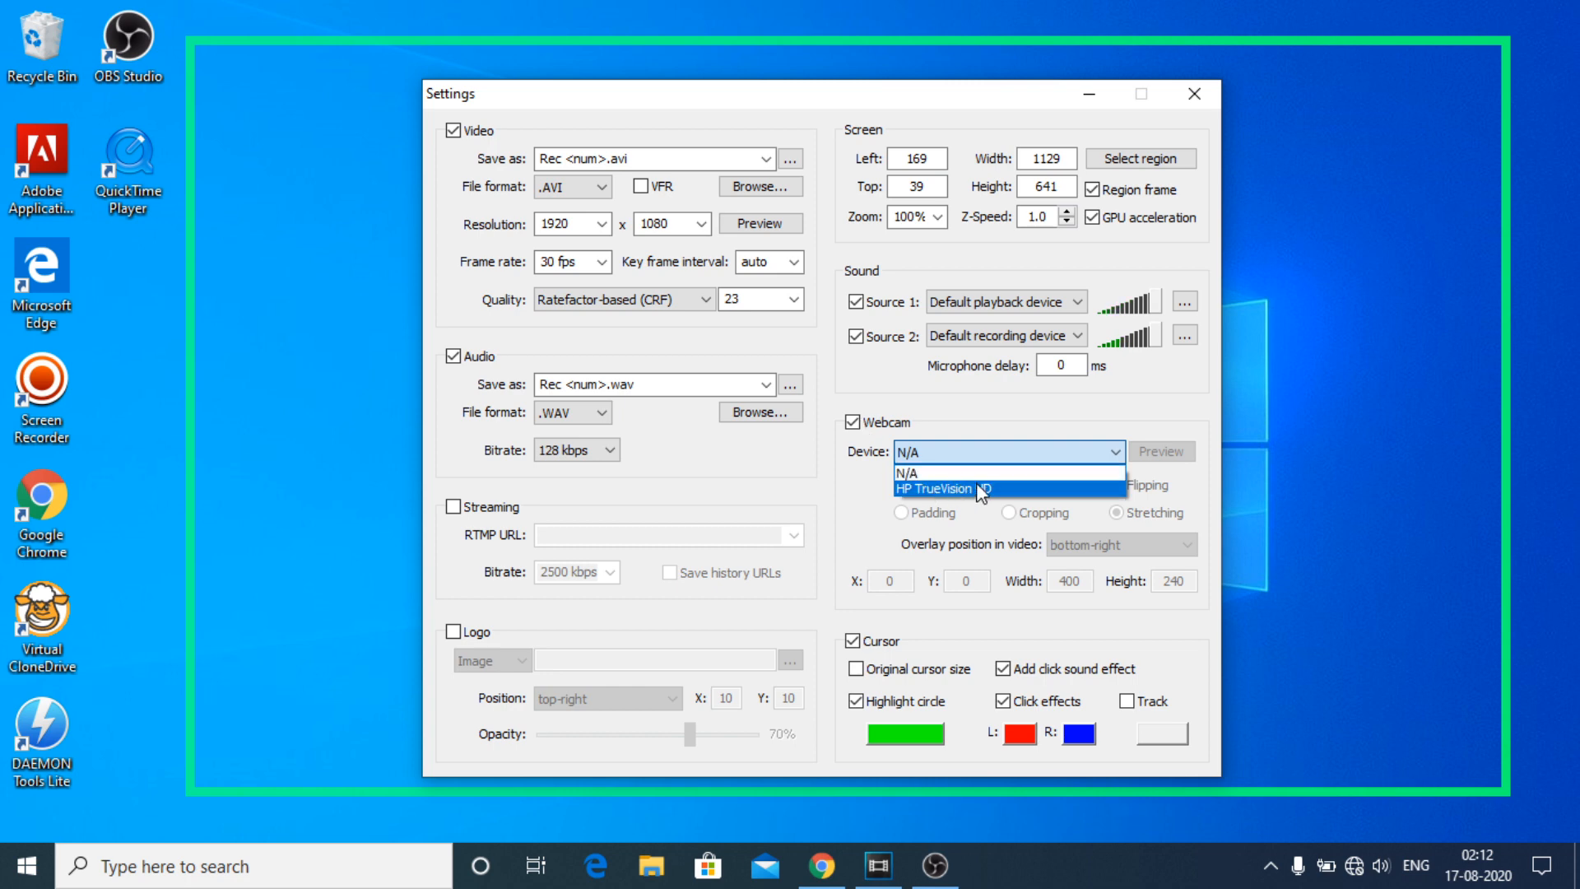
Select the HP TrueVision HD camera and show its live preview overlay
left_click(970, 489)
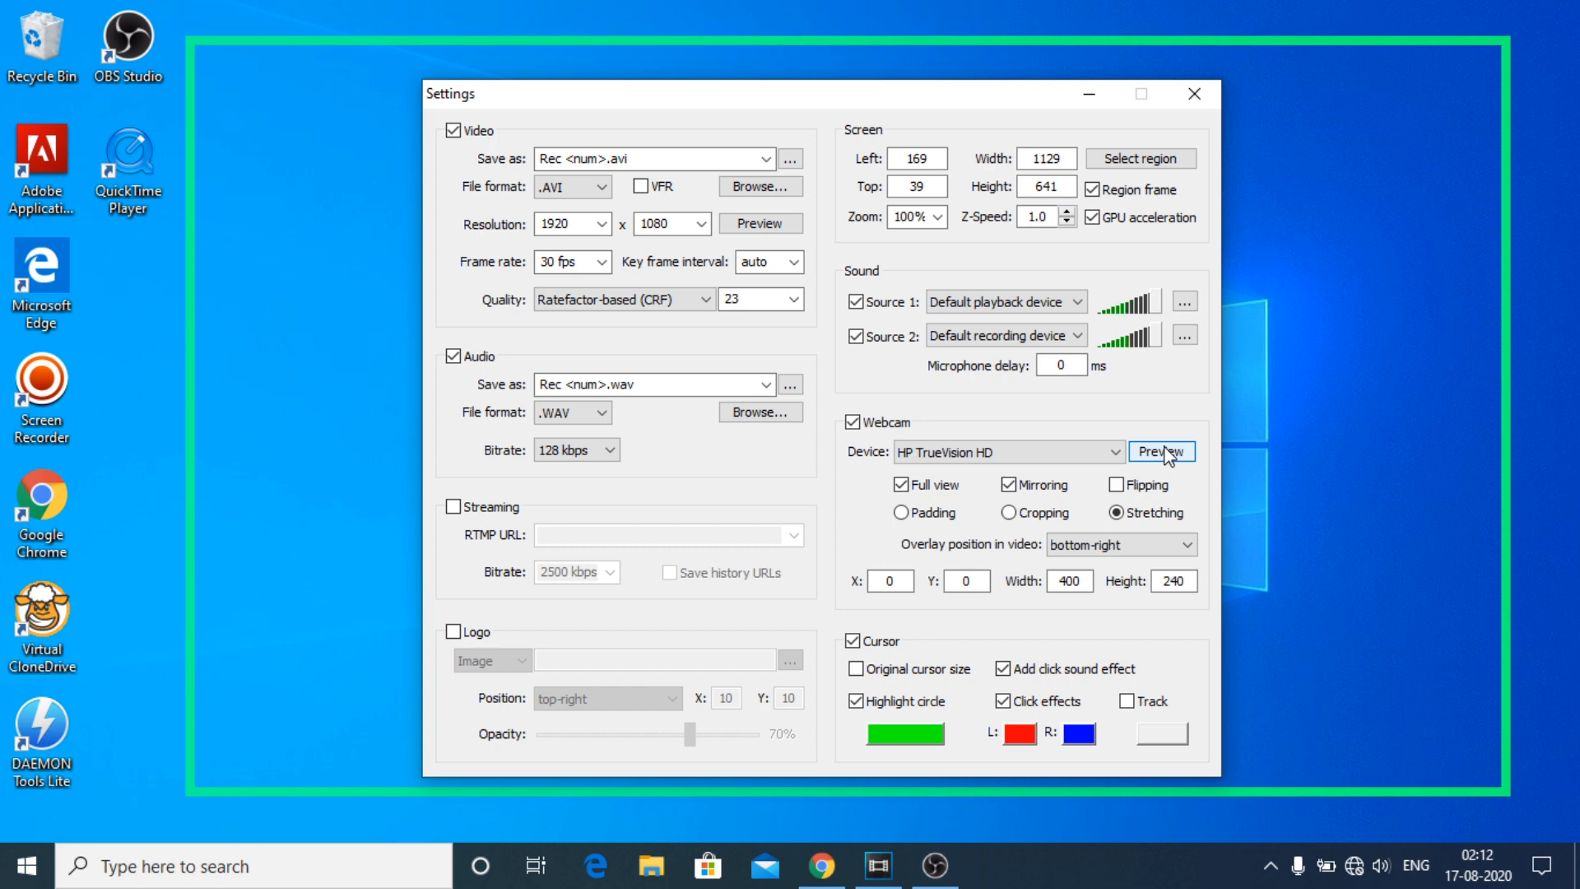
left_click(1162, 452)
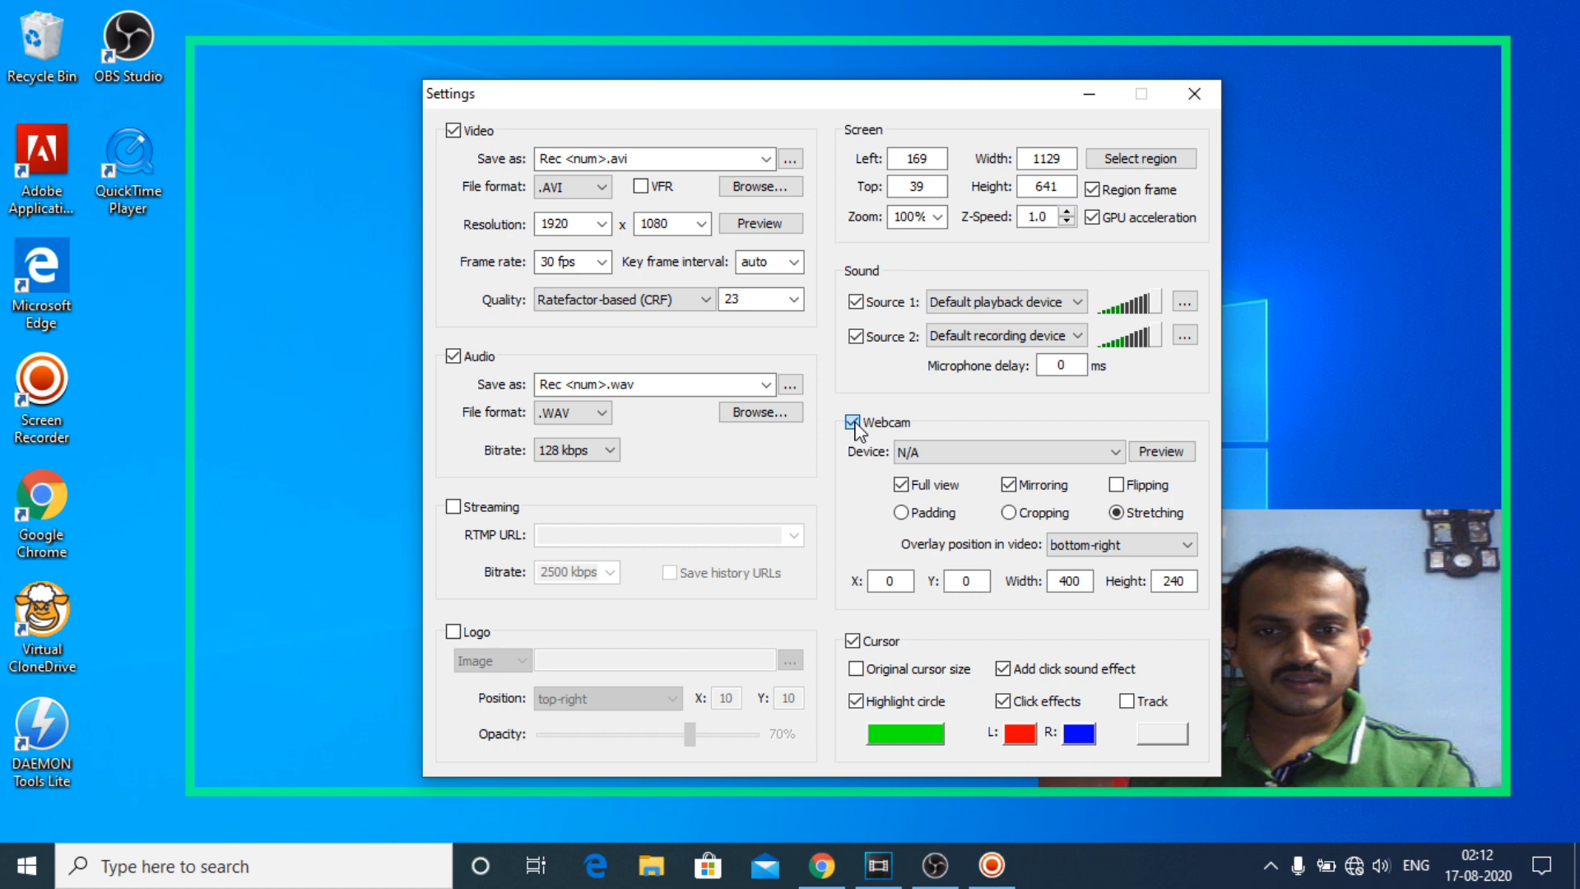
Turn the Webcam overlay off so the live camera picture disappears
left_click(851, 422)
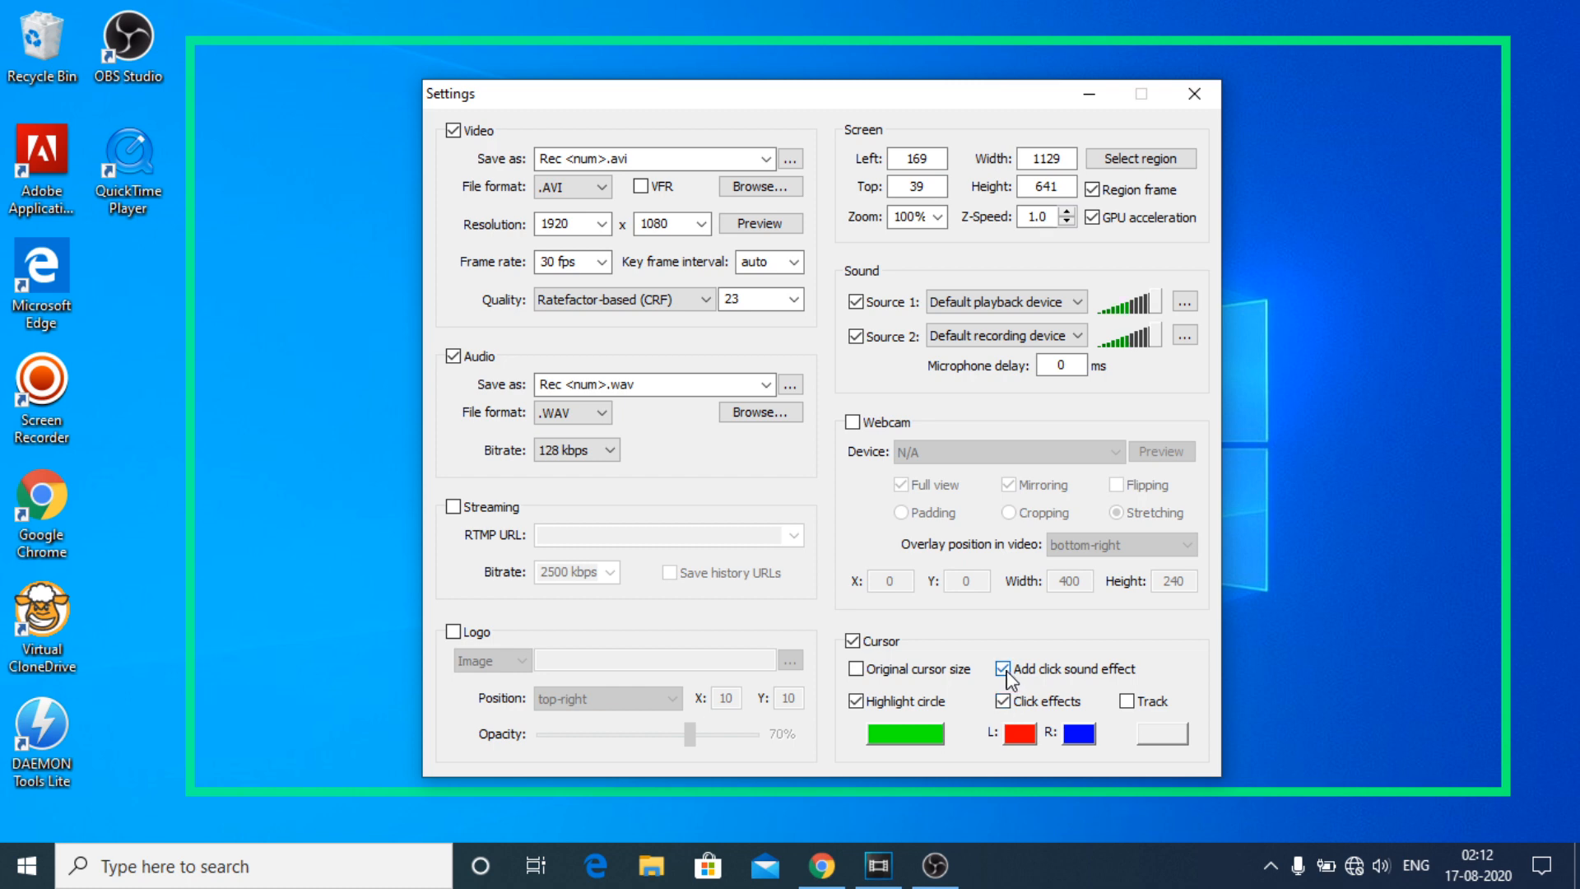
mouse_move(1067, 708)
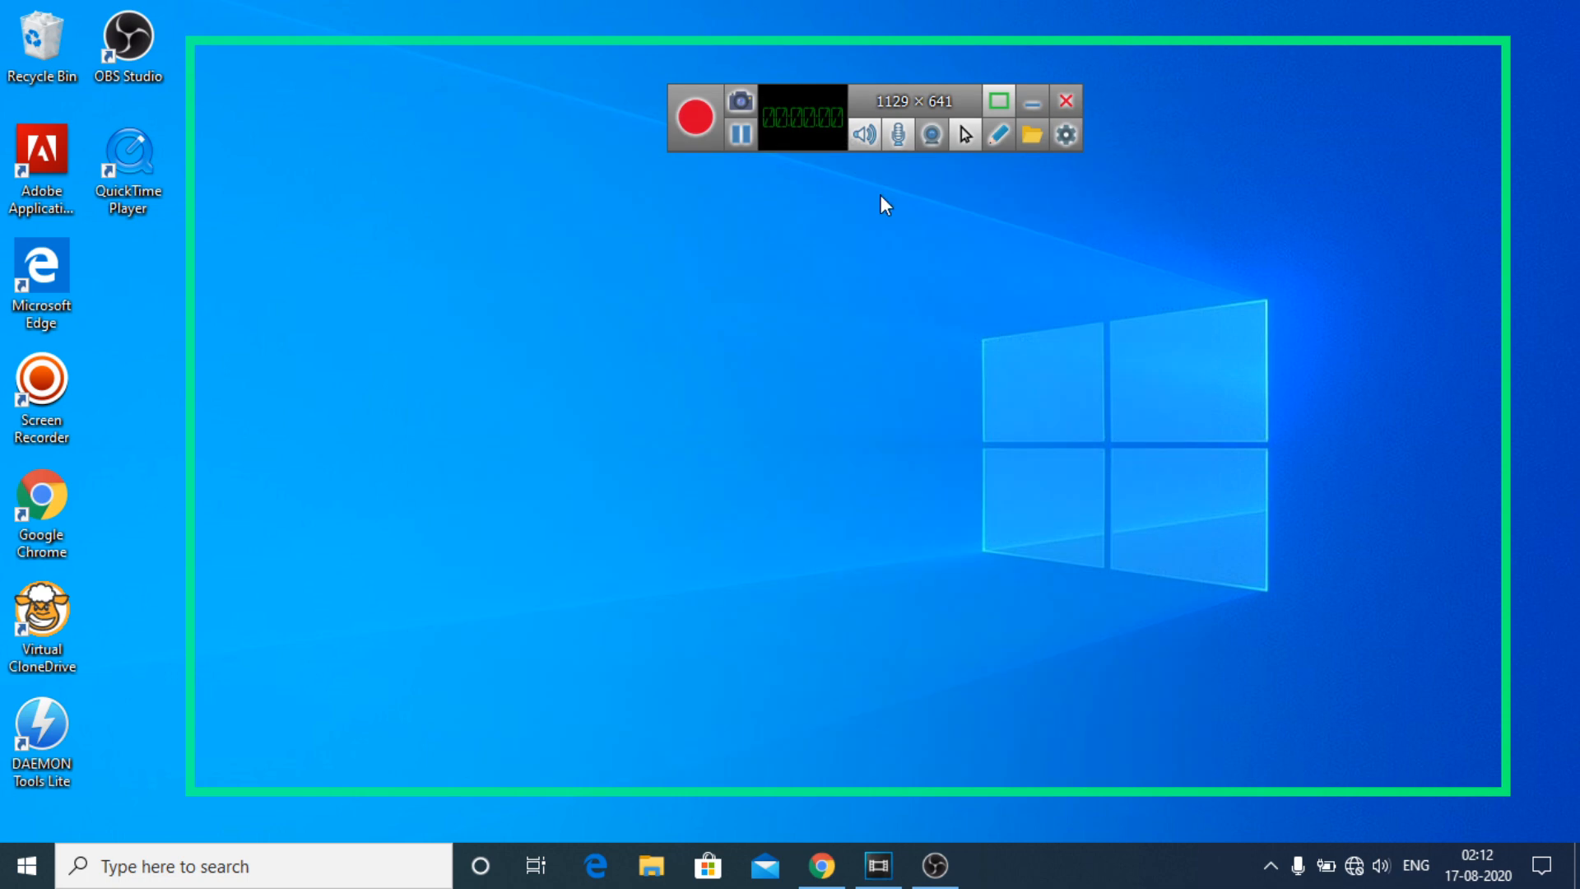
left_click(1063, 133)
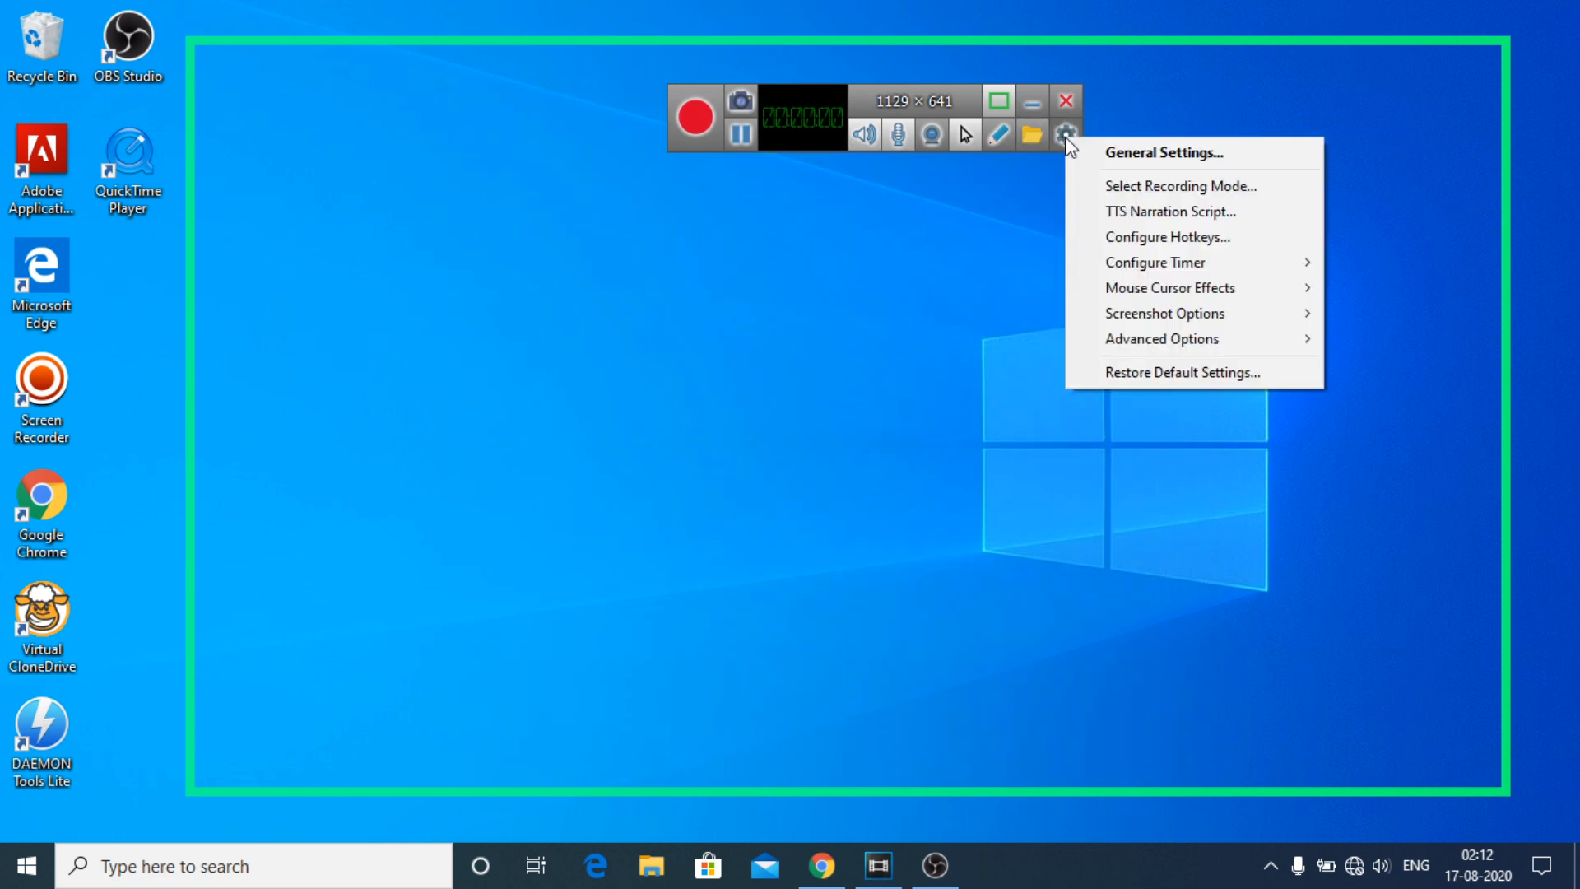
mouse_move(1120, 313)
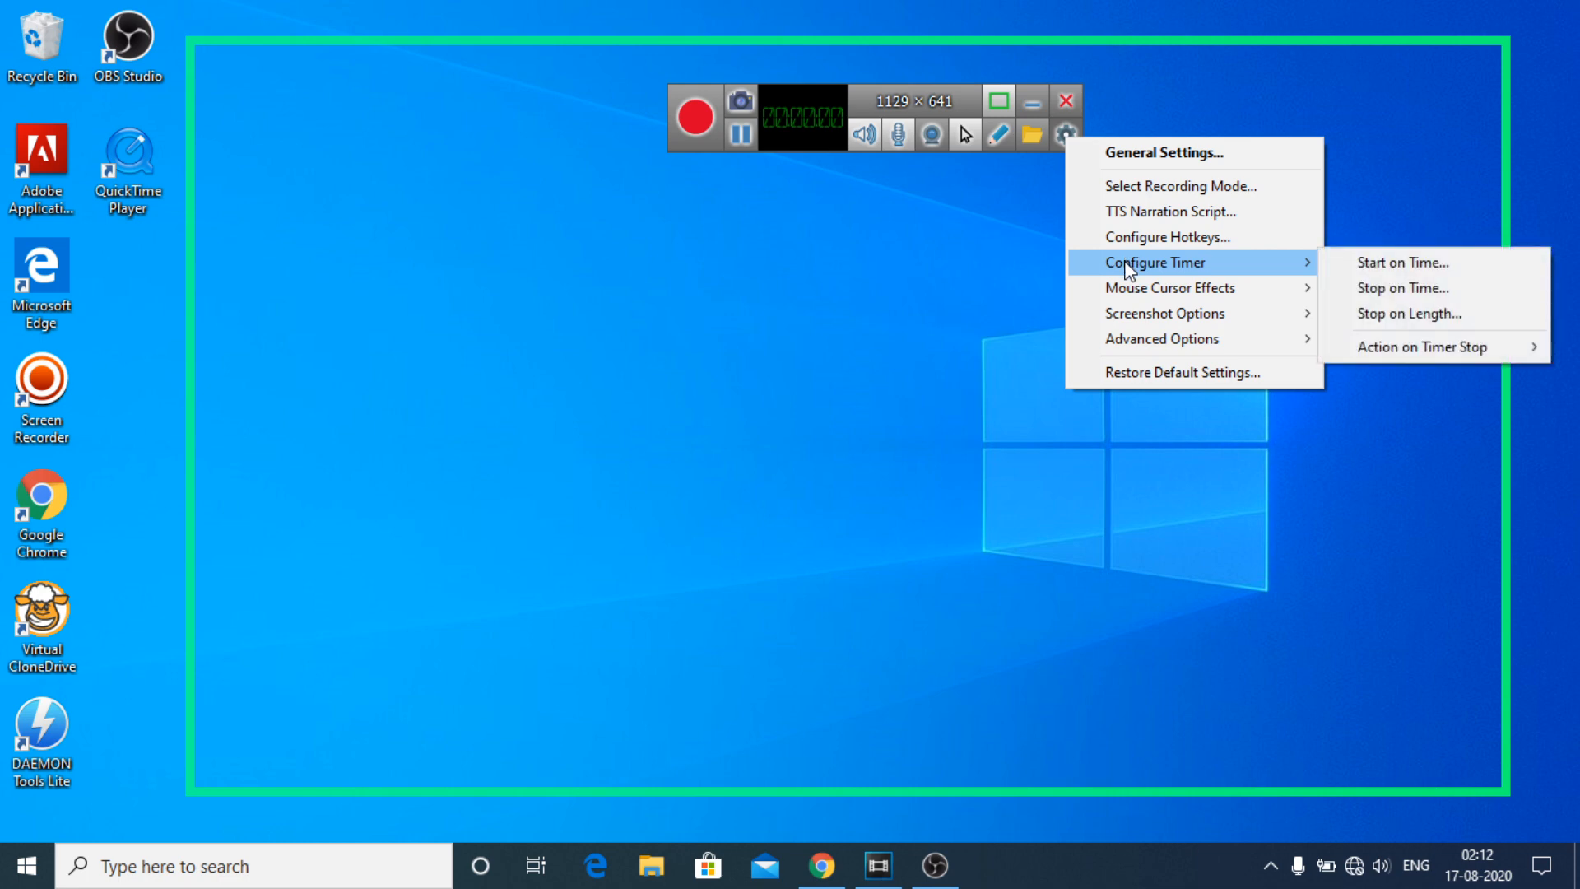
left_click(1403, 262)
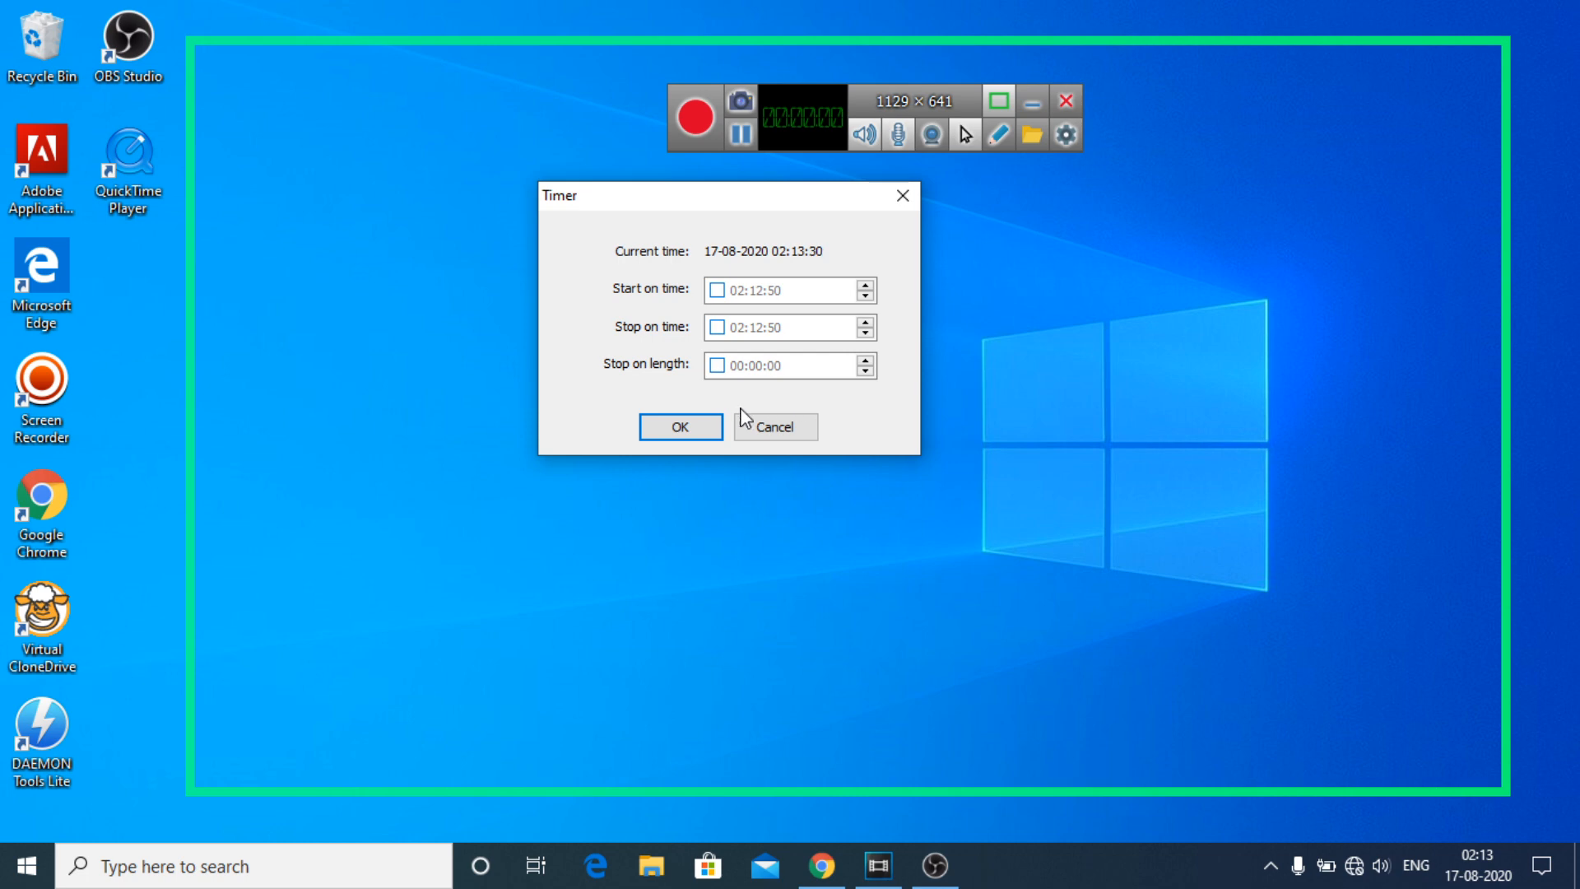
left_click(776, 426)
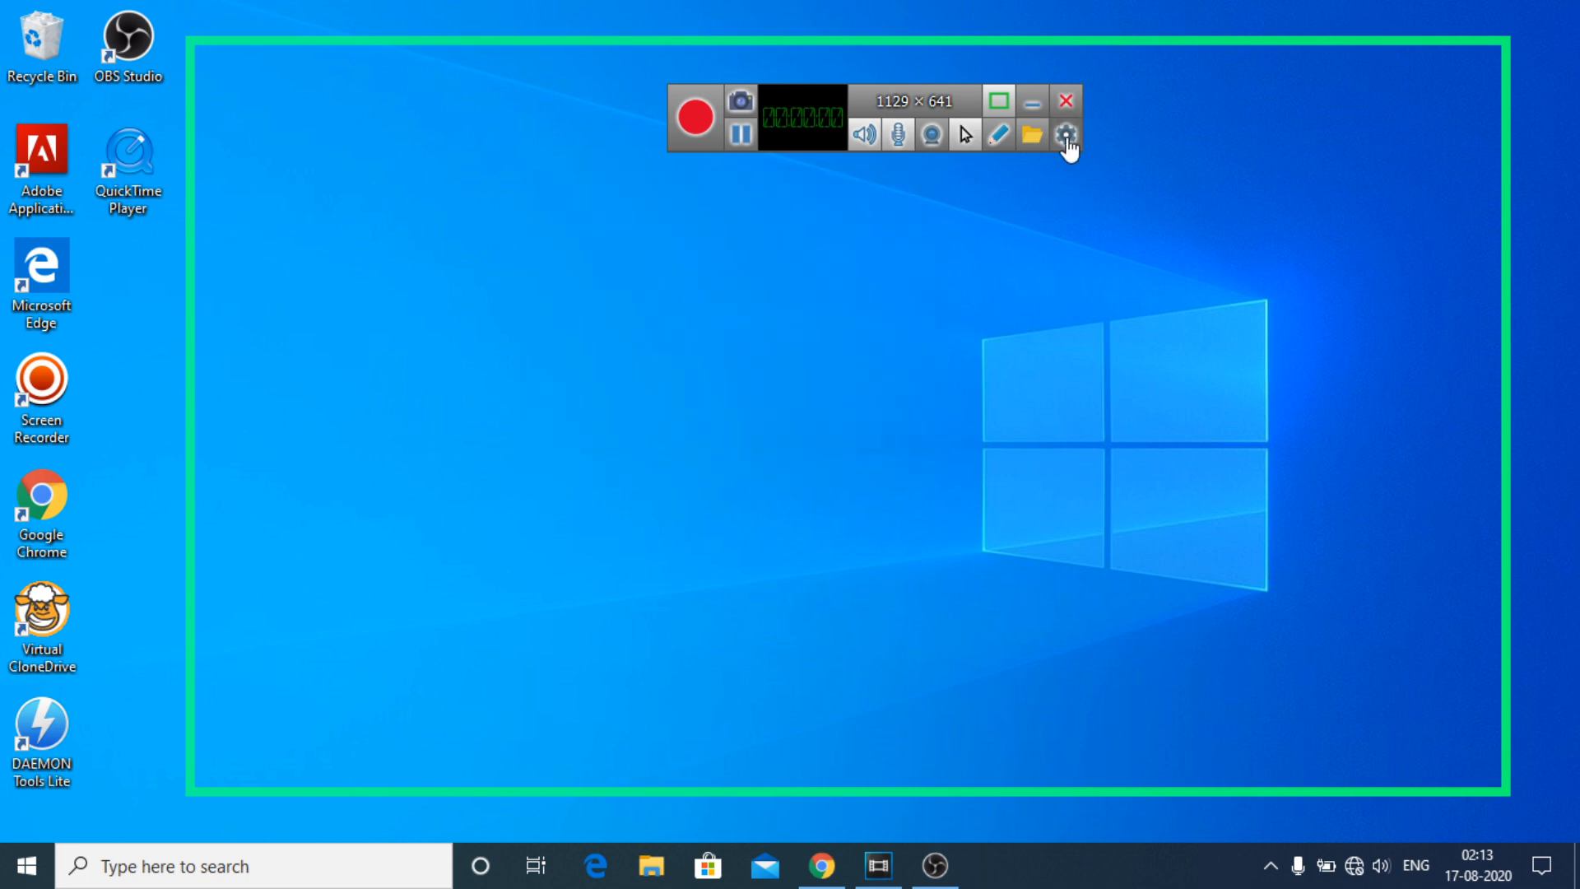
left_click(1065, 135)
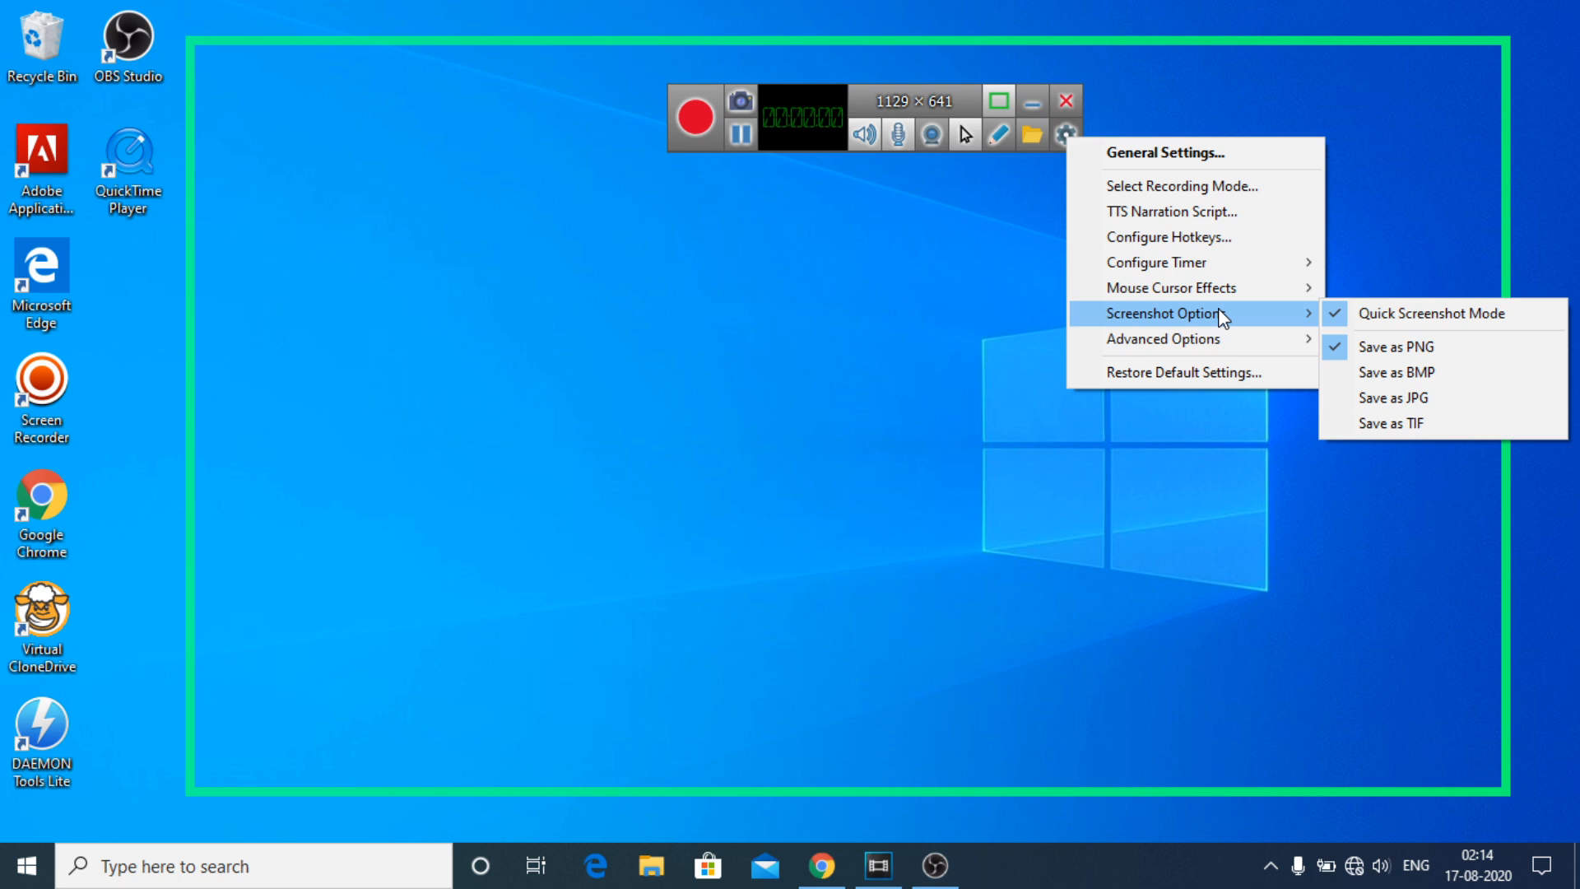
left_click(1034, 135)
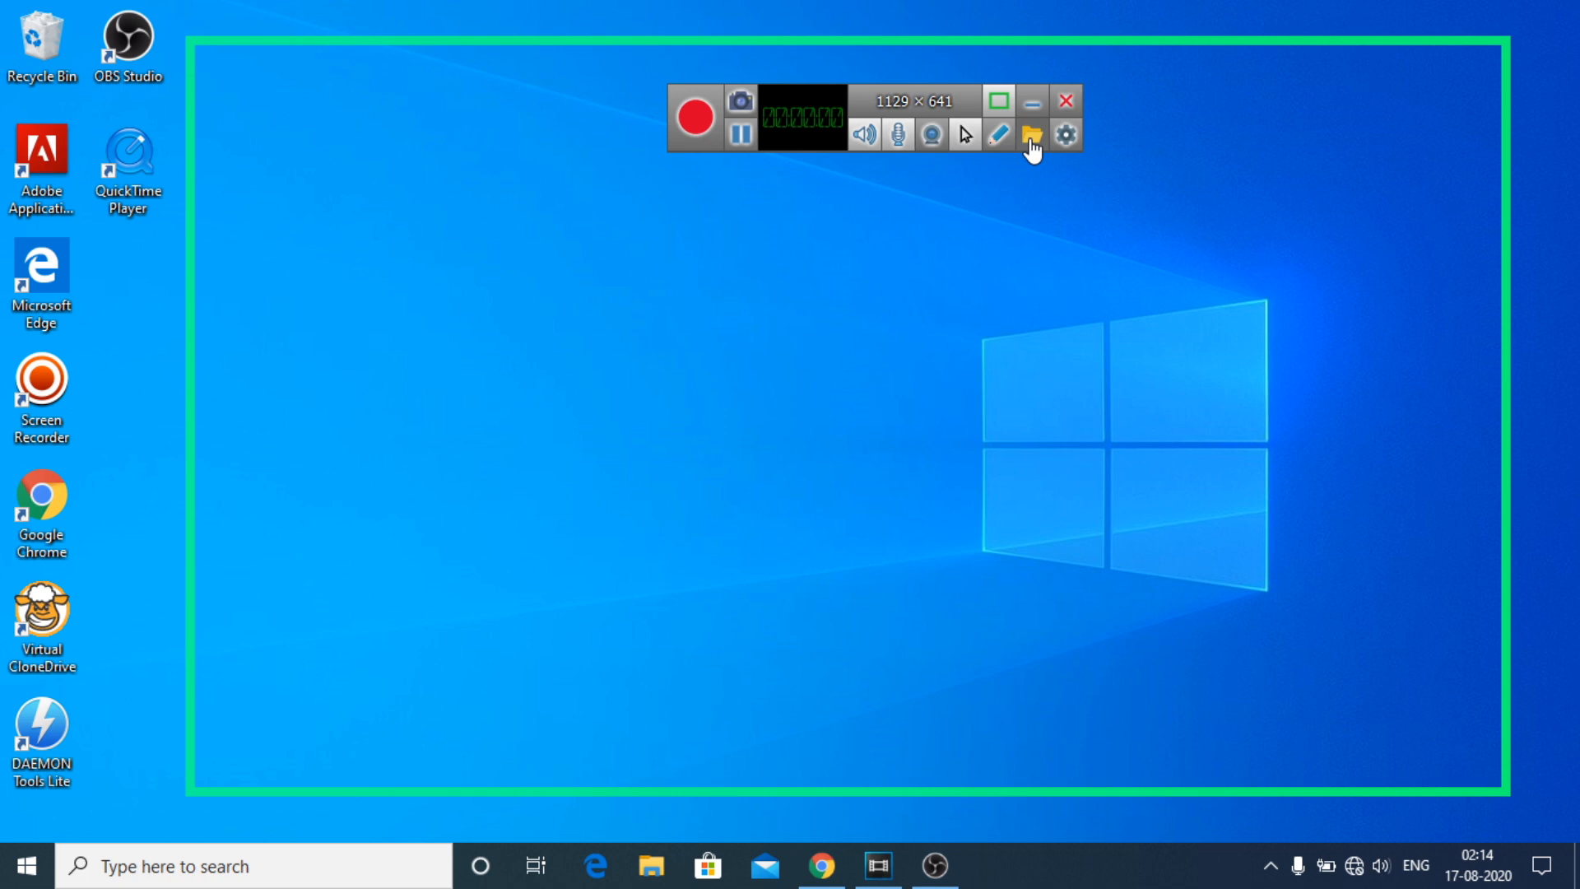
left_click(1029, 133)
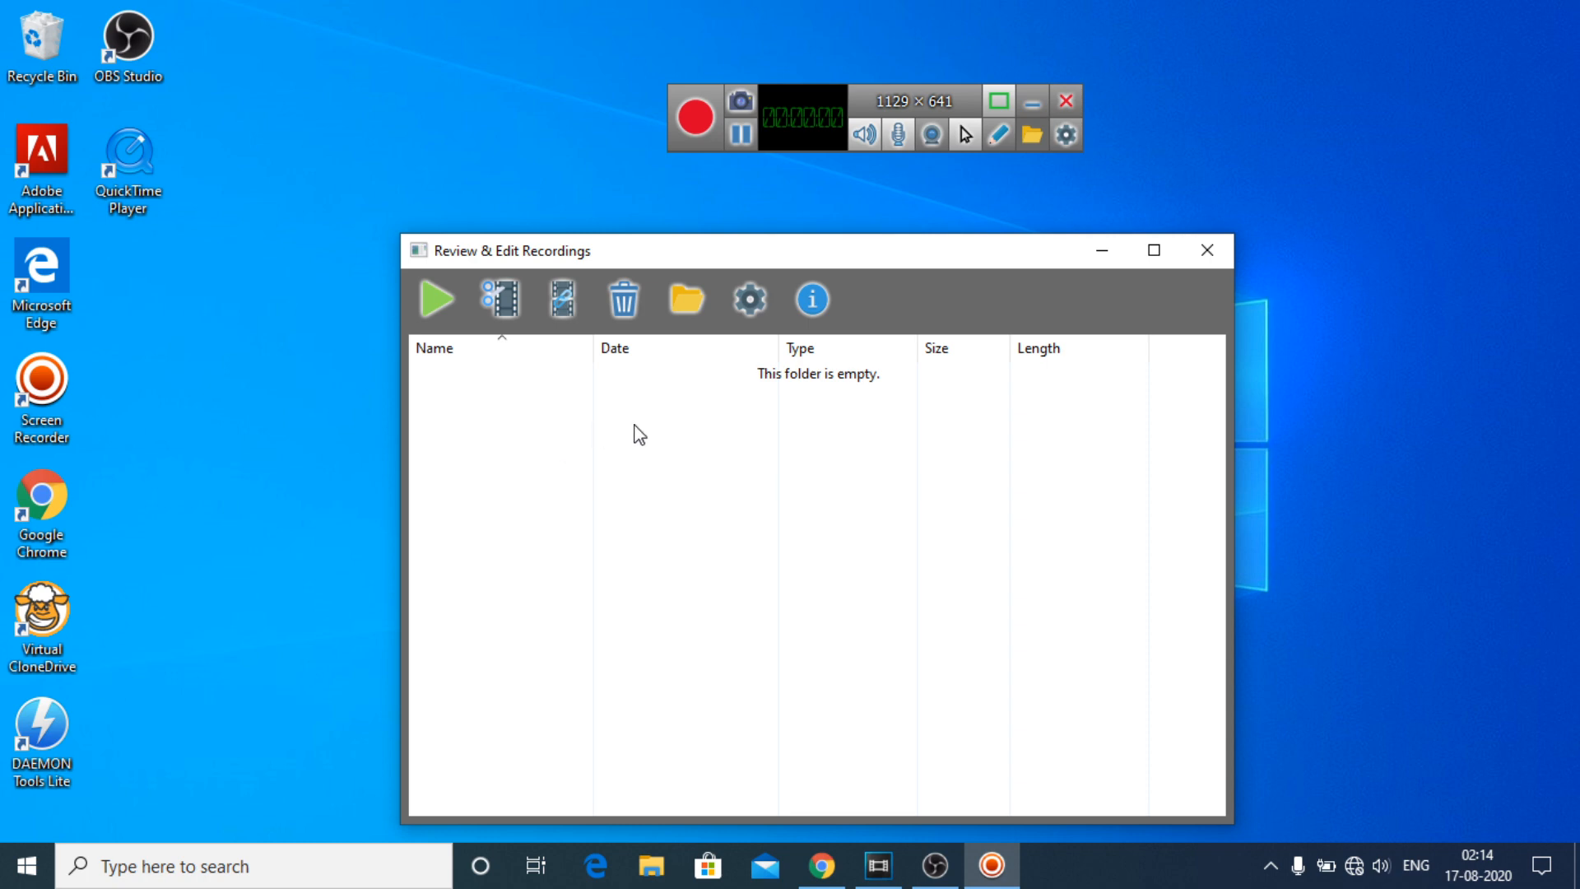
mouse_move(553, 342)
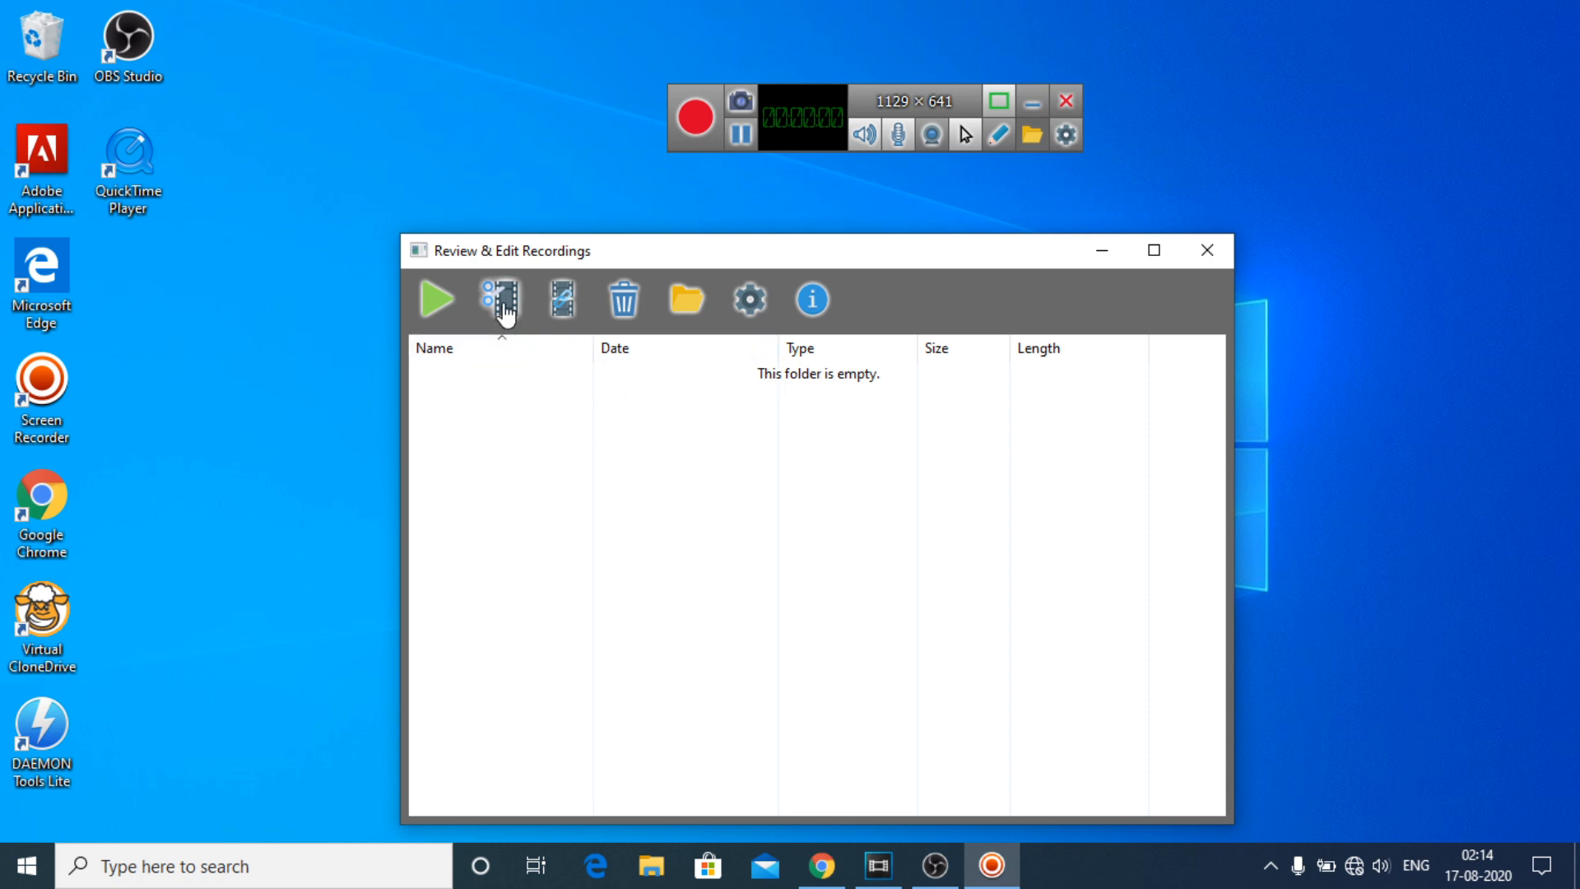
mouse_move(566, 261)
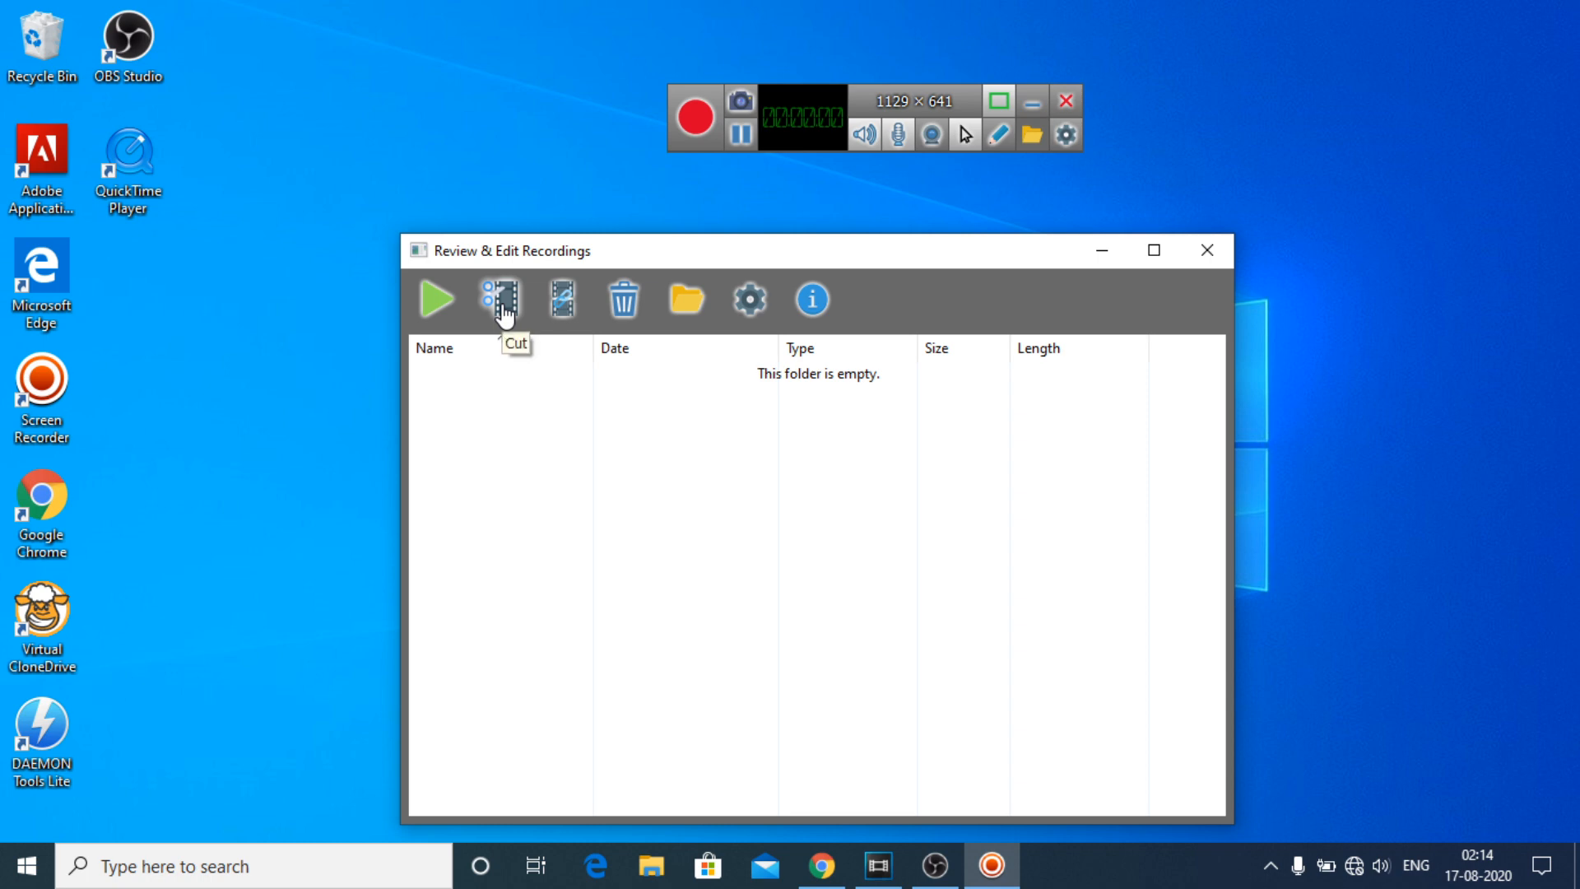
mouse_move(559, 302)
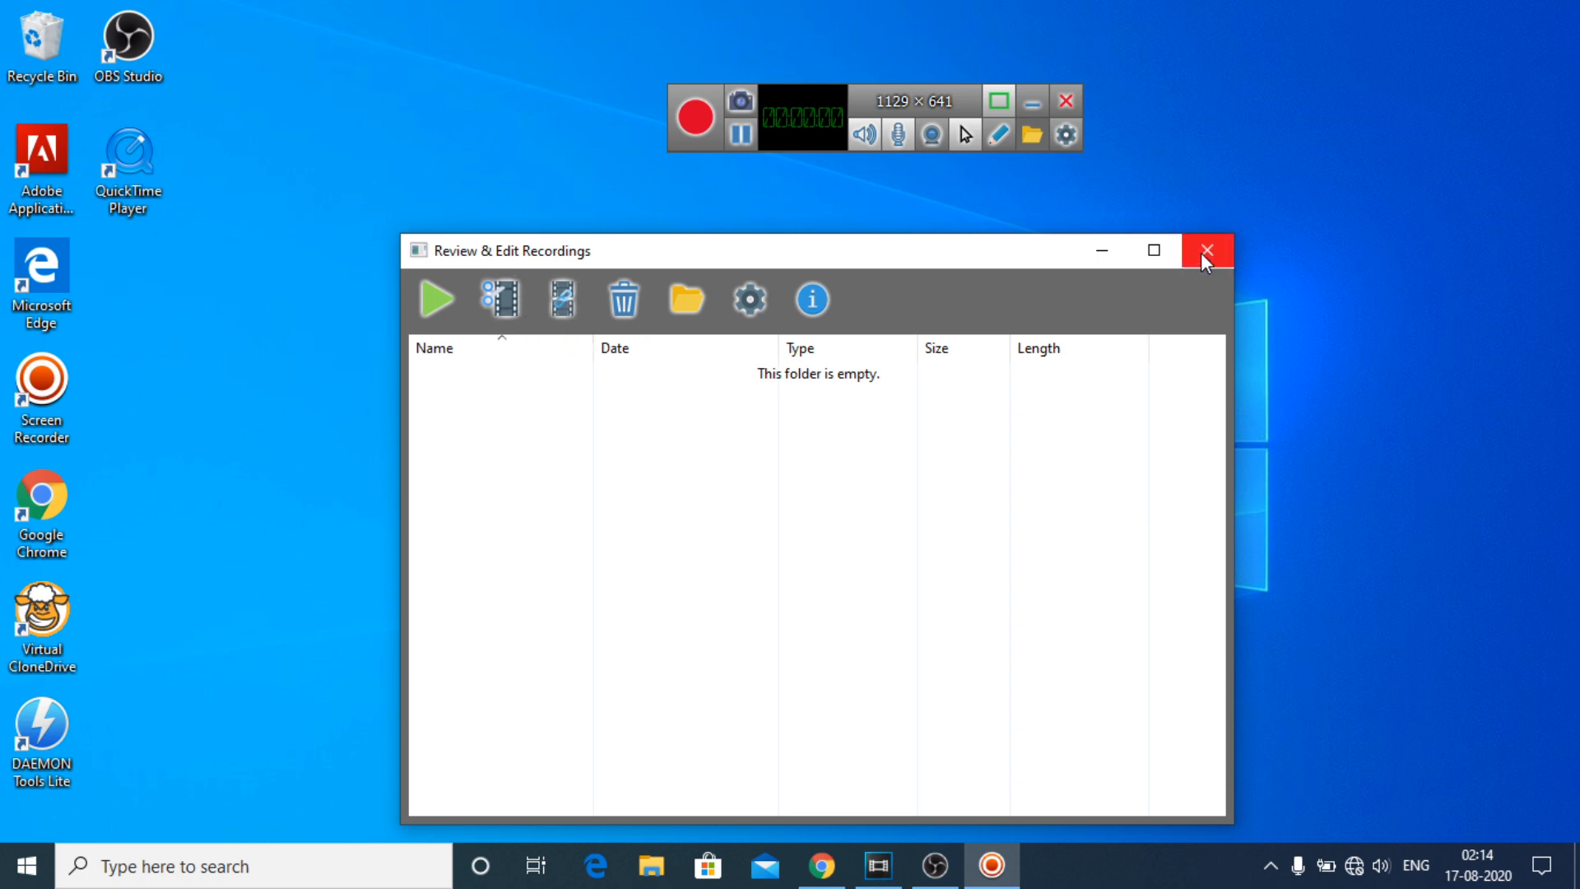
left_click(1205, 250)
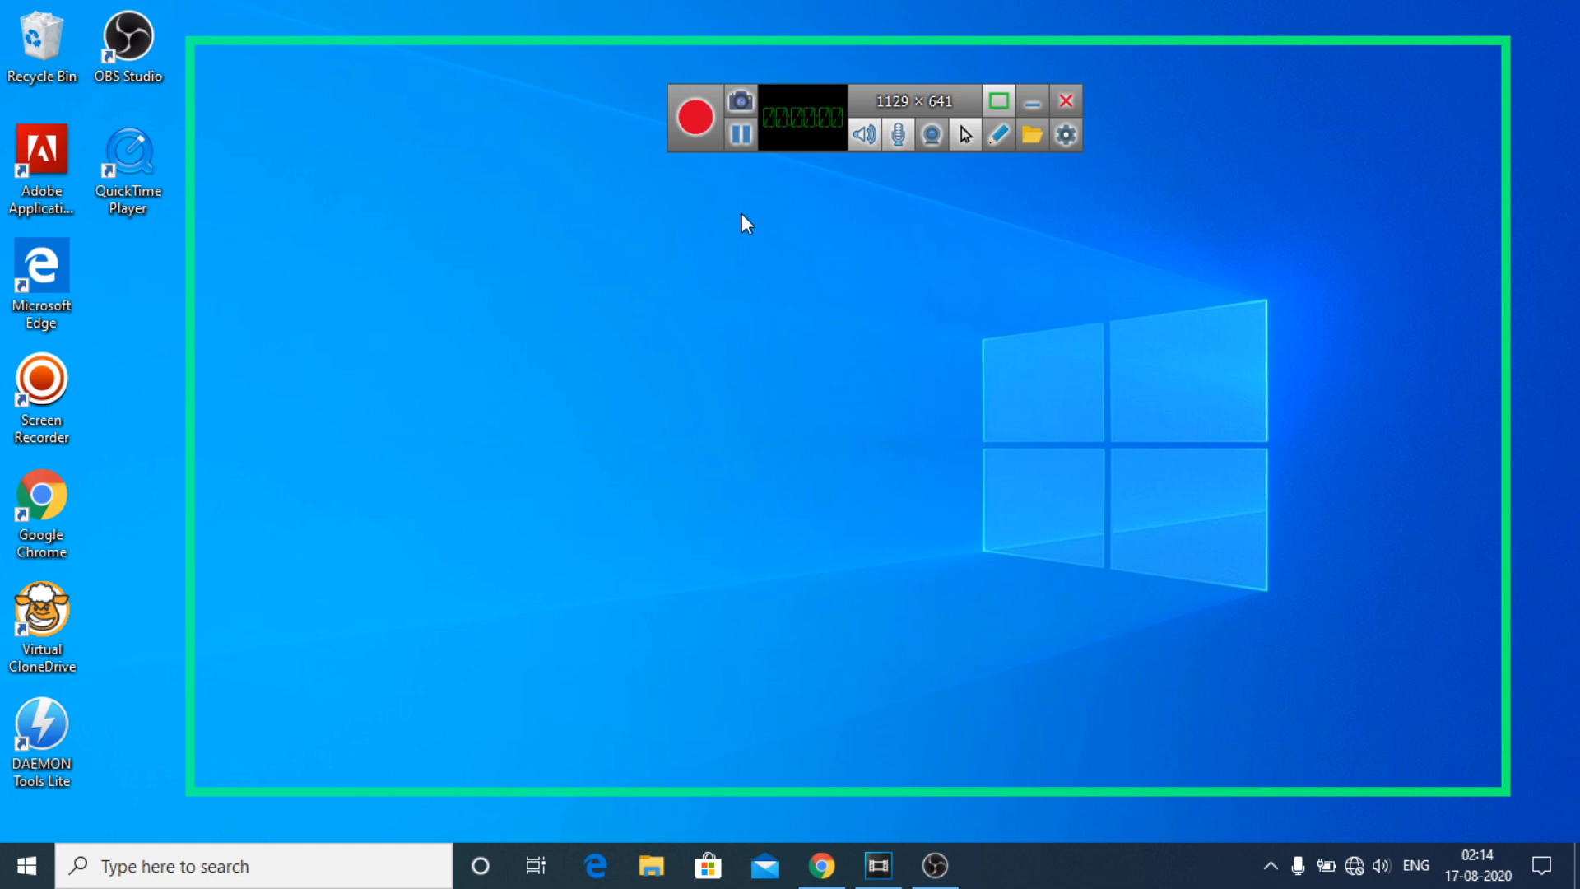